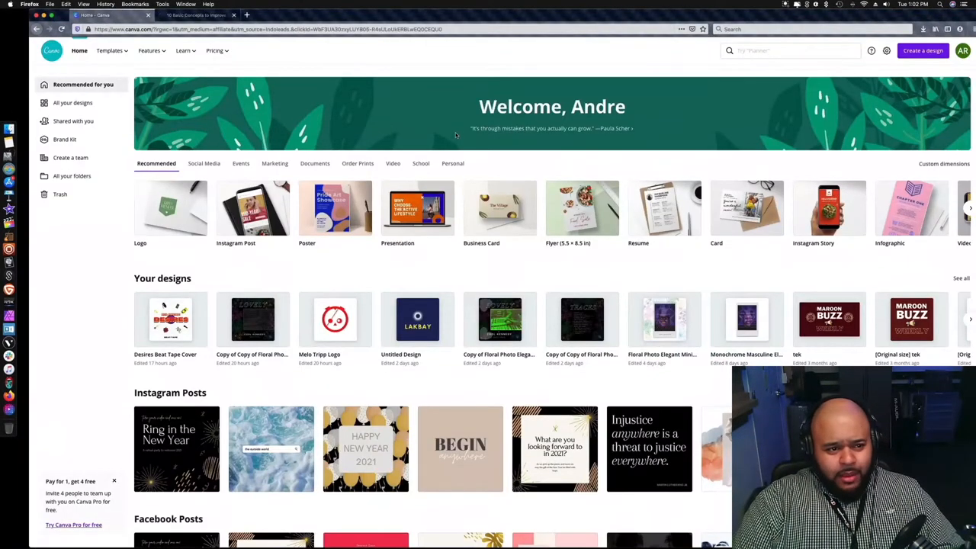
{"action": "mouse_move", "coordinate": [378, 95]}
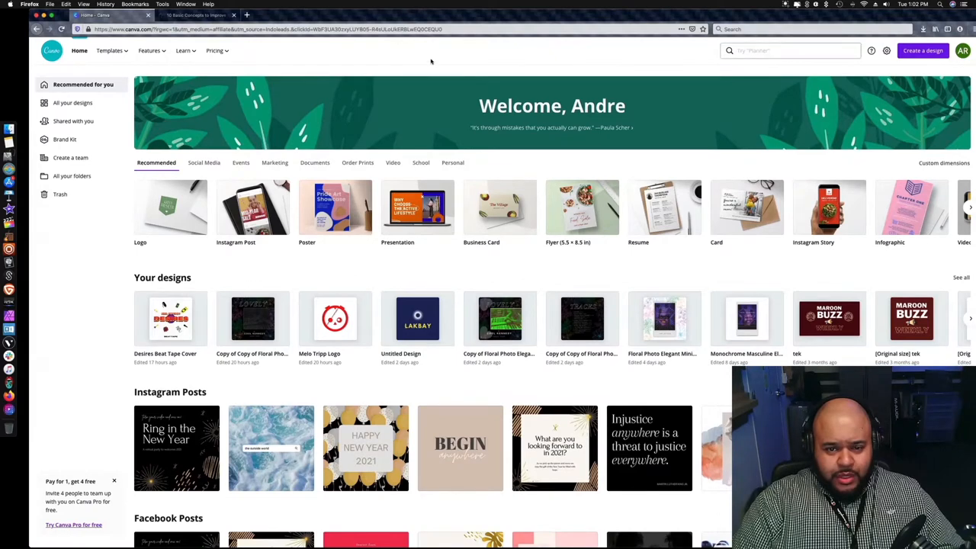
Step: Browse the Canva home page, revealing more of the suggested design types
{"action": "left_click", "coordinate": [963, 52]}
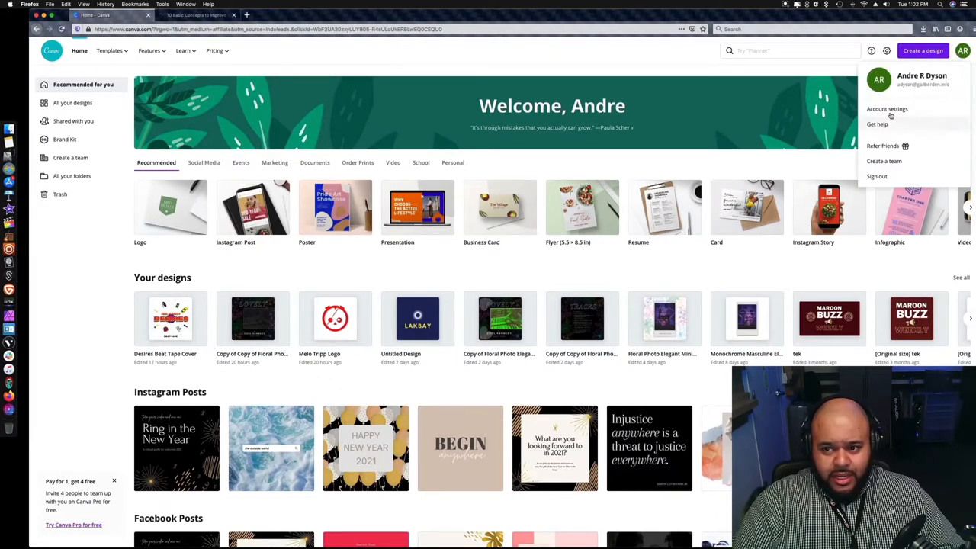
{"action": "left_click", "coordinate": [887, 108]}
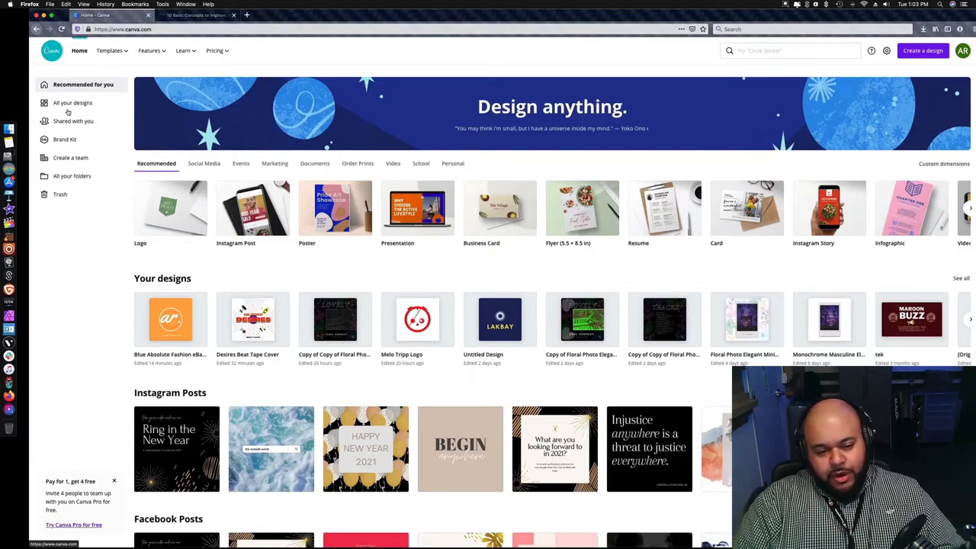
{"action": "scroll", "scroll_direction": "down", "scroll_amount": 3}
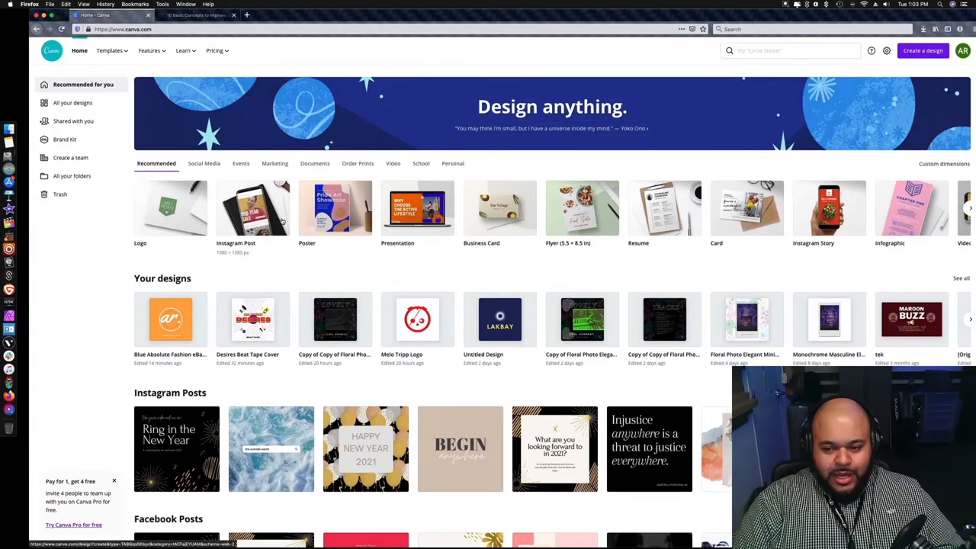
{"action": "mouse_move", "coordinate": [122, 211]}
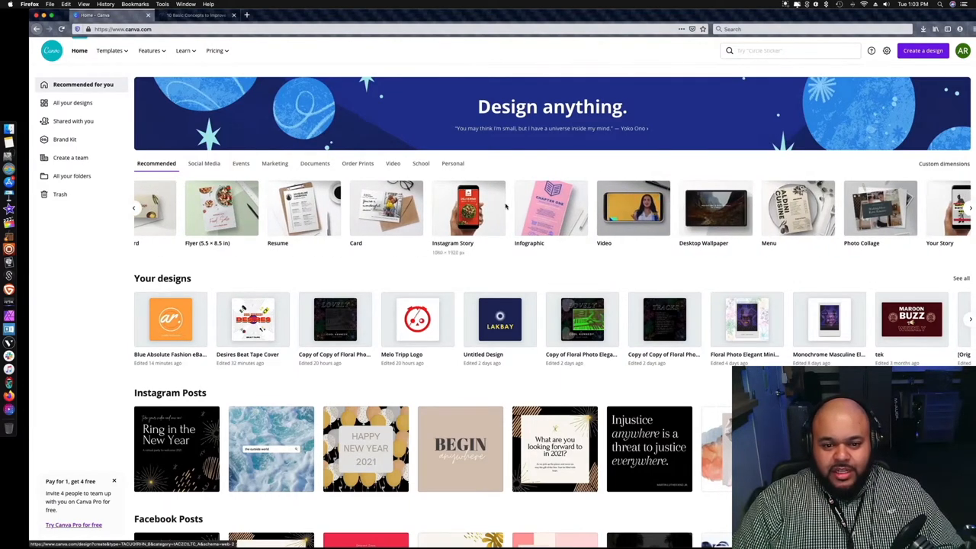
{"action": "scroll", "scroll_direction": "right", "scroll_amount": 3}
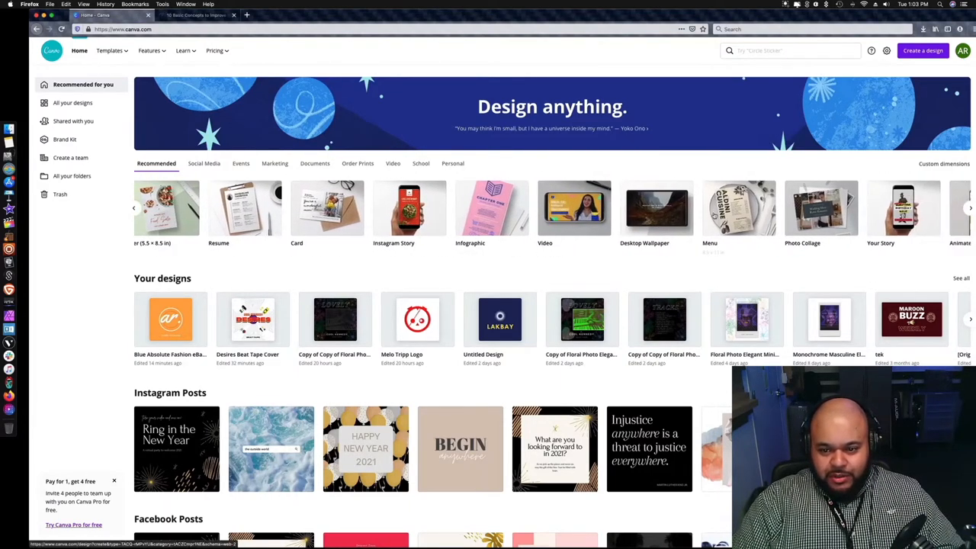
{"action": "scroll", "scroll_direction": "right", "scroll_amount": 3}
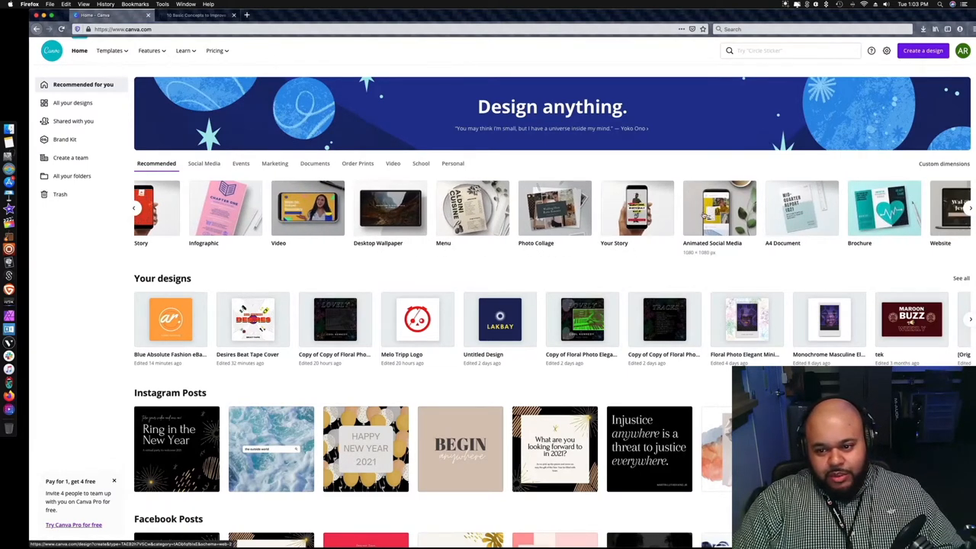
{"action": "left_click", "coordinate": [966, 208]}
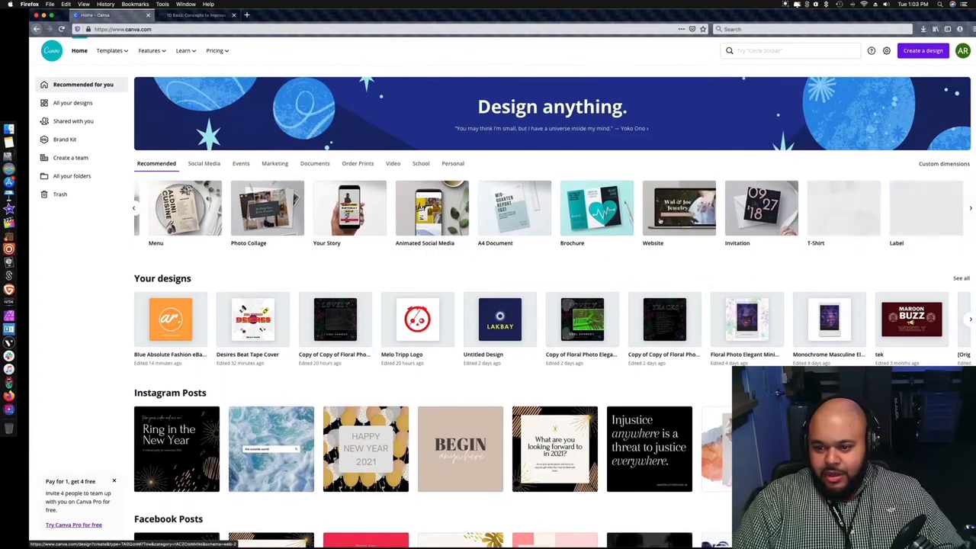
{"action": "scroll", "scroll_direction": "right", "scroll_amount": 3}
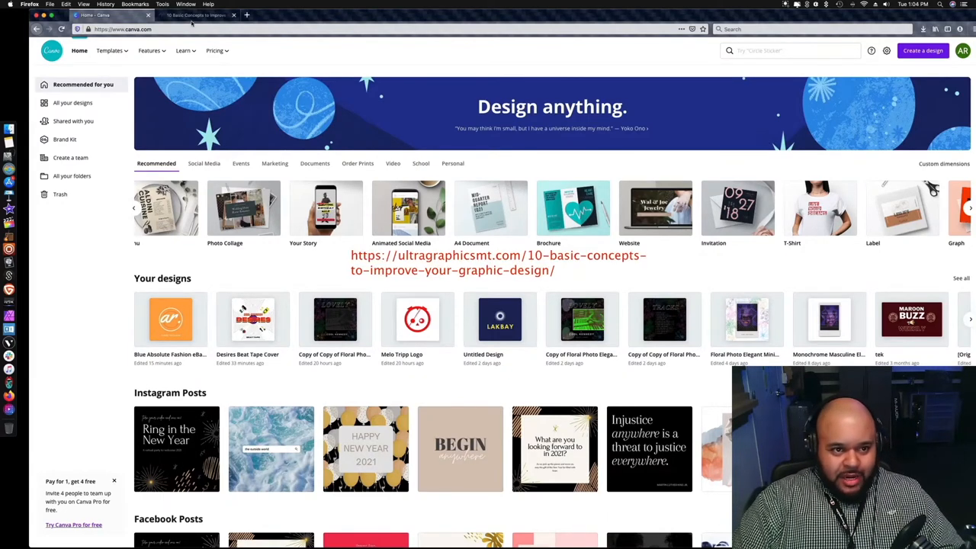
Step: Read the graphic design article through its Fonts and Contrast sections down to Color
{"action": "left_click", "coordinate": [197, 16]}
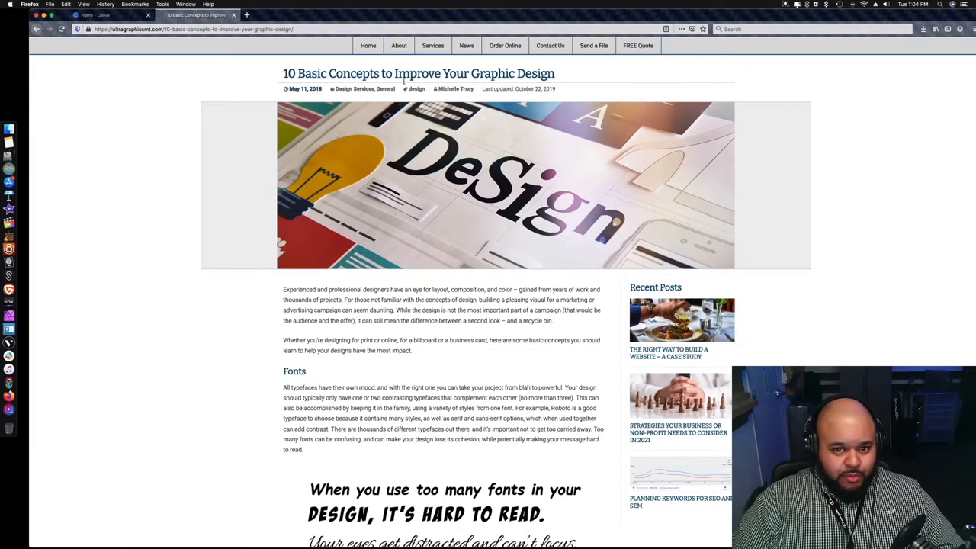
{"action": "mouse_move", "coordinate": [903, 110]}
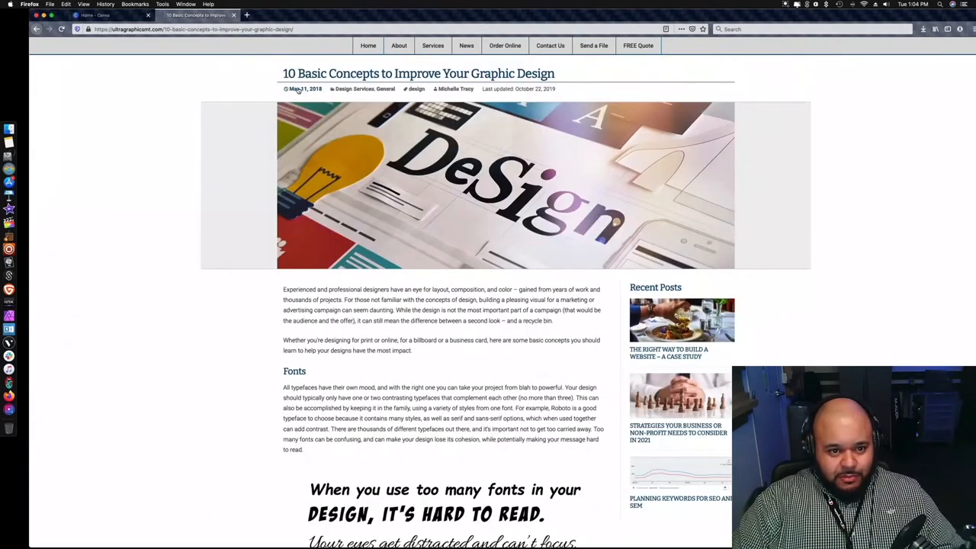
{"action": "scroll", "scroll_direction": "down", "scroll_amount": 3}
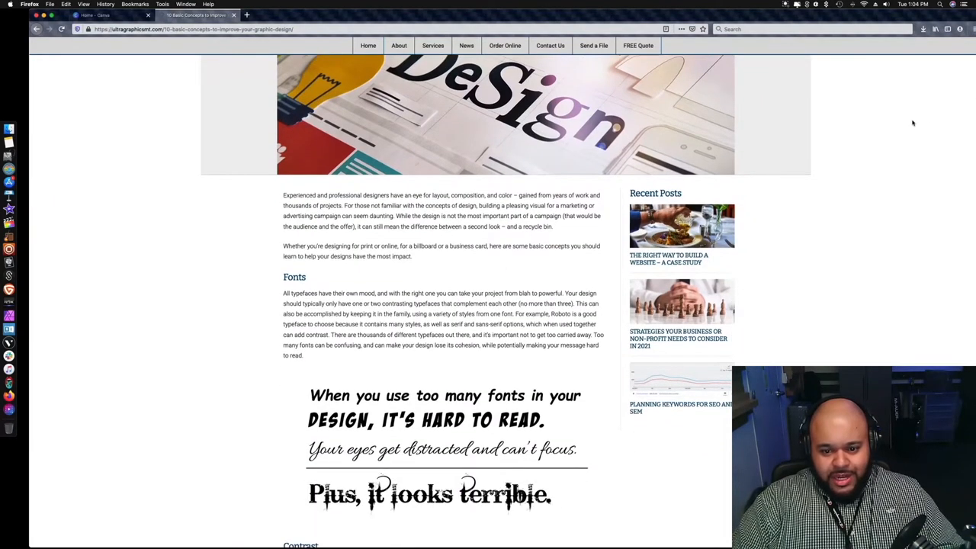
{"action": "scroll", "scroll_direction": "up", "scroll_amount": 3}
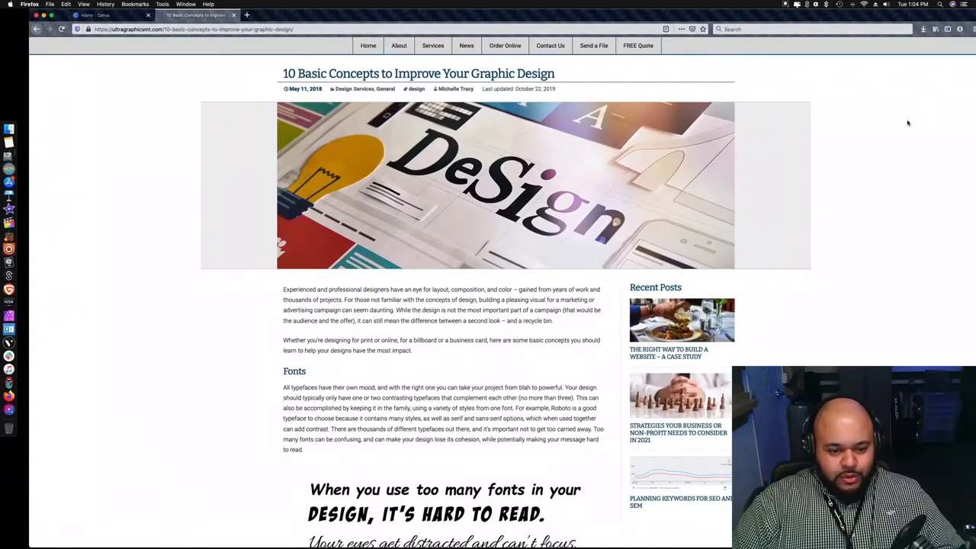
{"action": "scroll", "scroll_direction": "down", "scroll_amount": 3}
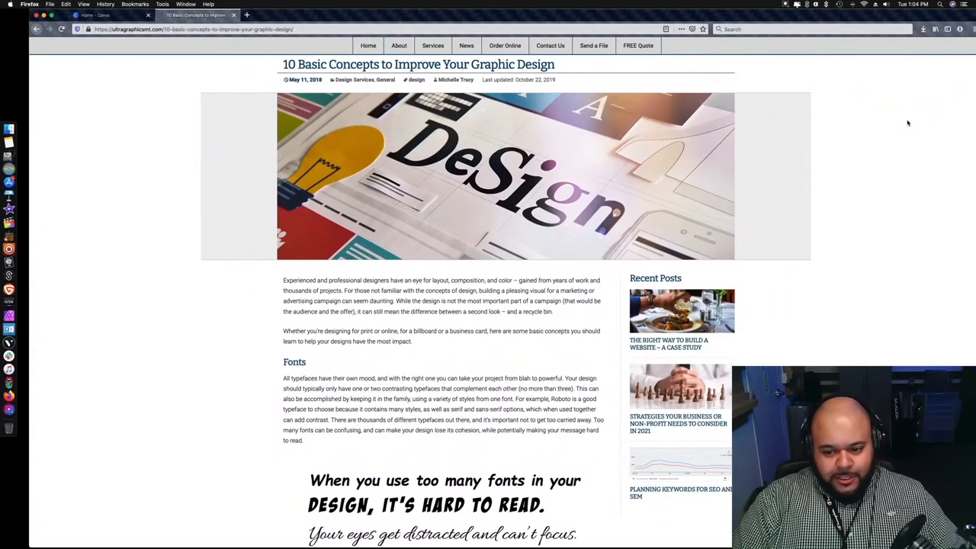
{"action": "scroll", "scroll_direction": "down", "scroll_amount": 3}
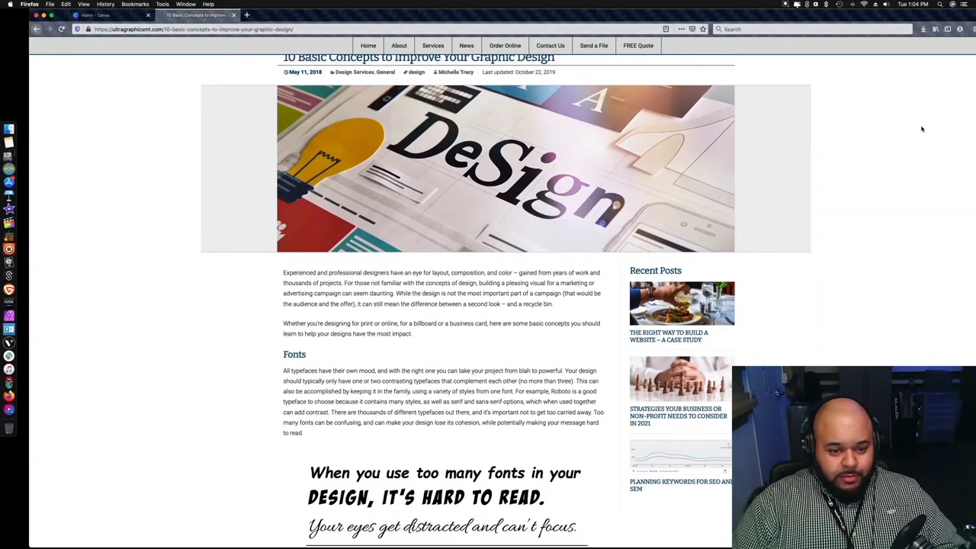
{"action": "scroll", "scroll_direction": "down", "scroll_amount": 3}
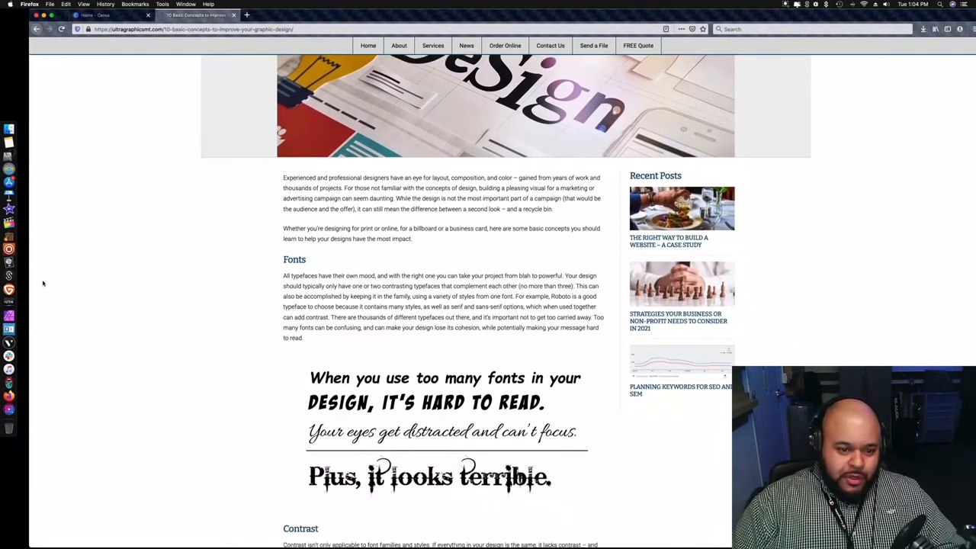
{"action": "scroll", "scroll_direction": "down", "scroll_amount": 3}
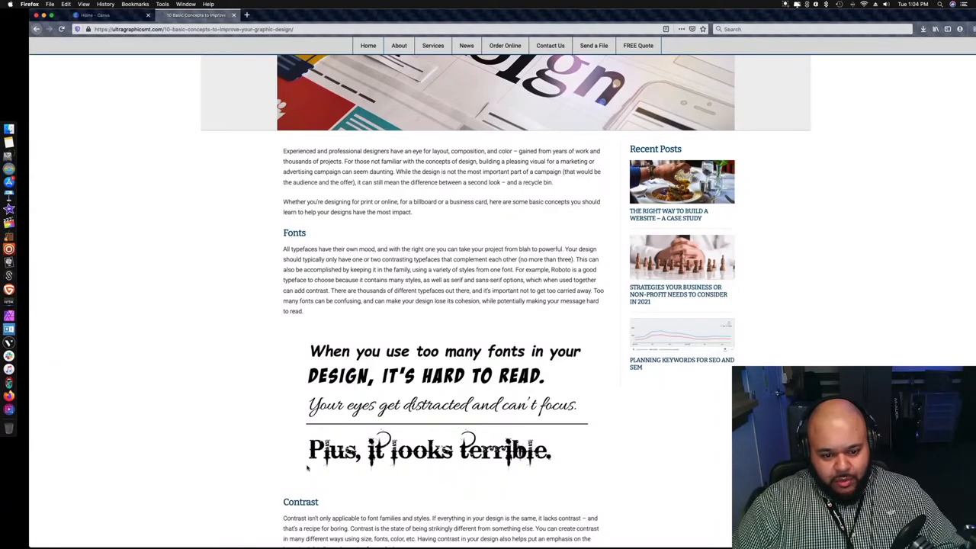
{"action": "scroll", "scroll_direction": "down", "scroll_amount": 3}
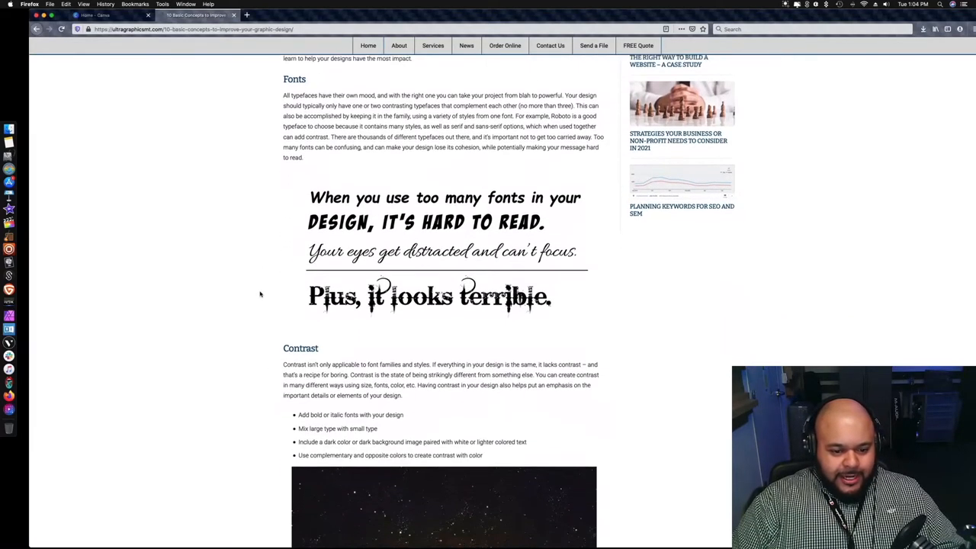
{"action": "scroll", "scroll_direction": "down", "scroll_amount": 3}
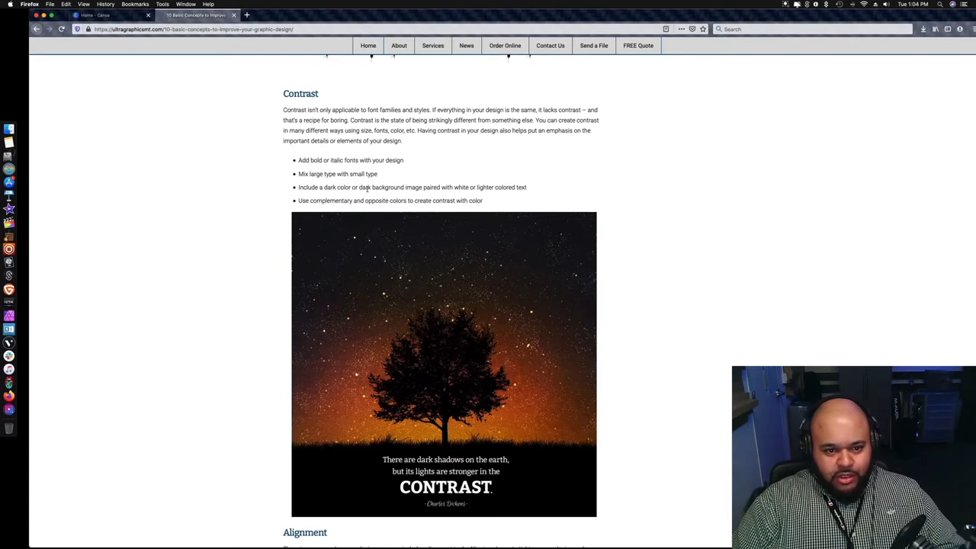
{"action": "mouse_move", "coordinate": [494, 194]}
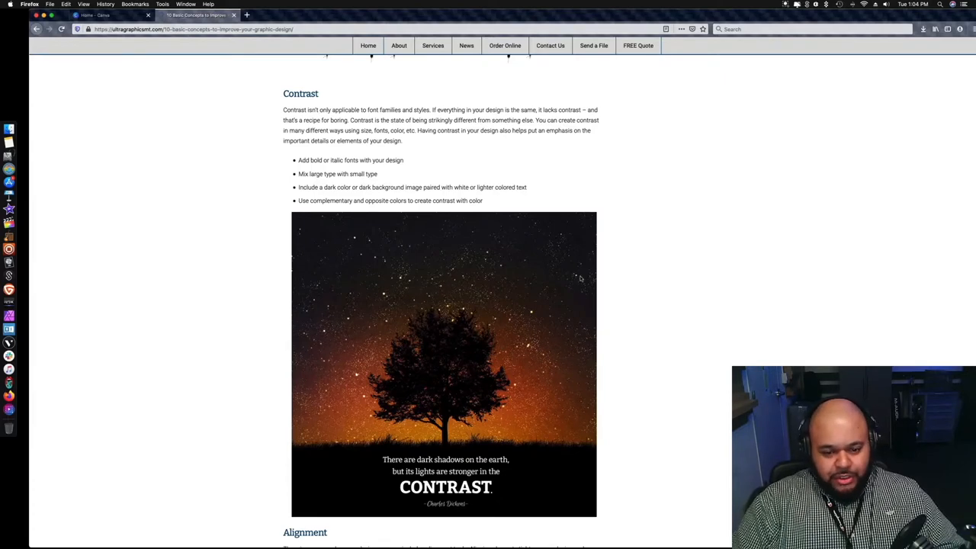
{"action": "scroll", "scroll_direction": "down", "scroll_amount": 3}
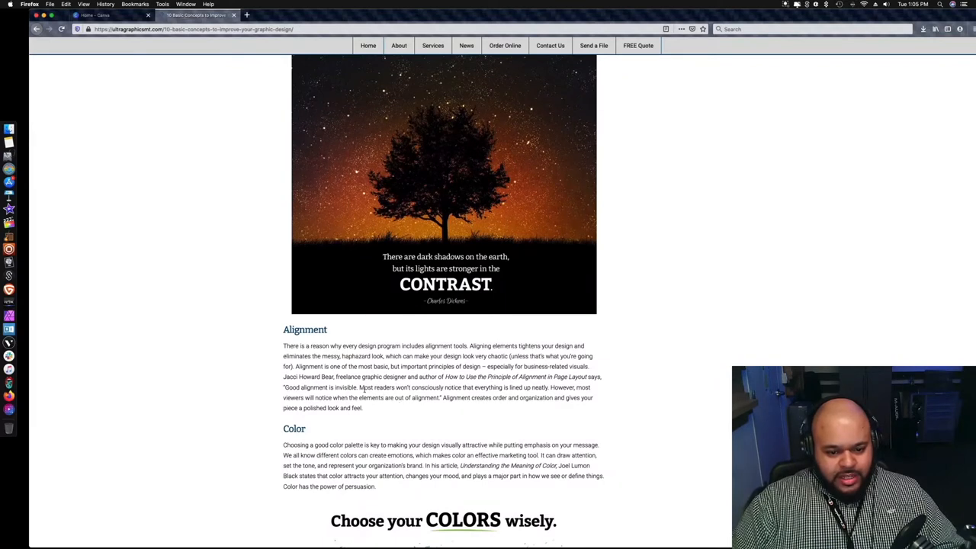
Step: Scroll past the Color chart to the Audience and Space sections of the article
{"action": "scroll", "scroll_direction": "down", "scroll_amount": 3}
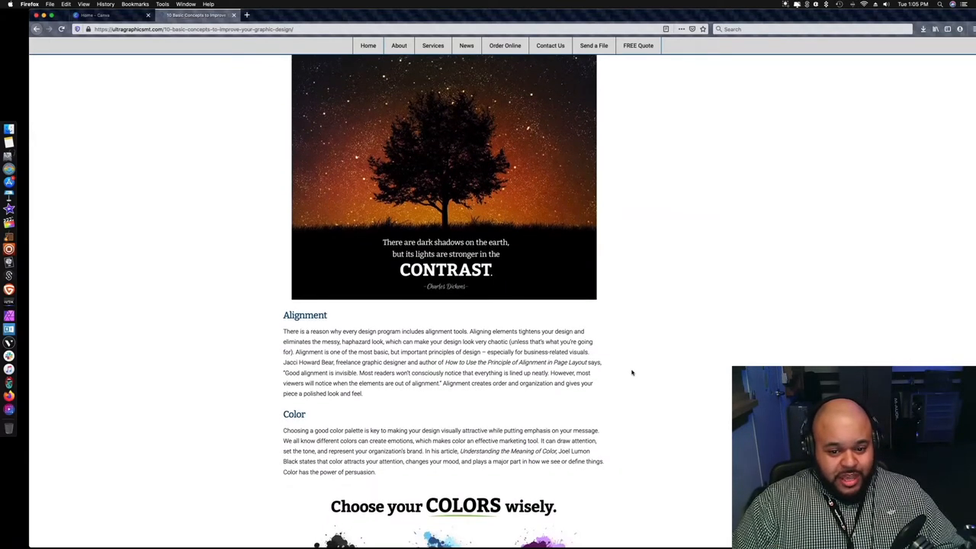
{"action": "scroll", "scroll_direction": "down", "scroll_amount": 3}
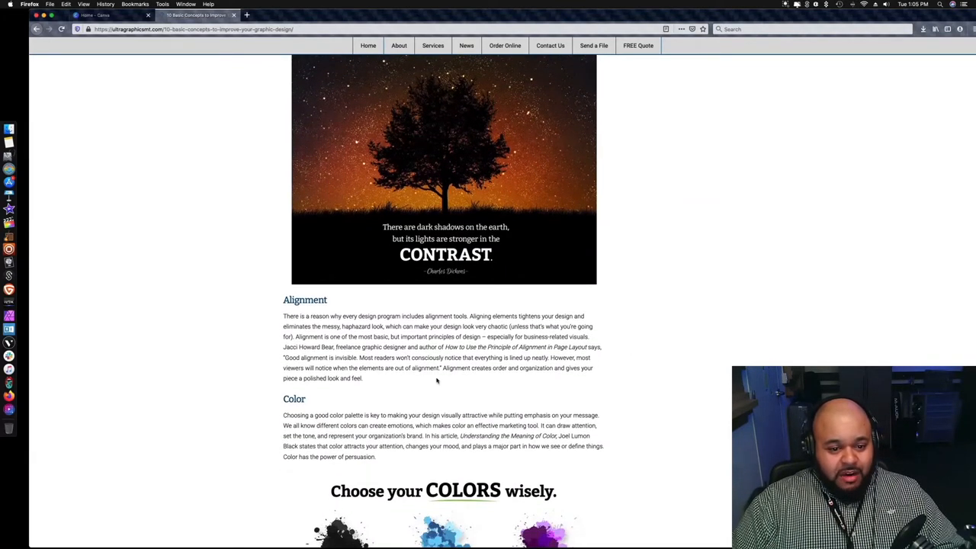
{"action": "mouse_move", "coordinate": [400, 384]}
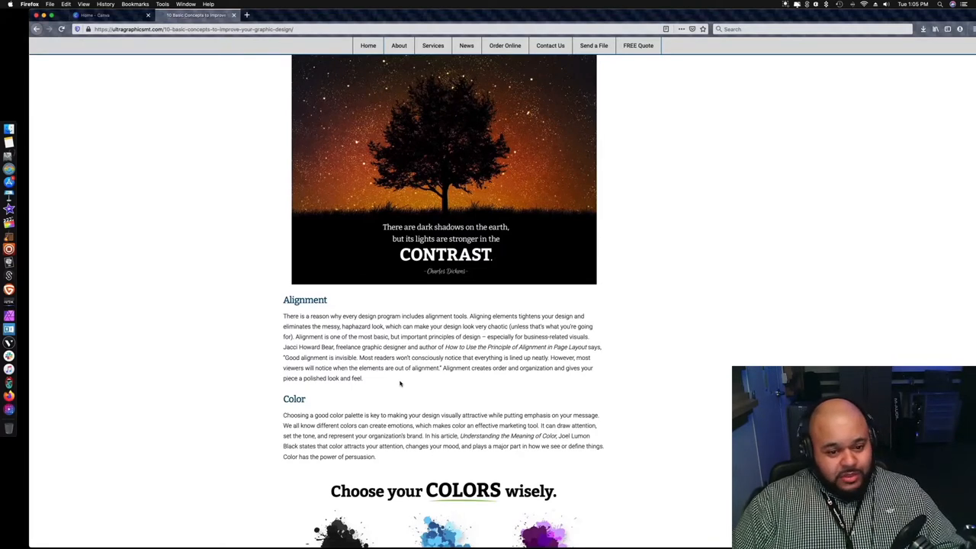
{"action": "scroll", "scroll_direction": "down", "scroll_amount": 3}
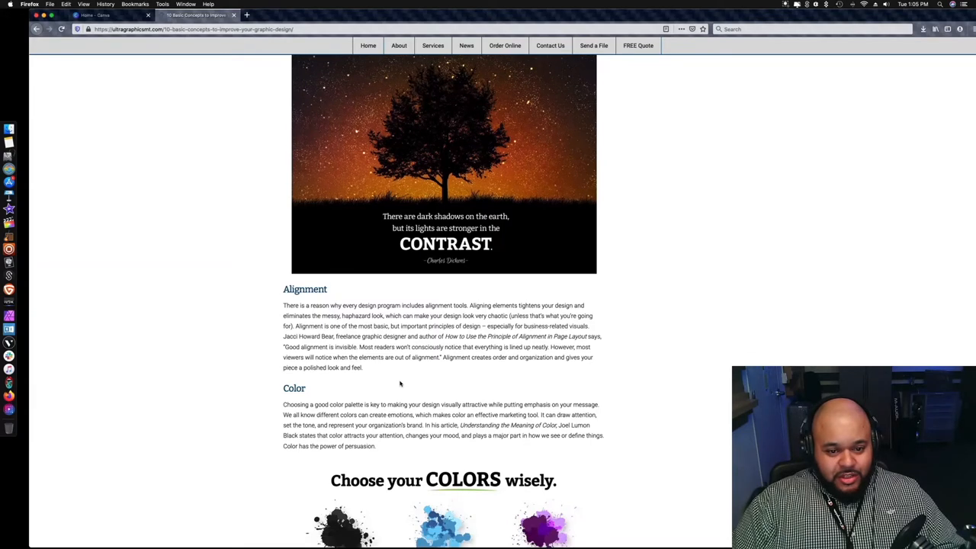
{"action": "scroll", "scroll_direction": "down", "scroll_amount": 3}
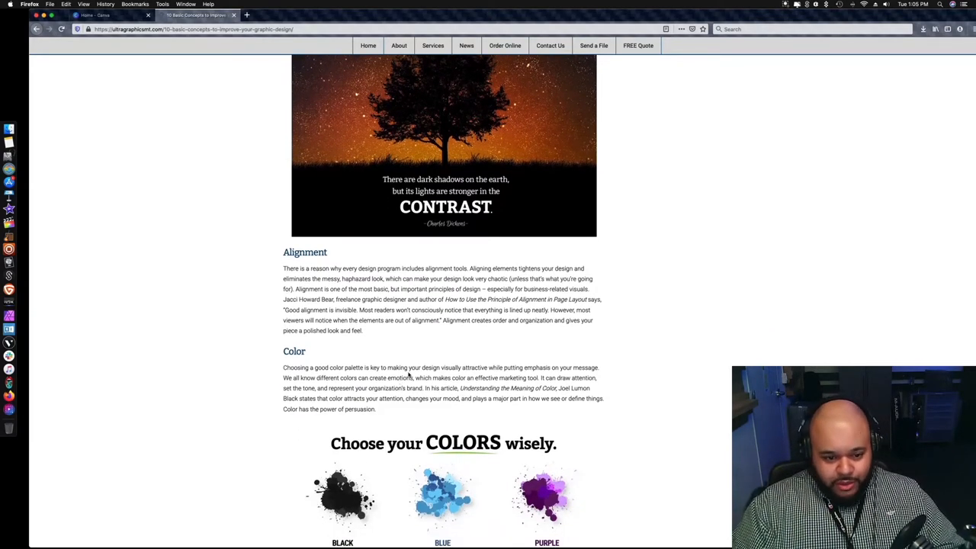
{"action": "scroll", "scroll_direction": "down", "scroll_amount": 3}
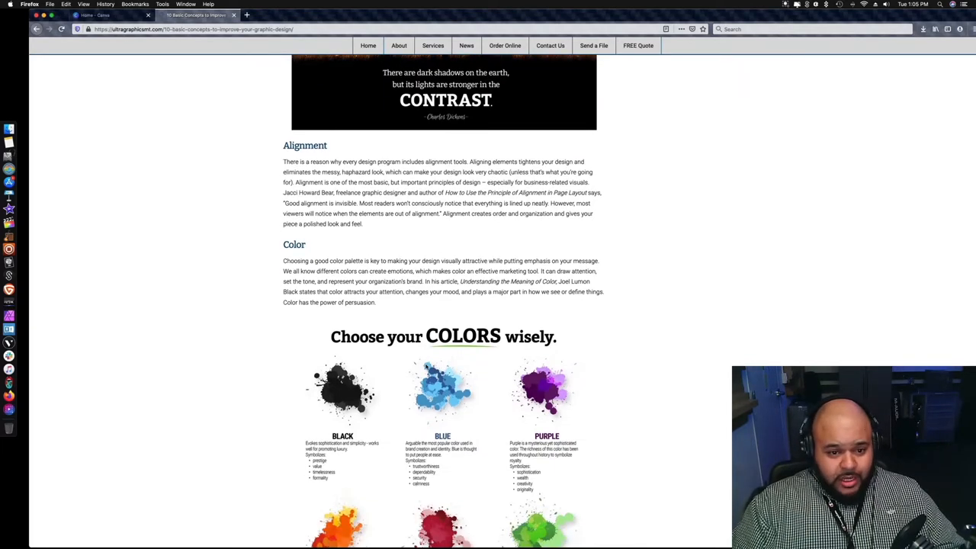
{"action": "scroll", "scroll_direction": "down", "scroll_amount": 3}
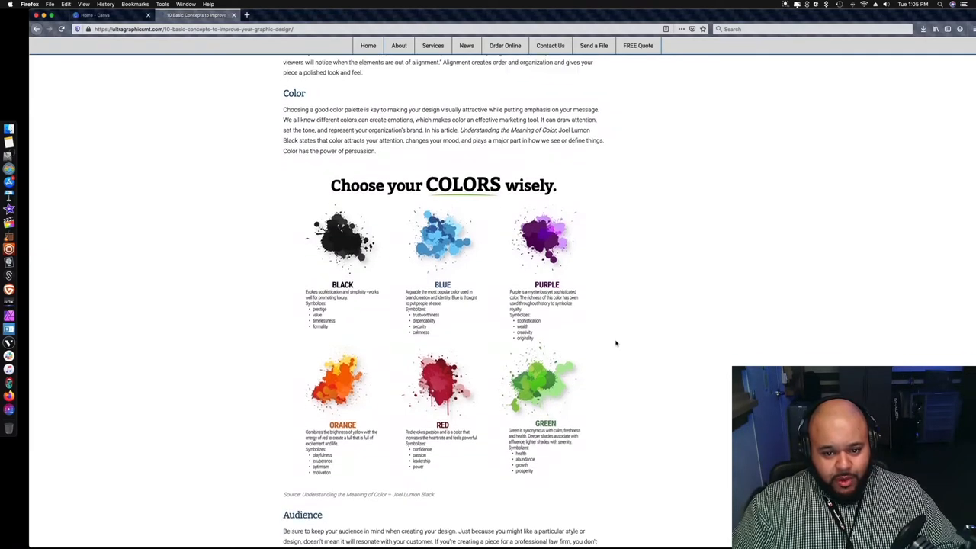
{"action": "scroll", "scroll_direction": "down", "scroll_amount": 3}
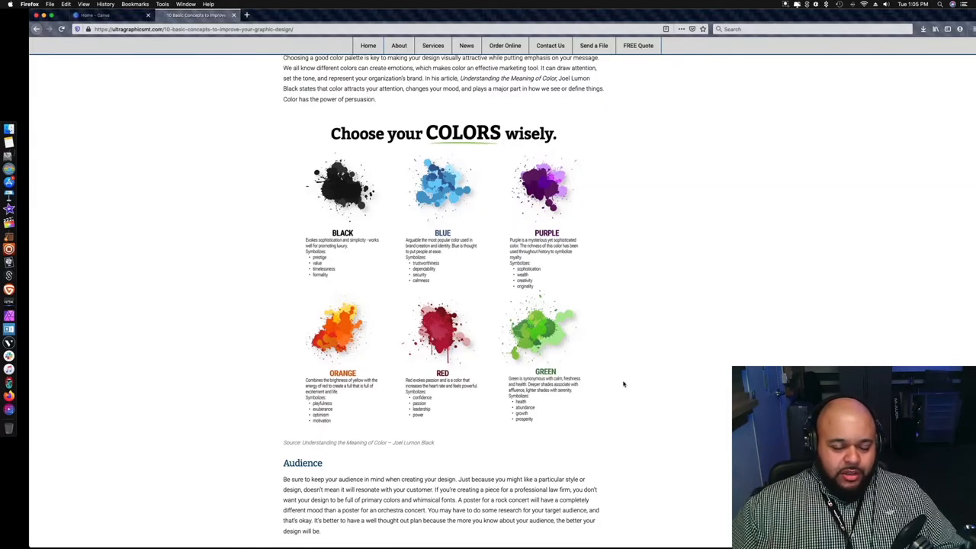
{"action": "scroll", "scroll_direction": "down", "scroll_amount": 3}
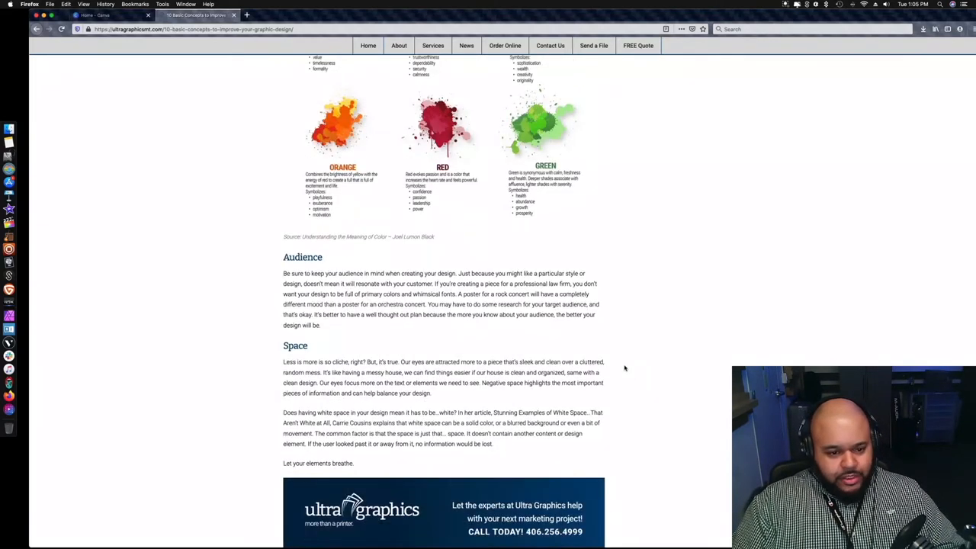
{"action": "scroll", "scroll_direction": "up", "scroll_amount": 3}
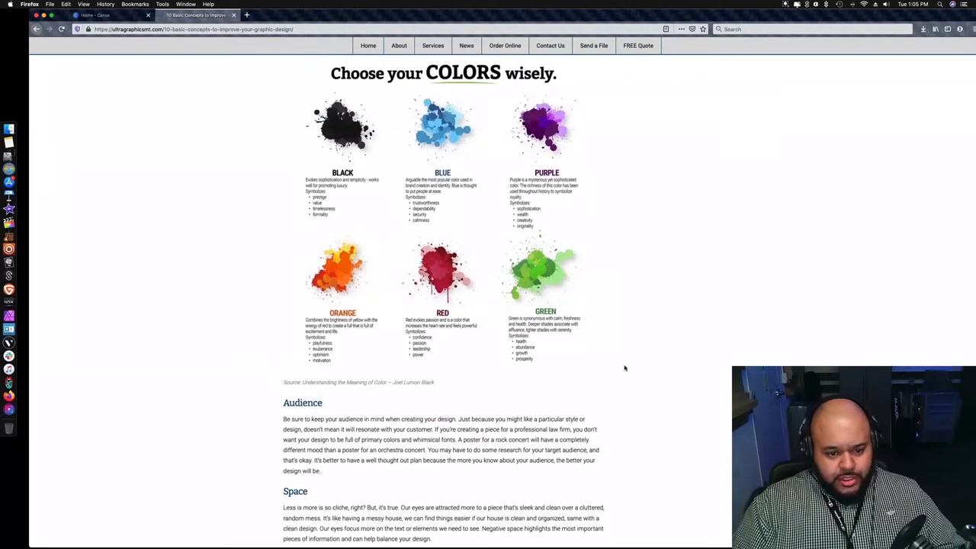
{"action": "scroll", "scroll_direction": "down", "scroll_amount": 3}
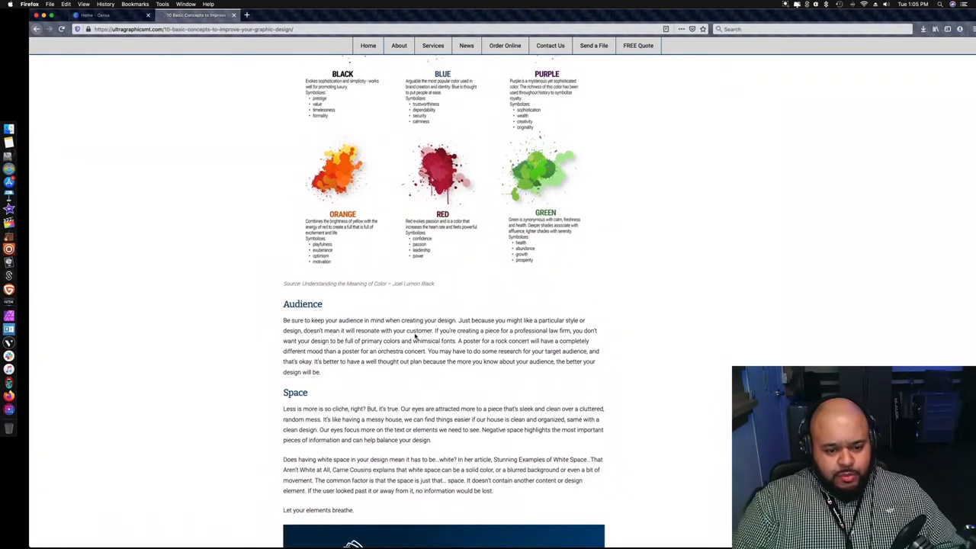
{"action": "scroll", "scroll_direction": "down", "scroll_amount": 3}
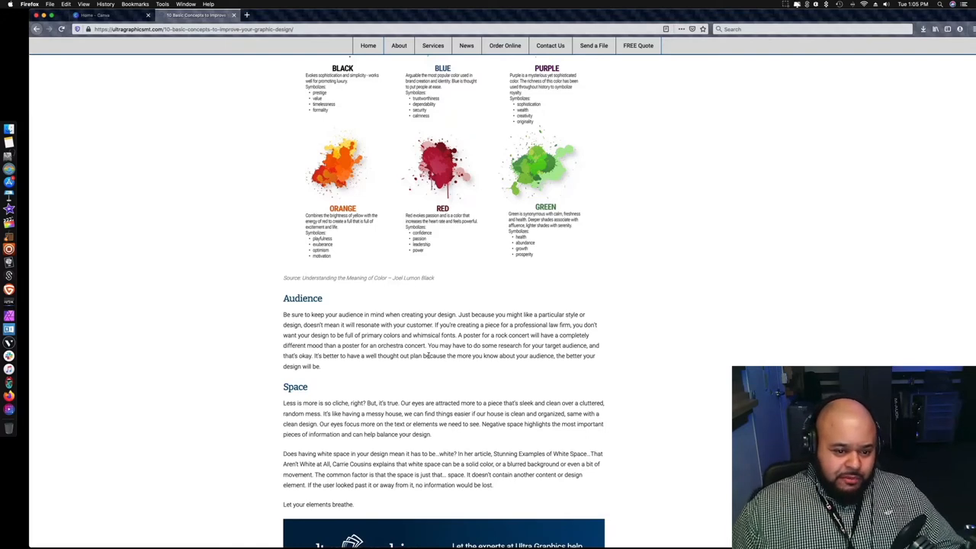
{"action": "mouse_move", "coordinate": [692, 331]}
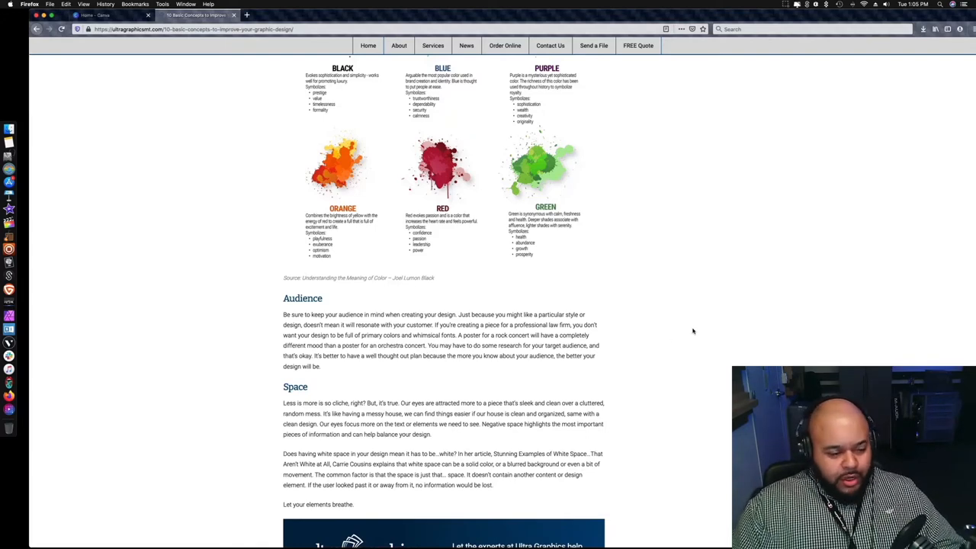
Step: Read past the good/bad white-space banners into Consistency and Repetition
{"action": "scroll", "scroll_direction": "down", "scroll_amount": 3}
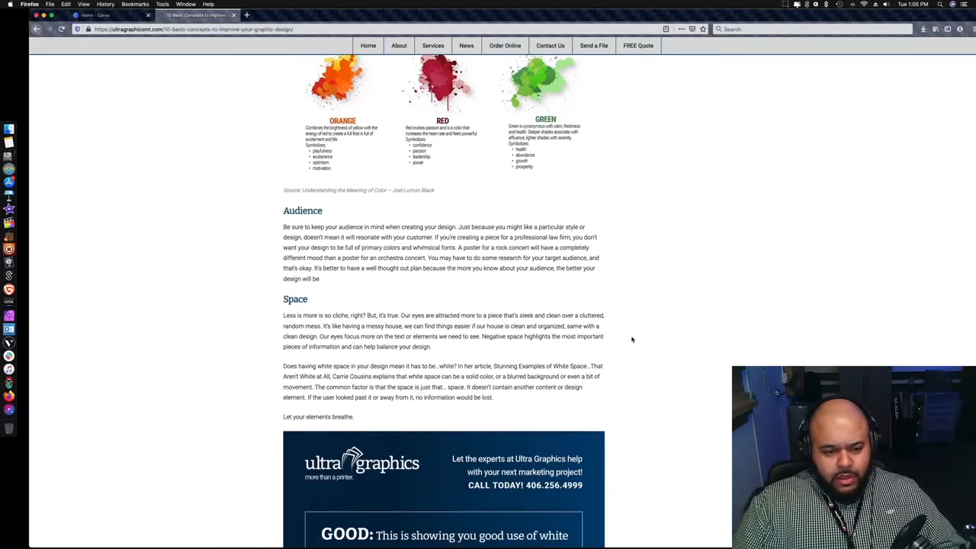
{"action": "scroll", "scroll_direction": "down", "scroll_amount": 3}
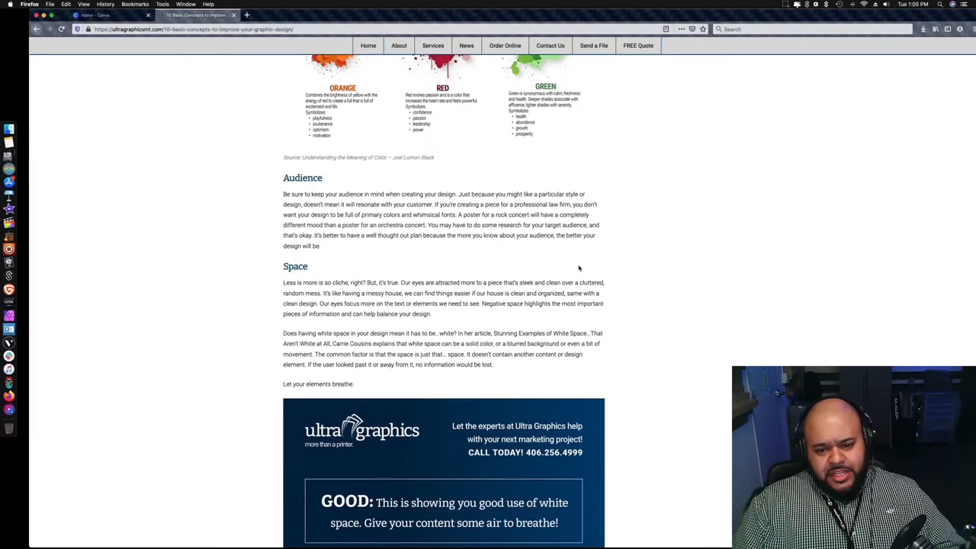
{"action": "scroll", "scroll_direction": "down", "scroll_amount": 3}
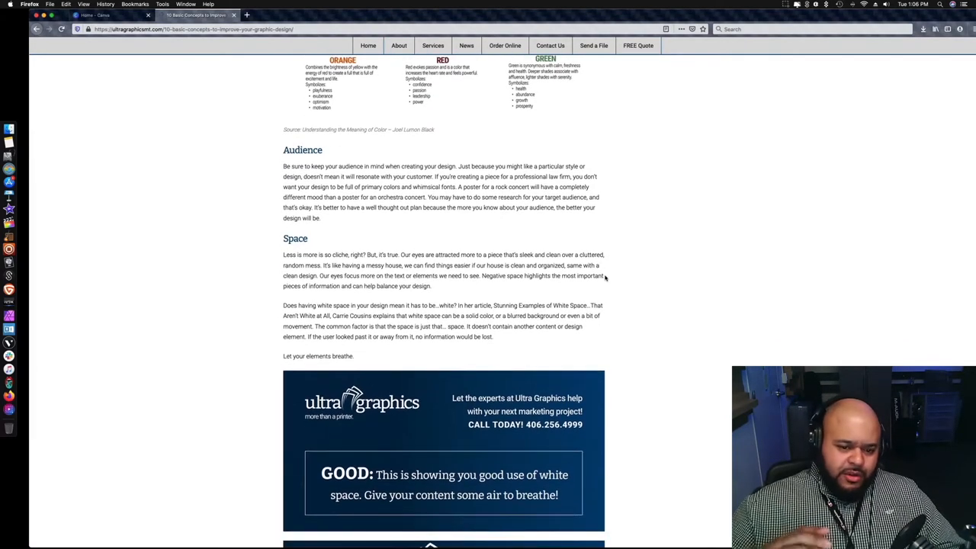
{"action": "scroll", "scroll_direction": "down", "scroll_amount": 3}
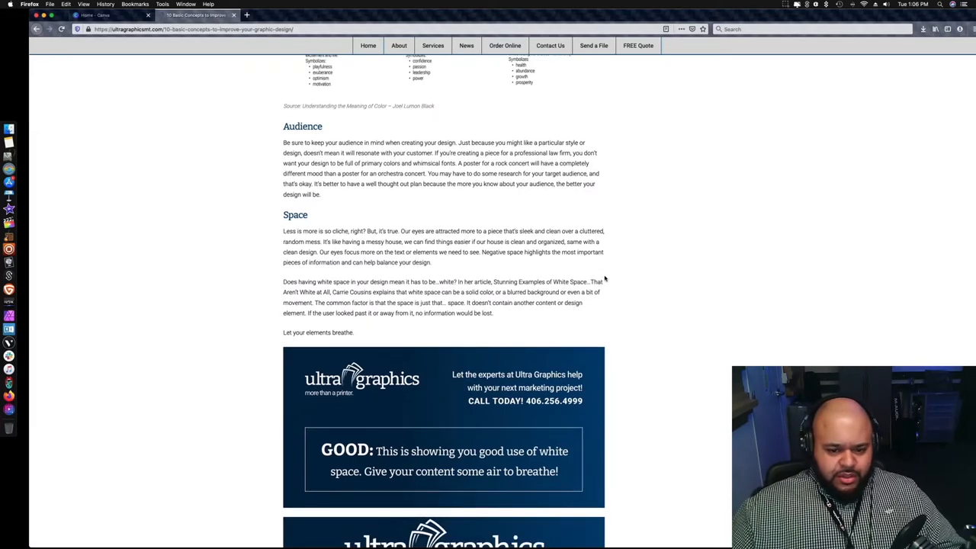
{"action": "scroll", "scroll_direction": "down", "scroll_amount": 3}
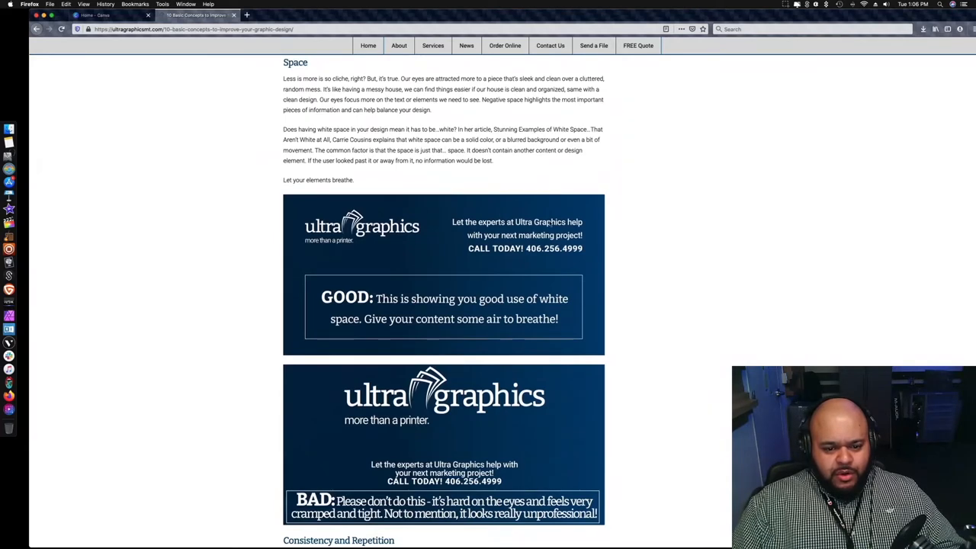
{"action": "scroll", "scroll_direction": "up", "scroll_amount": 3}
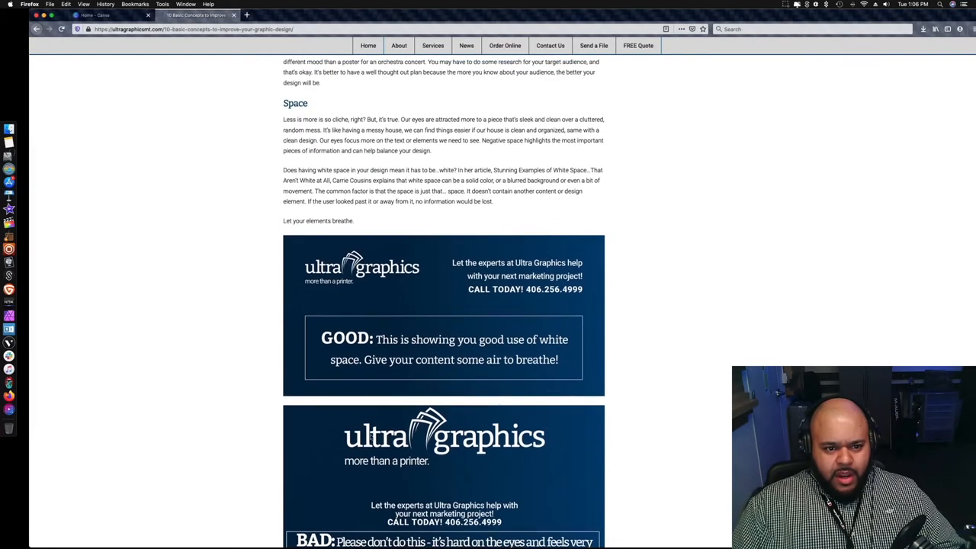
{"action": "scroll", "scroll_direction": "up", "scroll_amount": 3}
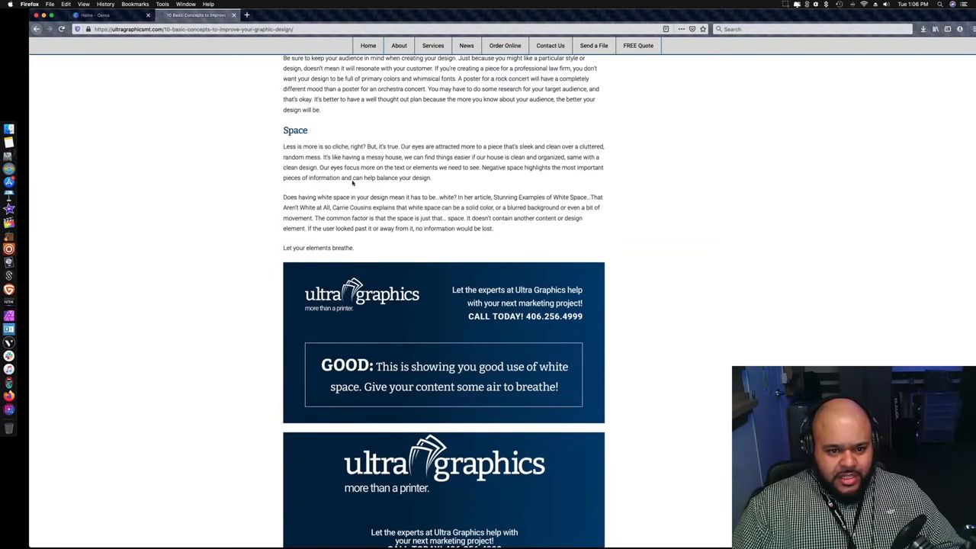
{"action": "mouse_move", "coordinate": [510, 177]}
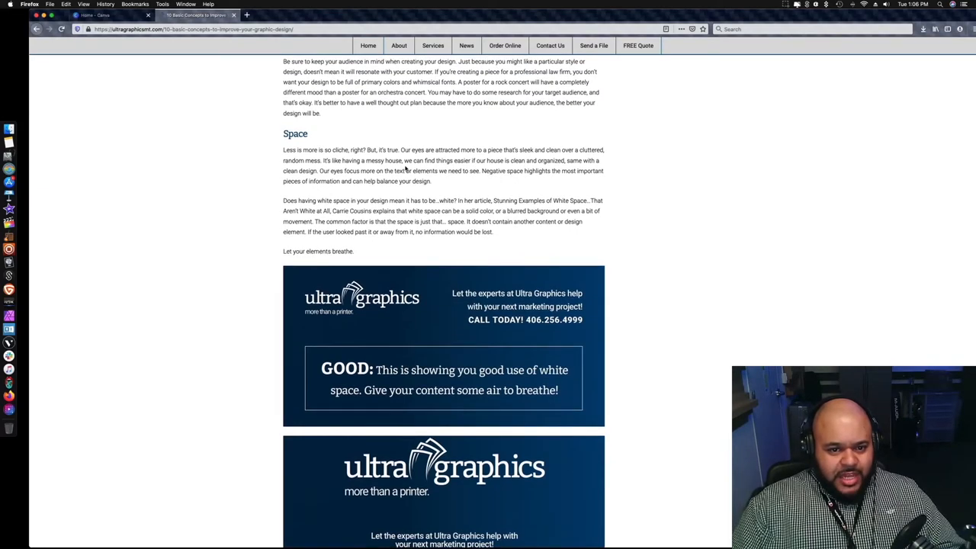
{"action": "mouse_move", "coordinate": [475, 171]}
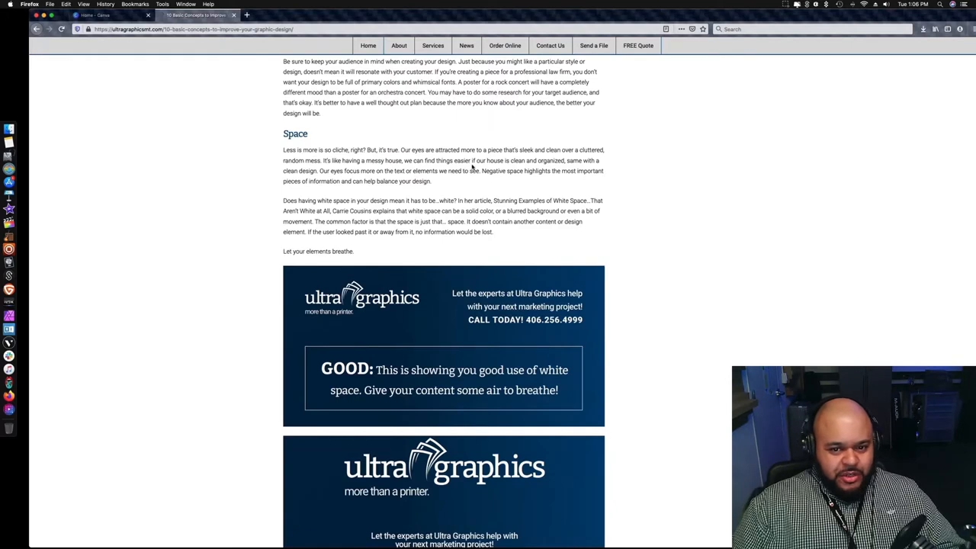
{"action": "mouse_move", "coordinate": [546, 171]}
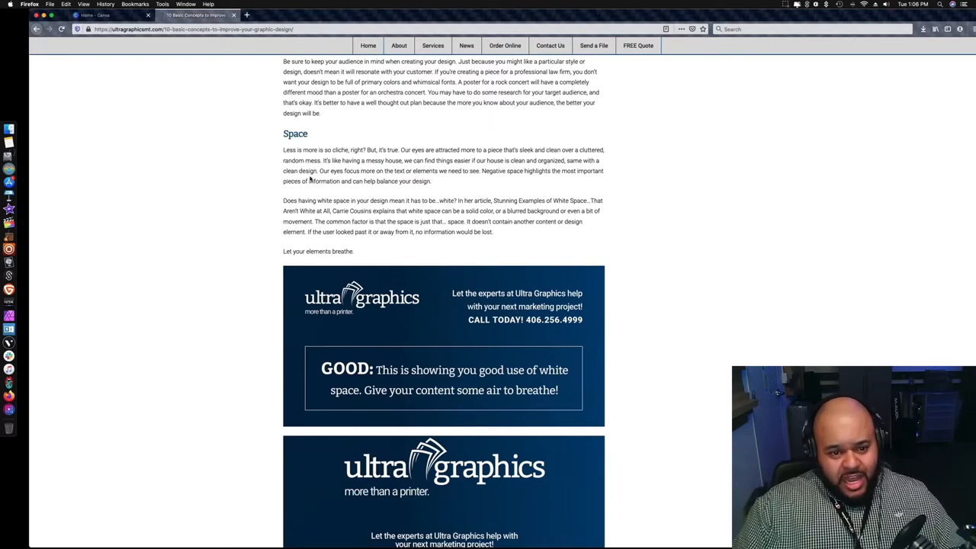
{"action": "scroll", "scroll_direction": "down", "scroll_amount": 3}
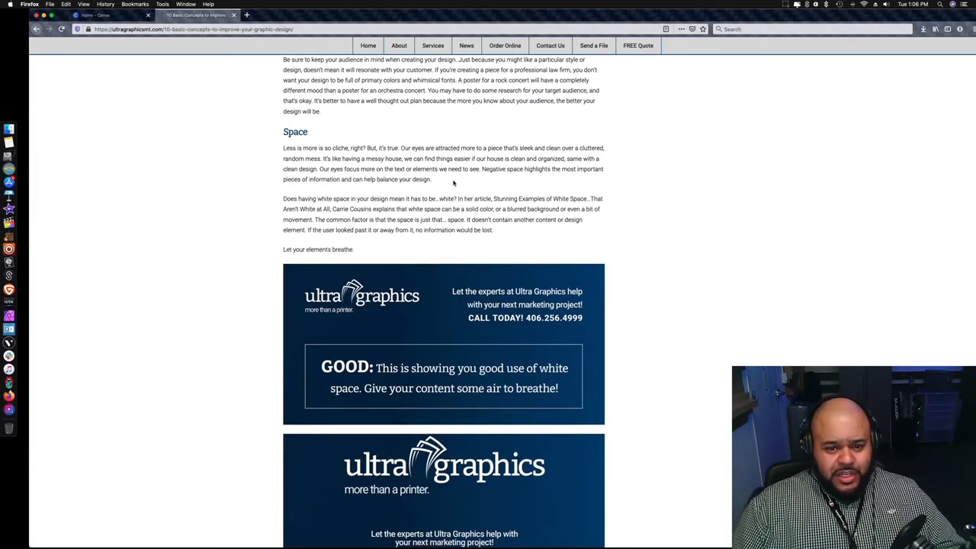
{"action": "mouse_move", "coordinate": [454, 183]}
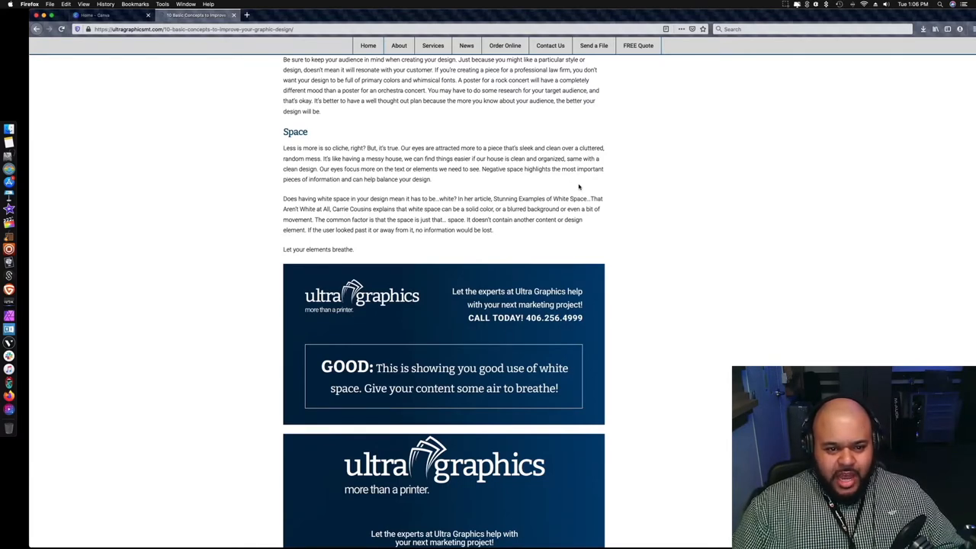
Step: Continue through Simplicity and Hierarchy to the Distortion section with the dog photos
{"action": "scroll", "scroll_direction": "down", "scroll_amount": 3}
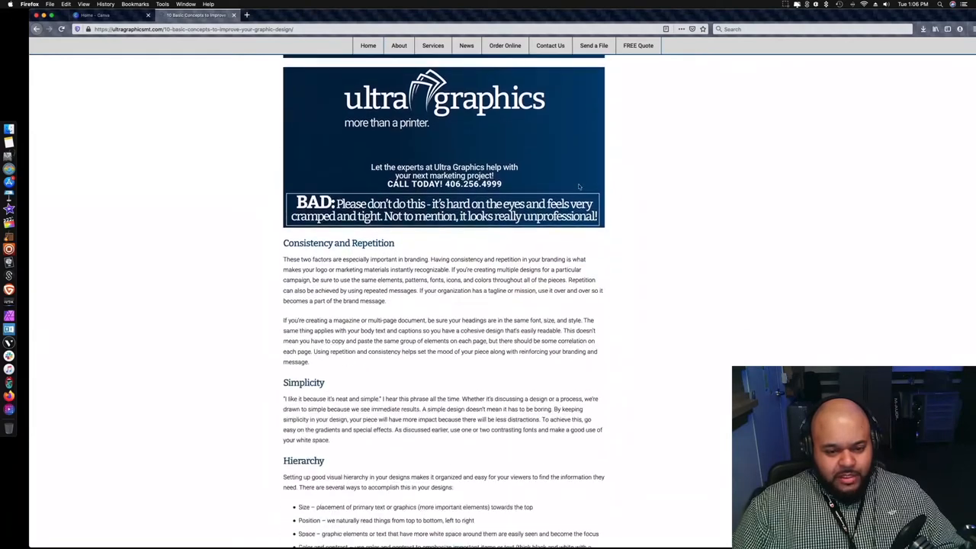
{"action": "scroll", "scroll_direction": "down", "scroll_amount": 3}
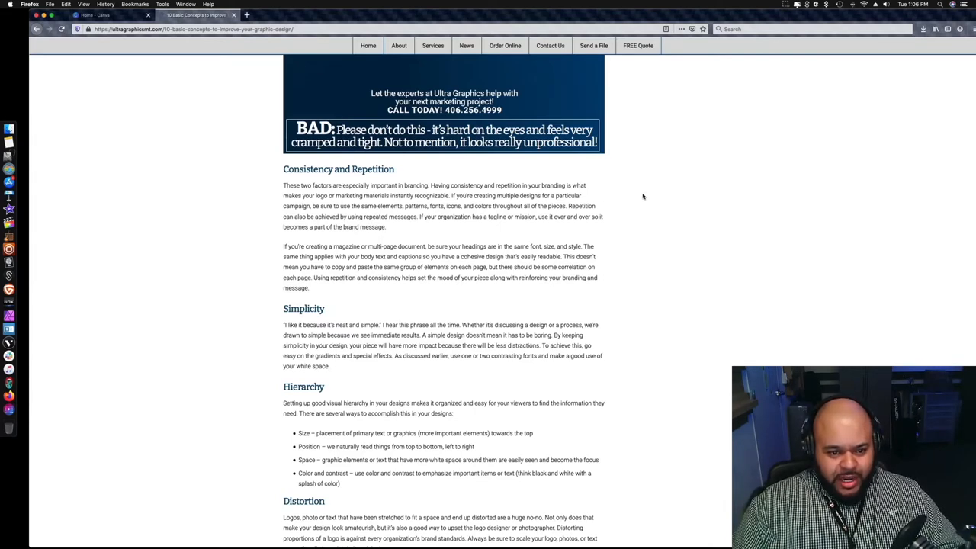
{"action": "scroll", "scroll_direction": "down", "scroll_amount": 3}
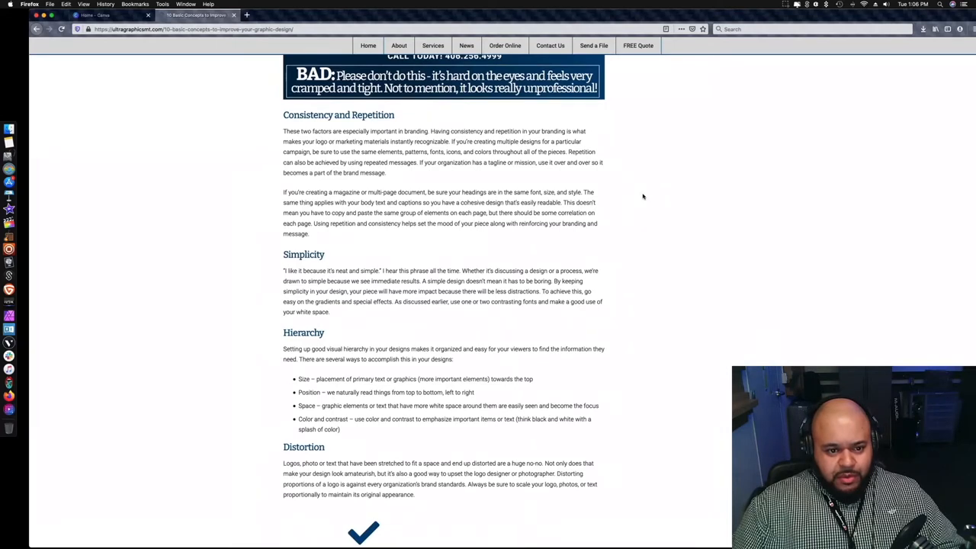
{"action": "scroll", "scroll_direction": "down", "scroll_amount": 3}
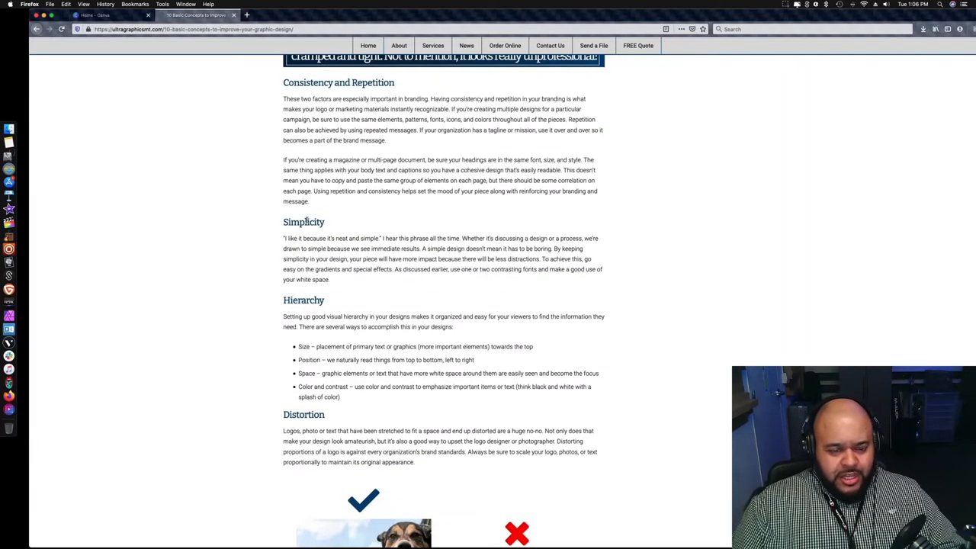
{"action": "mouse_move", "coordinate": [626, 192]}
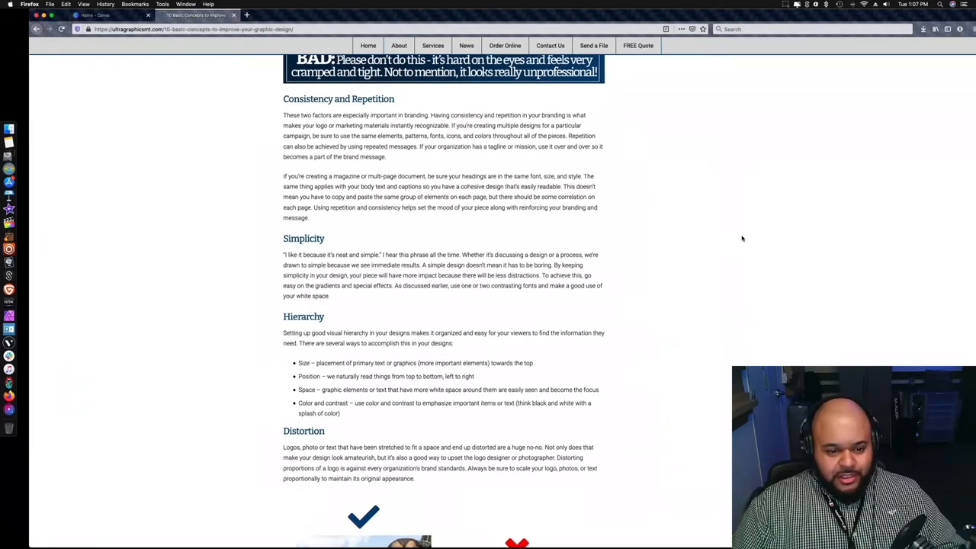
{"action": "scroll", "scroll_direction": "down", "scroll_amount": 3}
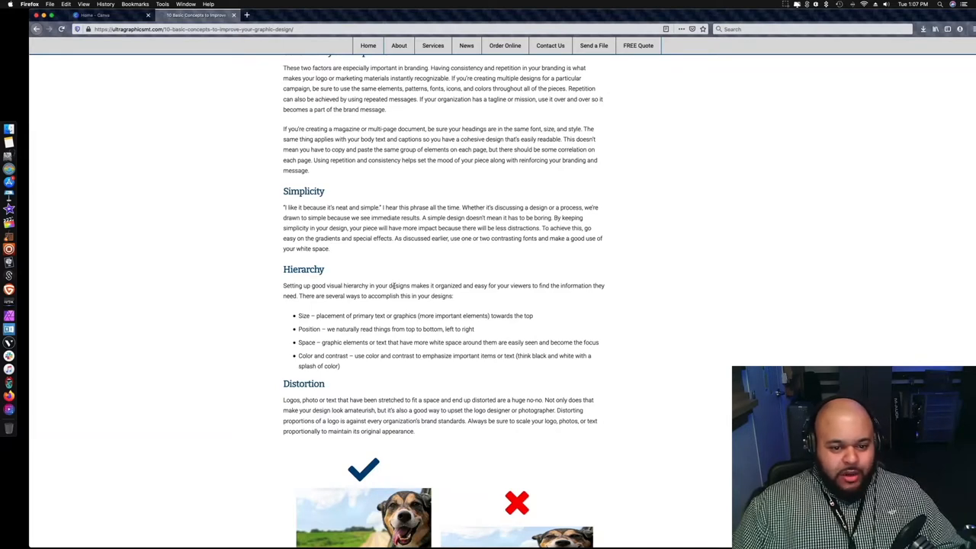
{"action": "mouse_move", "coordinate": [778, 272]}
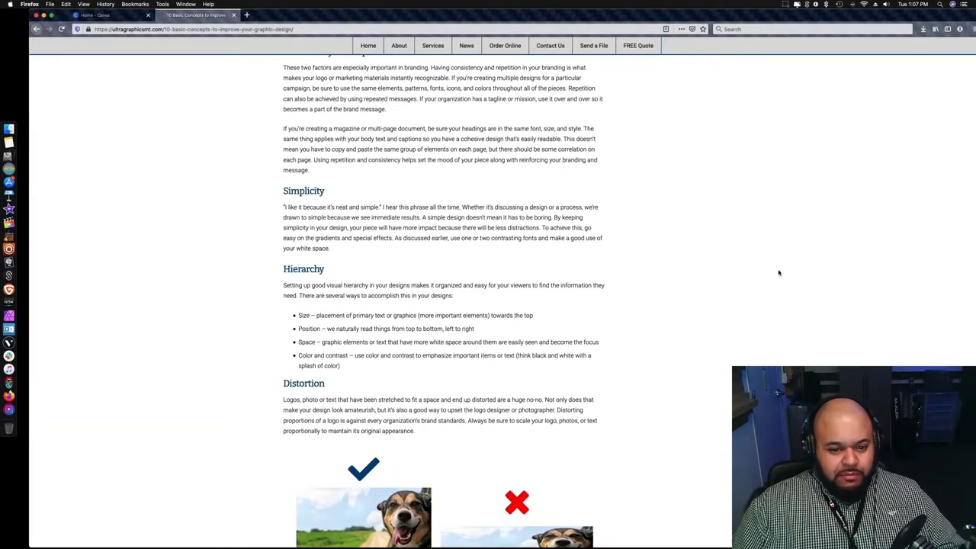
{"action": "scroll", "scroll_direction": "down", "scroll_amount": 3}
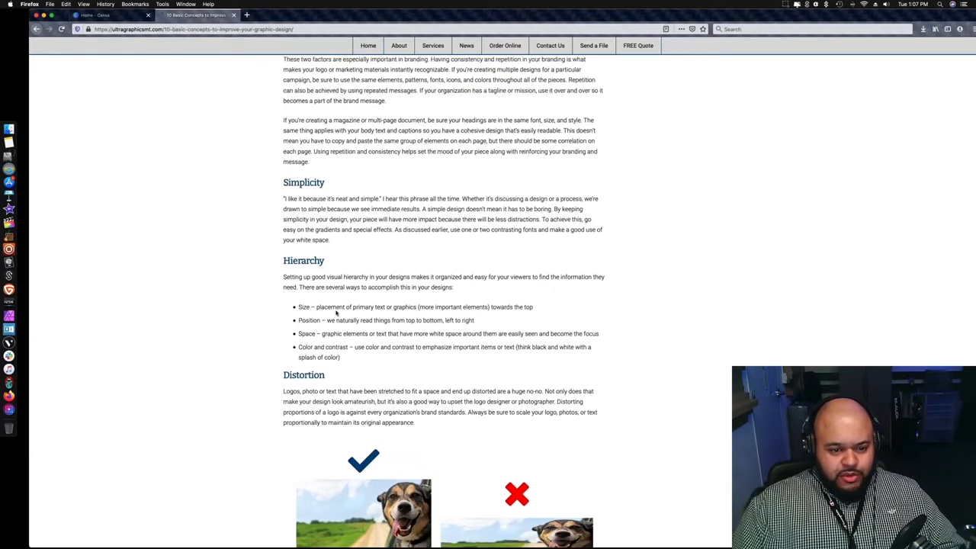
{"action": "scroll", "scroll_direction": "down", "scroll_amount": 3}
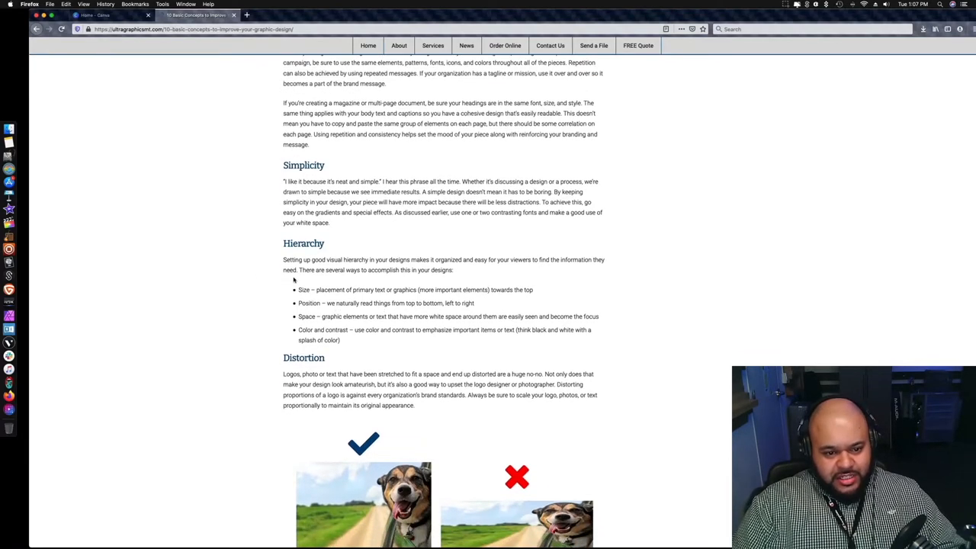
{"action": "mouse_move", "coordinate": [382, 329]}
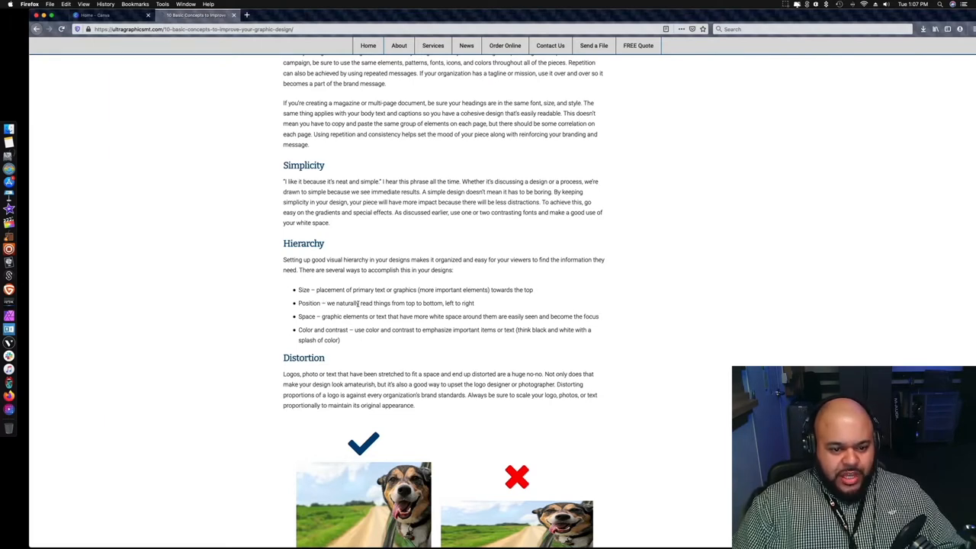
{"action": "scroll", "scroll_direction": "down", "scroll_amount": 3}
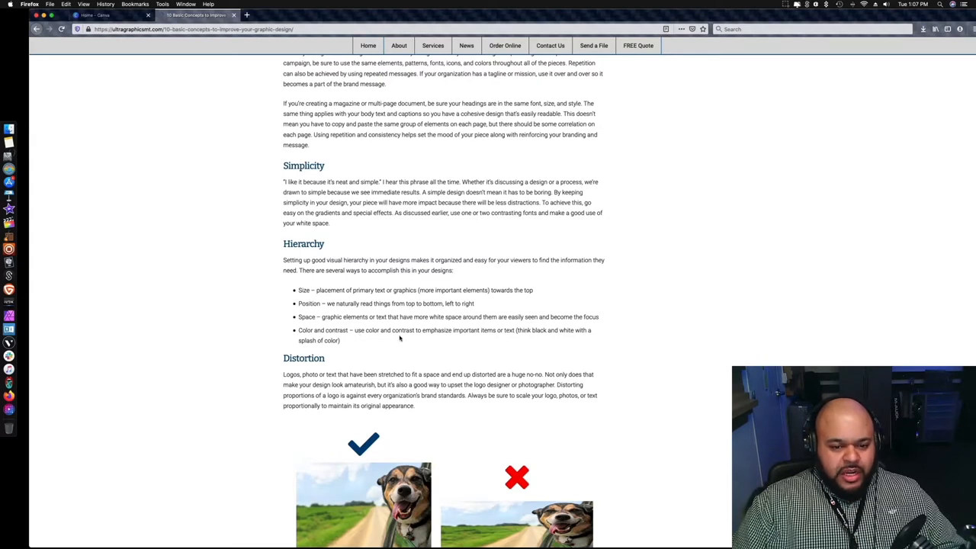
{"action": "mouse_move", "coordinate": [491, 335]}
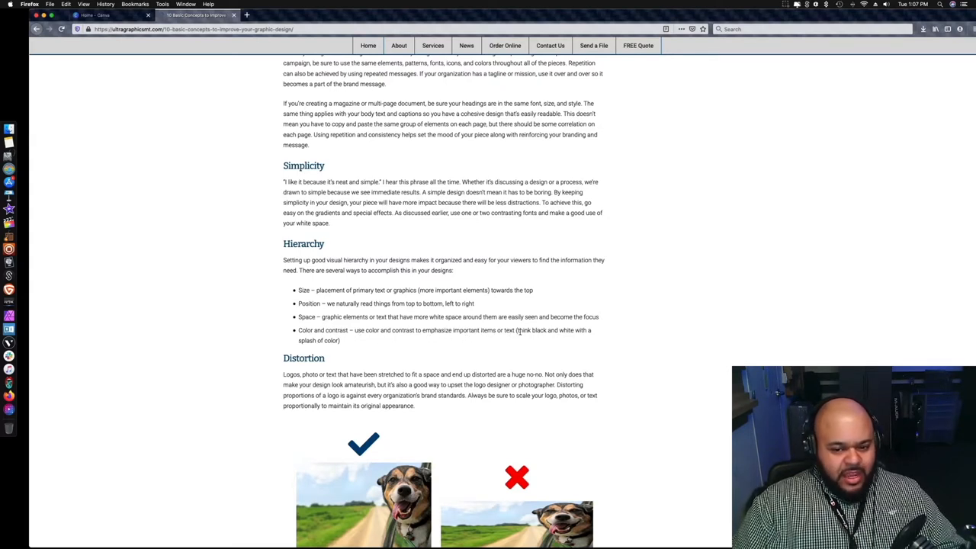
{"action": "mouse_move", "coordinate": [572, 336]}
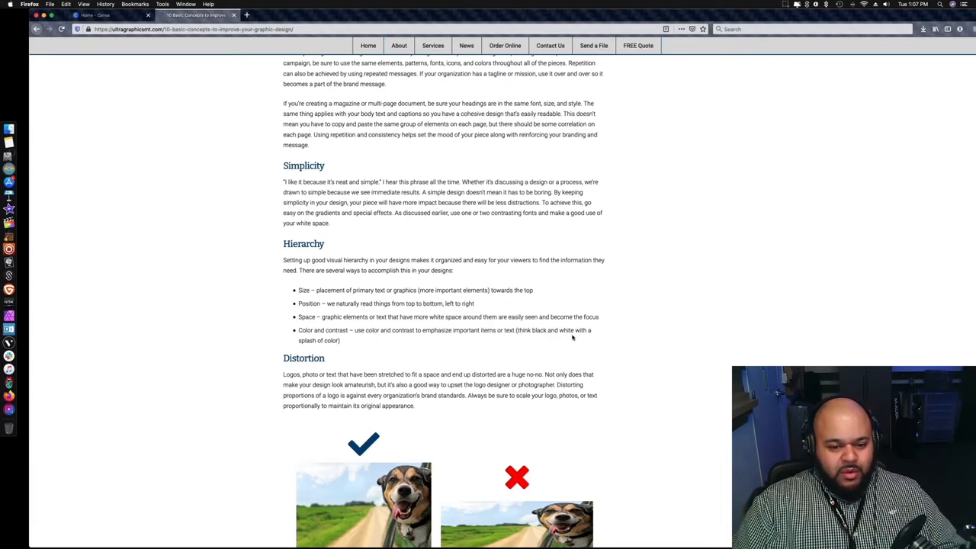
Step: Finish skimming the article, return to its top, and switch back to the Canva home tab
{"action": "scroll", "scroll_direction": "down", "scroll_amount": 3}
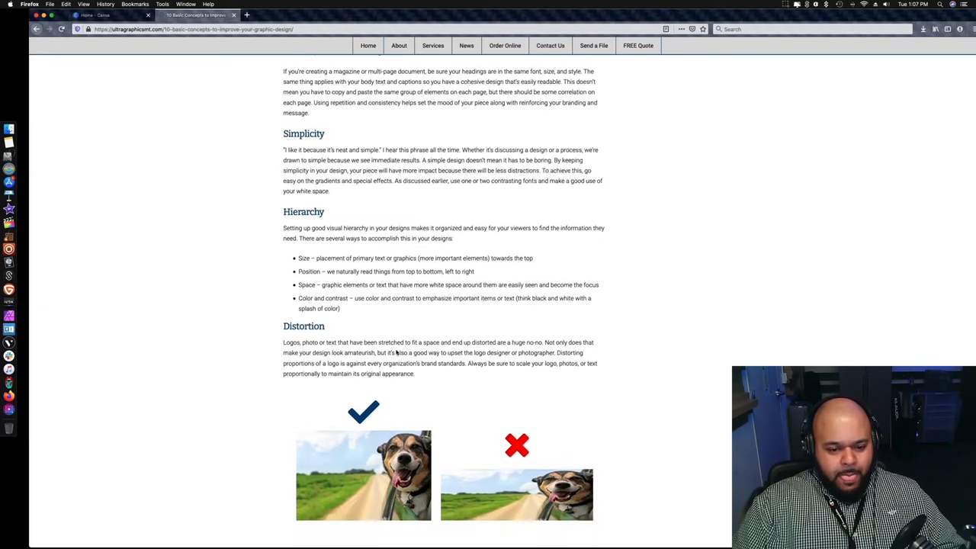
{"action": "scroll", "scroll_direction": "down", "scroll_amount": 3}
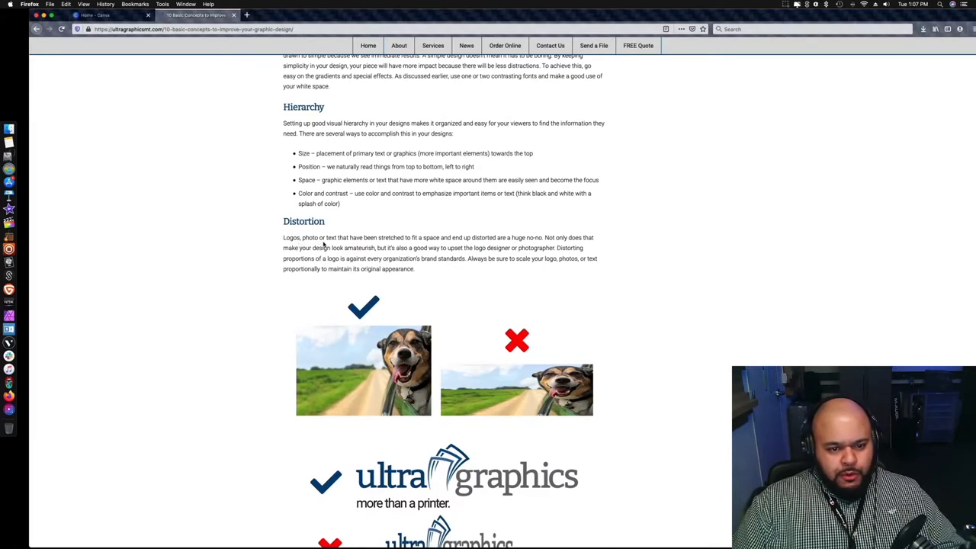
{"action": "mouse_move", "coordinate": [452, 245]}
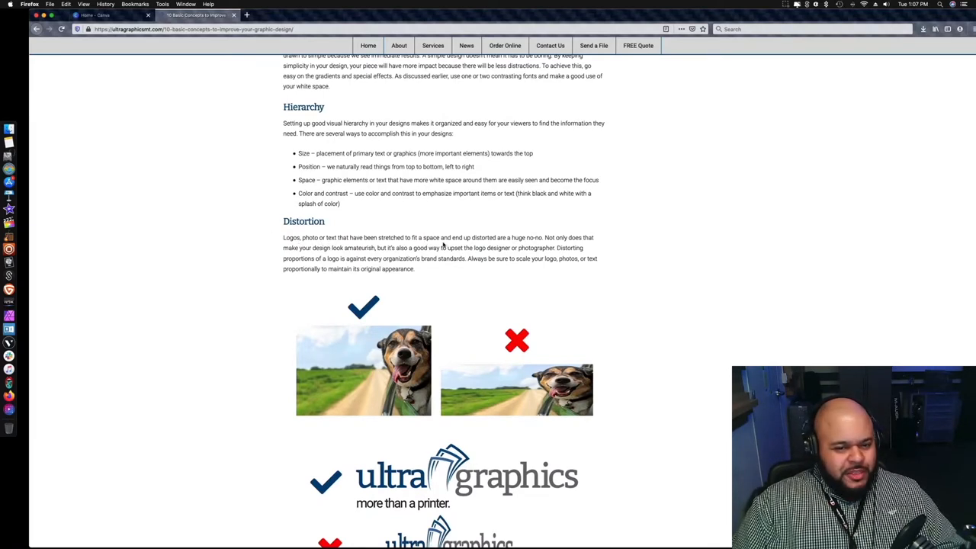
{"action": "mouse_move", "coordinate": [524, 247]}
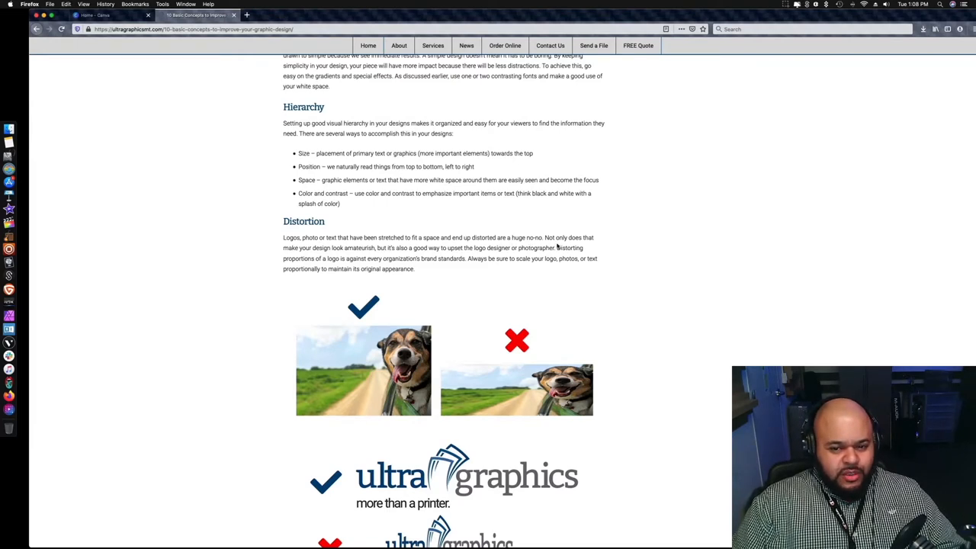
{"action": "scroll", "scroll_direction": "down", "scroll_amount": 3}
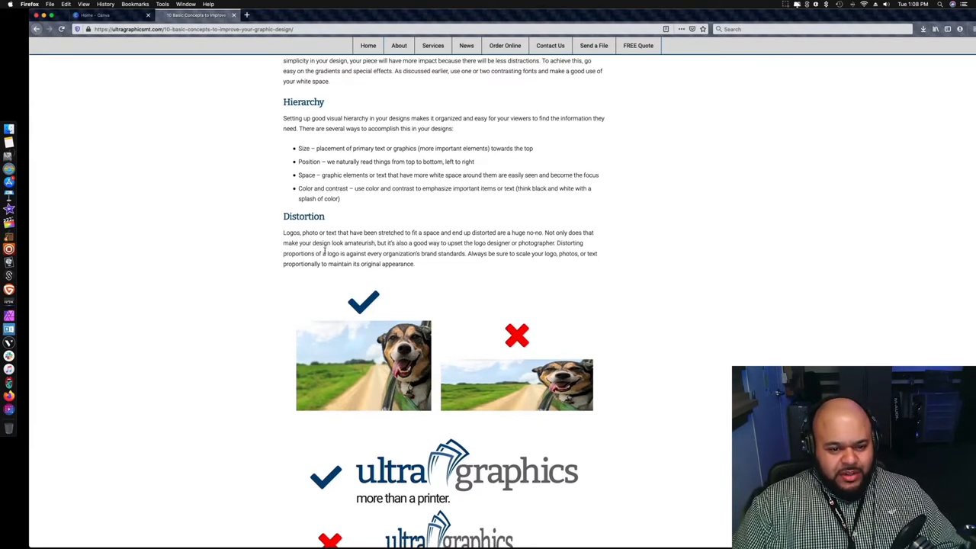
{"action": "scroll", "scroll_direction": "down", "scroll_amount": 3}
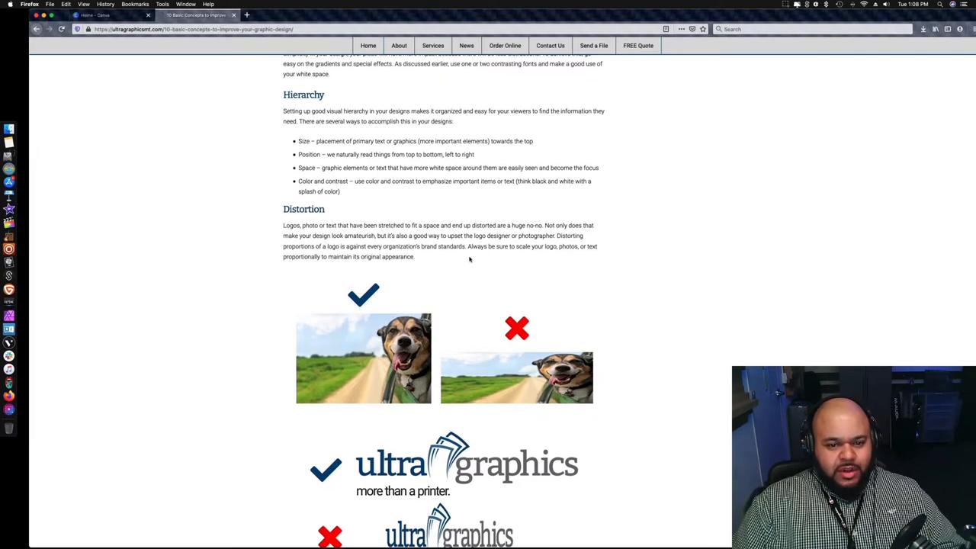
{"action": "mouse_move", "coordinate": [450, 258]}
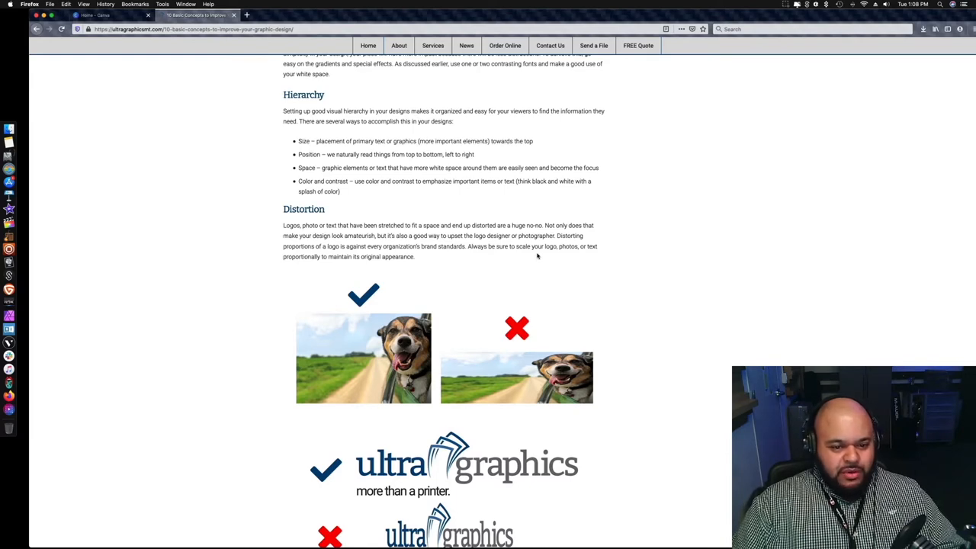
{"action": "mouse_move", "coordinate": [552, 276]}
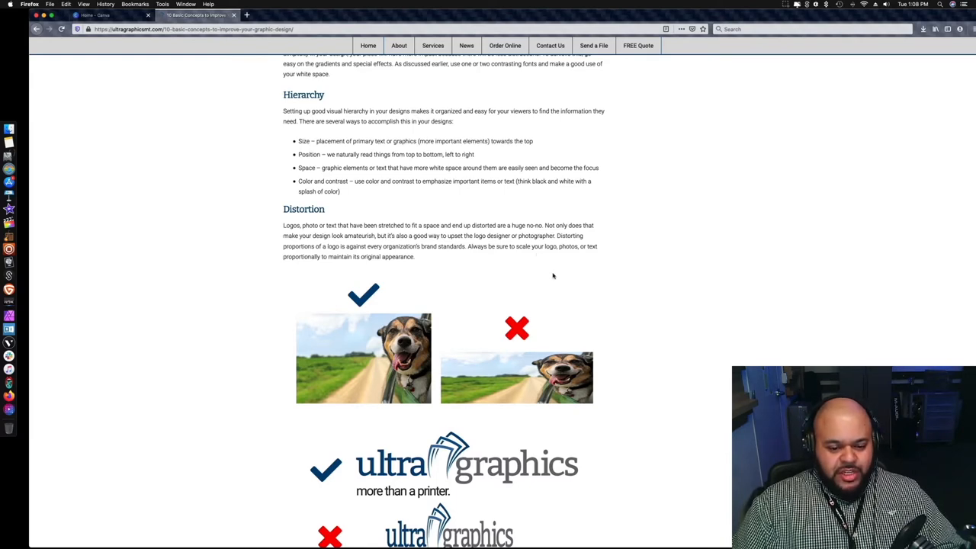
{"action": "scroll", "scroll_direction": "up", "scroll_amount": 3}
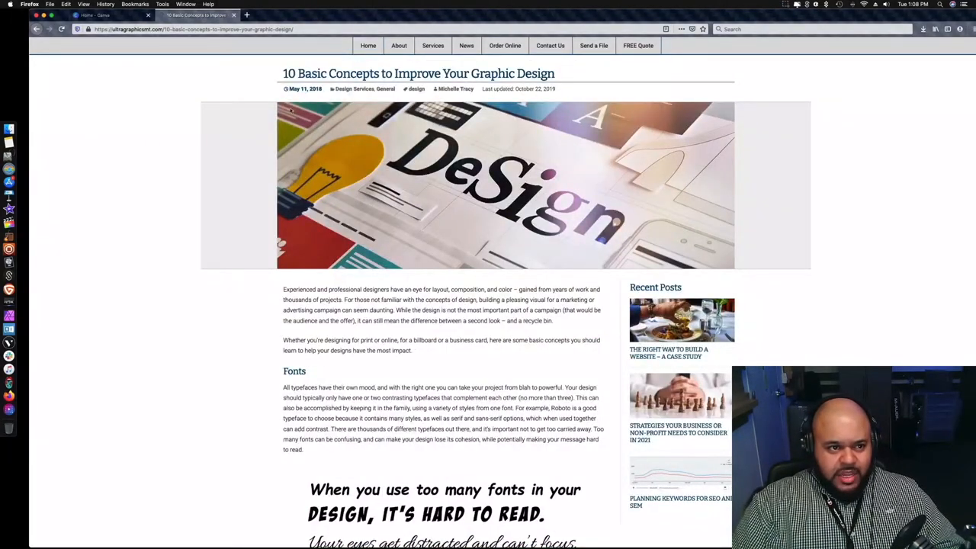
{"action": "left_click", "coordinate": [107, 15]}
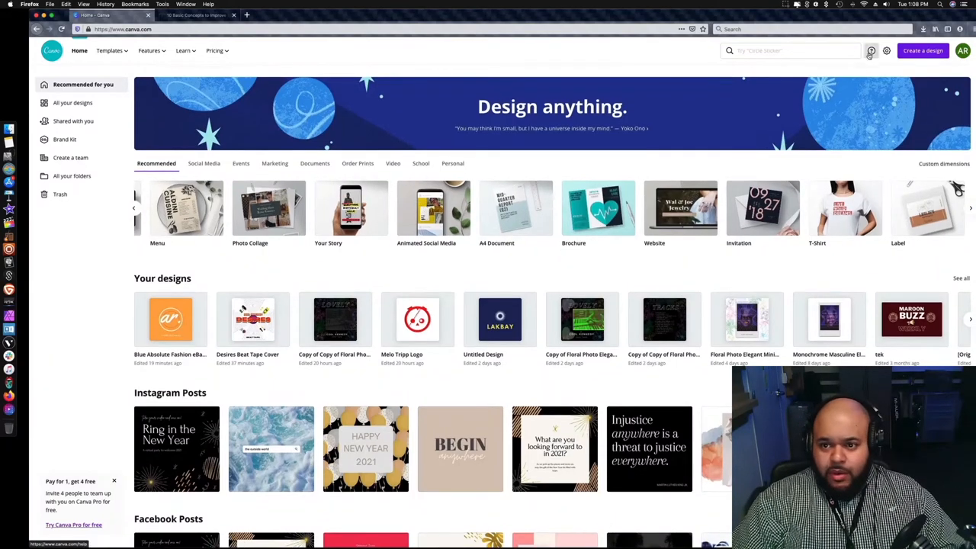
Step: Search Canva for 'Album Cover Art' templates
{"action": "left_click", "coordinate": [793, 51]}
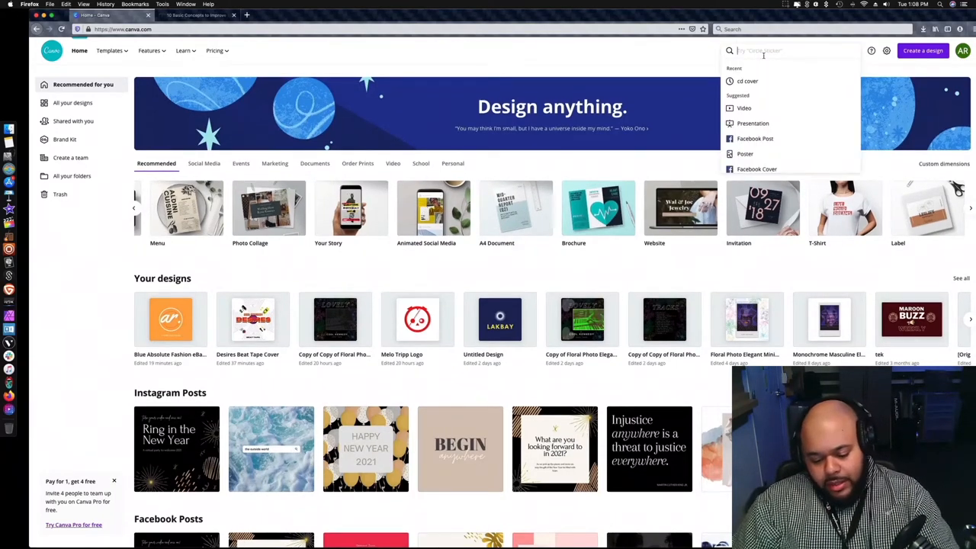
{"action": "type", "text": "A"}
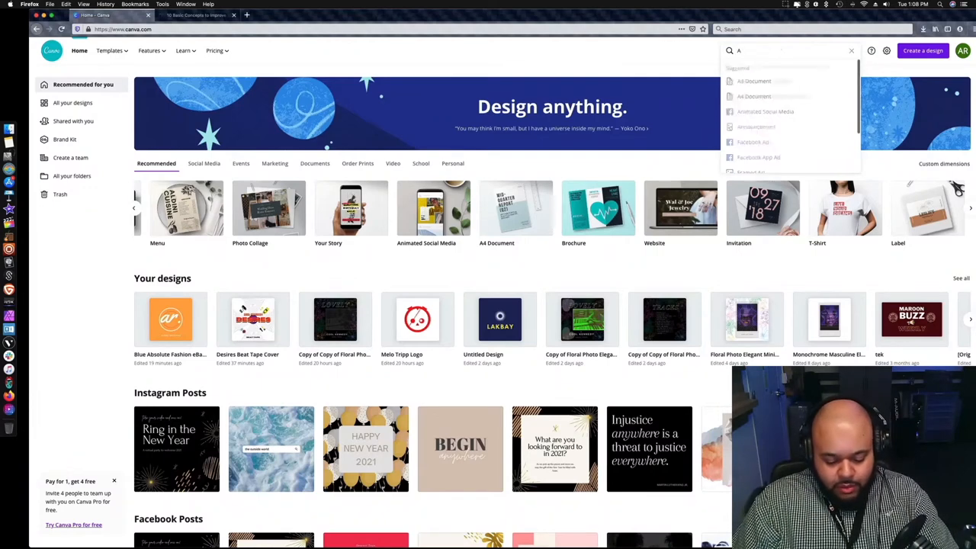
{"action": "type", "text": "lb"}
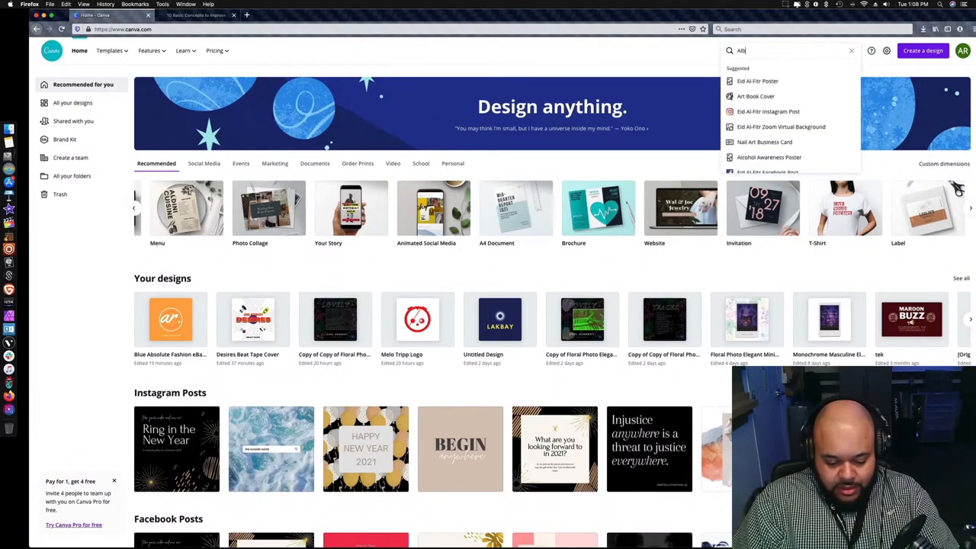
{"action": "type", "text": "Album Cover A"}
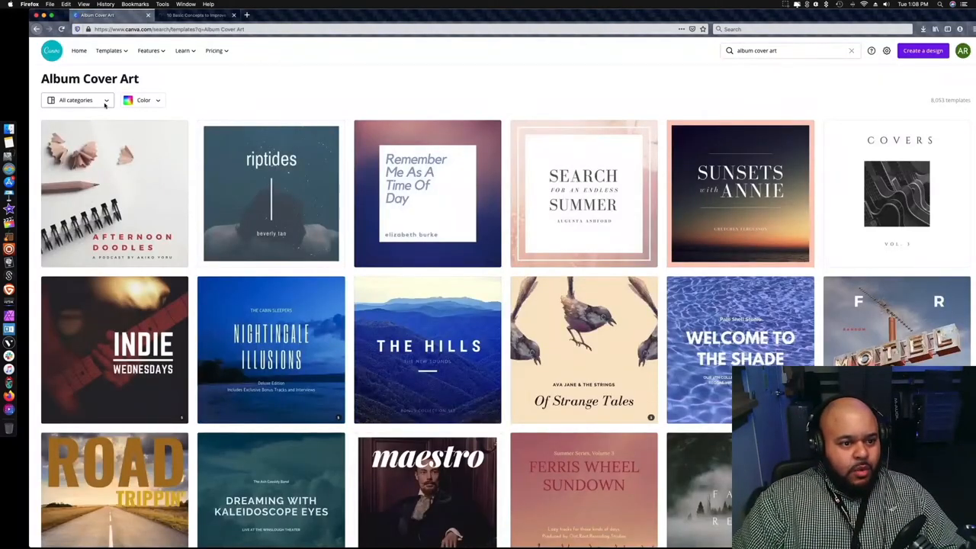
{"action": "mouse_move", "coordinate": [113, 104]}
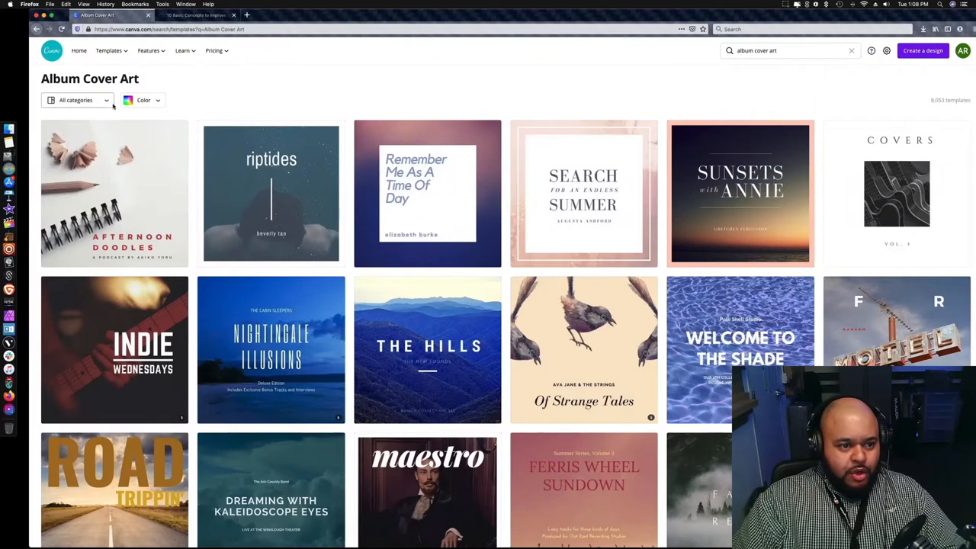
{"action": "left_click", "coordinate": [76, 100]}
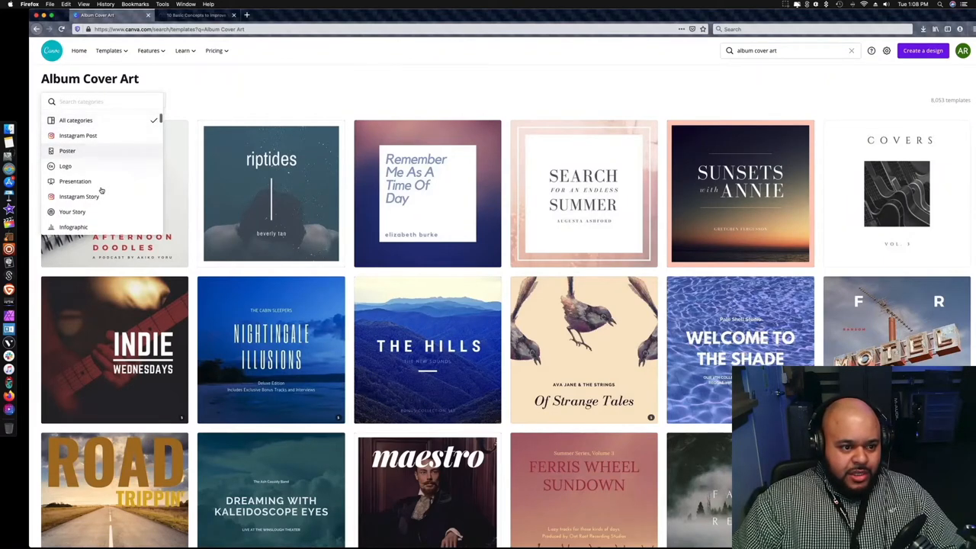
{"action": "scroll", "scroll_direction": "down", "scroll_amount": 3}
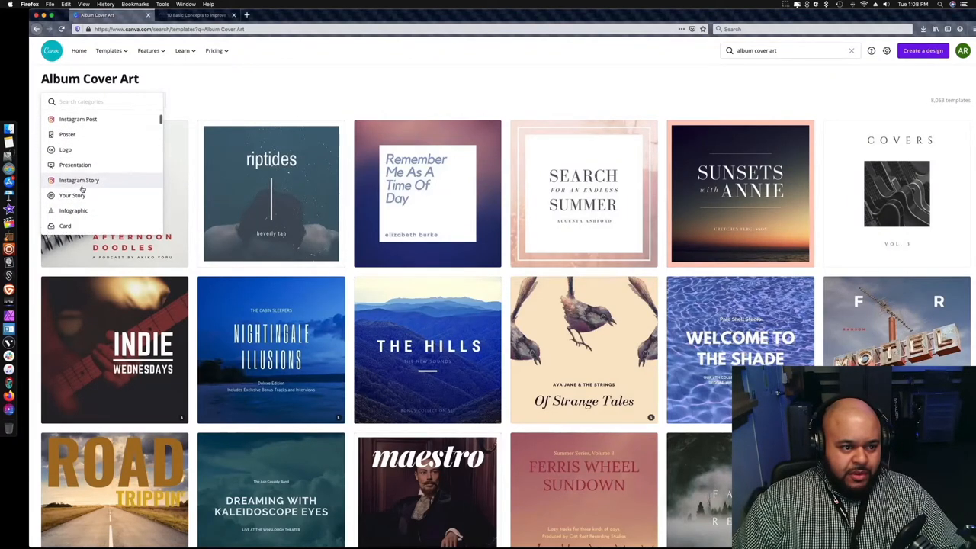
{"action": "scroll", "scroll_direction": "down", "scroll_amount": 3}
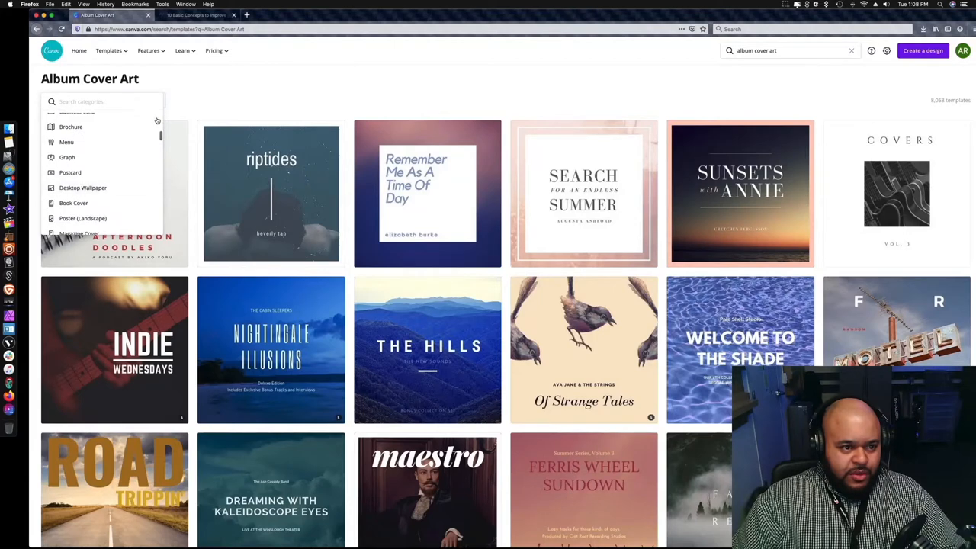
{"action": "left_click", "coordinate": [143, 100]}
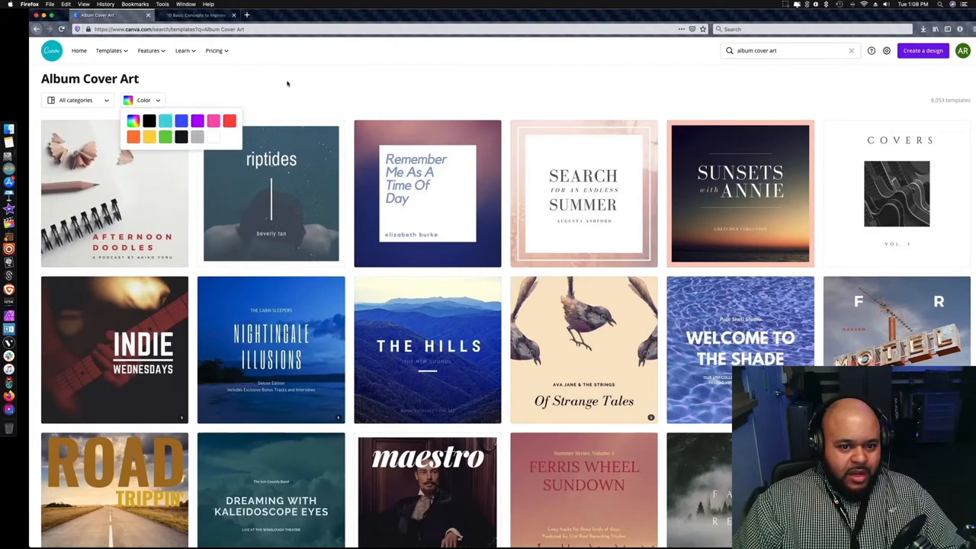
{"action": "scroll", "scroll_direction": "down", "scroll_amount": 3}
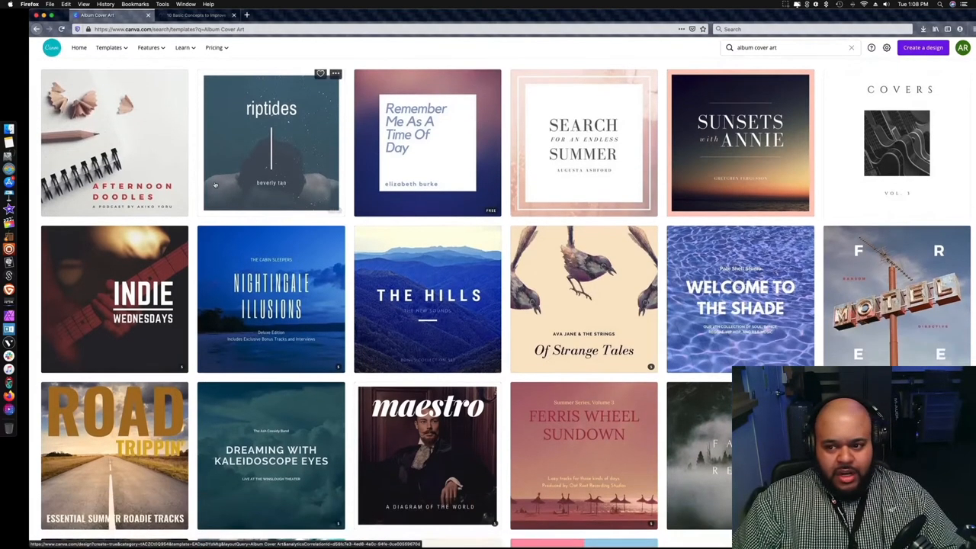
{"action": "scroll", "scroll_direction": "down", "scroll_amount": 3}
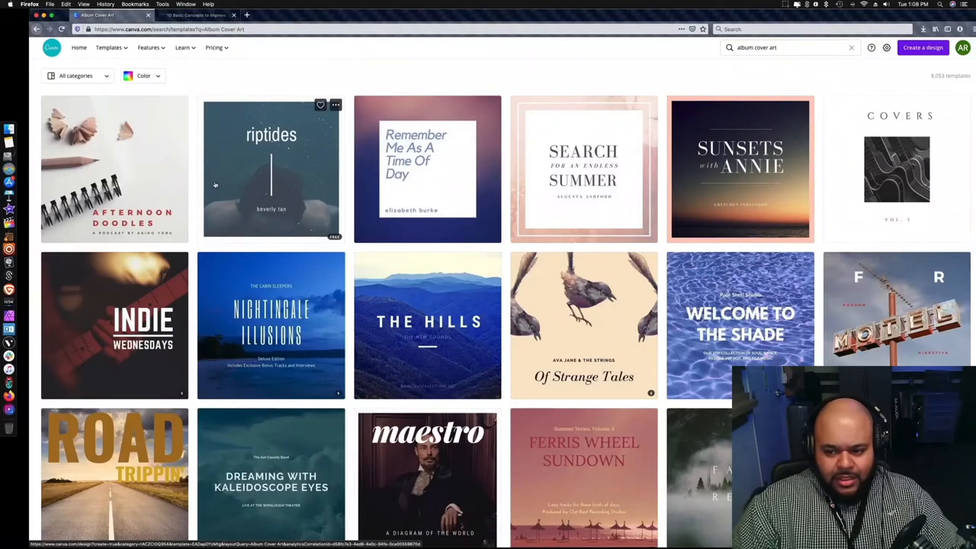
{"action": "scroll", "scroll_direction": "down", "scroll_amount": 3}
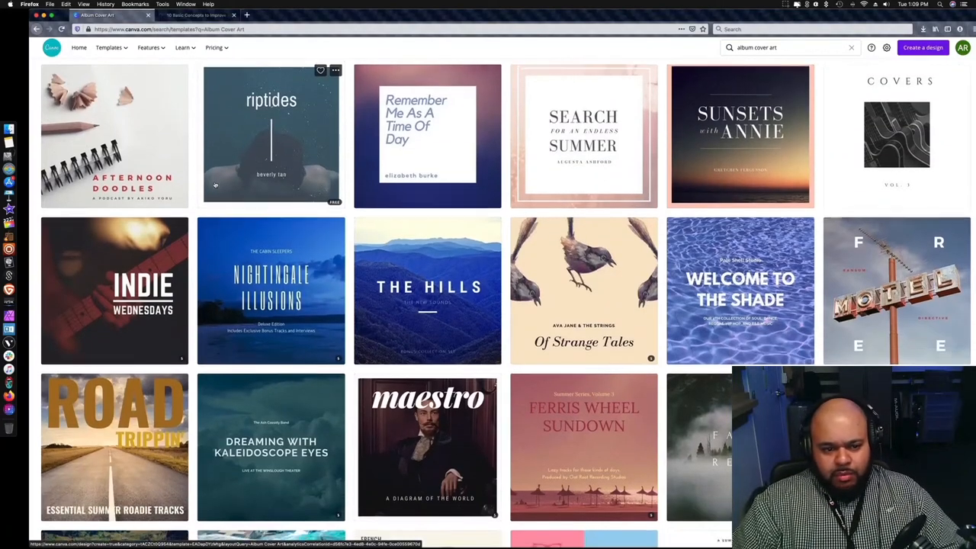
{"action": "scroll", "scroll_direction": "down", "scroll_amount": 3}
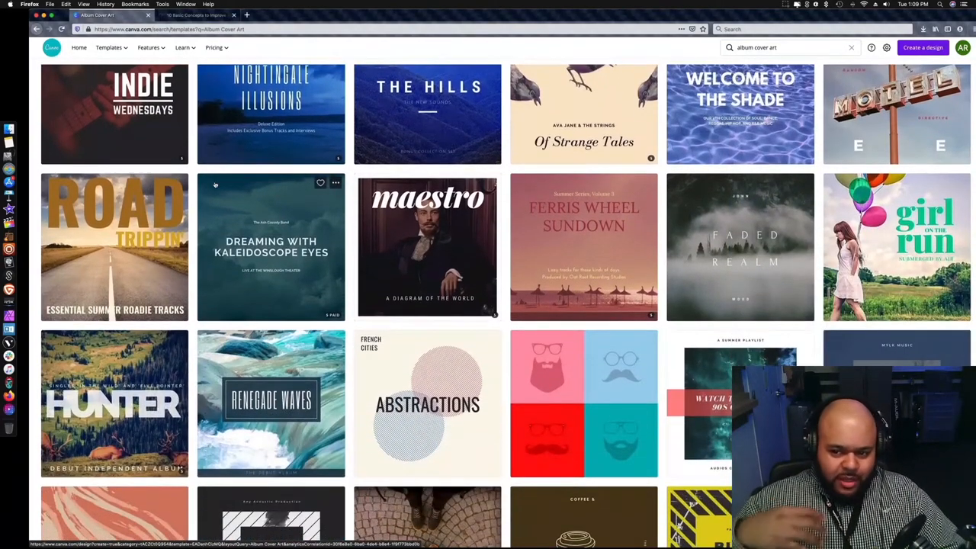
{"action": "scroll", "scroll_direction": "down", "scroll_amount": 3}
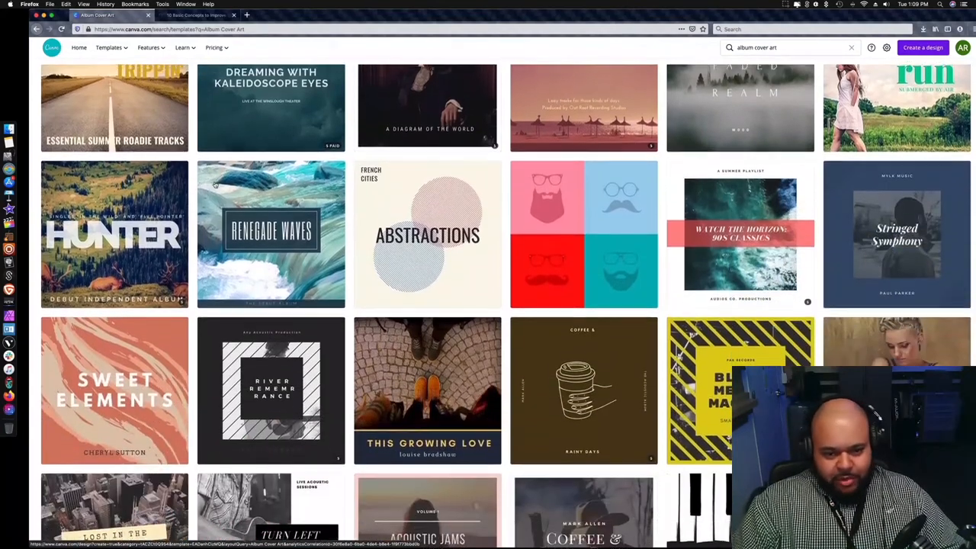
{"action": "scroll", "scroll_direction": "down", "scroll_amount": 3}
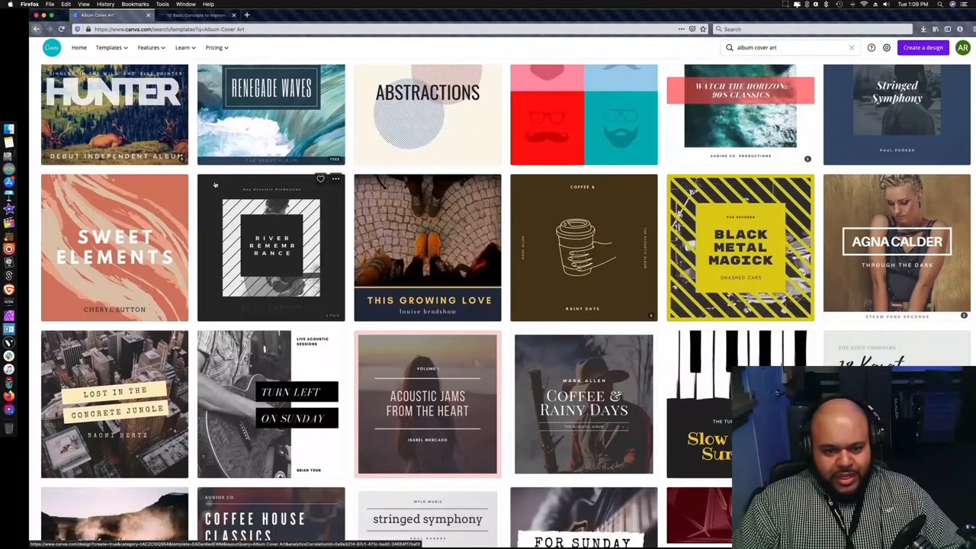
{"action": "scroll", "scroll_direction": "down", "scroll_amount": 3}
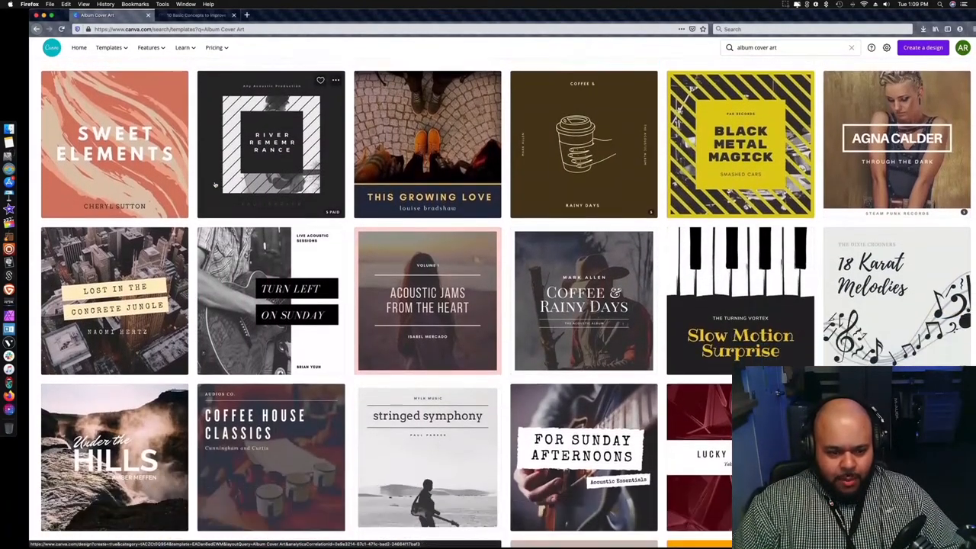
{"action": "scroll", "scroll_direction": "down", "scroll_amount": 3}
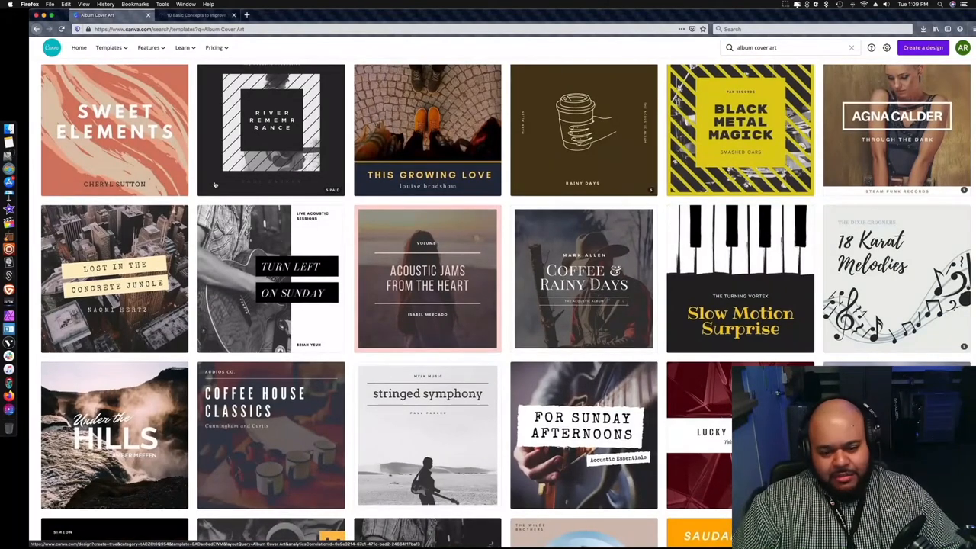
{"action": "scroll", "scroll_direction": "down", "scroll_amount": 3}
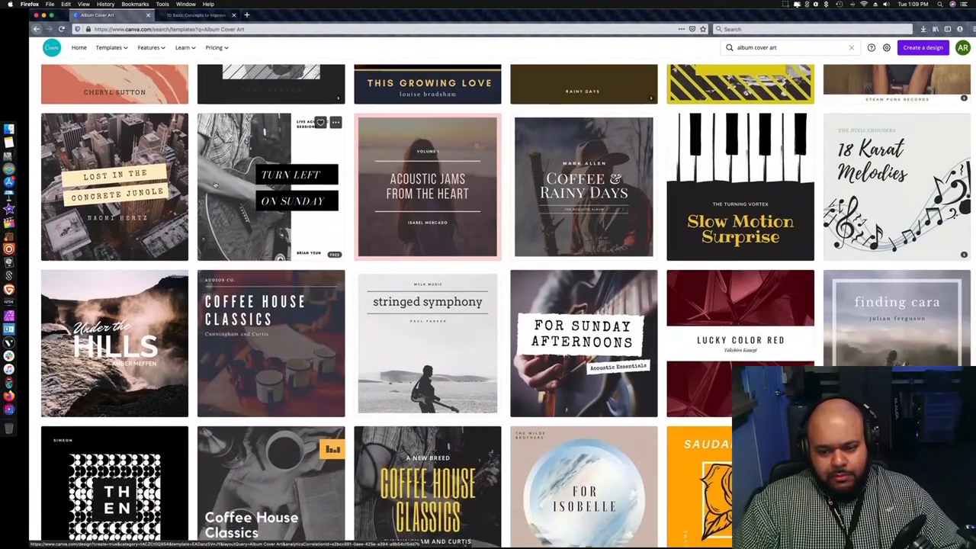
{"action": "scroll", "scroll_direction": "down", "scroll_amount": 3}
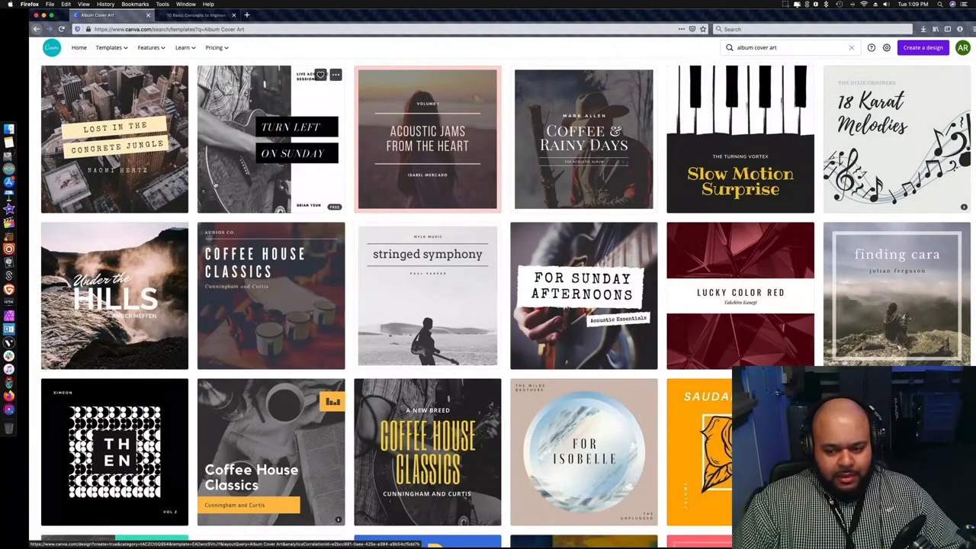
{"action": "scroll", "scroll_direction": "down", "scroll_amount": 3}
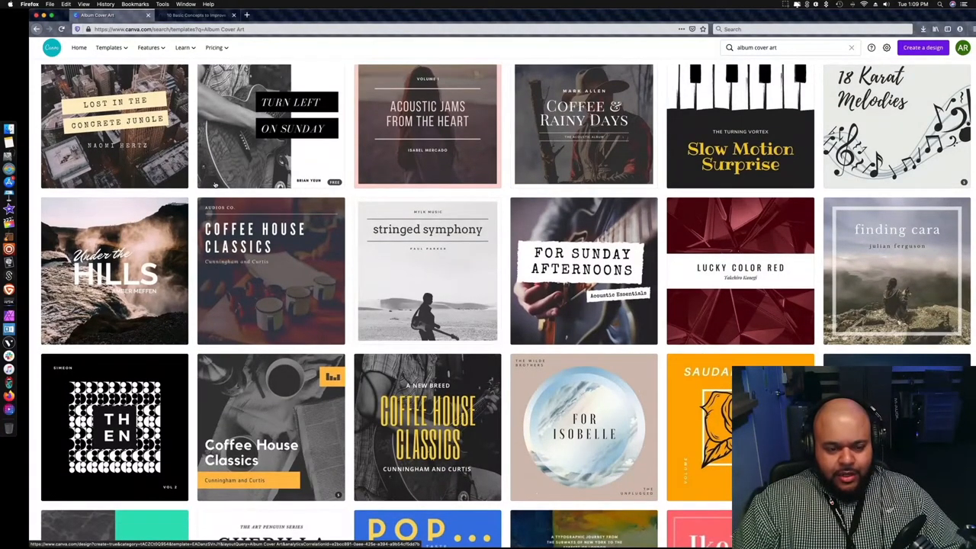
{"action": "scroll", "scroll_direction": "down", "scroll_amount": 3}
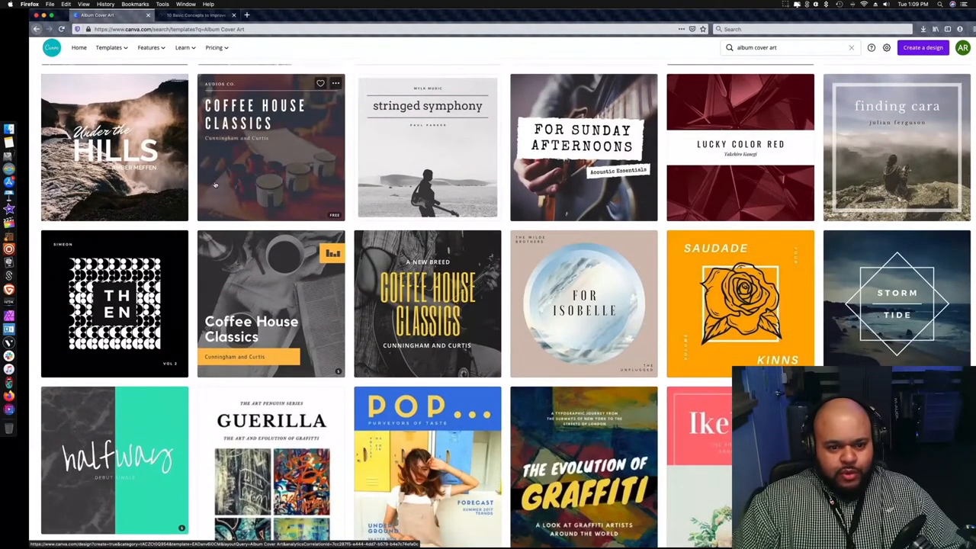
{"action": "scroll", "scroll_direction": "down", "scroll_amount": 3}
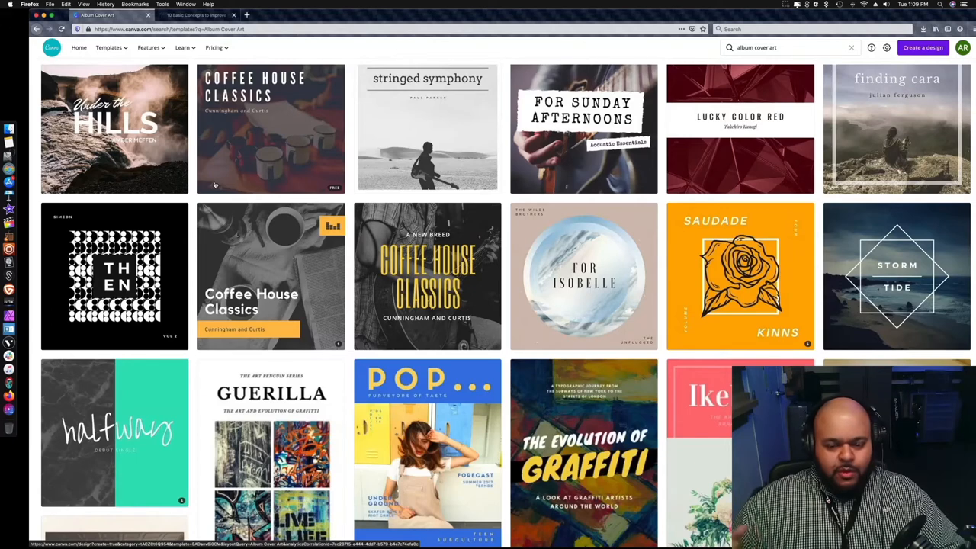
{"action": "scroll", "scroll_direction": "down", "scroll_amount": 3}
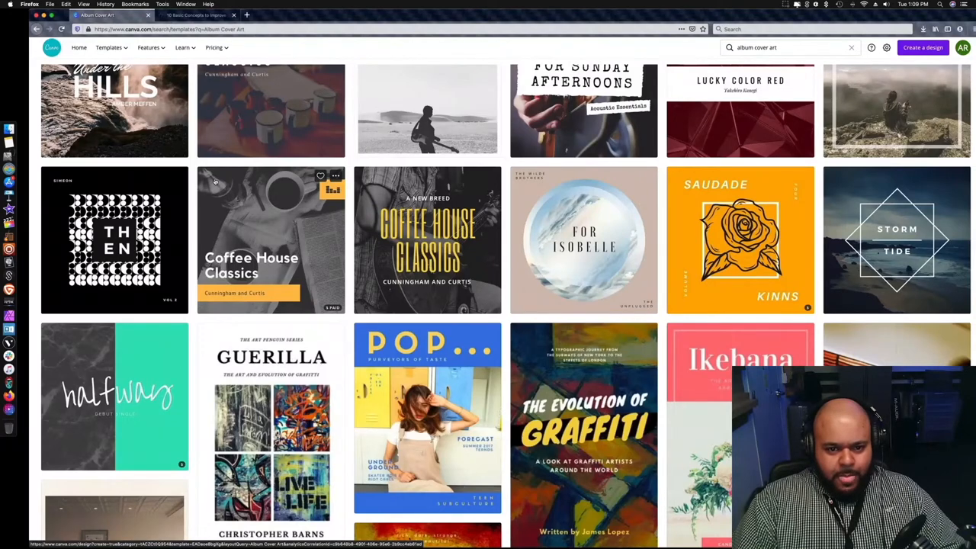
{"action": "scroll", "scroll_direction": "down", "scroll_amount": 3}
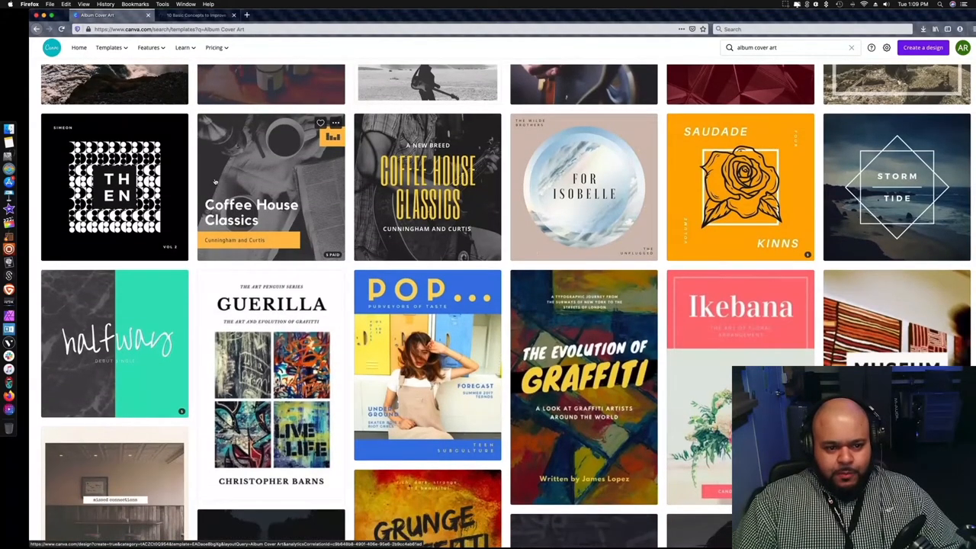
{"action": "scroll", "scroll_direction": "down", "scroll_amount": 3}
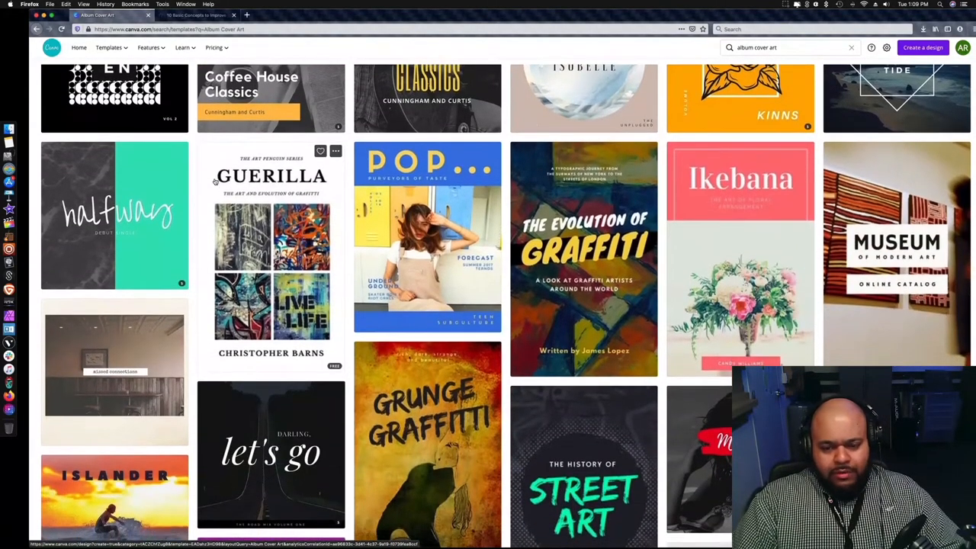
{"action": "scroll", "scroll_direction": "down", "scroll_amount": 3}
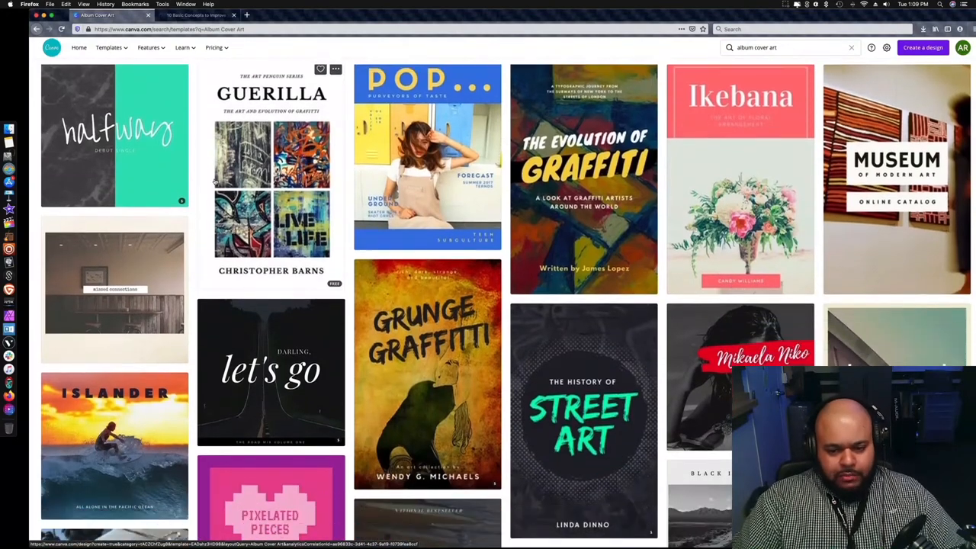
{"action": "scroll", "scroll_direction": "down", "scroll_amount": 3}
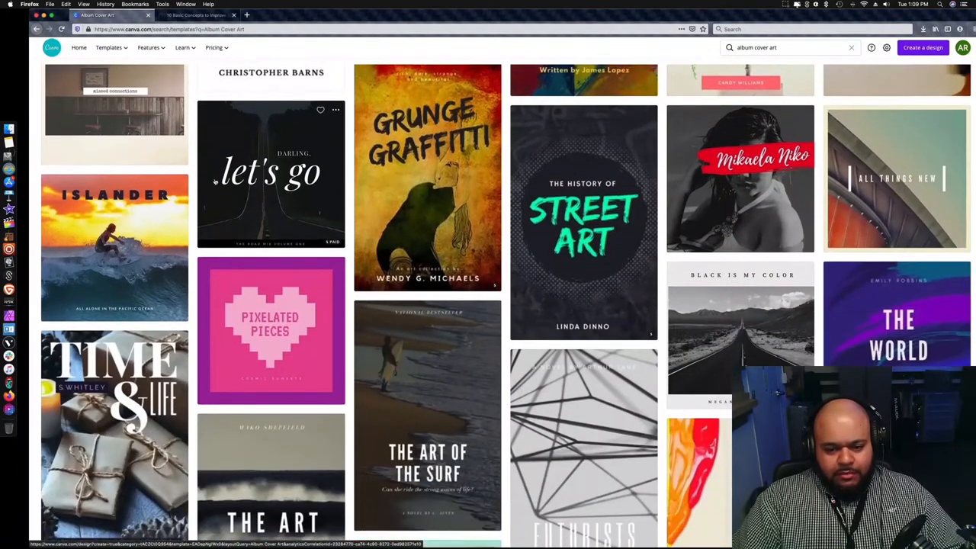
{"action": "scroll", "scroll_direction": "down", "scroll_amount": 3}
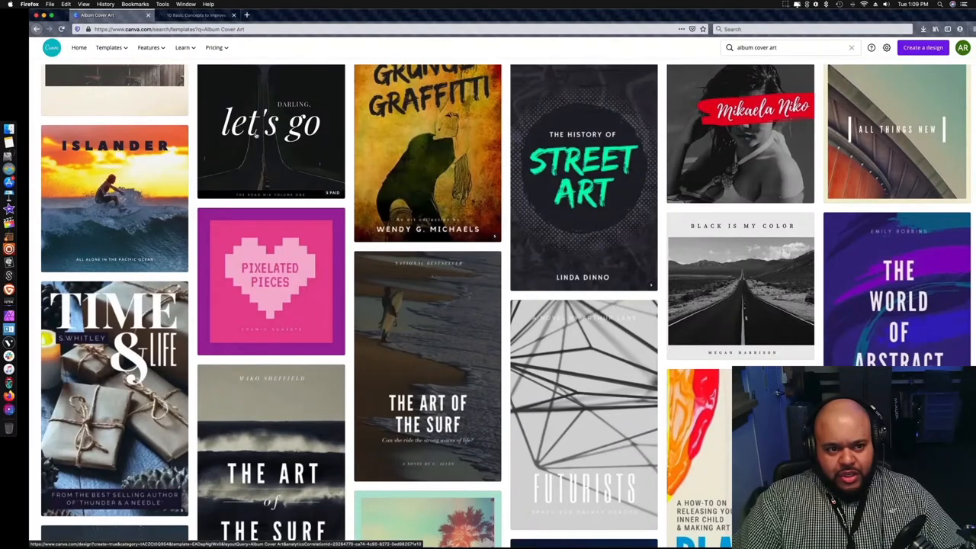
Step: Switch to the Ultra Graphics article and skim its Contrast, Color and Audience sections
{"action": "left_click", "coordinate": [190, 16]}
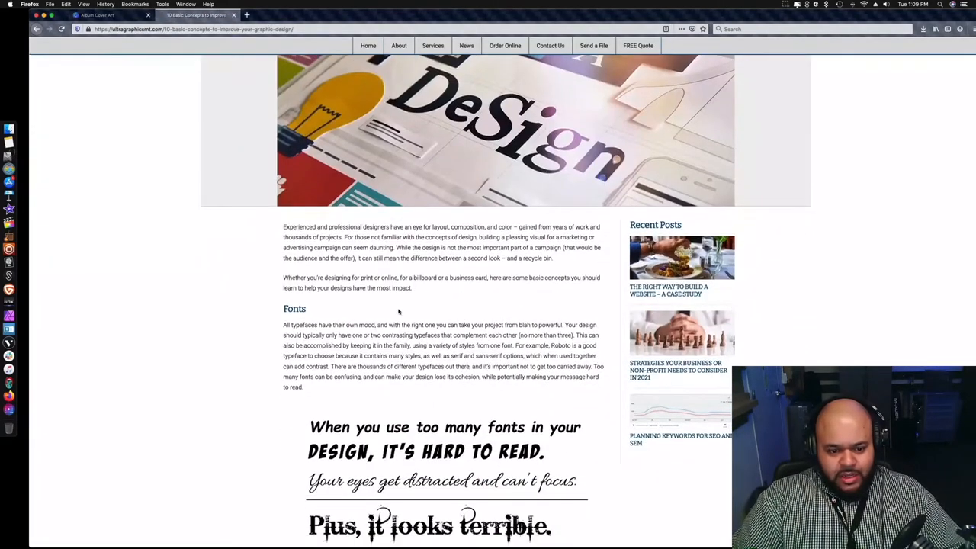
{"action": "scroll", "scroll_direction": "down", "scroll_amount": 3}
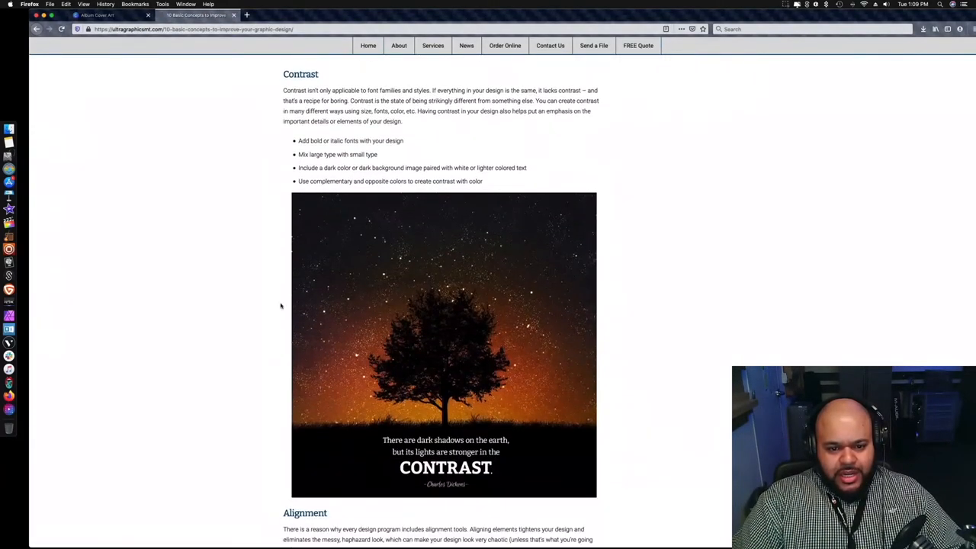
{"action": "scroll", "scroll_direction": "down", "scroll_amount": 3}
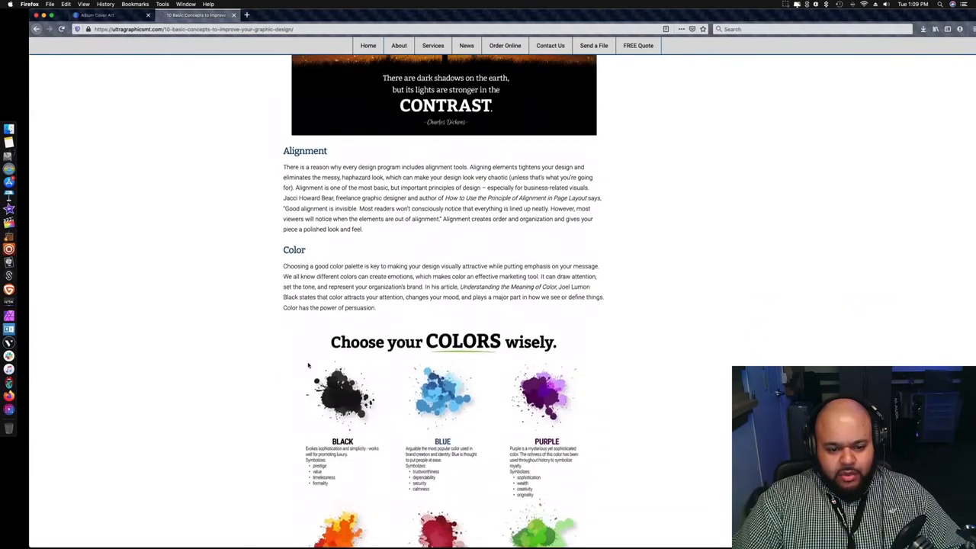
{"action": "scroll", "scroll_direction": "down", "scroll_amount": 3}
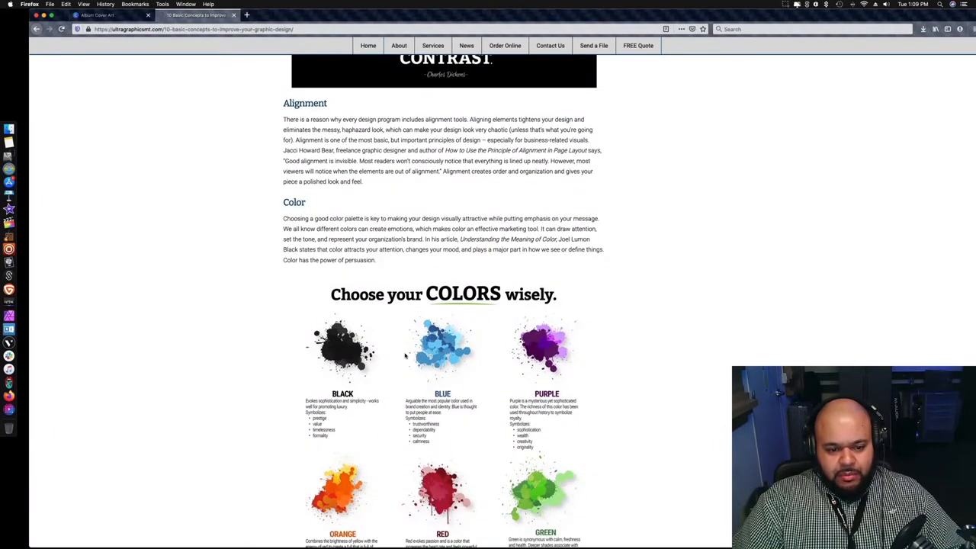
{"action": "scroll", "scroll_direction": "down", "scroll_amount": 3}
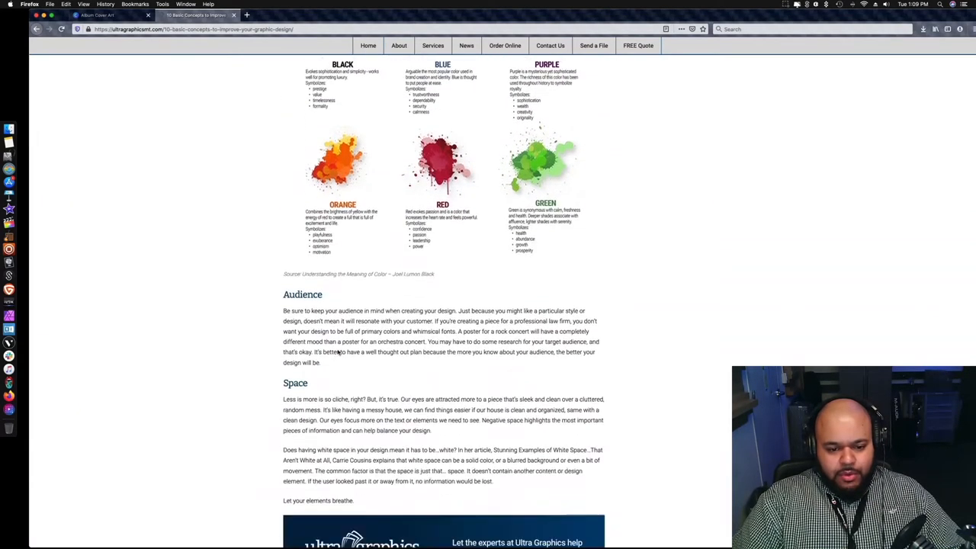
{"action": "scroll", "scroll_direction": "down", "scroll_amount": 3}
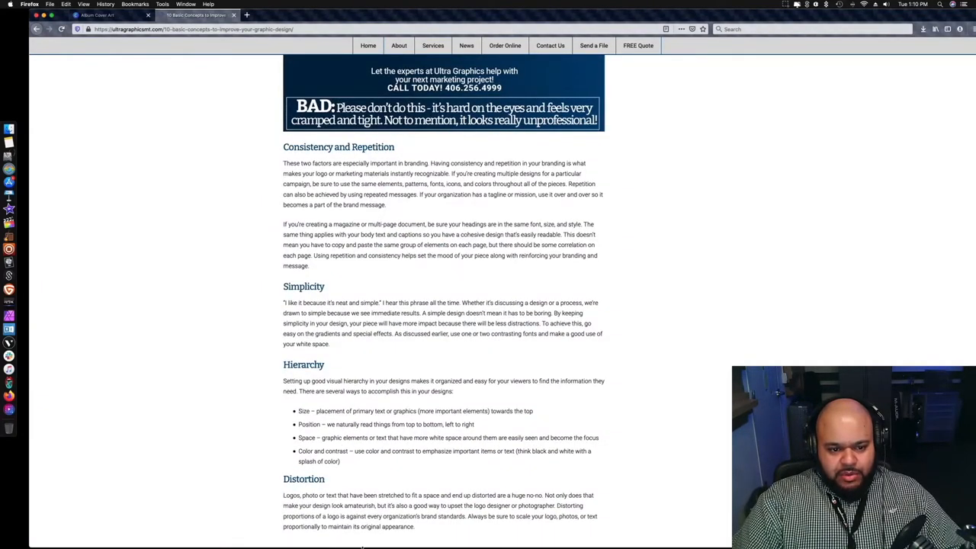
{"action": "scroll", "scroll_direction": "down", "scroll_amount": 3}
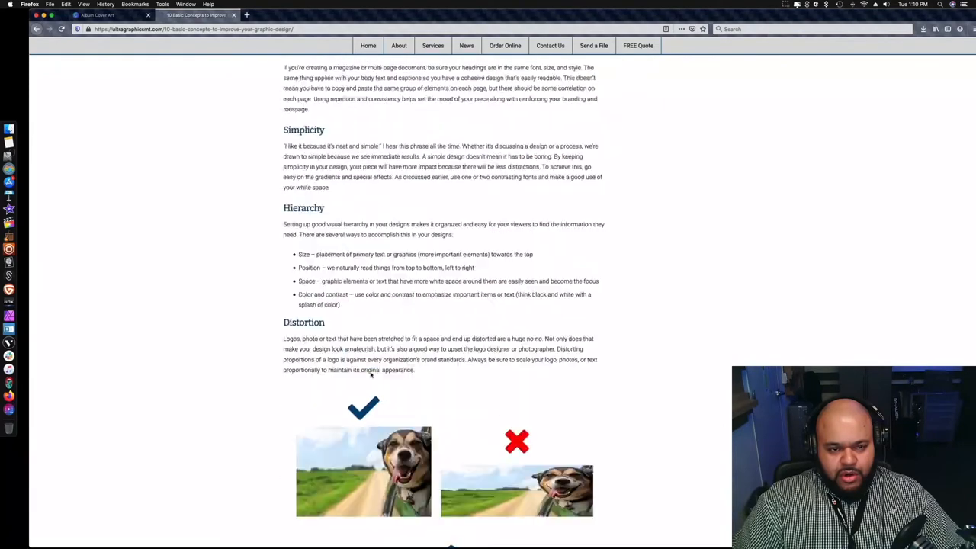
{"action": "scroll", "scroll_direction": "down", "scroll_amount": 3}
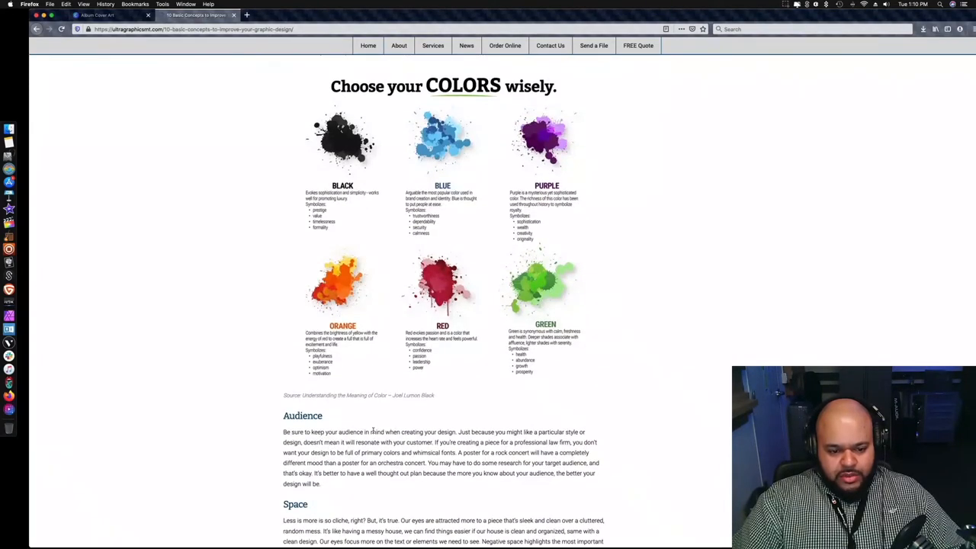
{"action": "mouse_move", "coordinate": [618, 444]}
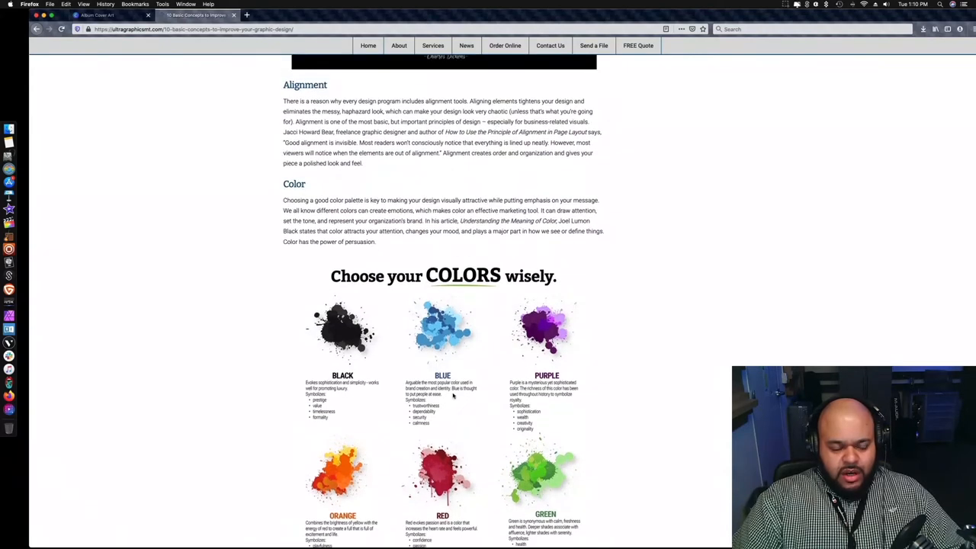
Step: Return to the Album Cover Art results and scroll far down to covers like Imagine Nation
{"action": "left_click", "coordinate": [107, 15]}
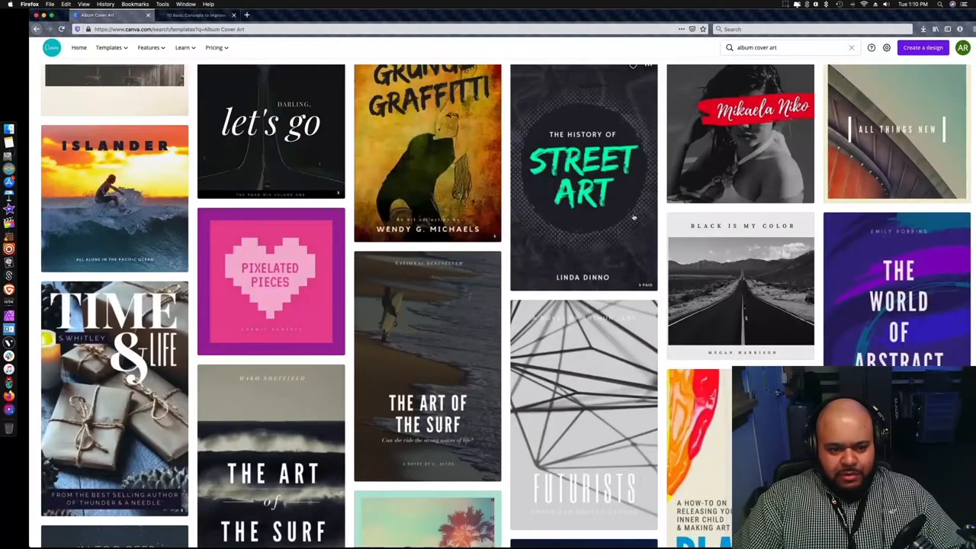
{"action": "scroll", "scroll_direction": "down", "scroll_amount": 3}
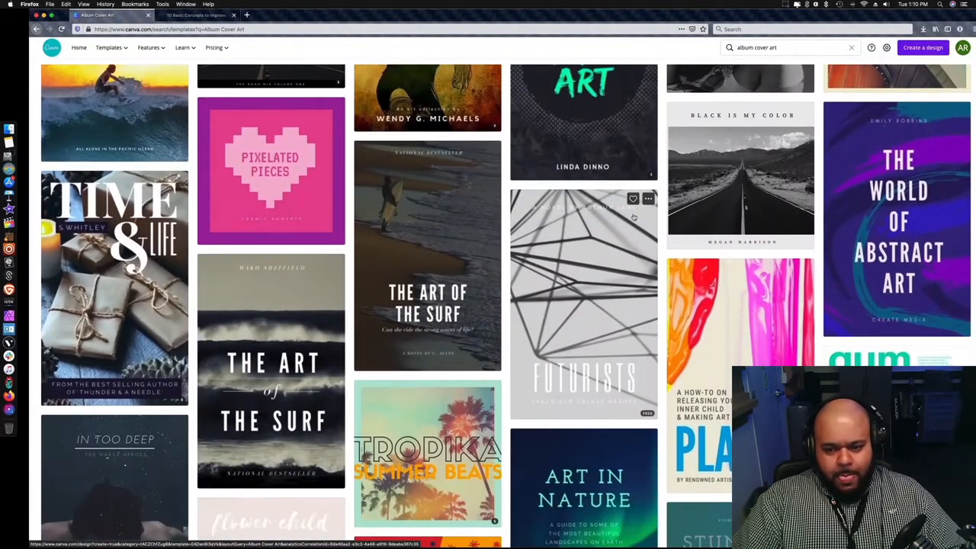
{"action": "scroll", "scroll_direction": "down", "scroll_amount": 3}
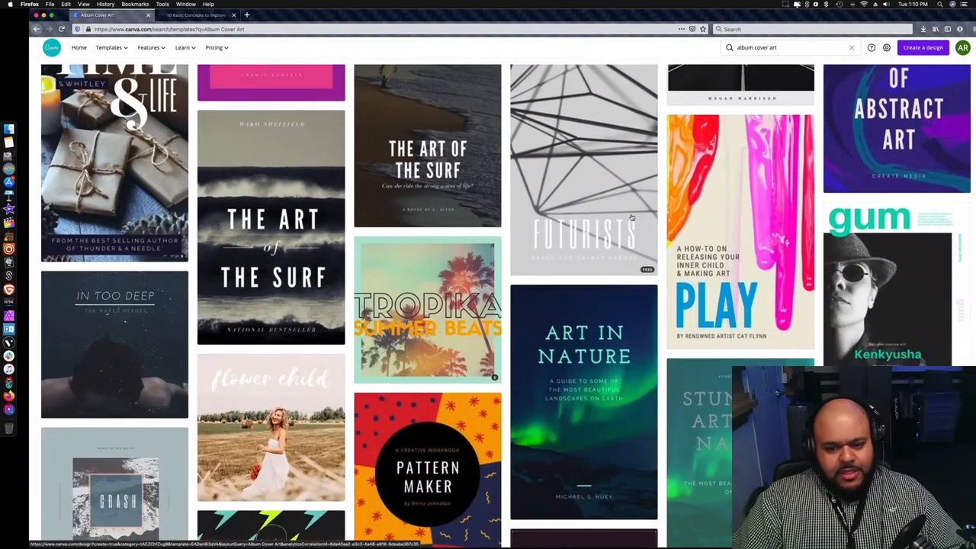
{"action": "scroll", "scroll_direction": "down", "scroll_amount": 3}
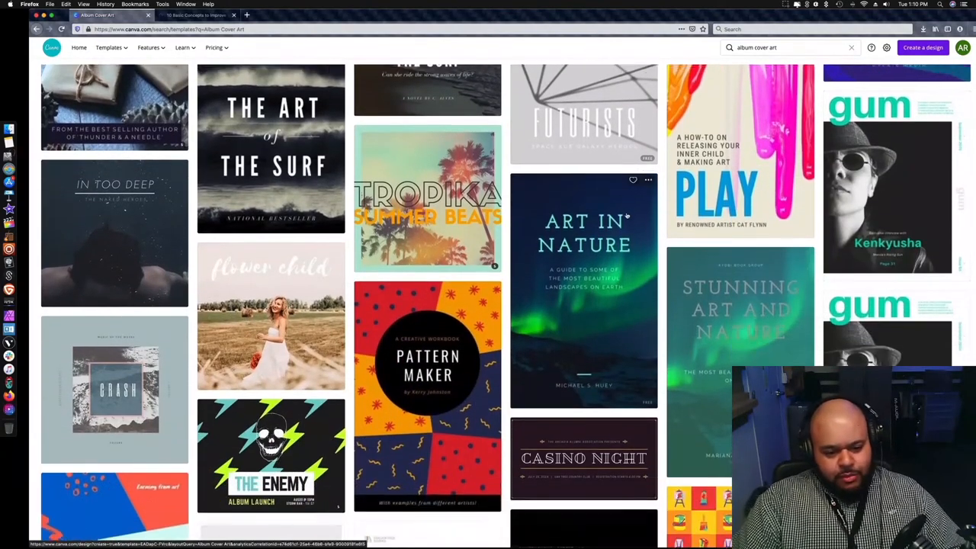
{"action": "scroll", "scroll_direction": "down", "scroll_amount": 3}
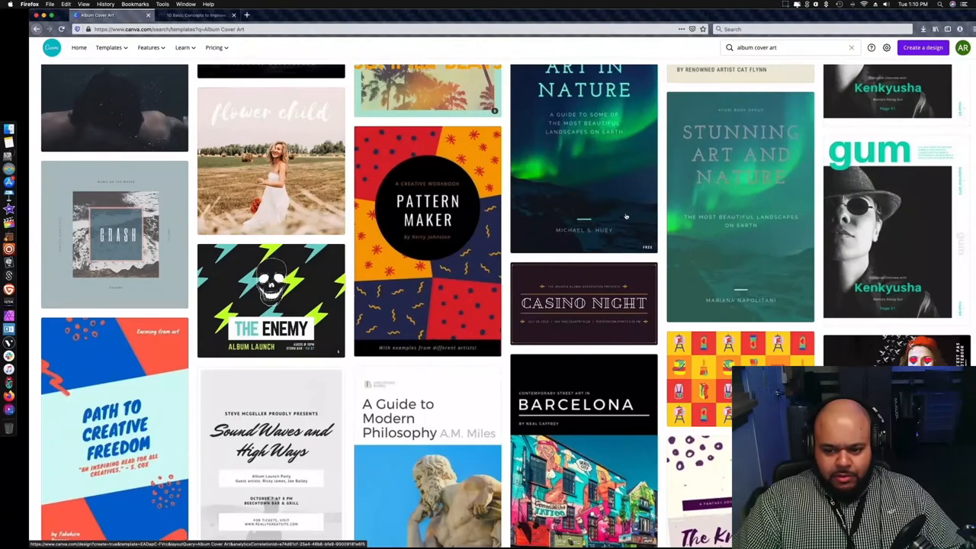
{"action": "scroll", "scroll_direction": "down", "scroll_amount": 3}
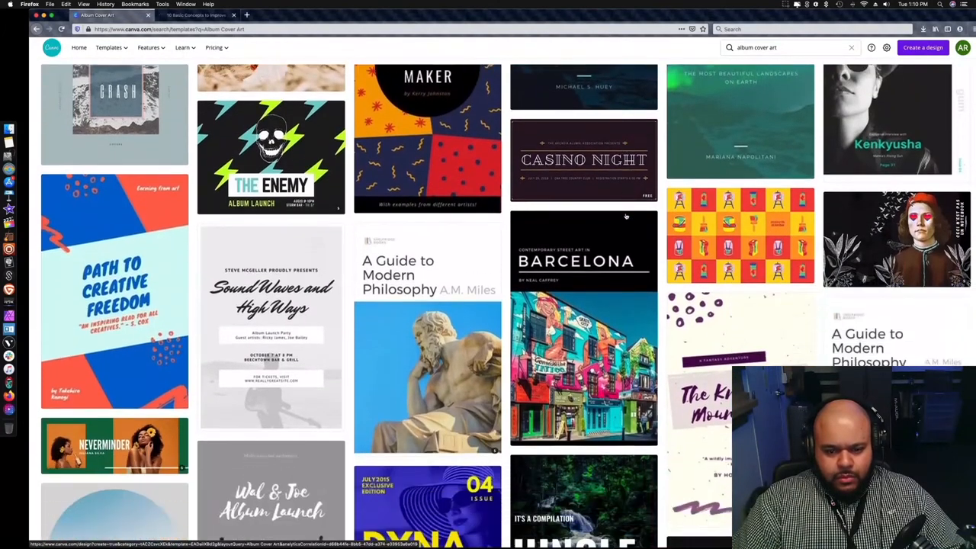
{"action": "scroll", "scroll_direction": "down", "scroll_amount": 3}
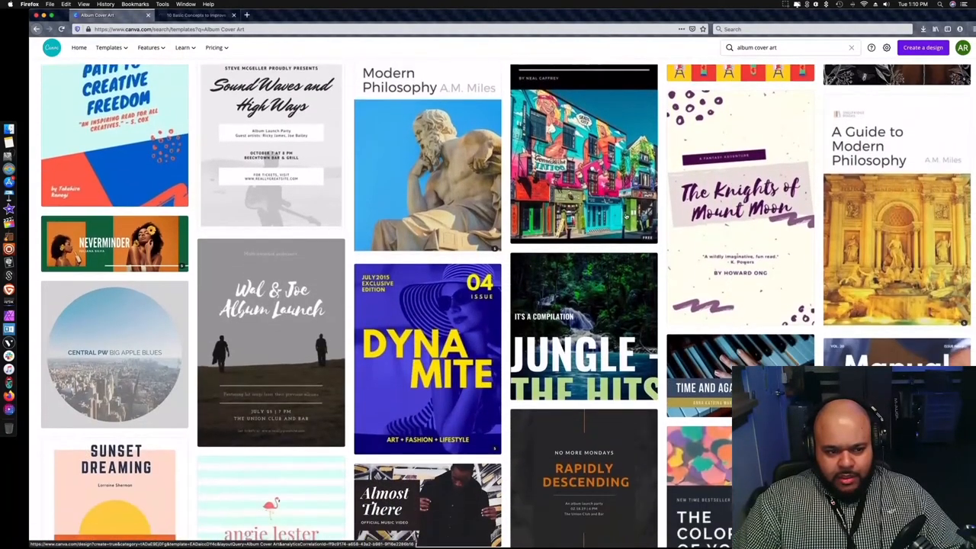
{"action": "scroll", "scroll_direction": "down", "scroll_amount": 3}
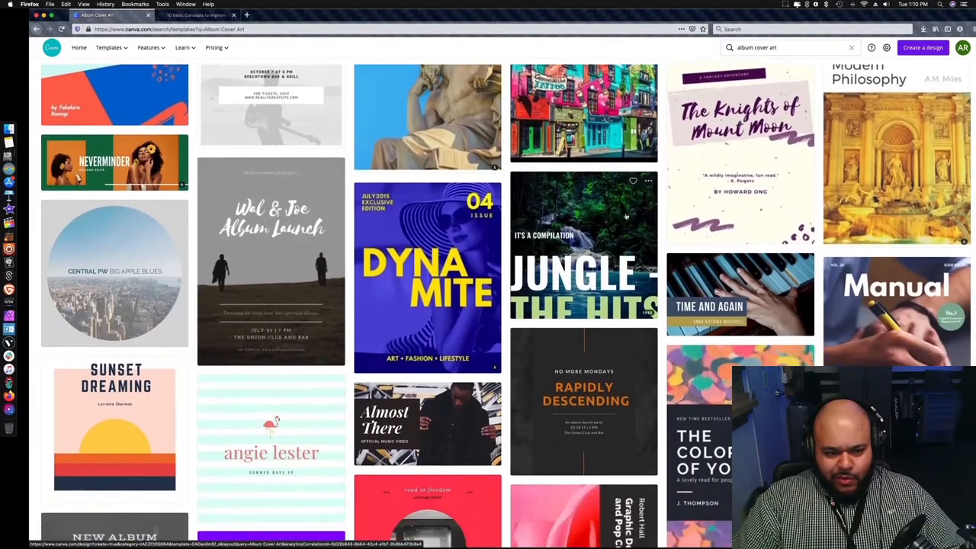
{"action": "scroll", "scroll_direction": "down", "scroll_amount": 3}
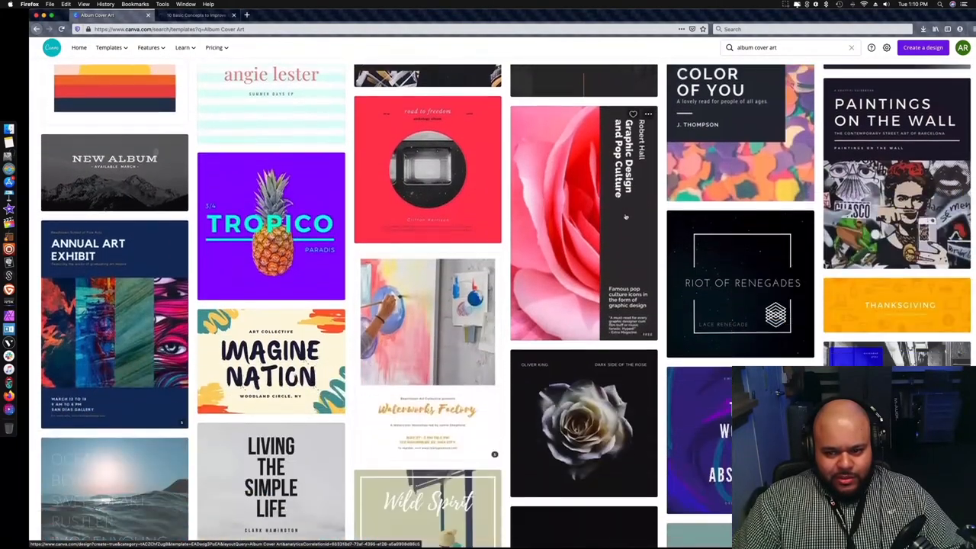
{"action": "scroll", "scroll_direction": "down", "scroll_amount": 3}
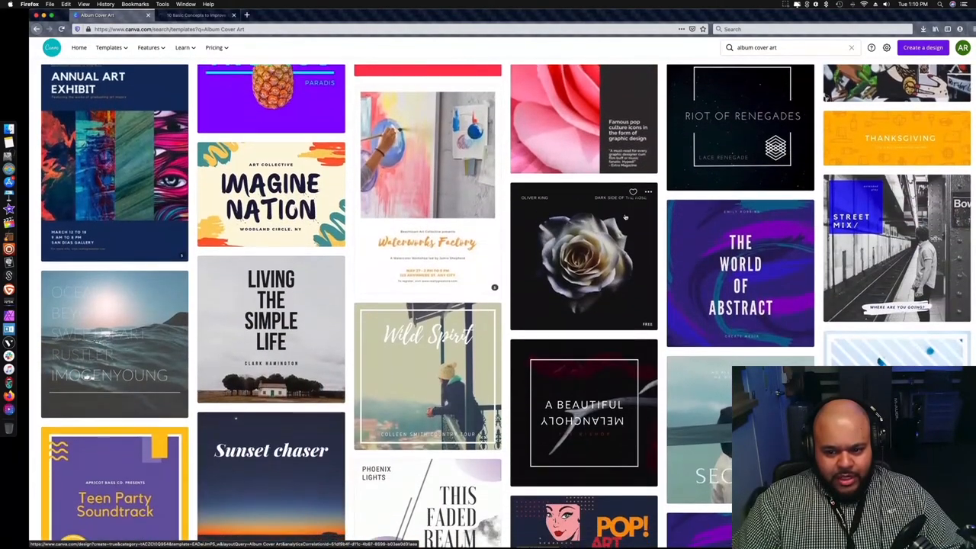
{"action": "scroll", "scroll_direction": "down", "scroll_amount": 3}
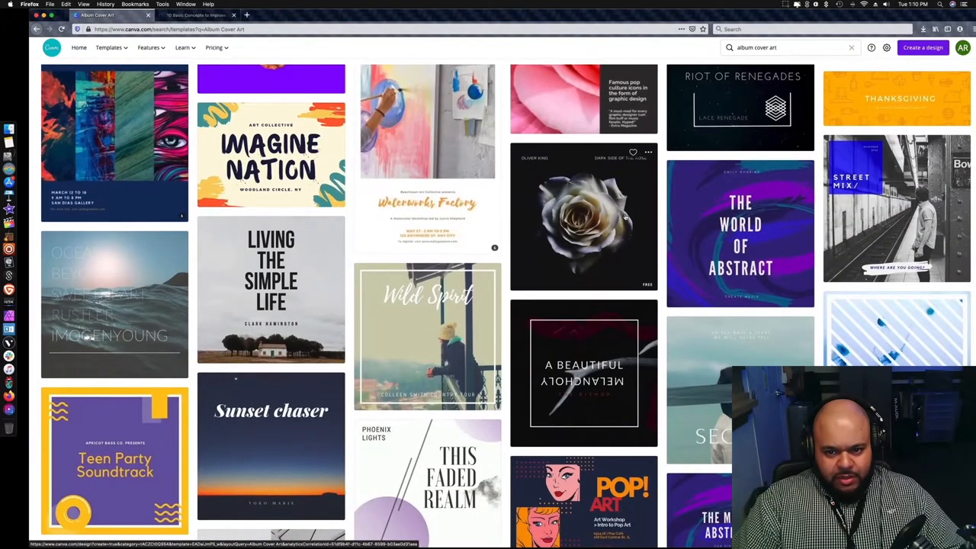
Step: Open the Dark Side of the Rose template in the editor, glancing at the article's Contrast tips
{"action": "left_click", "coordinate": [582, 217]}
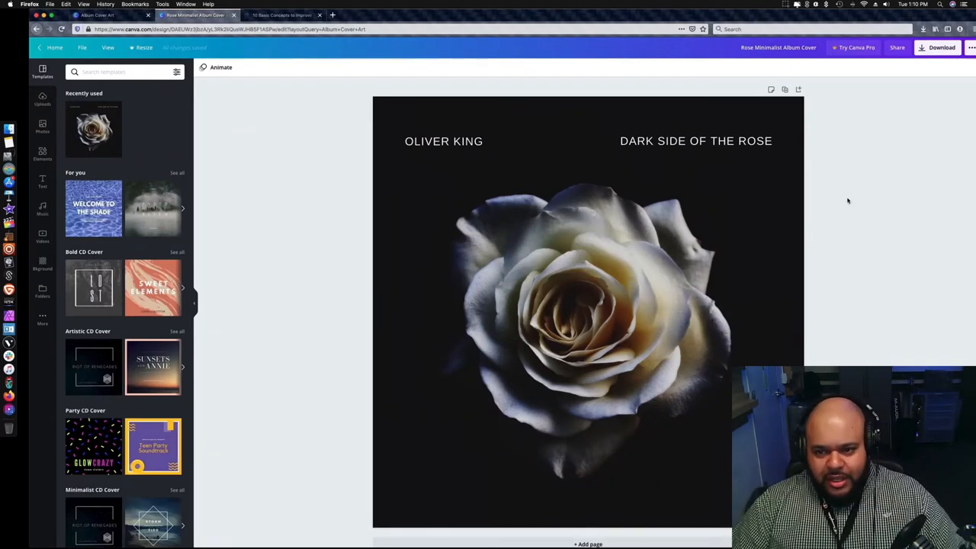
{"action": "left_click", "coordinate": [285, 16]}
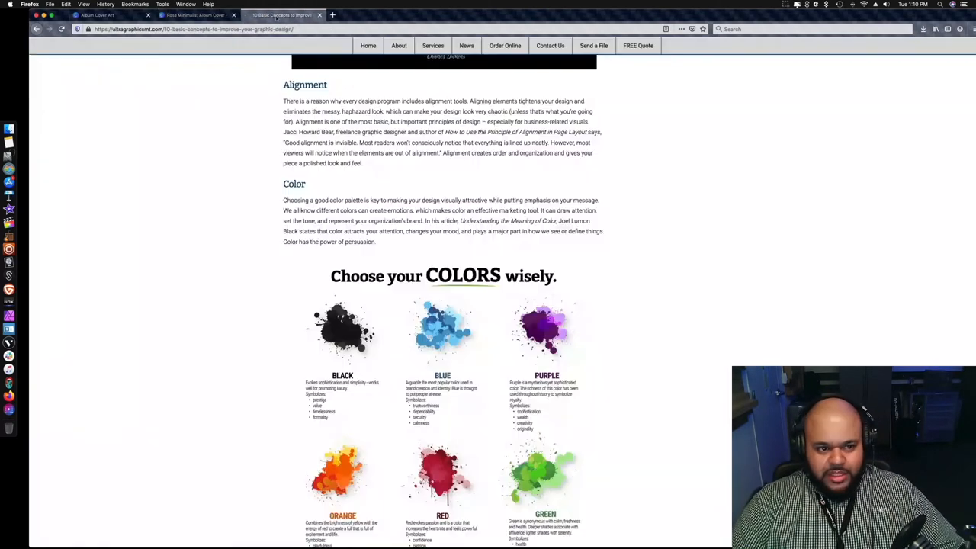
{"action": "scroll", "scroll_direction": "down", "scroll_amount": 3}
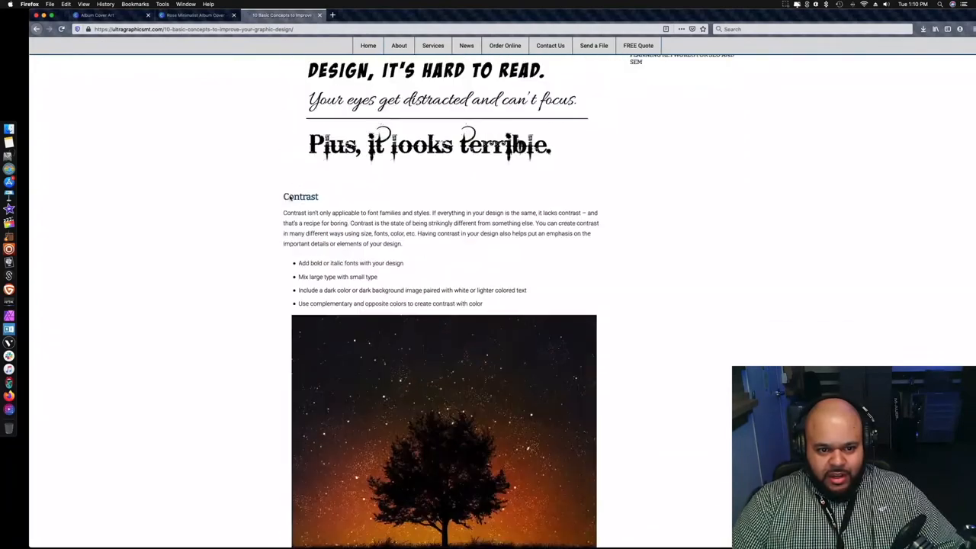
{"action": "scroll", "scroll_direction": "down", "scroll_amount": 3}
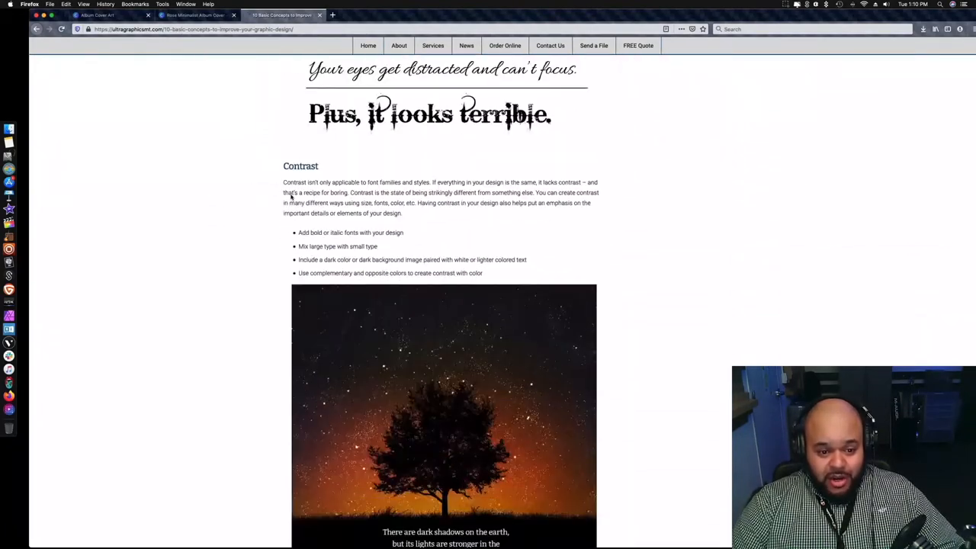
{"action": "left_click", "coordinate": [193, 16]}
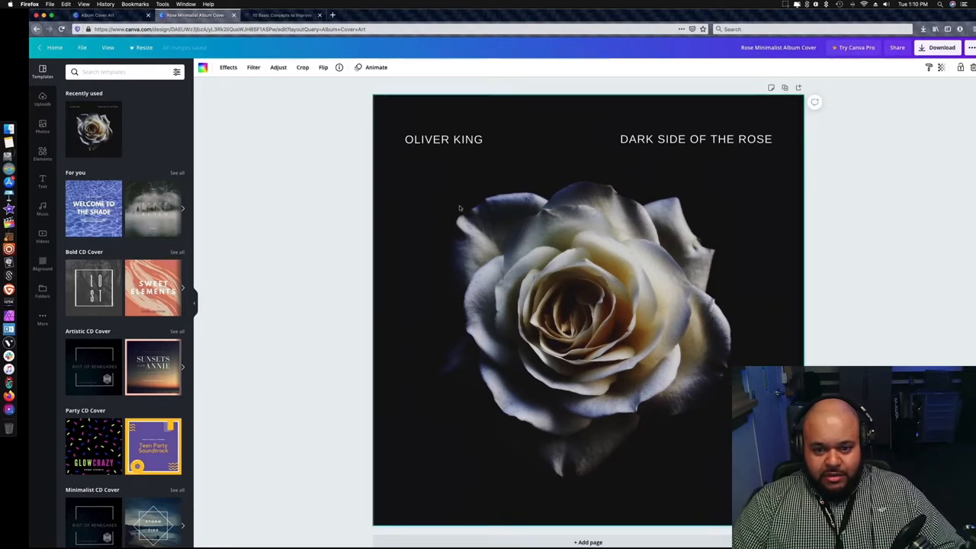
{"action": "mouse_move", "coordinate": [670, 192]}
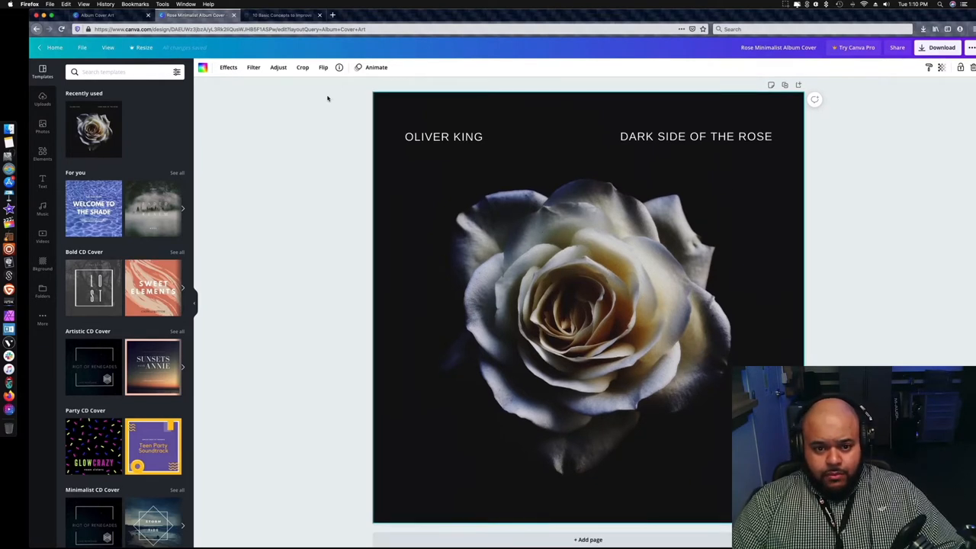
{"action": "mouse_move", "coordinate": [325, 227]}
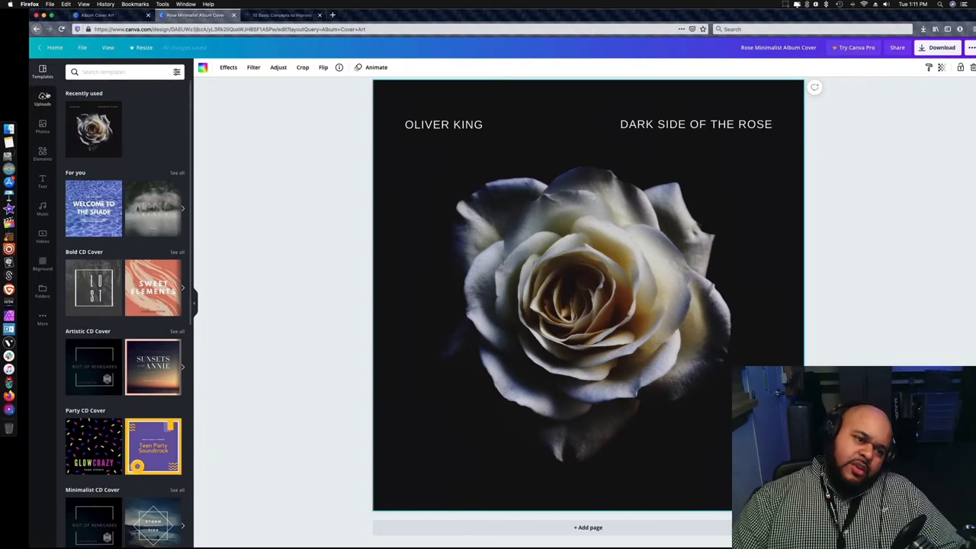
Step: Open Canva's stock Photos library and browse the trending images beside the rose cover
{"action": "left_click", "coordinate": [43, 99]}
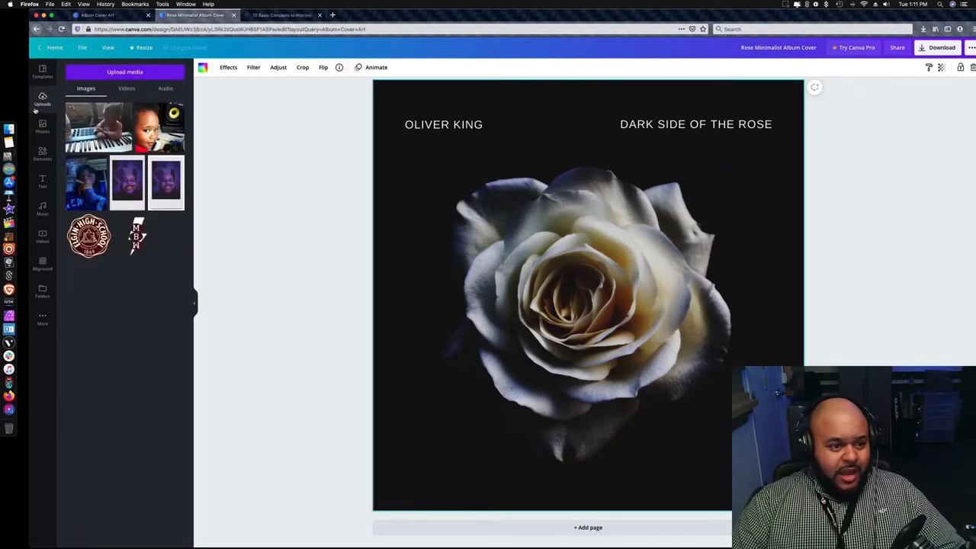
{"action": "left_click", "coordinate": [42, 125]}
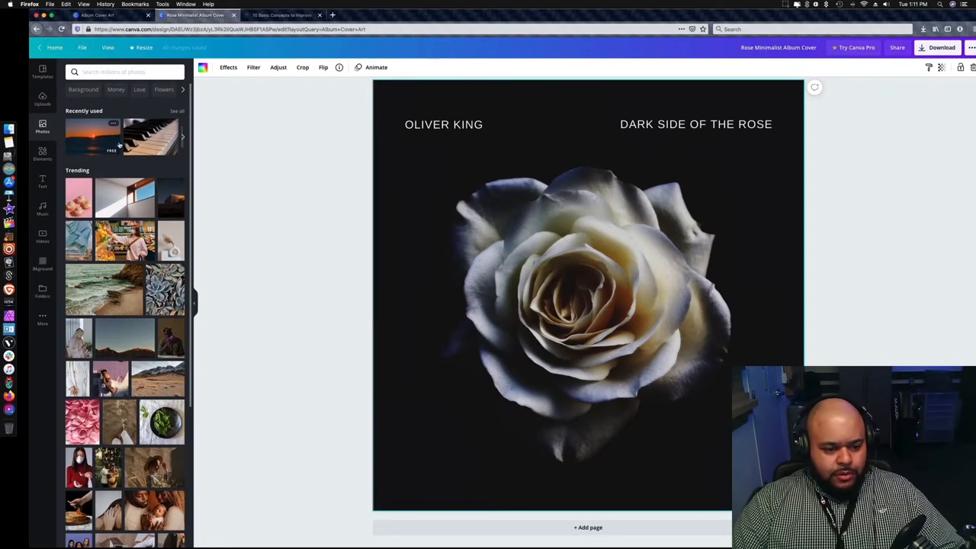
{"action": "scroll", "scroll_direction": "down", "scroll_amount": 3}
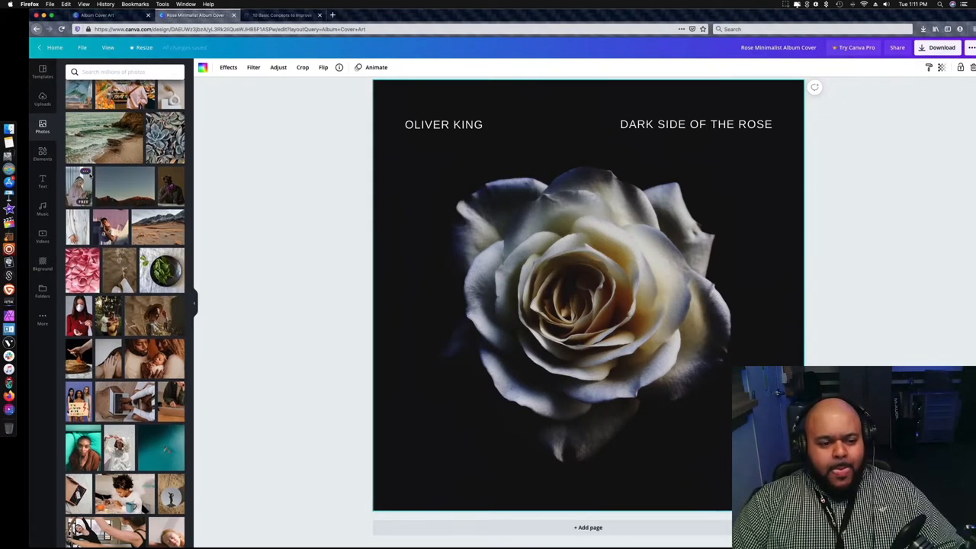
{"action": "scroll", "scroll_direction": "down", "scroll_amount": 3}
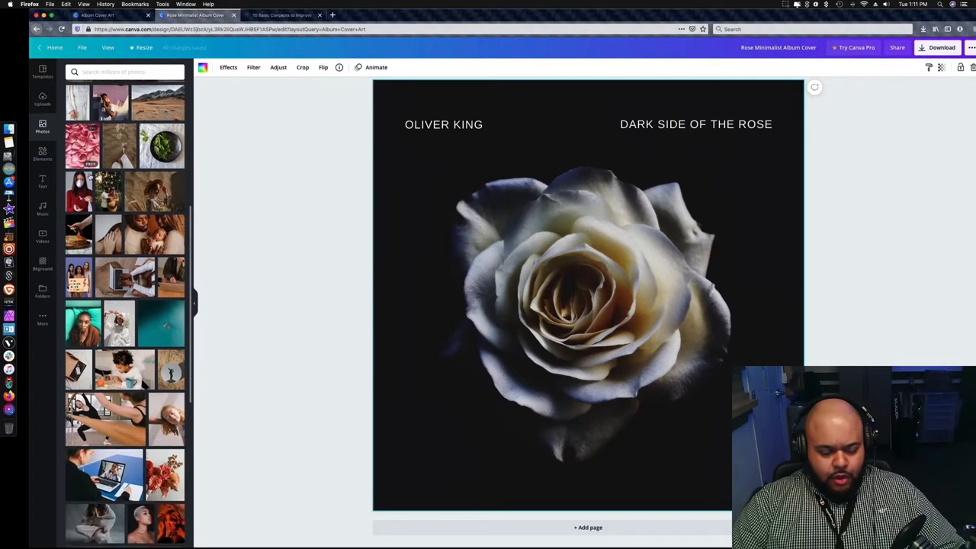
{"action": "scroll", "scroll_direction": "down", "scroll_amount": 3}
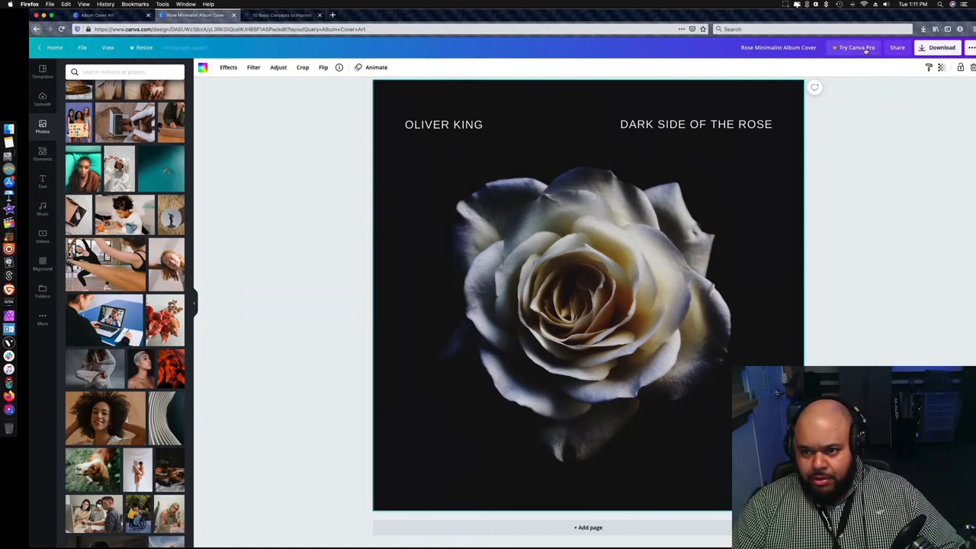
{"action": "left_click", "coordinate": [853, 47]}
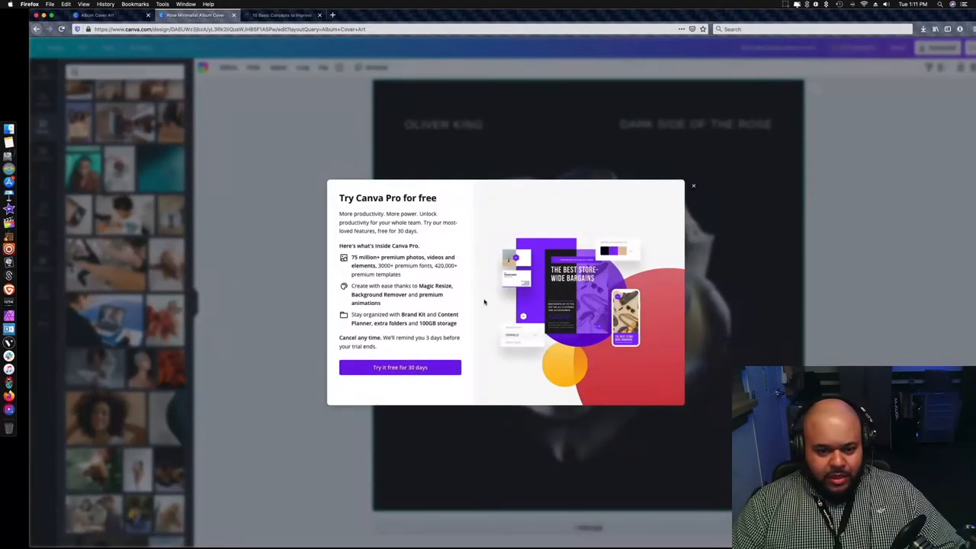
{"action": "mouse_move", "coordinate": [387, 384]}
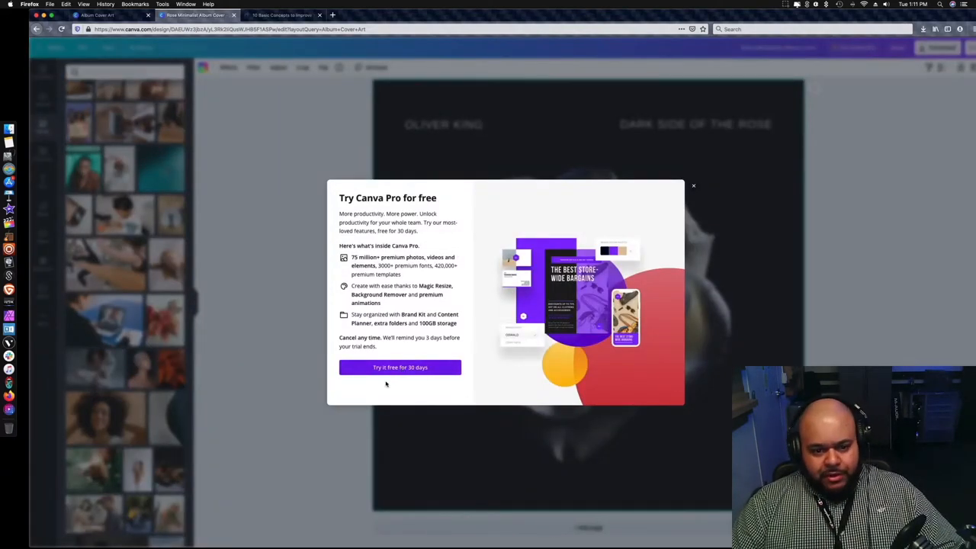
{"action": "left_click", "coordinate": [400, 366]}
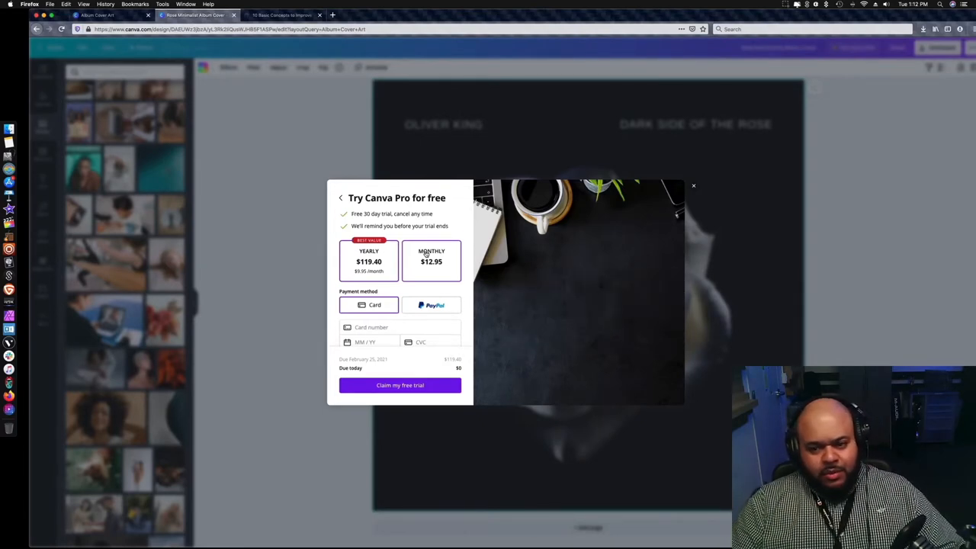
{"action": "left_click", "coordinate": [692, 186]}
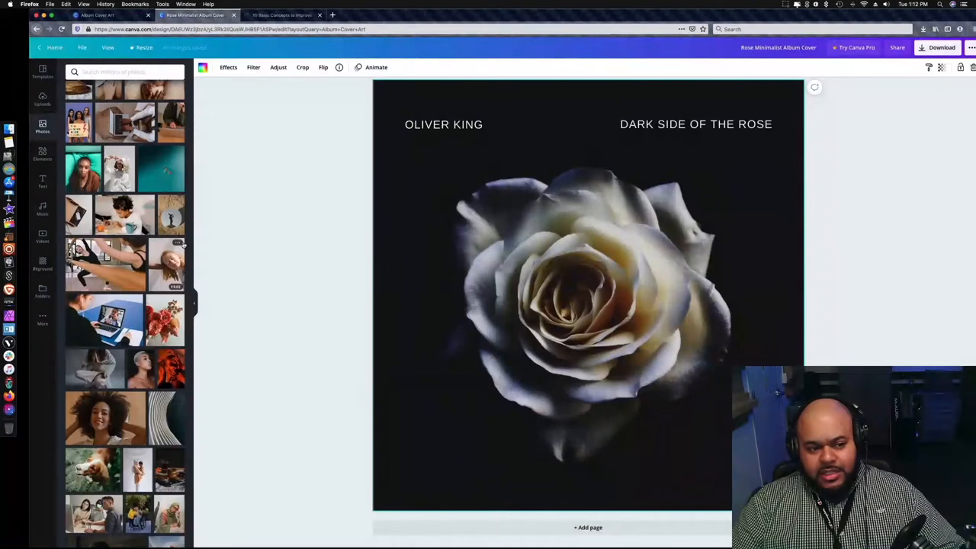
{"action": "scroll", "scroll_direction": "down", "scroll_amount": 3}
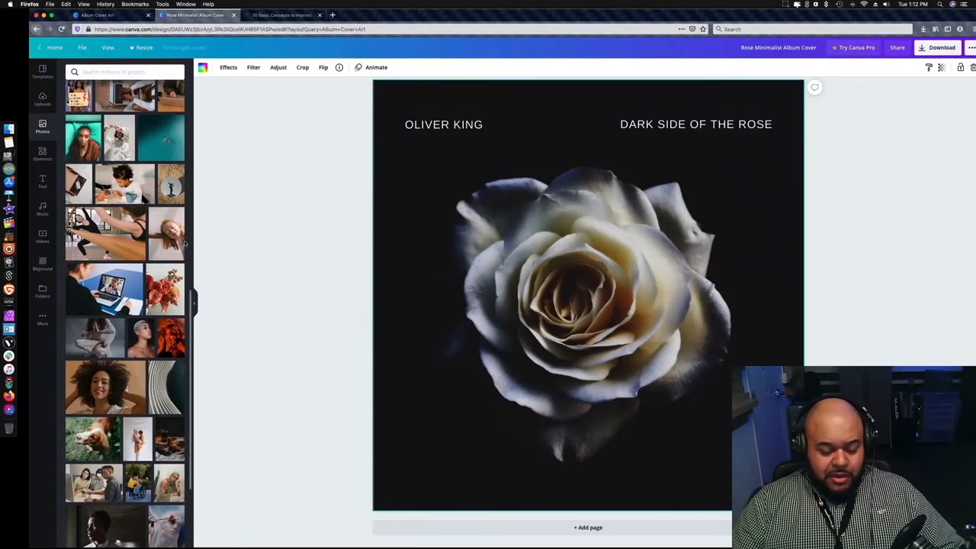
{"action": "scroll", "scroll_direction": "down", "scroll_amount": 3}
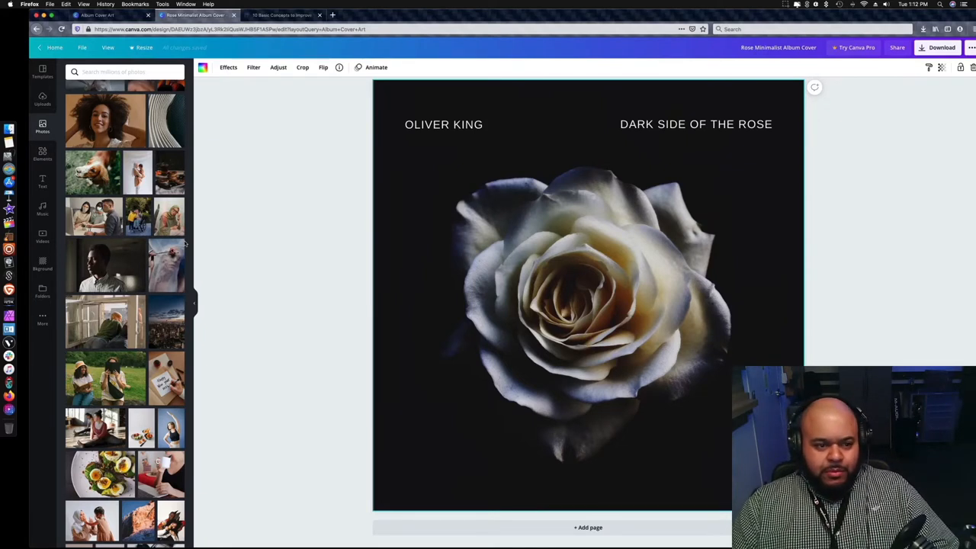
{"action": "scroll", "scroll_direction": "down", "scroll_amount": 3}
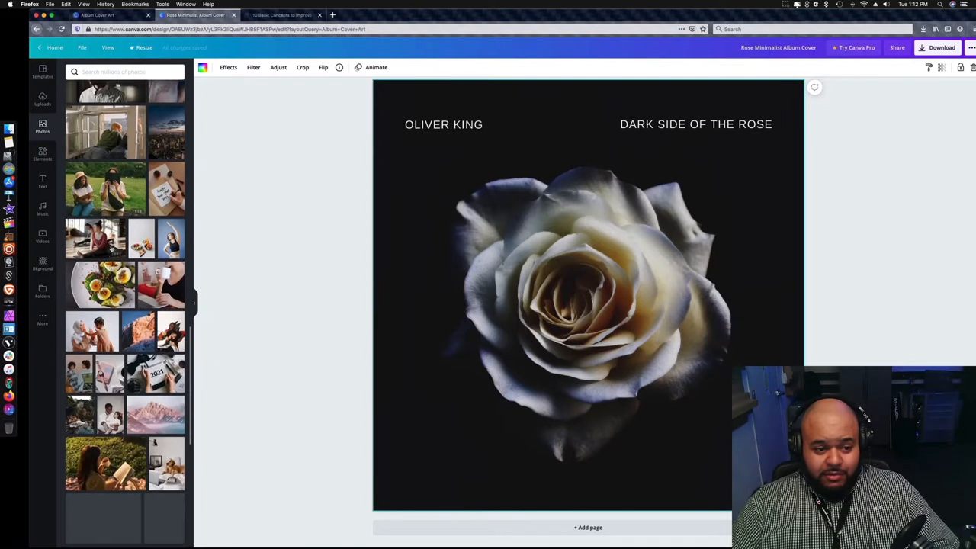
{"action": "scroll", "scroll_direction": "down", "scroll_amount": 3}
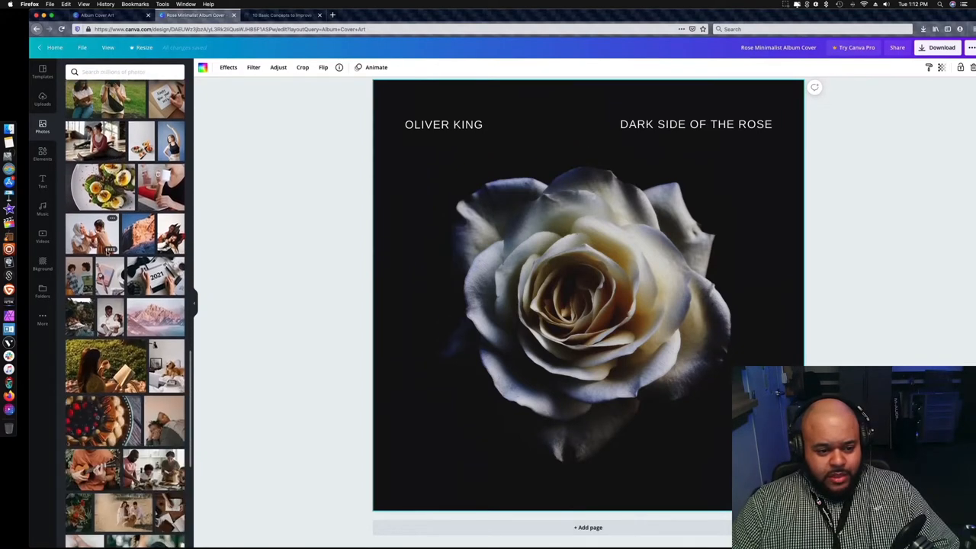
{"action": "scroll", "scroll_direction": "down", "scroll_amount": 3}
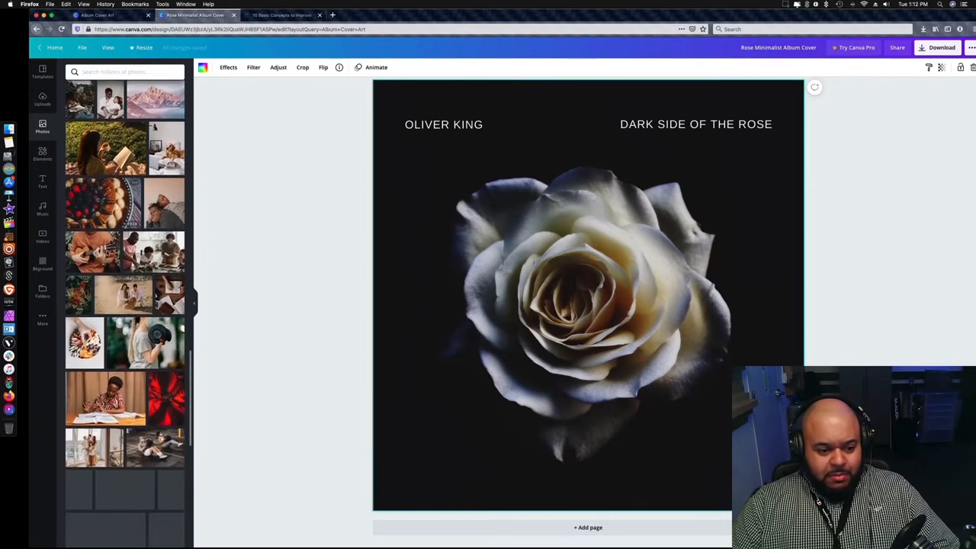
{"action": "scroll", "scroll_direction": "down", "scroll_amount": 3}
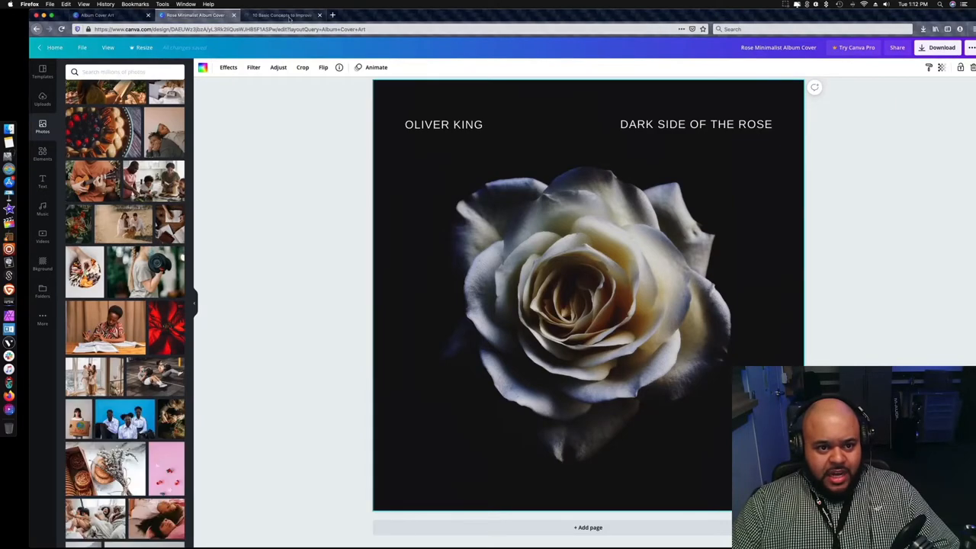
Step: Glance at the article's colour tips, then search Canva Photos for 'Flower' and browse results
{"action": "left_click", "coordinate": [282, 15]}
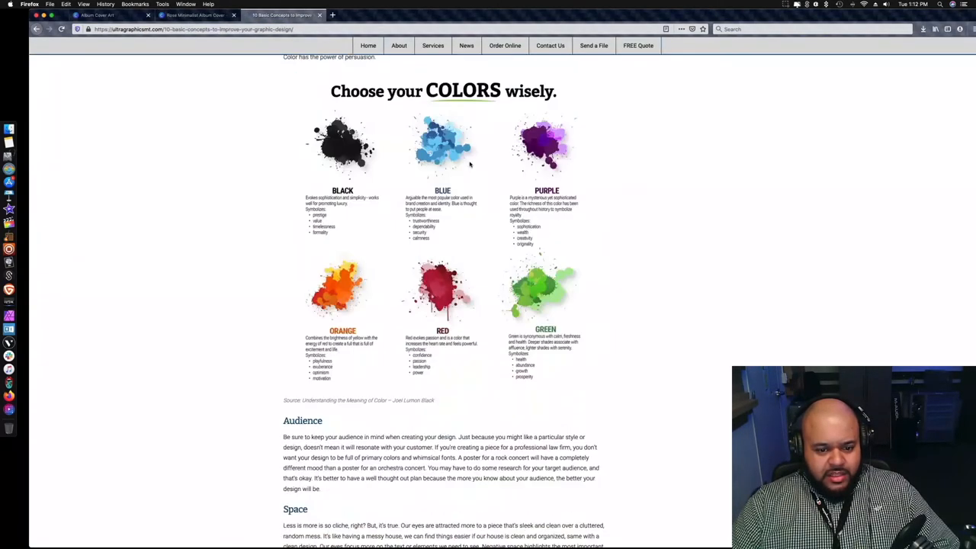
{"action": "scroll", "scroll_direction": "down", "scroll_amount": 3}
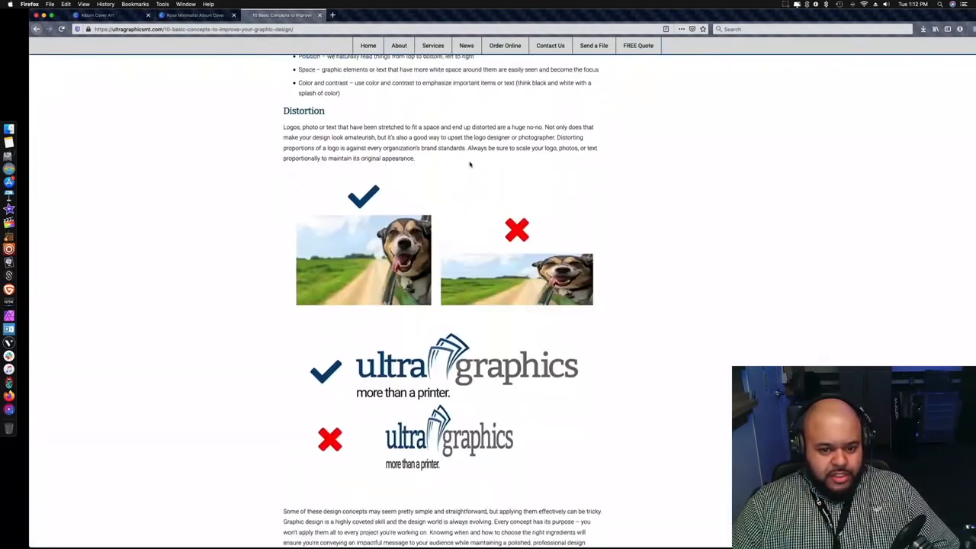
{"action": "left_click", "coordinate": [201, 16]}
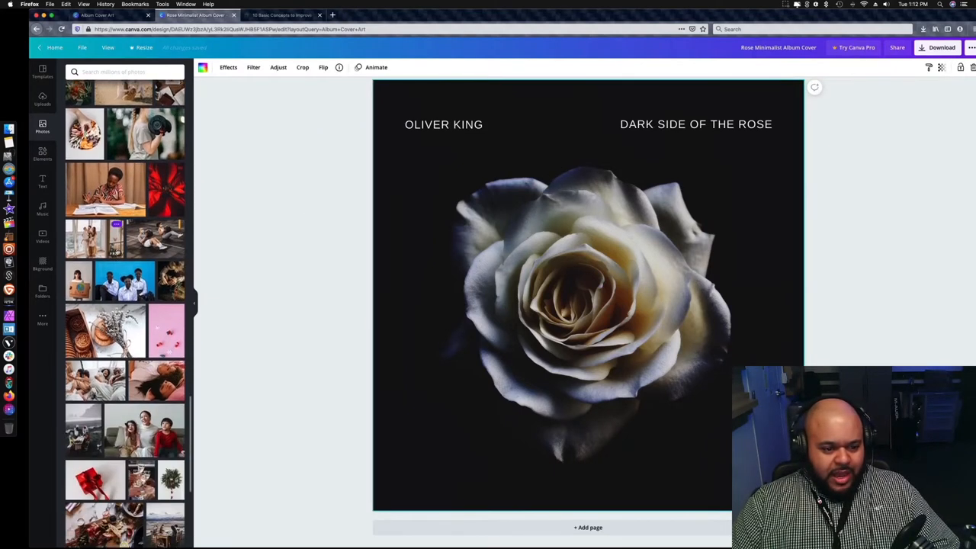
{"action": "scroll", "scroll_direction": "down", "scroll_amount": 3}
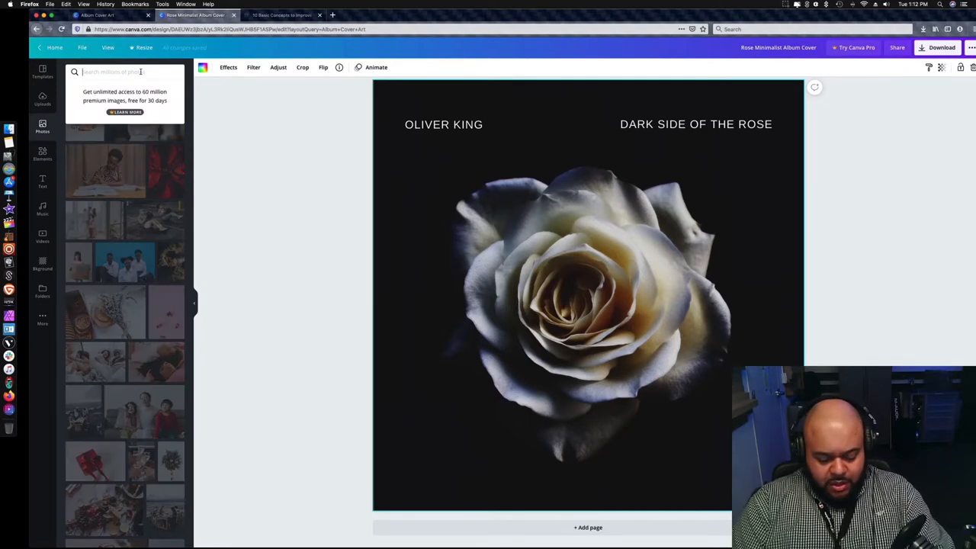
{"action": "type", "text": "Flower"}
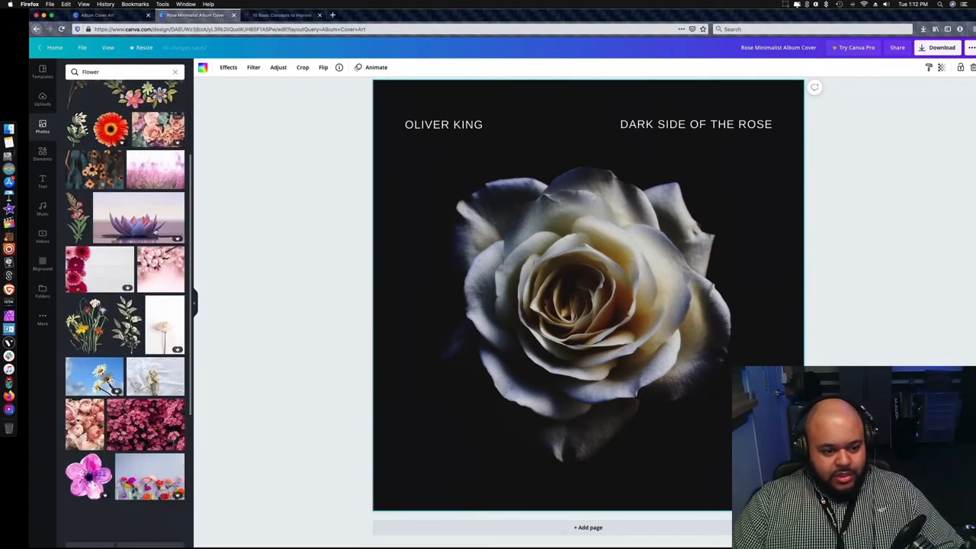
{"action": "scroll", "scroll_direction": "down", "scroll_amount": 3}
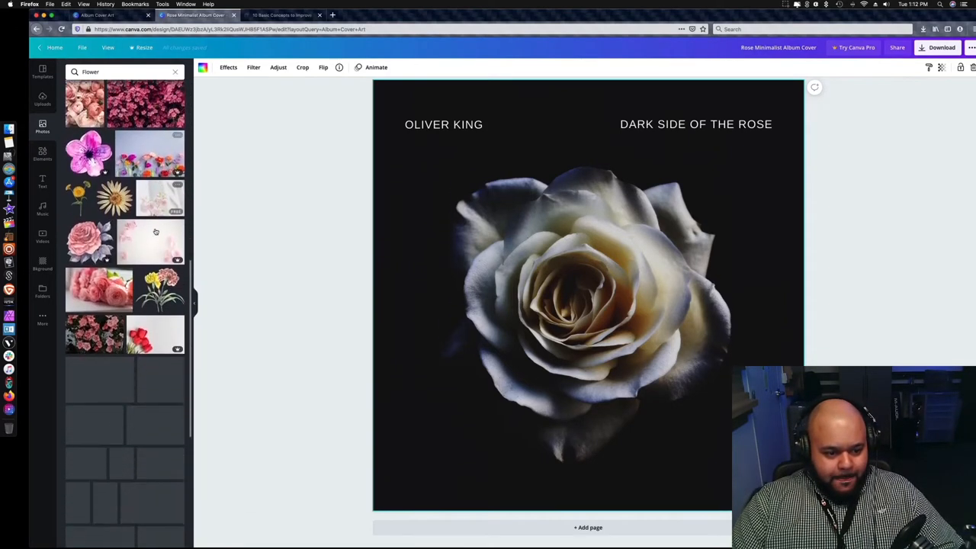
{"action": "scroll", "scroll_direction": "down", "scroll_amount": 3}
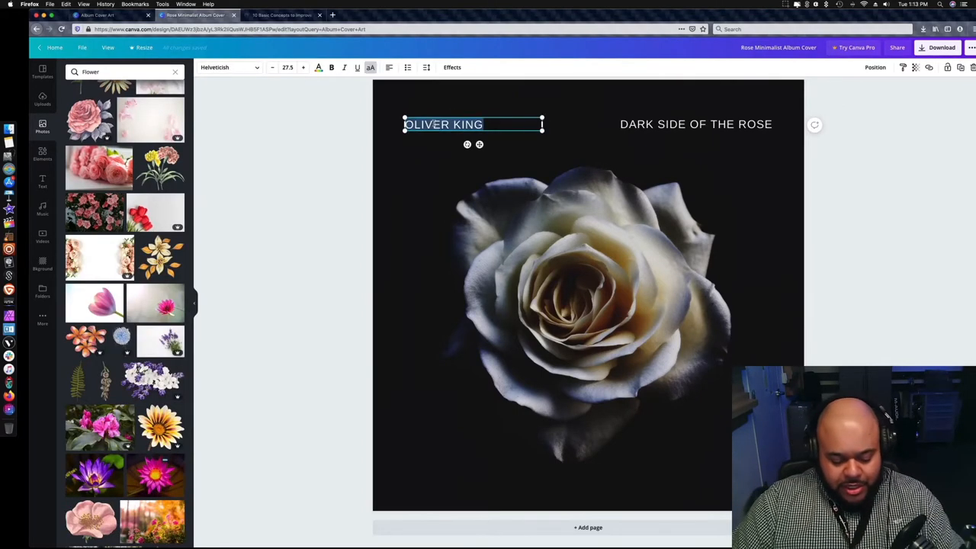
Step: Retype the artist as COOL KENNEDY and begin replacing the title with DESIRES
{"action": "type", "text": "COOL K"}
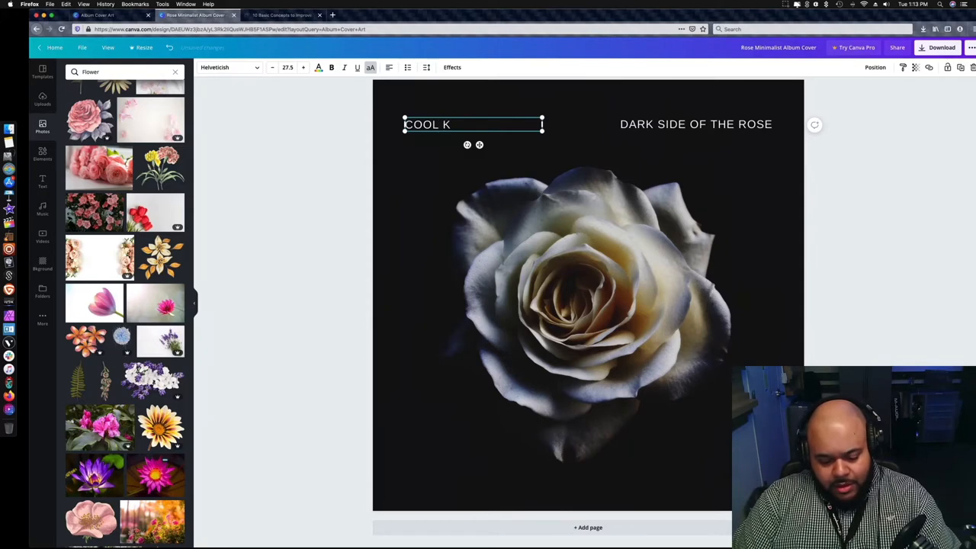
{"action": "type", "text": "ENNEDY"}
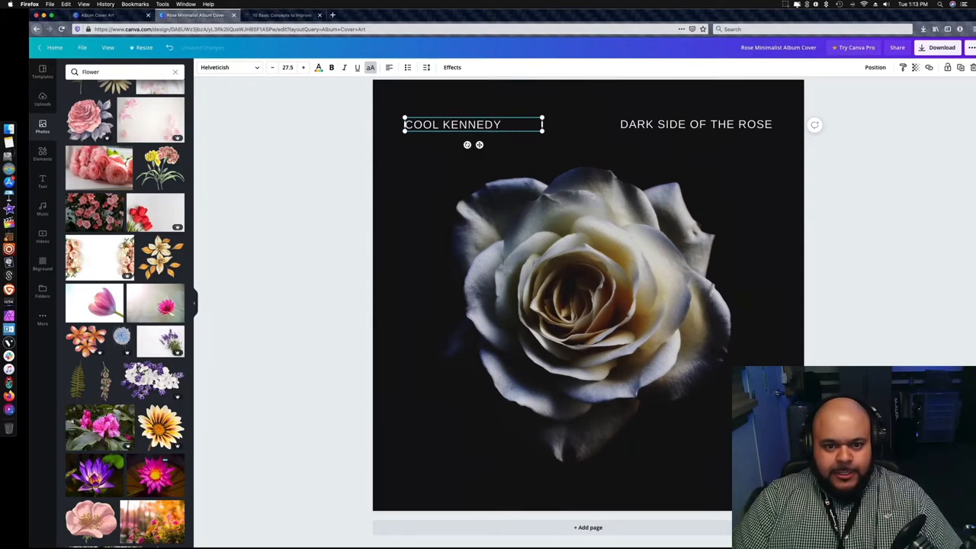
{"action": "left_click", "coordinate": [695, 123]}
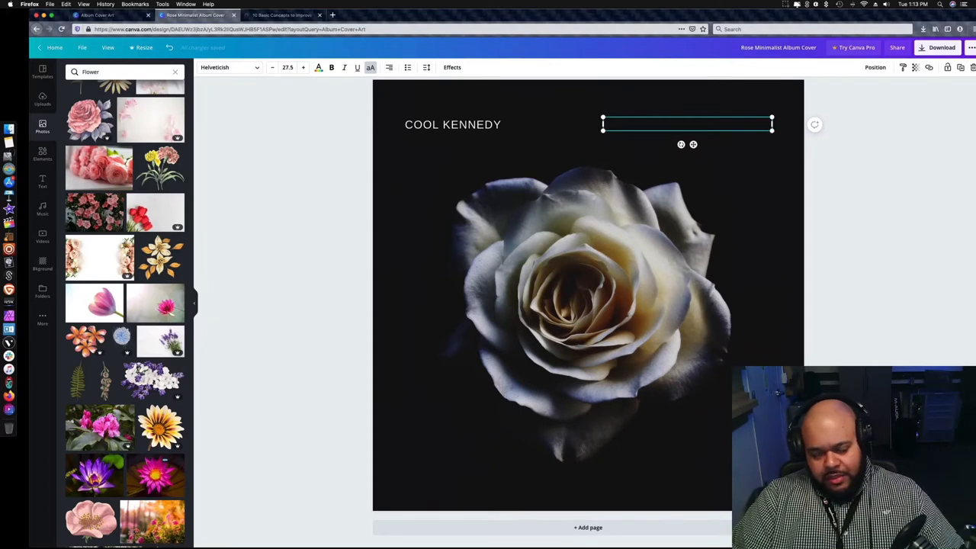
{"action": "type", "text": "DESIRES"}
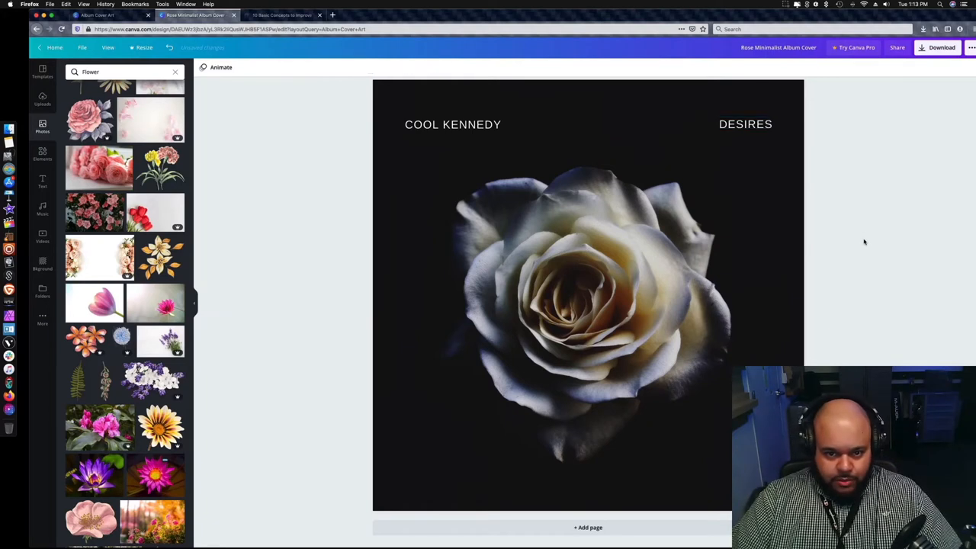
{"action": "mouse_move", "coordinate": [759, 114]}
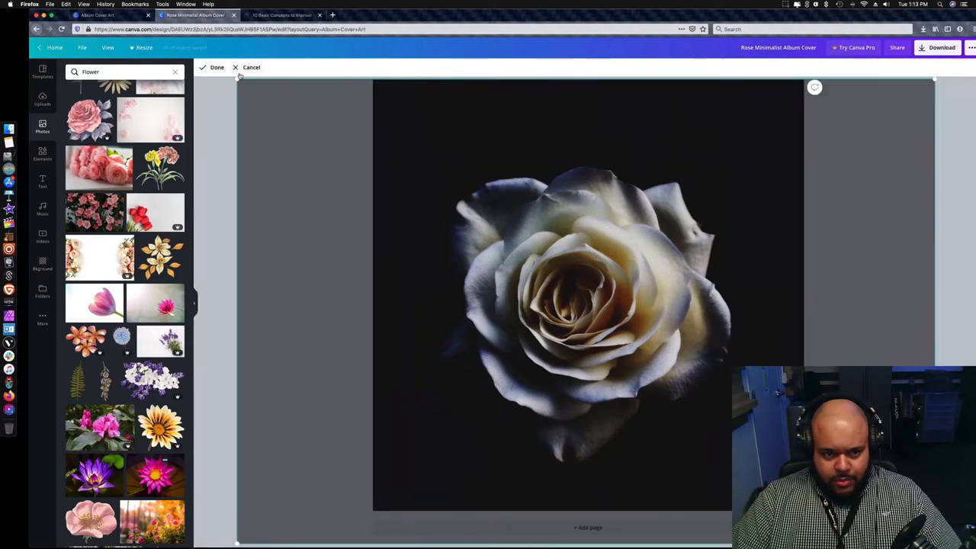
Step: Leave crop mode and add a circular photo frame from Recently used over the rose
{"action": "left_click", "coordinate": [216, 68]}
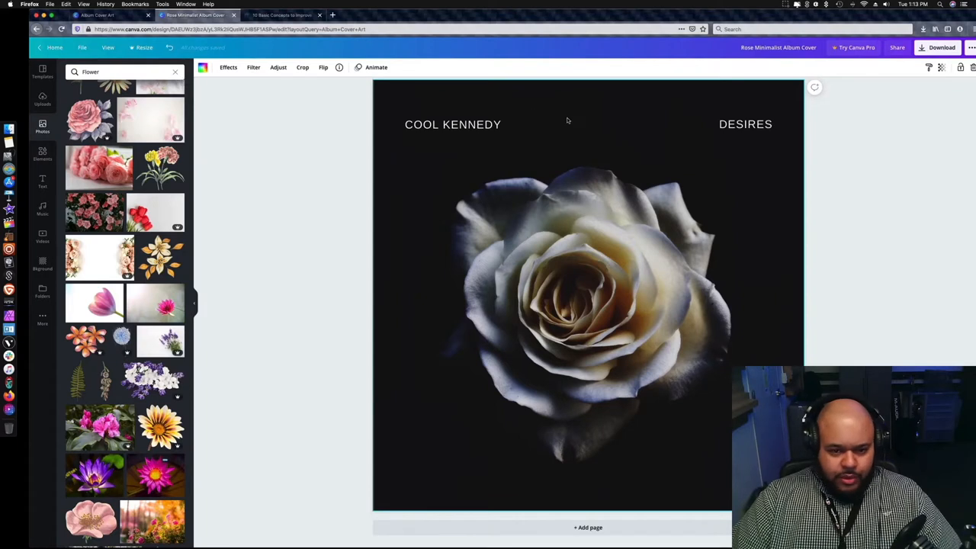
{"action": "mouse_move", "coordinate": [575, 122]}
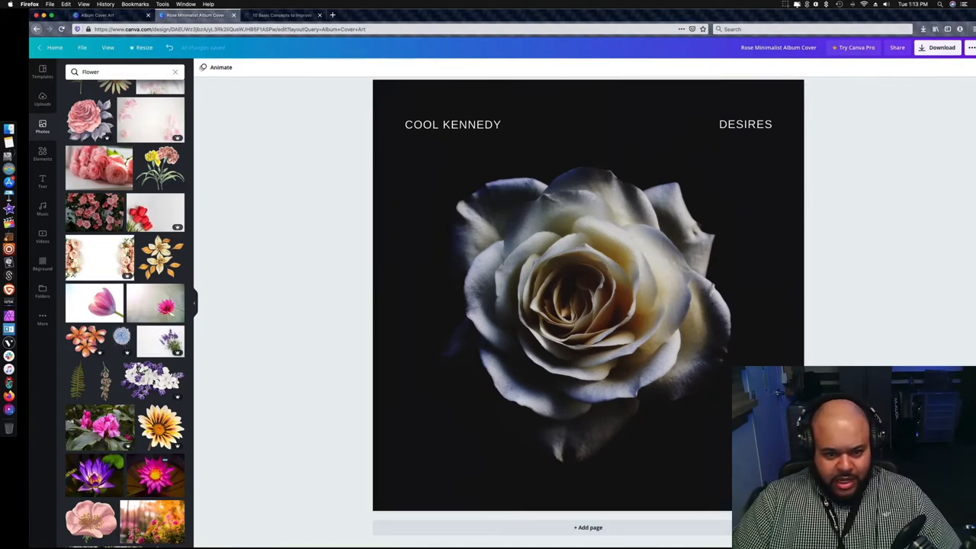
{"action": "mouse_move", "coordinate": [216, 326]}
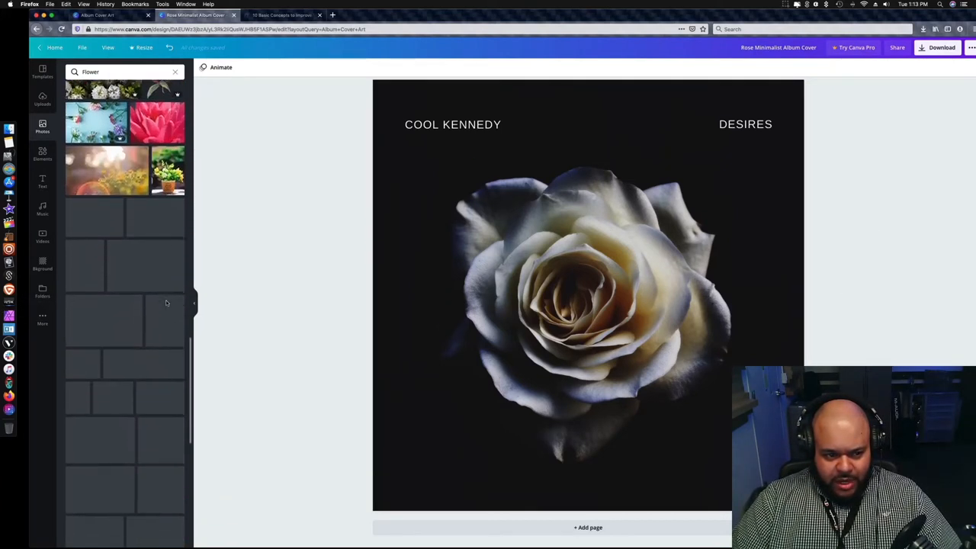
{"action": "scroll", "scroll_direction": "down", "scroll_amount": 3}
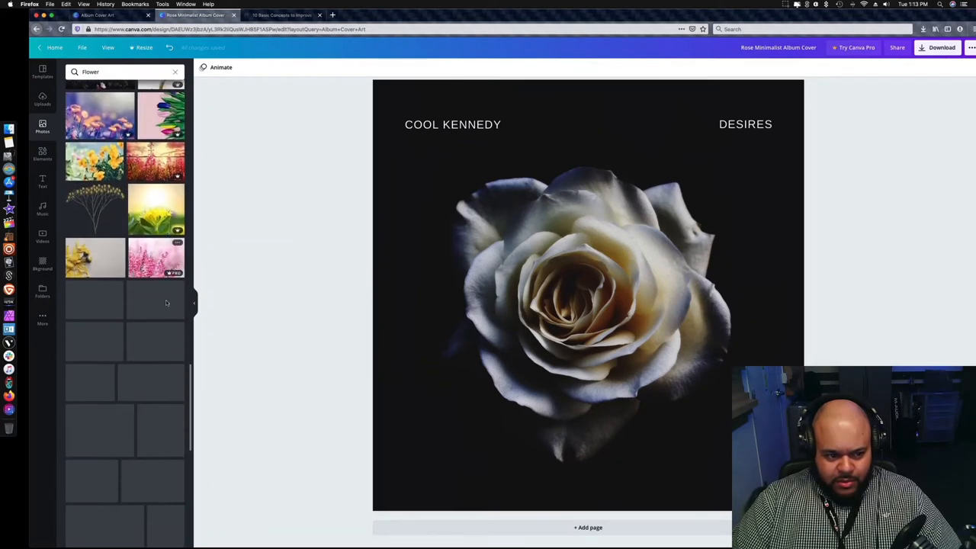
{"action": "scroll", "scroll_direction": "down", "scroll_amount": 3}
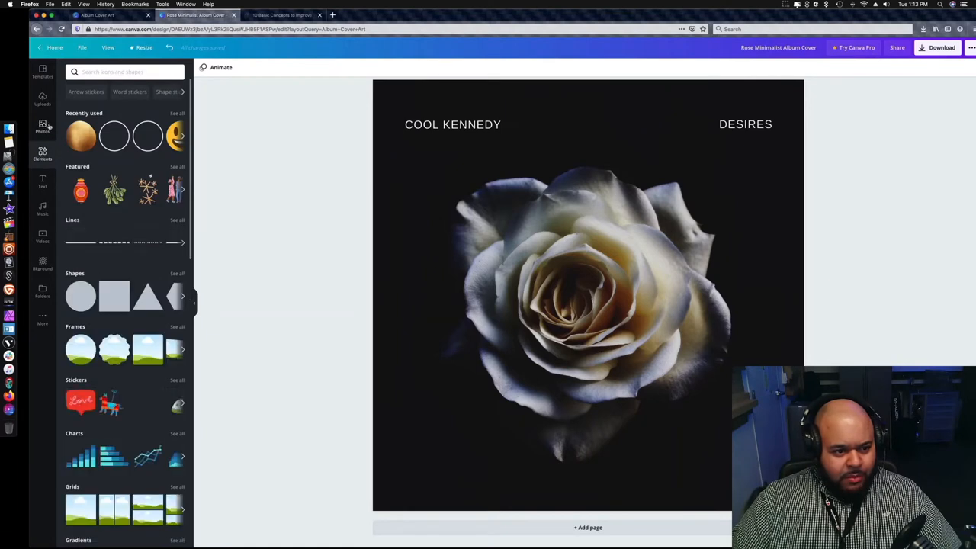
{"action": "left_click", "coordinate": [119, 71]}
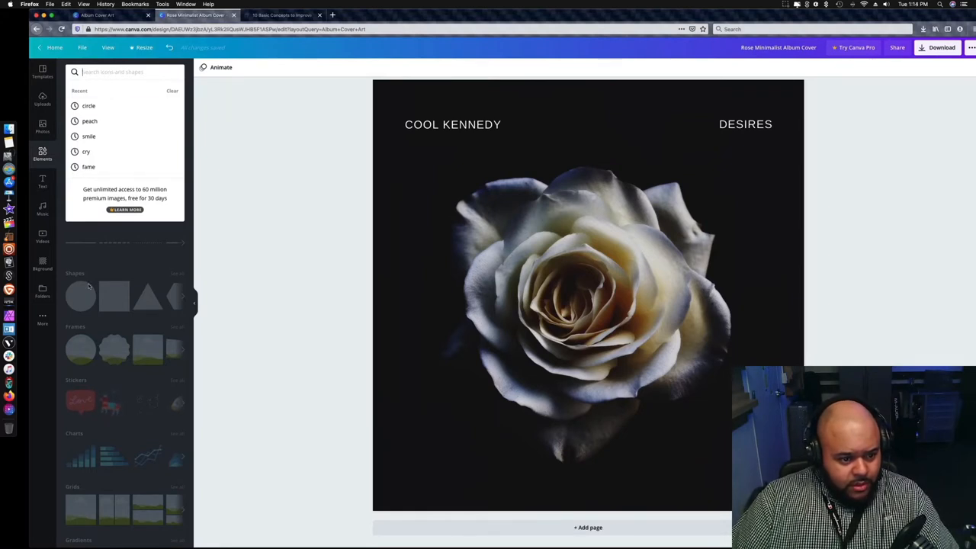
{"action": "left_click", "coordinate": [79, 347]}
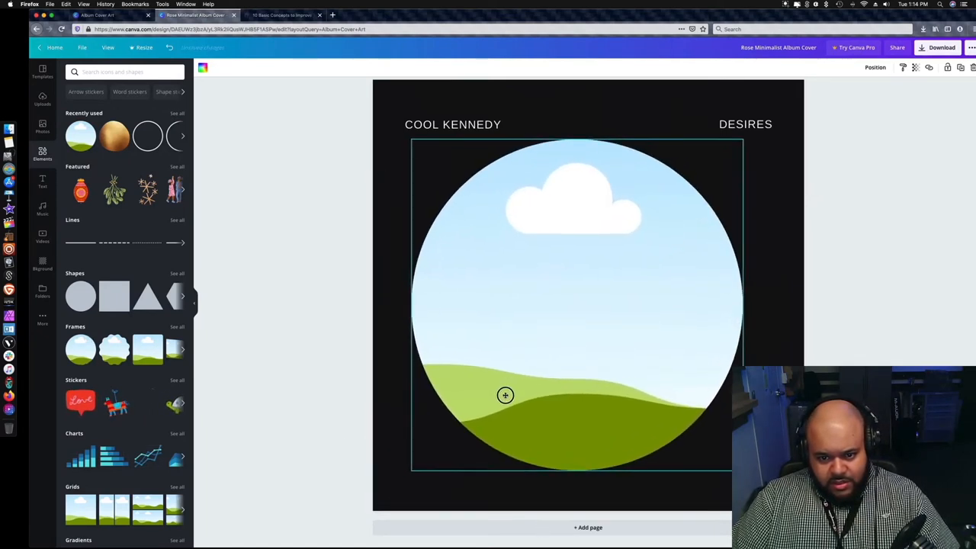
Step: Search 'flowers' and fade the circular frame almost fully transparent to reveal the rose
{"action": "left_click", "coordinate": [122, 72]}
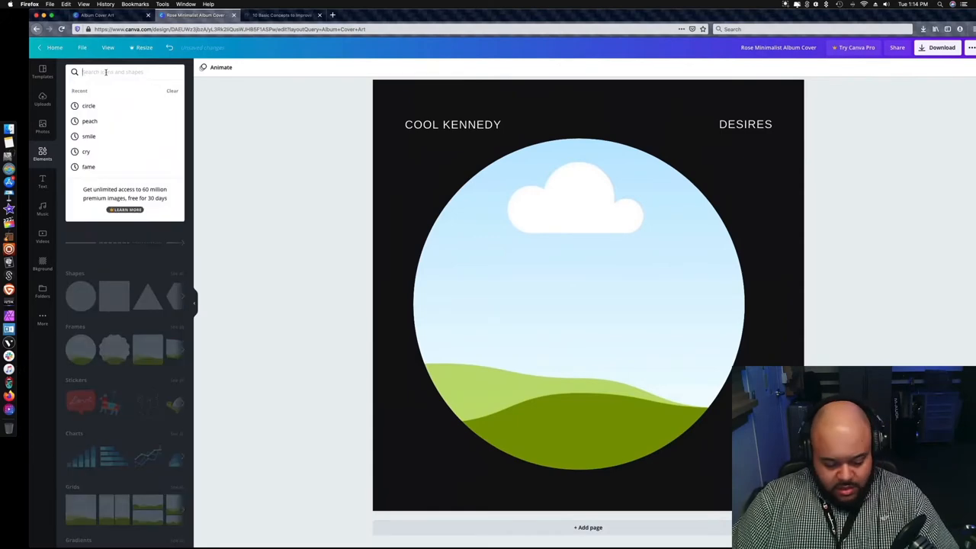
{"action": "type", "text": "flowers"}
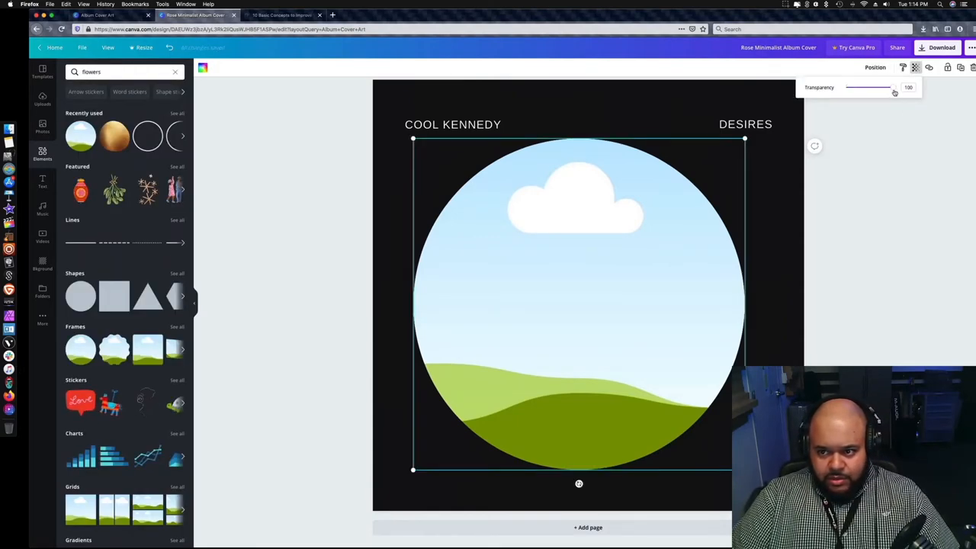
{"action": "left_click_drag", "start_coordinate": [890, 87], "coordinate": [871, 86]}
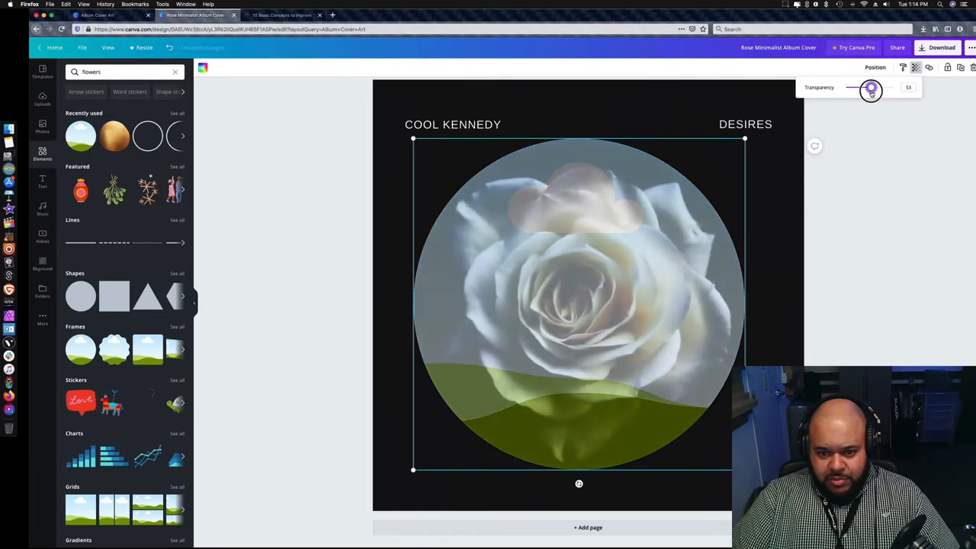
{"action": "left_click_drag", "start_coordinate": [871, 91], "coordinate": [851, 91]}
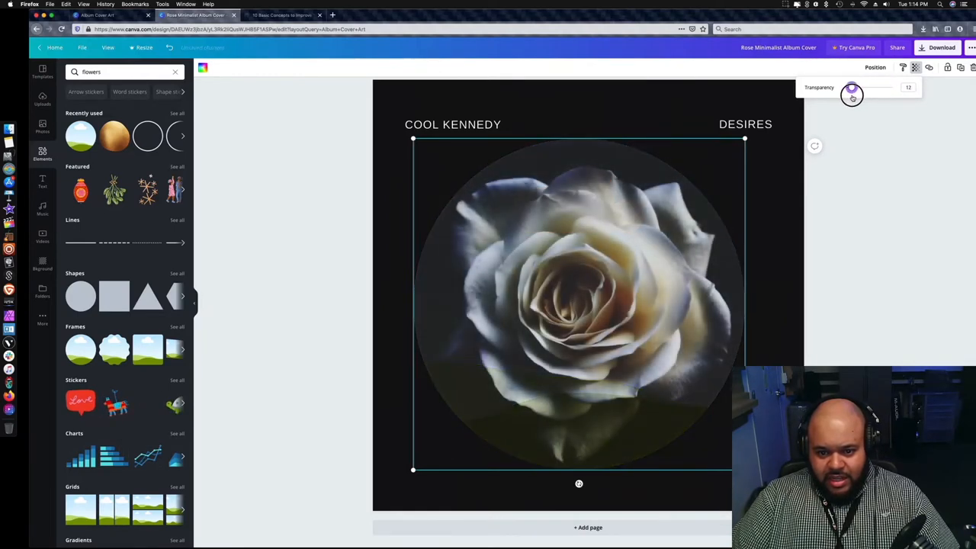
{"action": "left_click_drag", "start_coordinate": [852, 92], "coordinate": [851, 93]}
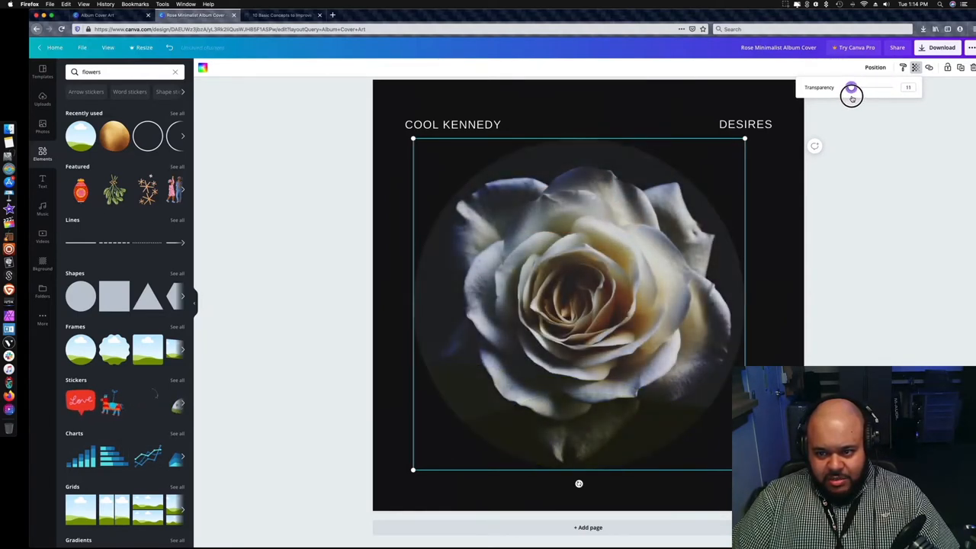
{"action": "left_click_drag", "start_coordinate": [851, 87], "coordinate": [851, 87]}
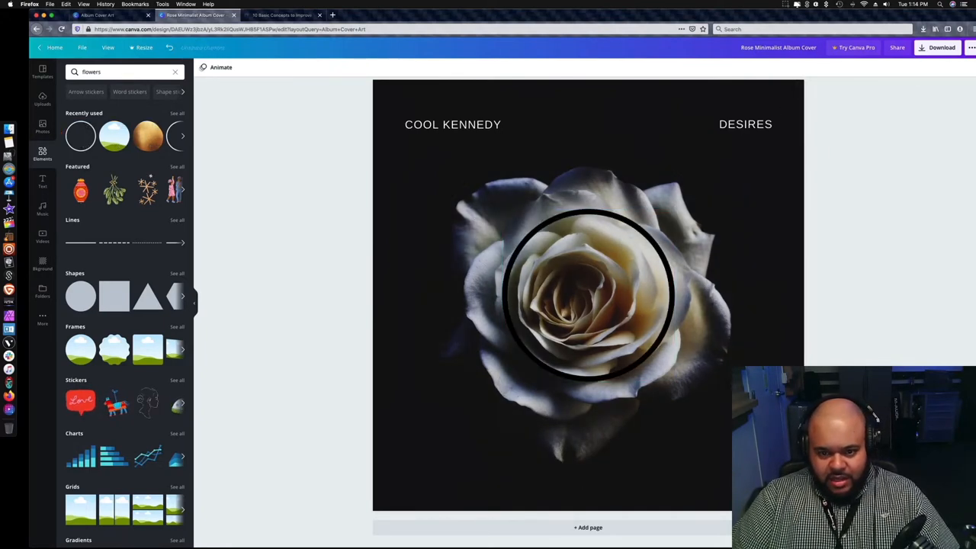
Step: Add a black ring and enlarge it to encircle the rose
{"action": "left_click", "coordinate": [589, 290]}
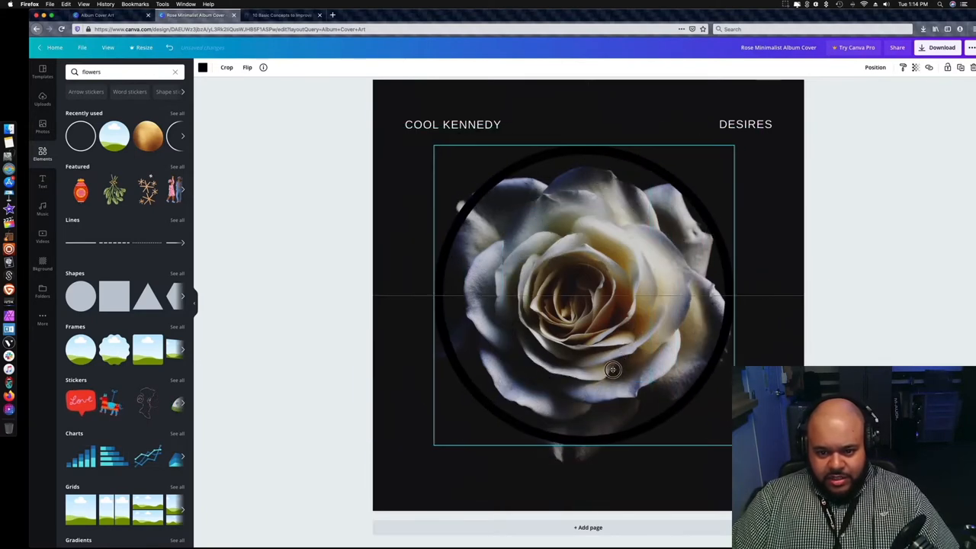
{"action": "left_click_drag", "start_coordinate": [613, 370], "coordinate": [616, 371]}
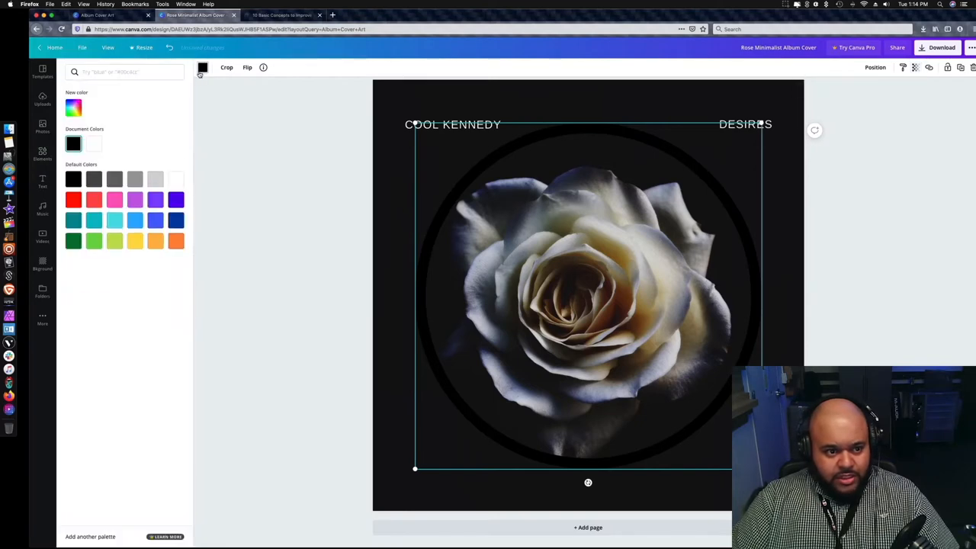
Step: Recolour the ring white, then red, then remove it from the cover
{"action": "left_click", "coordinate": [175, 180]}
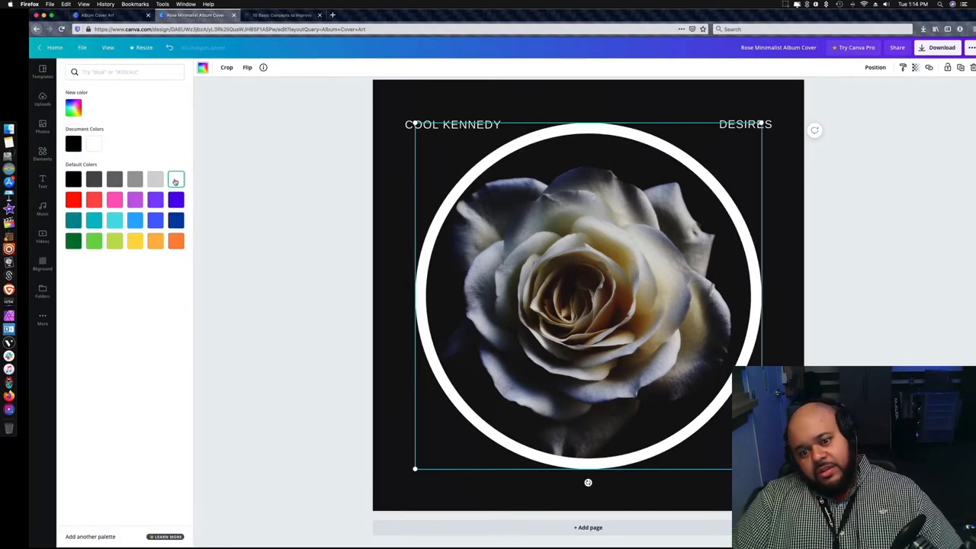
{"action": "left_click", "coordinate": [134, 178]}
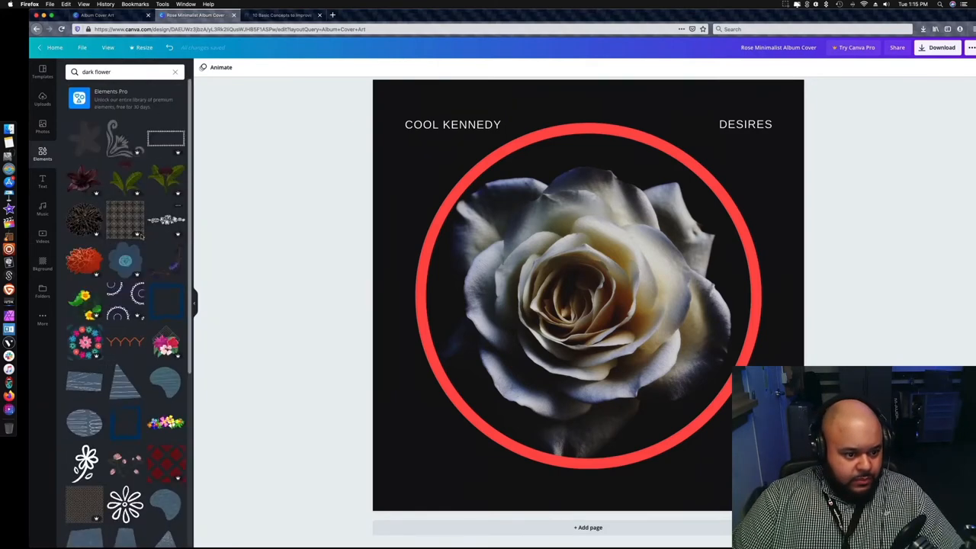
{"action": "mouse_move", "coordinate": [125, 221]}
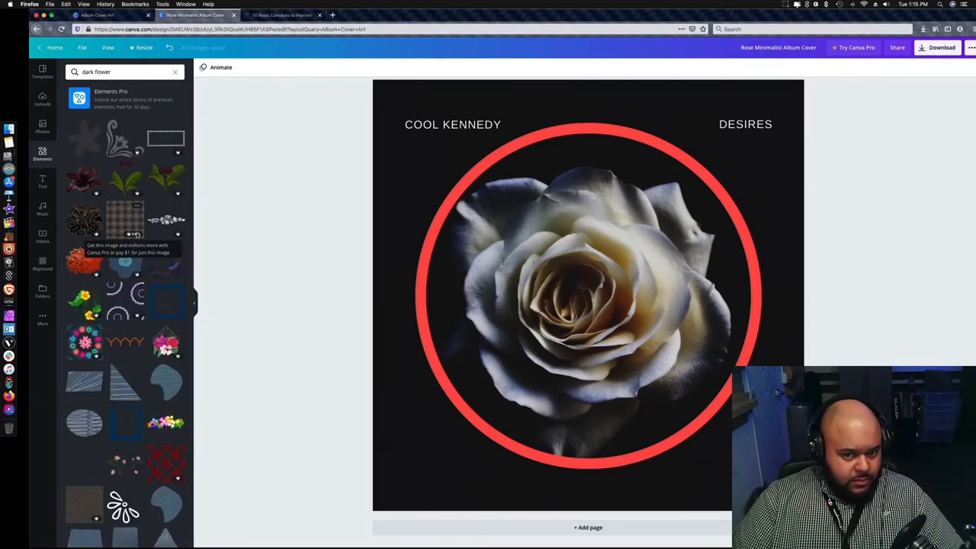
{"action": "left_click", "coordinate": [579, 298]}
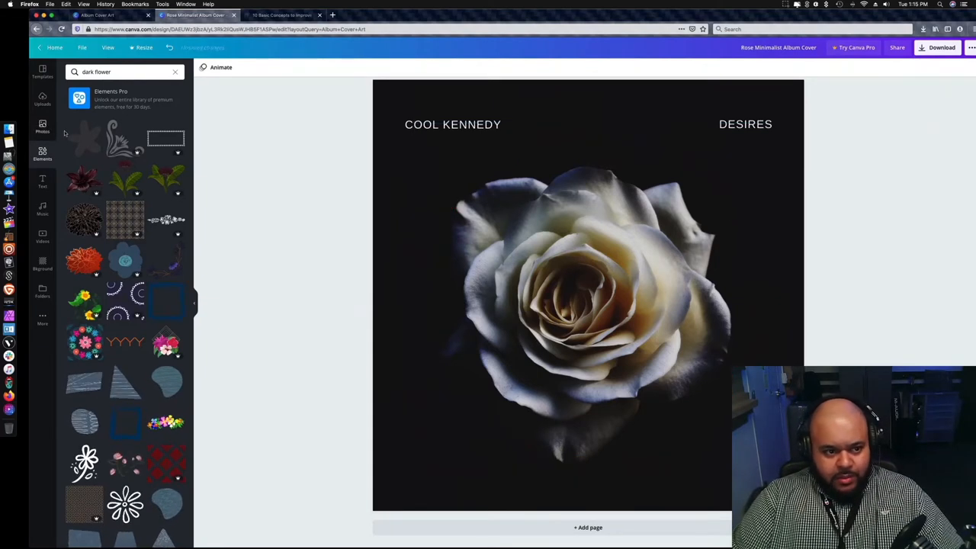
Step: Search 'black square' to cover the rose, then browse 'flower' graphics
{"action": "type", "text": "b"}
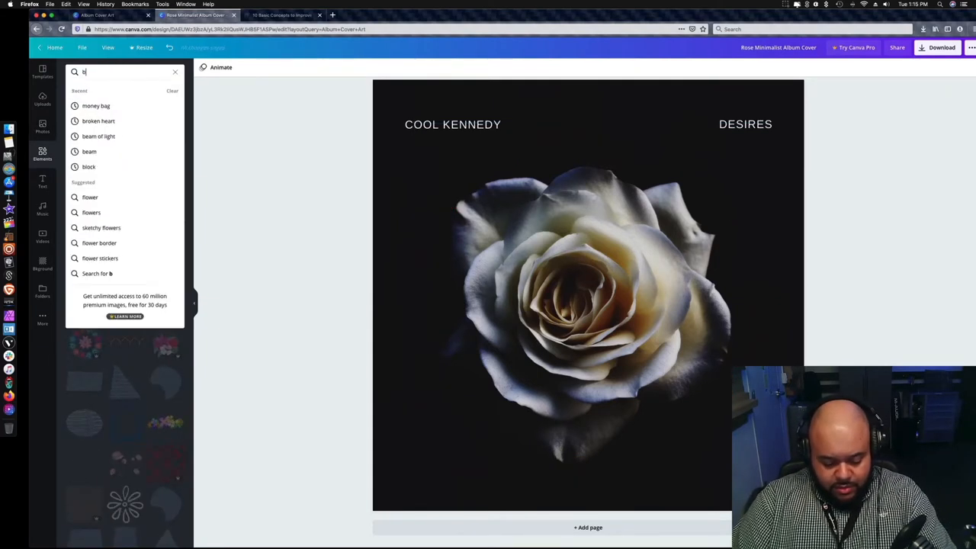
{"action": "type", "text": "black square"}
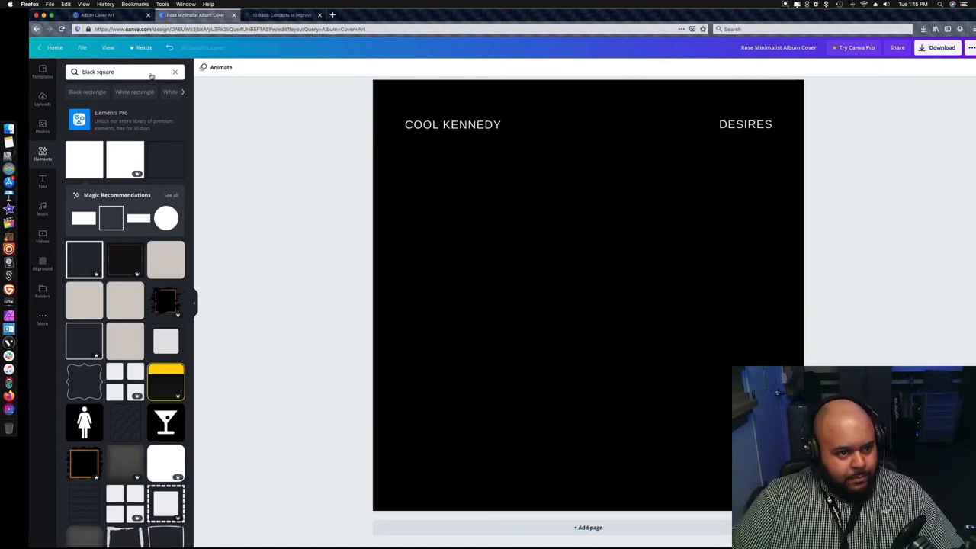
{"action": "type", "text": "flower"}
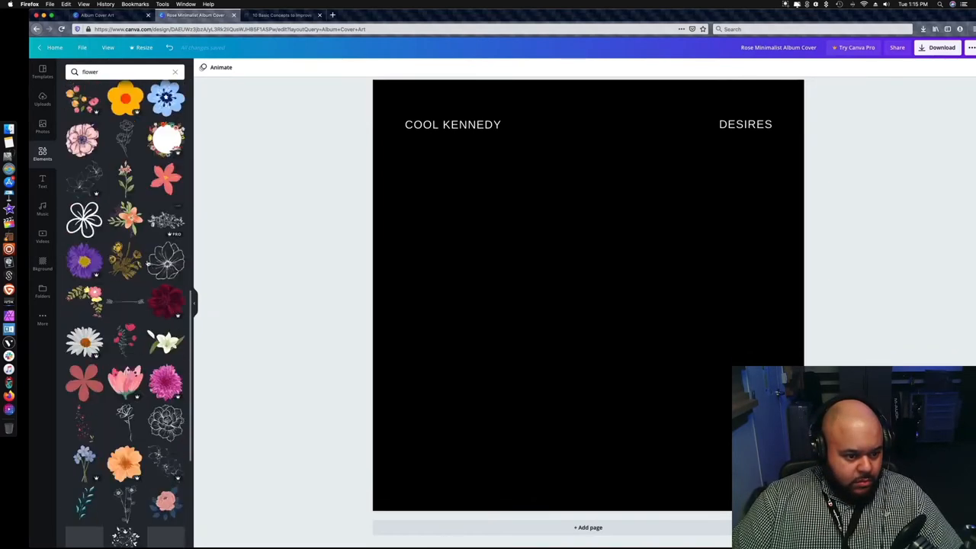
{"action": "scroll", "scroll_direction": "down", "scroll_amount": 3}
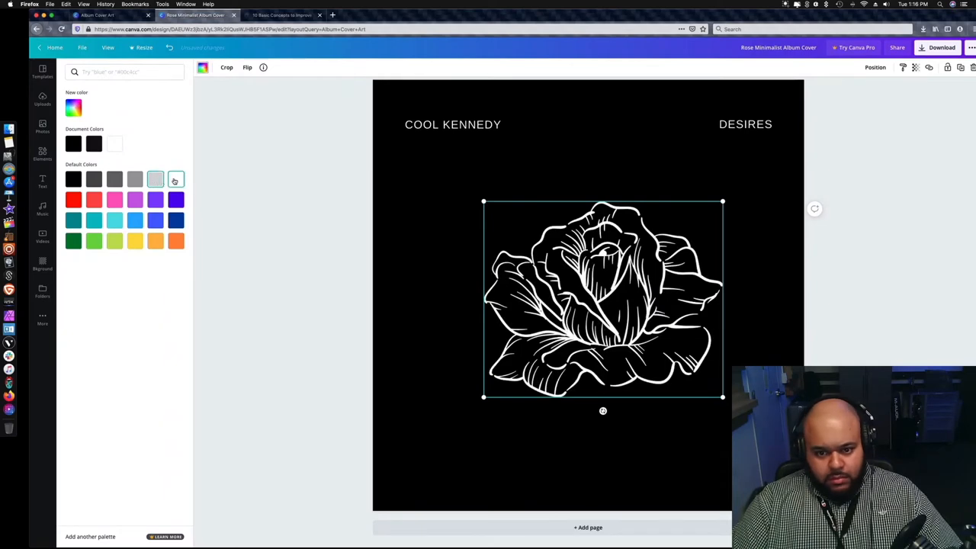
Step: Recolour the line-drawn rose grey, then pick a magenta shade from the custom picker
{"action": "left_click", "coordinate": [115, 178]}
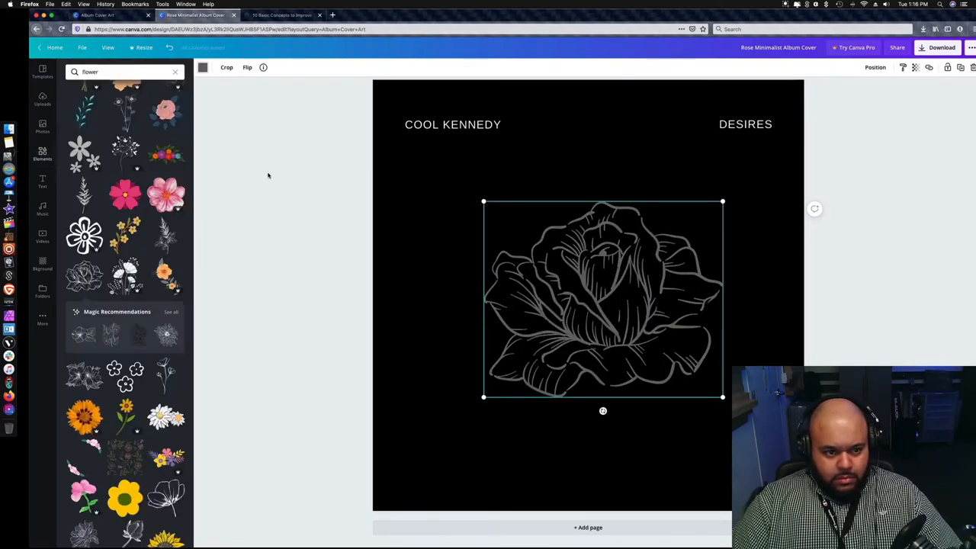
{"action": "left_click", "coordinate": [203, 67]}
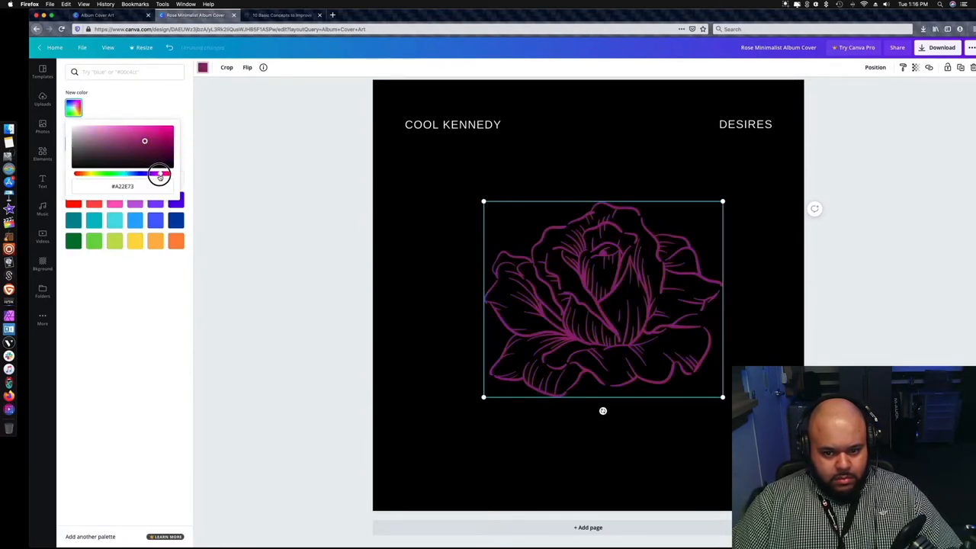
{"action": "left_click_drag", "start_coordinate": [158, 174], "coordinate": [137, 174]}
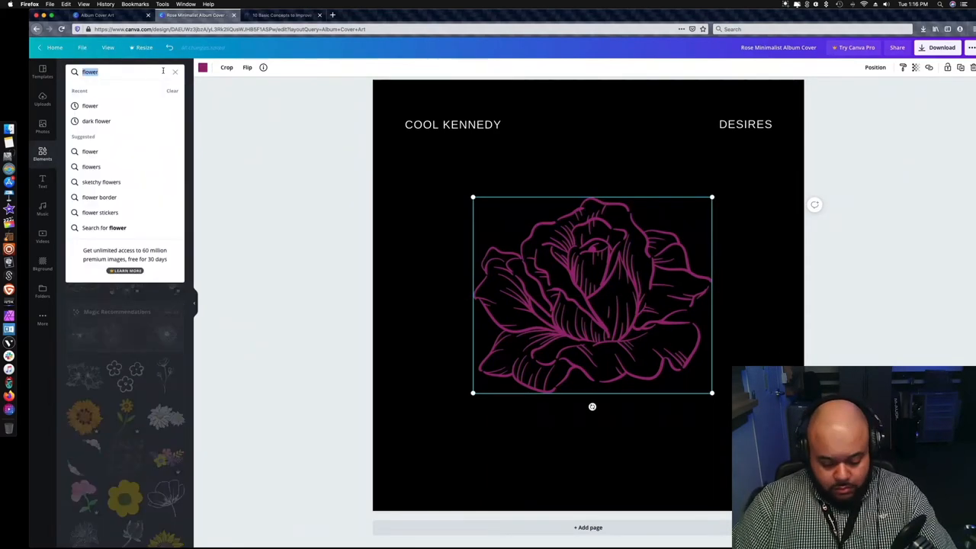
Step: Search 'circe', add the white ring graphic and send it to the back behind the rose
{"action": "type", "text": "circe"}
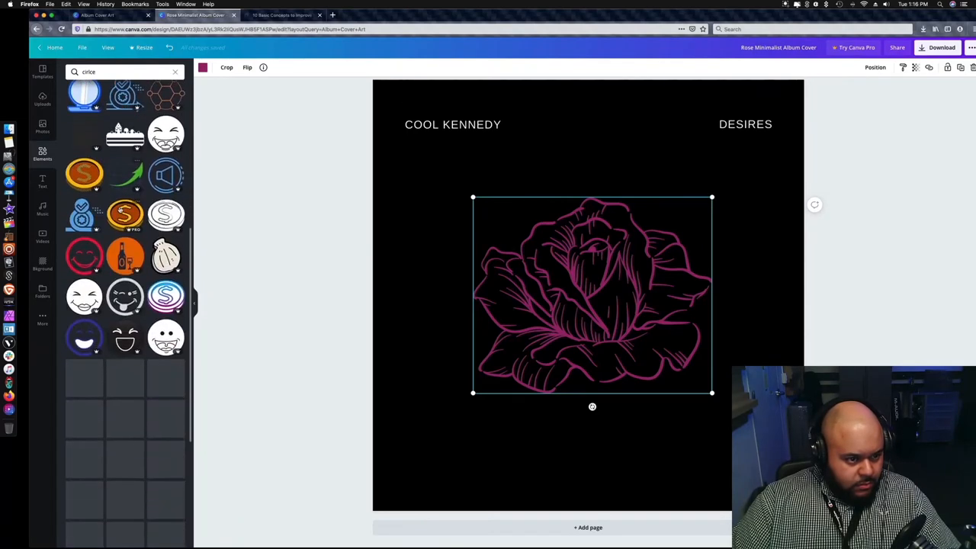
{"action": "scroll", "scroll_direction": "down", "scroll_amount": 3}
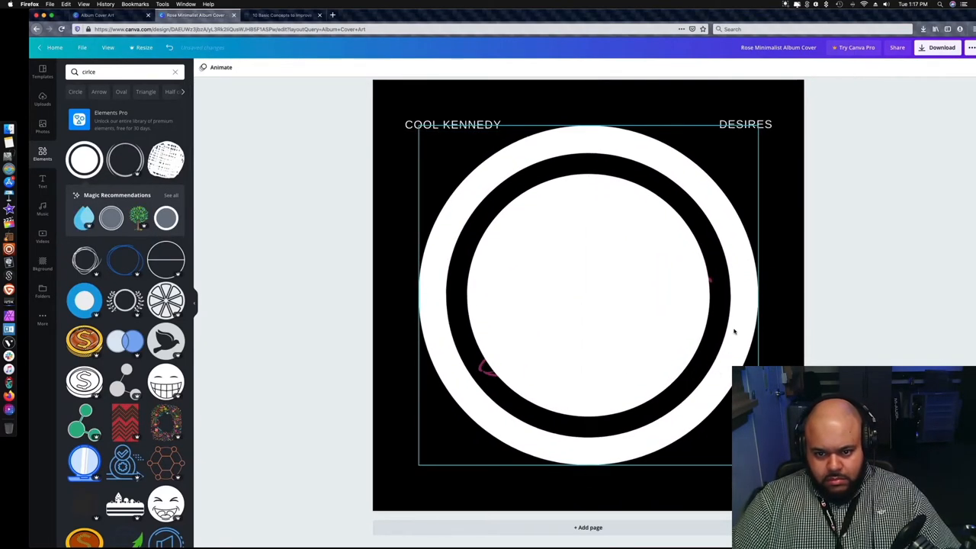
{"action": "left_click", "coordinate": [586, 298]}
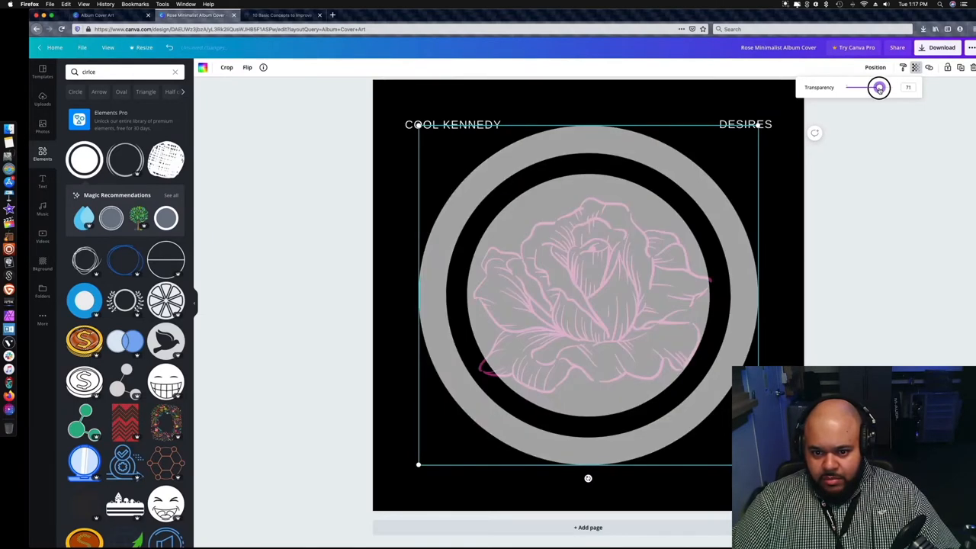
{"action": "left_click", "coordinate": [875, 67]}
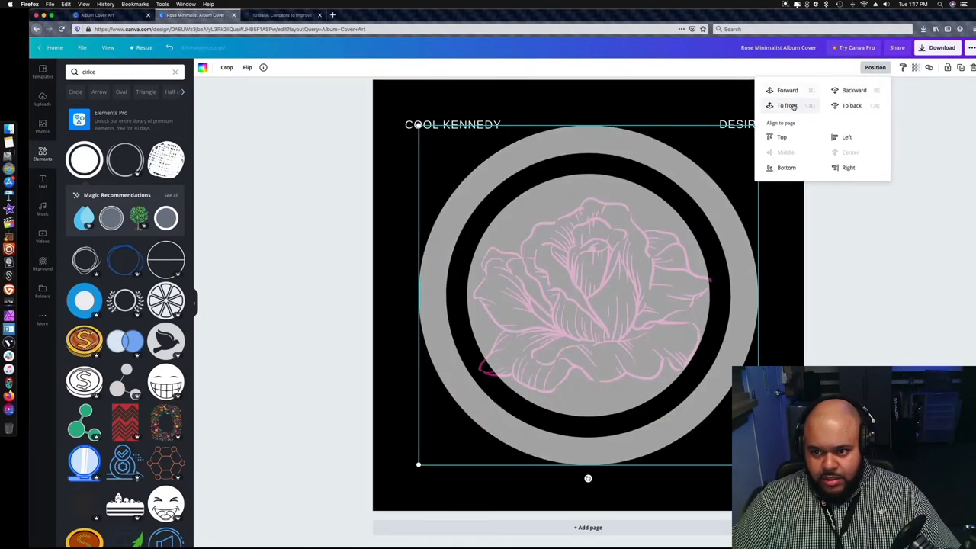
{"action": "left_click", "coordinate": [852, 90]}
{"action": "type", "text": "flower"}
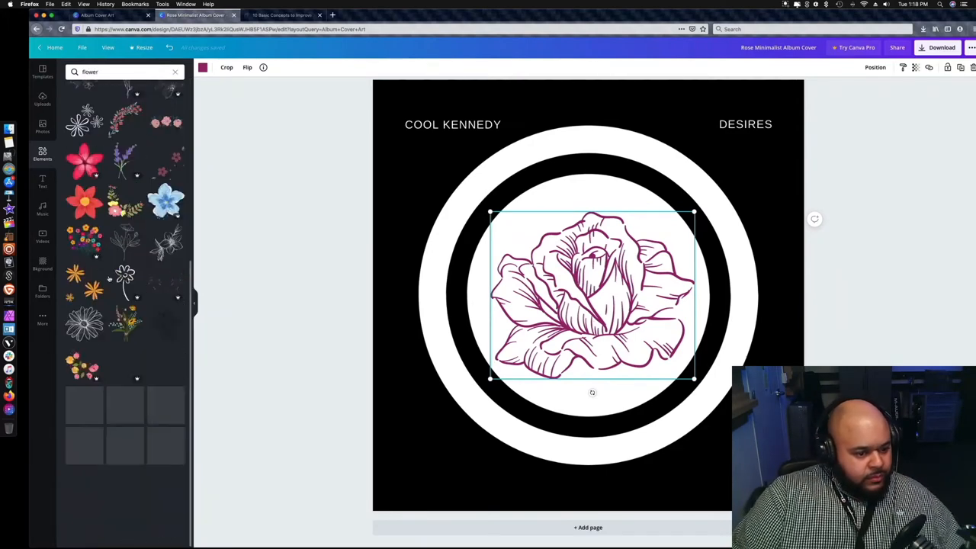
{"action": "scroll", "scroll_direction": "down", "scroll_amount": 3}
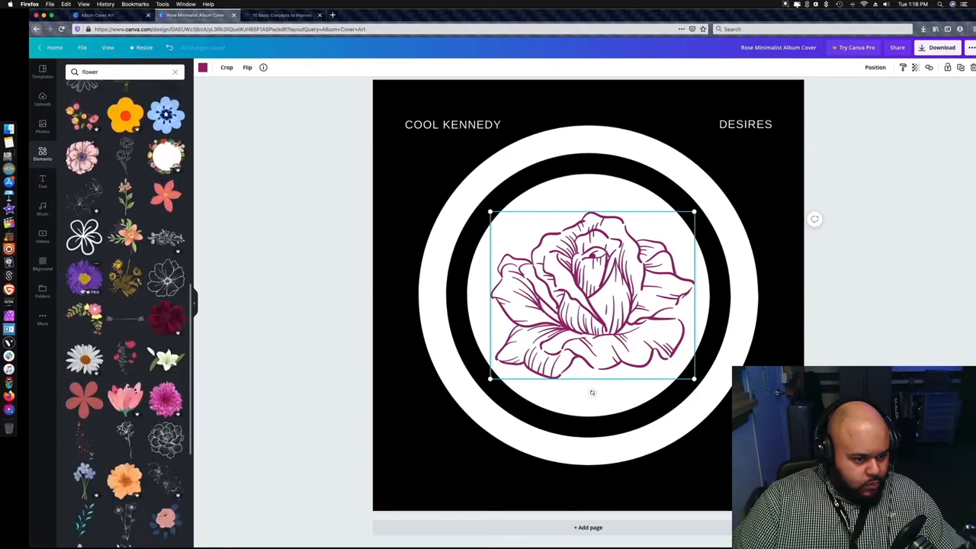
{"action": "scroll", "scroll_direction": "down", "scroll_amount": 3}
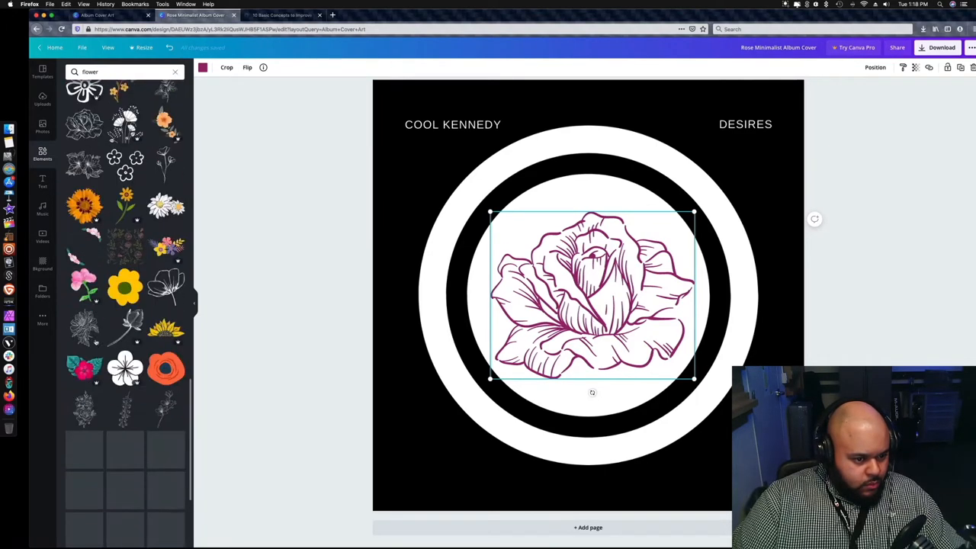
{"action": "scroll", "scroll_direction": "down", "scroll_amount": 3}
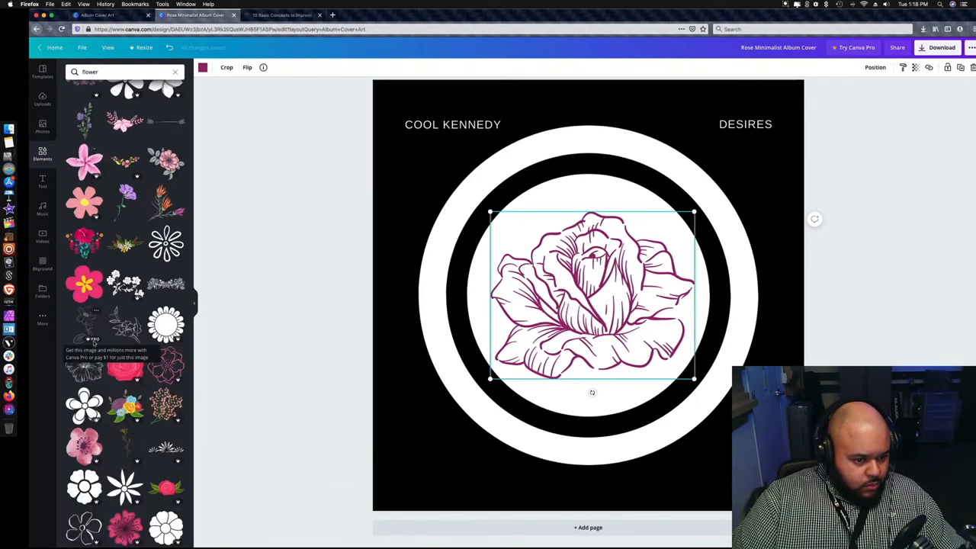
{"action": "scroll", "scroll_direction": "down", "scroll_amount": 3}
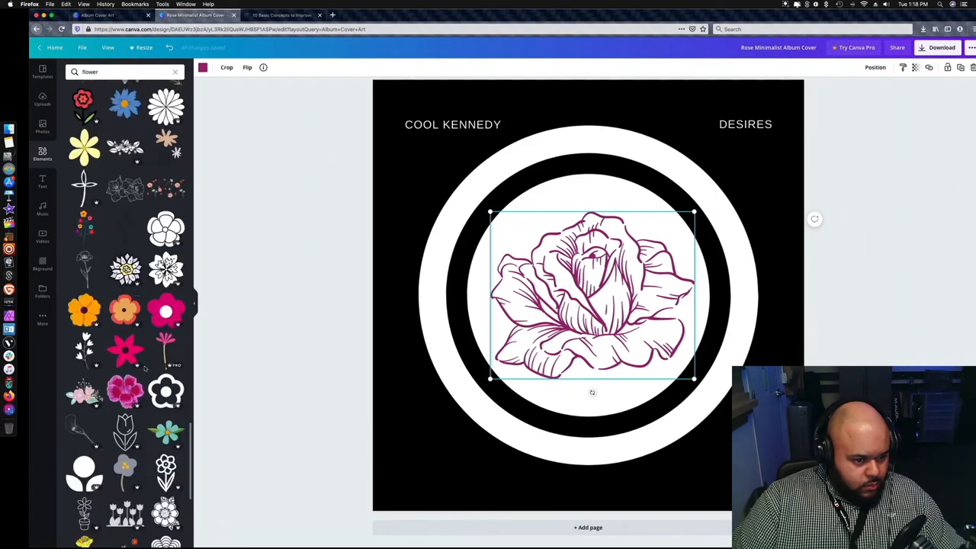
{"action": "scroll", "scroll_direction": "down", "scroll_amount": 3}
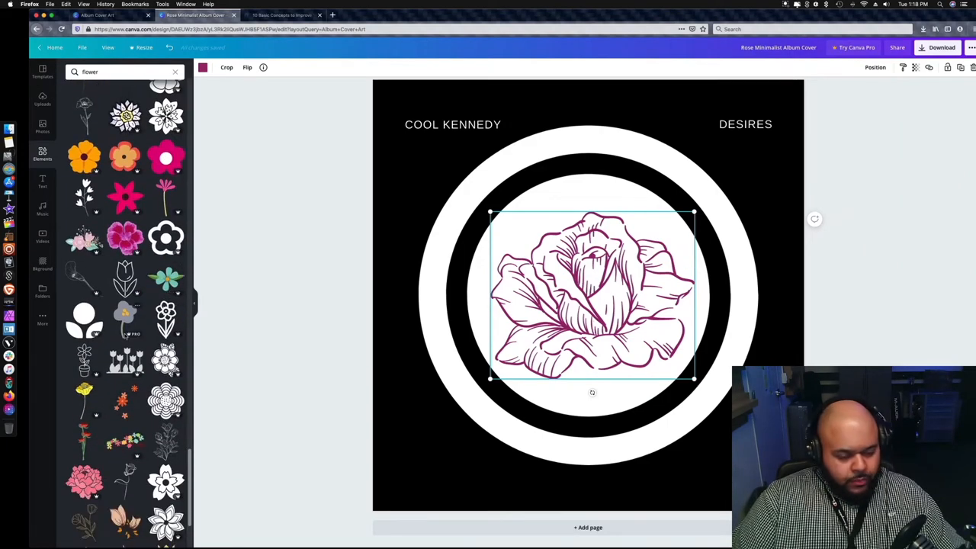
{"action": "scroll", "scroll_direction": "down", "scroll_amount": 3}
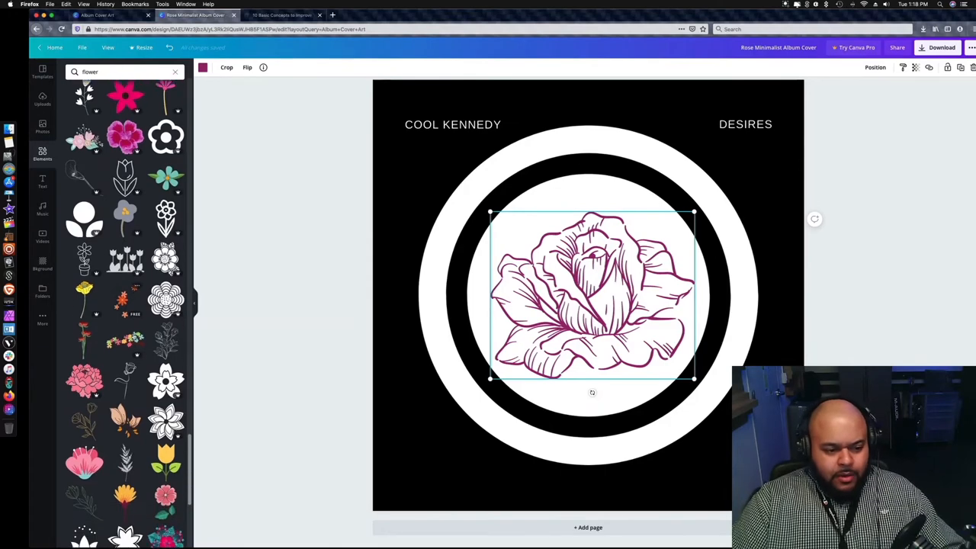
{"action": "scroll", "scroll_direction": "down", "scroll_amount": 3}
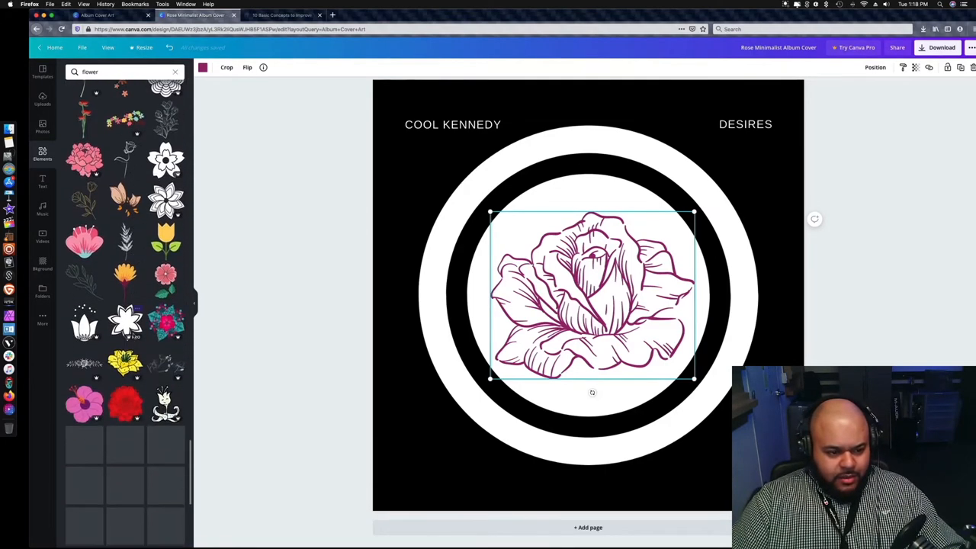
{"action": "scroll", "scroll_direction": "down", "scroll_amount": 3}
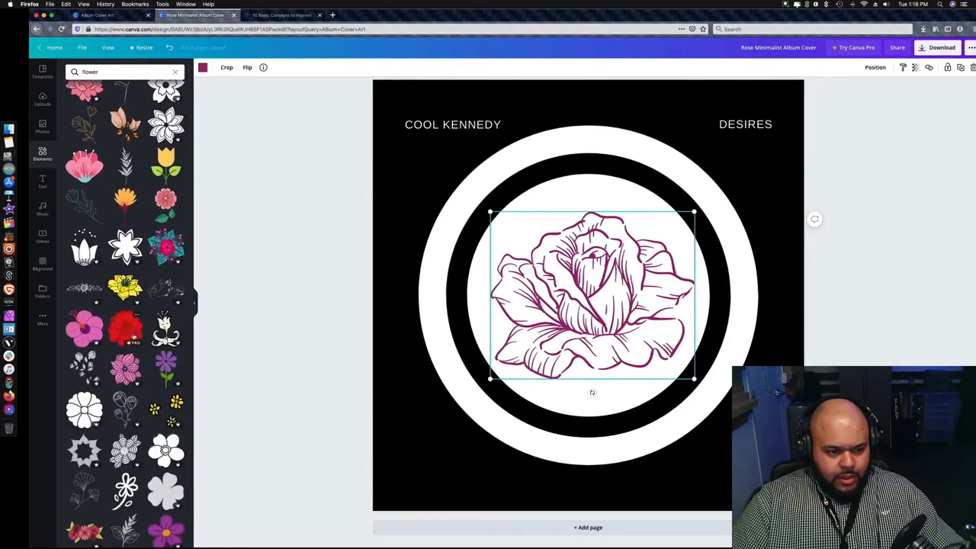
{"action": "scroll", "scroll_direction": "down", "scroll_amount": 3}
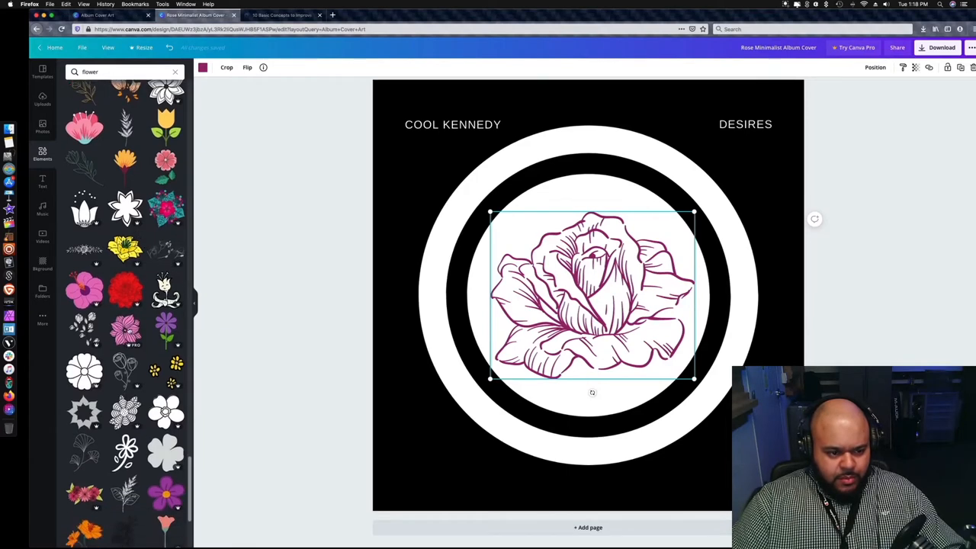
{"action": "scroll", "scroll_direction": "down", "scroll_amount": 3}
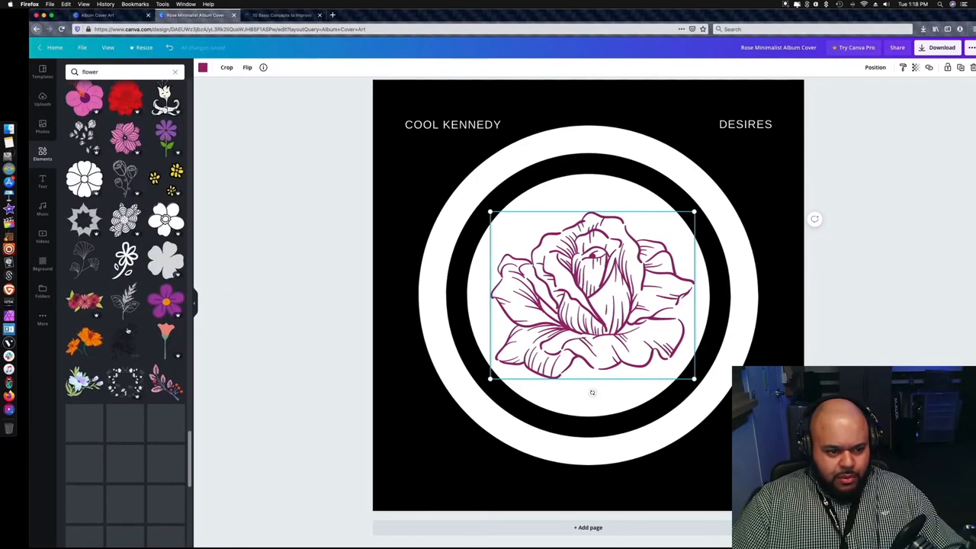
{"action": "scroll", "scroll_direction": "down", "scroll_amount": 3}
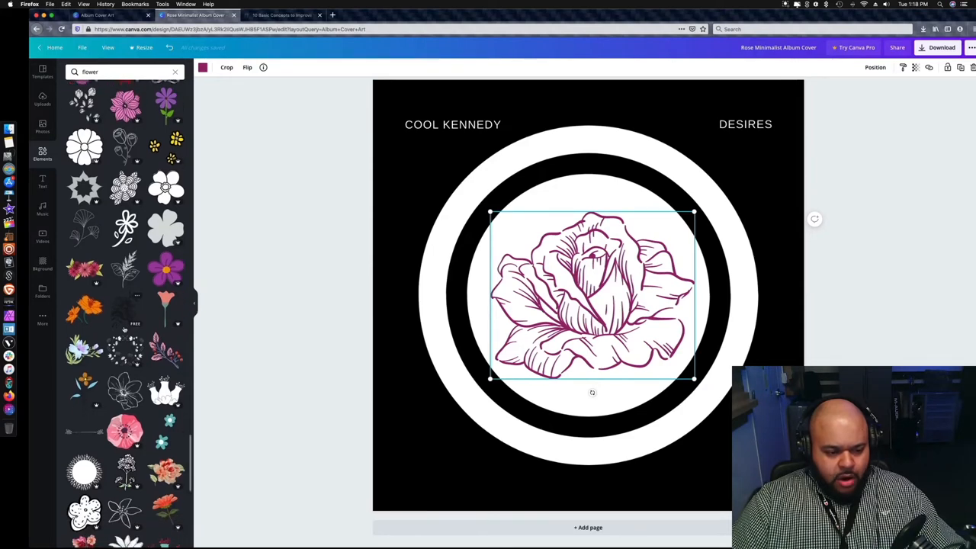
{"action": "scroll", "scroll_direction": "down", "scroll_amount": 3}
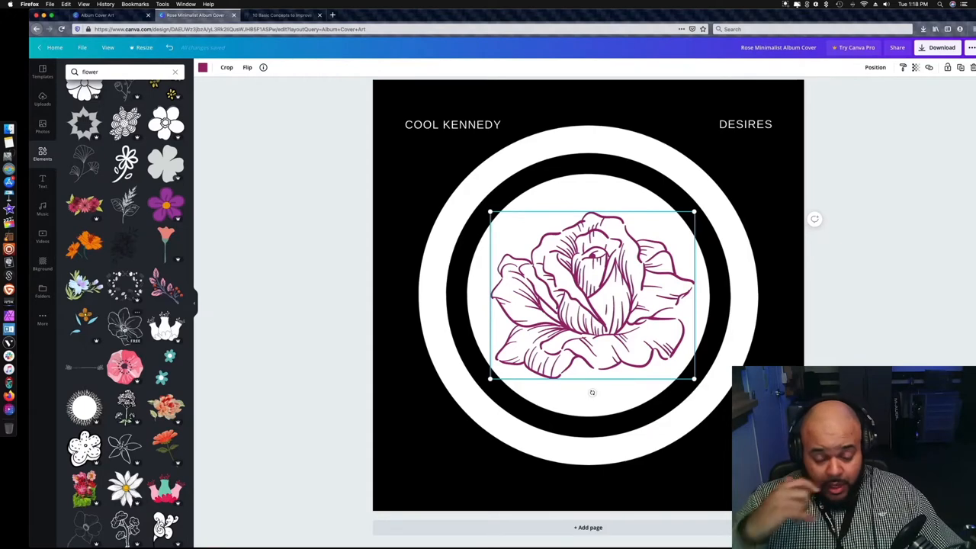
{"action": "mouse_move", "coordinate": [238, 389]}
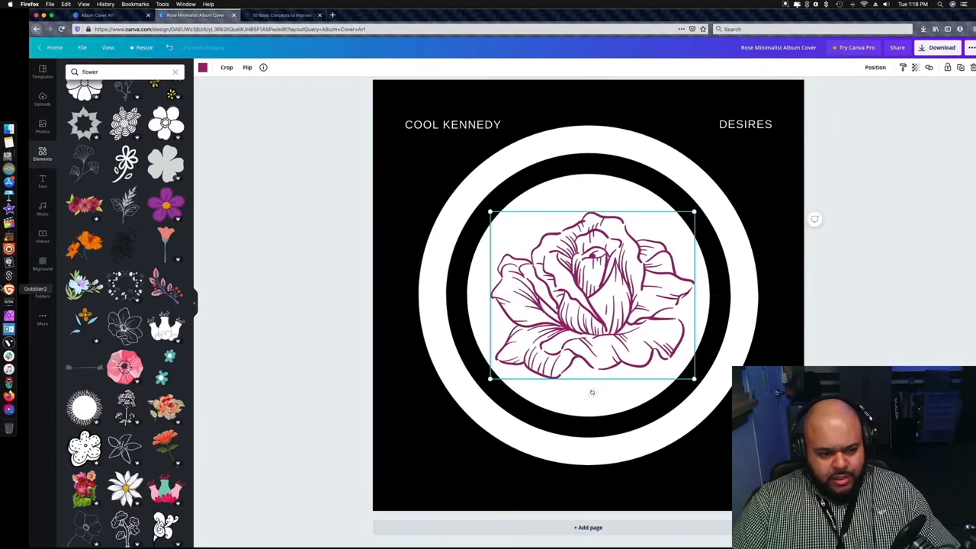
{"action": "scroll", "scroll_direction": "down", "scroll_amount": 3}
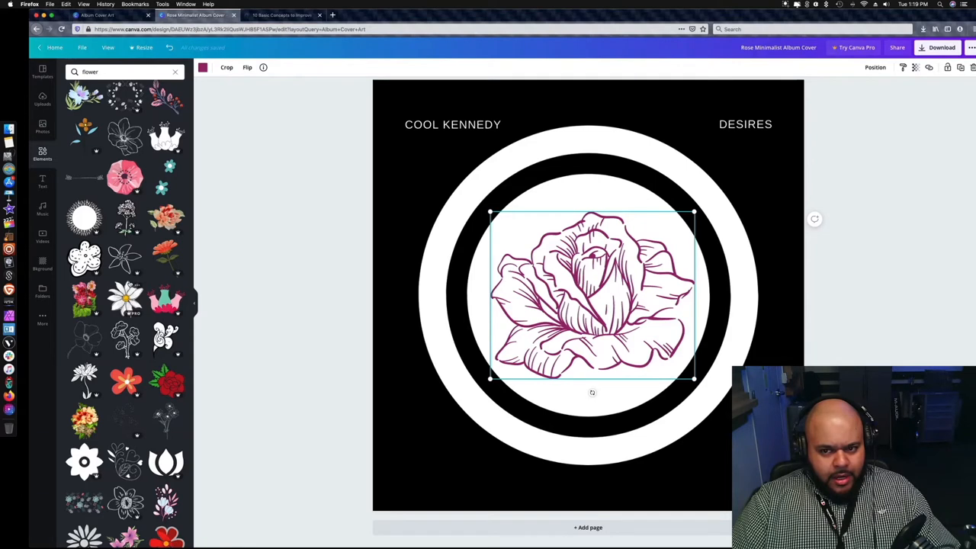
{"action": "scroll", "scroll_direction": "down", "scroll_amount": 3}
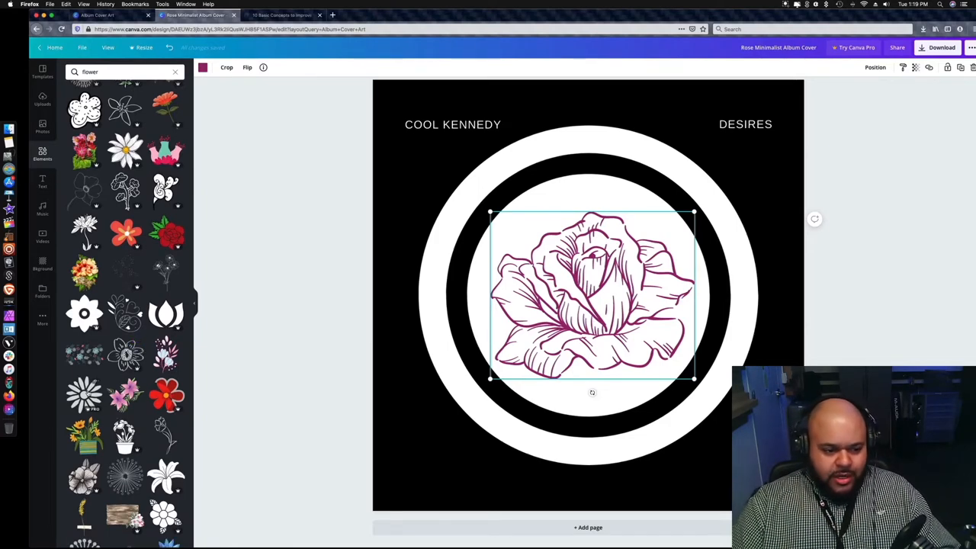
{"action": "scroll", "scroll_direction": "down", "scroll_amount": 3}
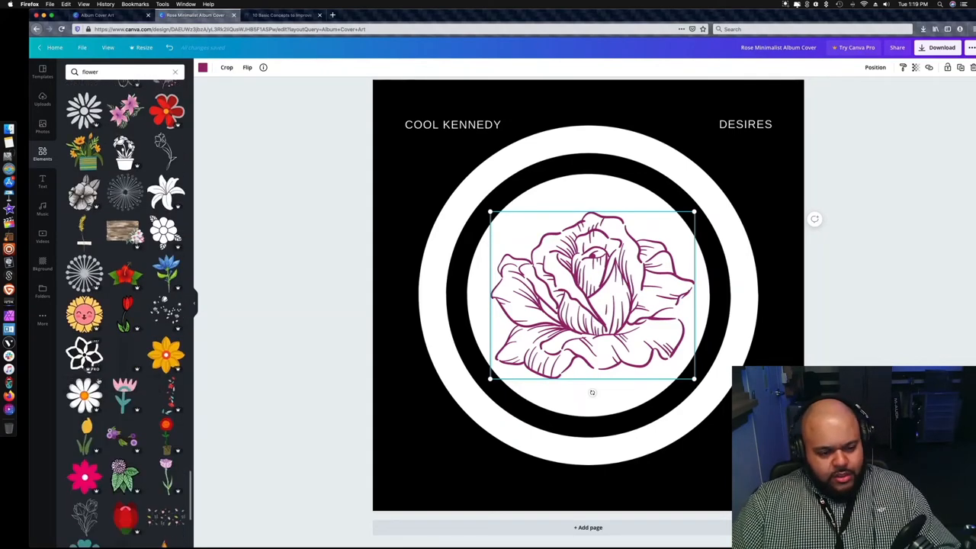
{"action": "scroll", "scroll_direction": "down", "scroll_amount": 3}
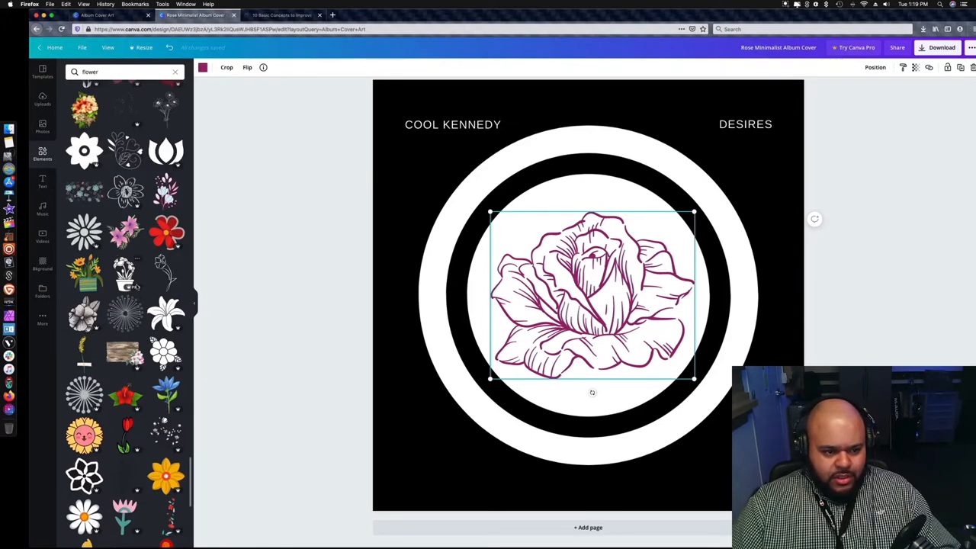
{"action": "scroll", "scroll_direction": "down", "scroll_amount": 3}
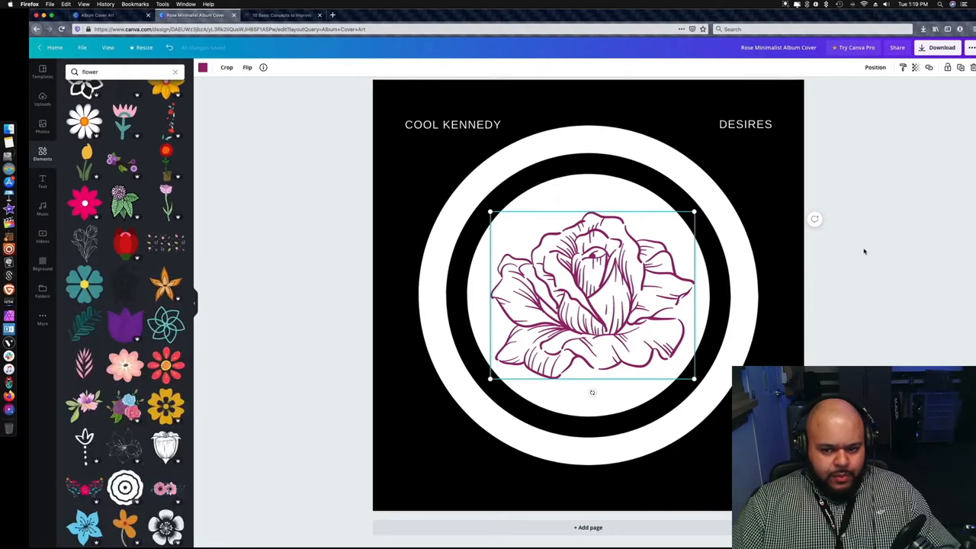
{"action": "left_click", "coordinate": [863, 250]}
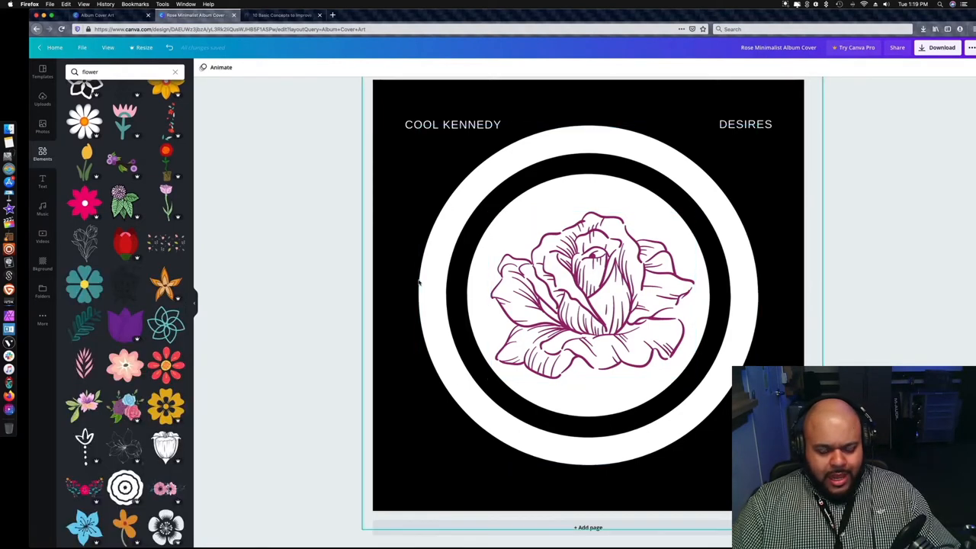
Step: Delete the magenta rose and add the teal heart-petal flower inside the rings
{"action": "left_click", "coordinate": [577, 297]}
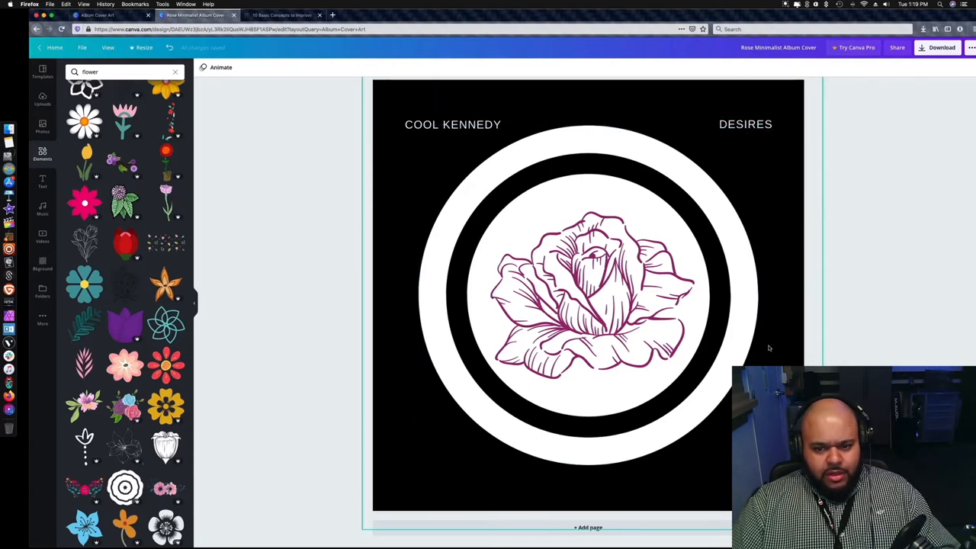
{"action": "left_click", "coordinate": [589, 298]}
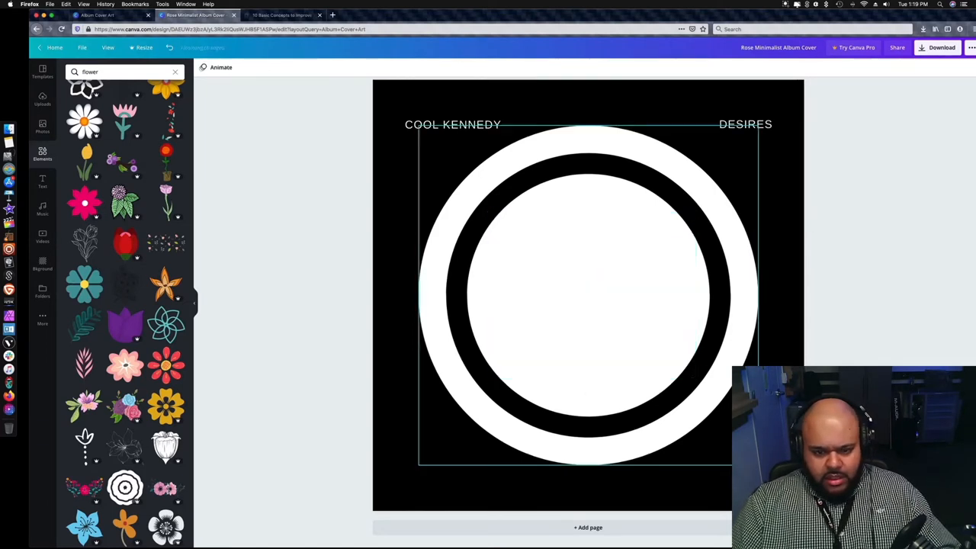
{"action": "left_click", "coordinate": [83, 283]}
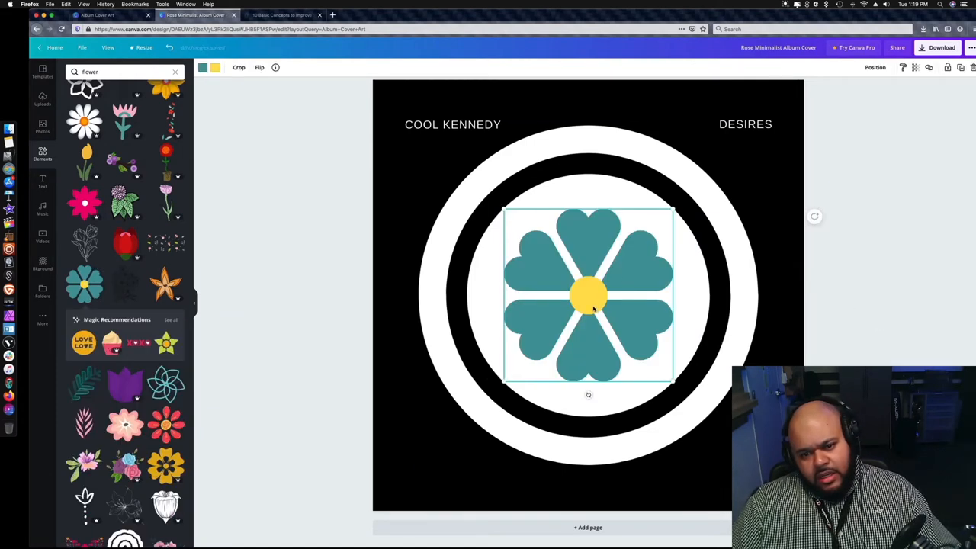
{"action": "mouse_move", "coordinate": [482, 268]}
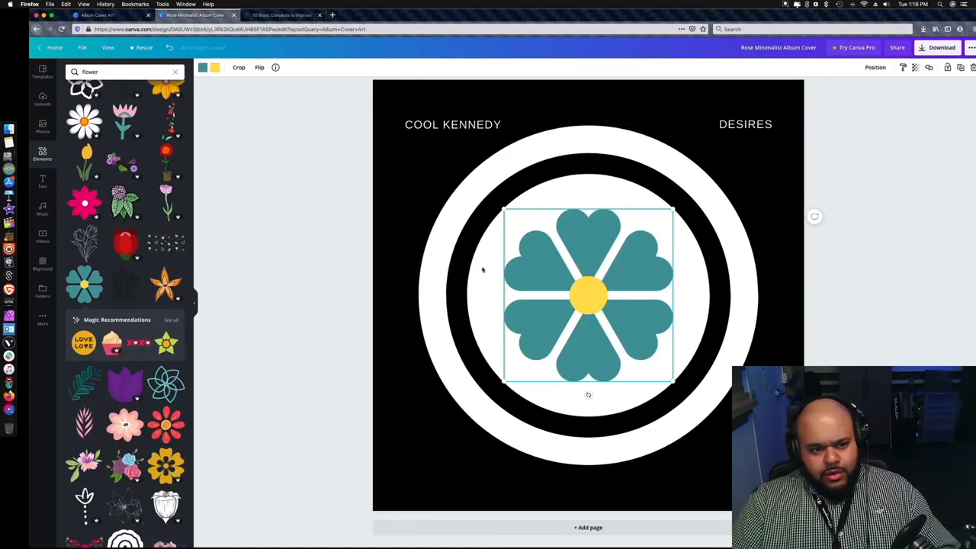
Step: Colour the petals purple and the centre black, then purple as well
{"action": "left_click", "coordinate": [204, 67]}
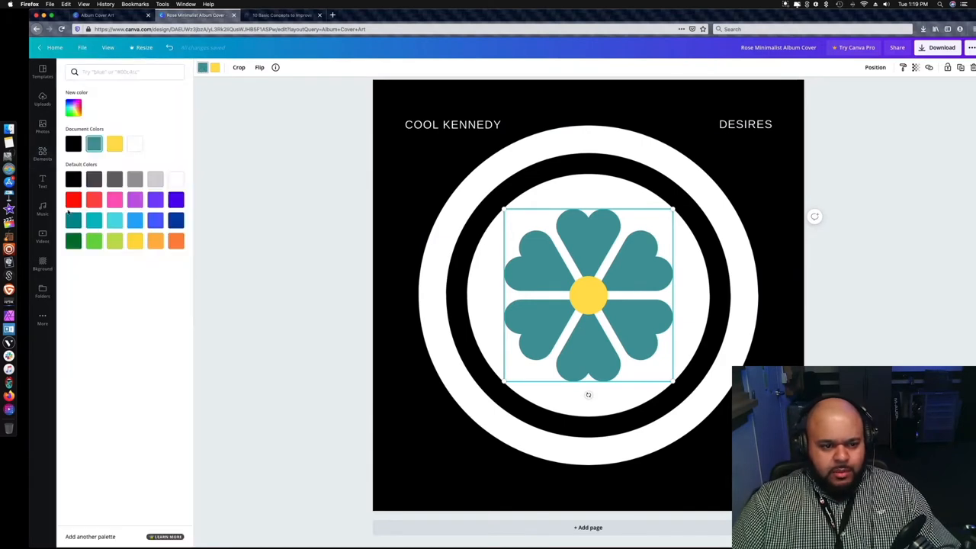
{"action": "left_click", "coordinate": [155, 200]}
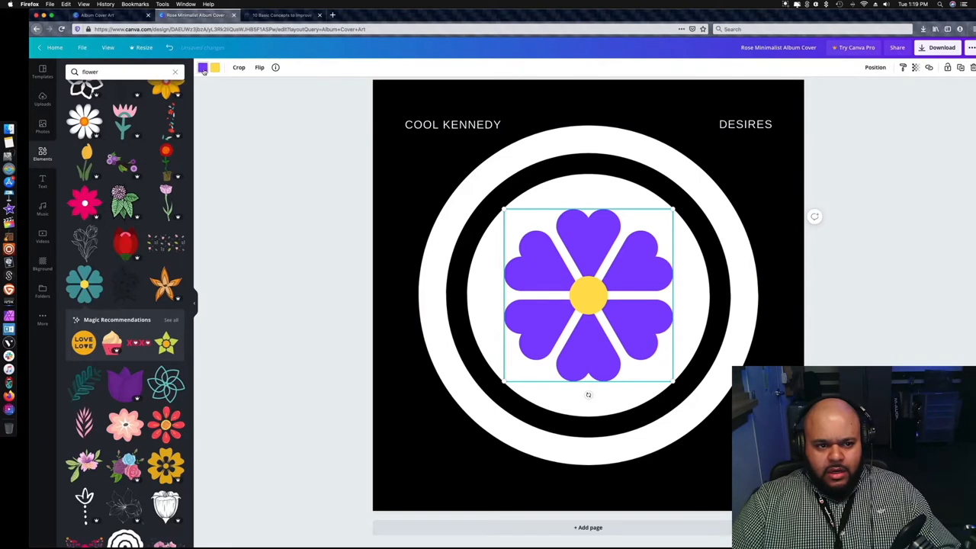
{"action": "left_click", "coordinate": [202, 67]}
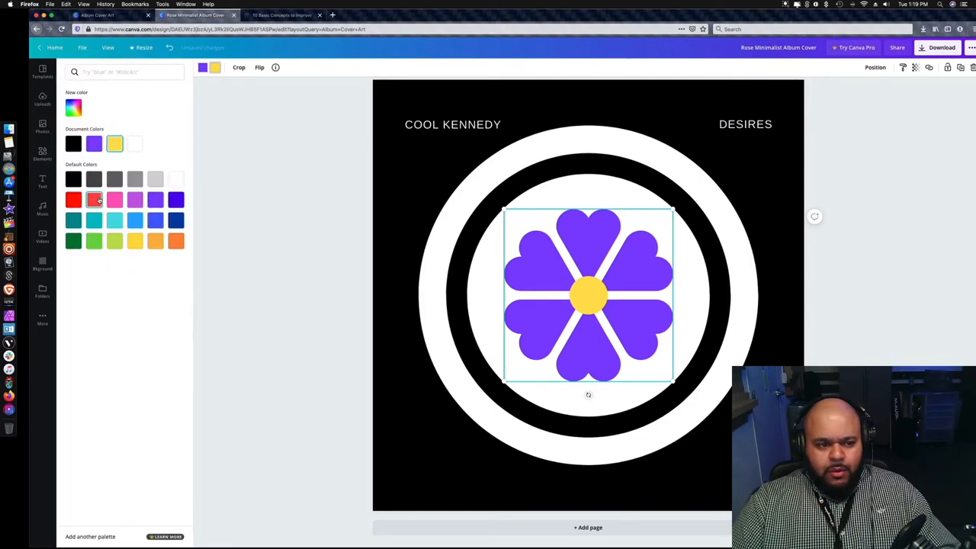
{"action": "left_click", "coordinate": [74, 178]}
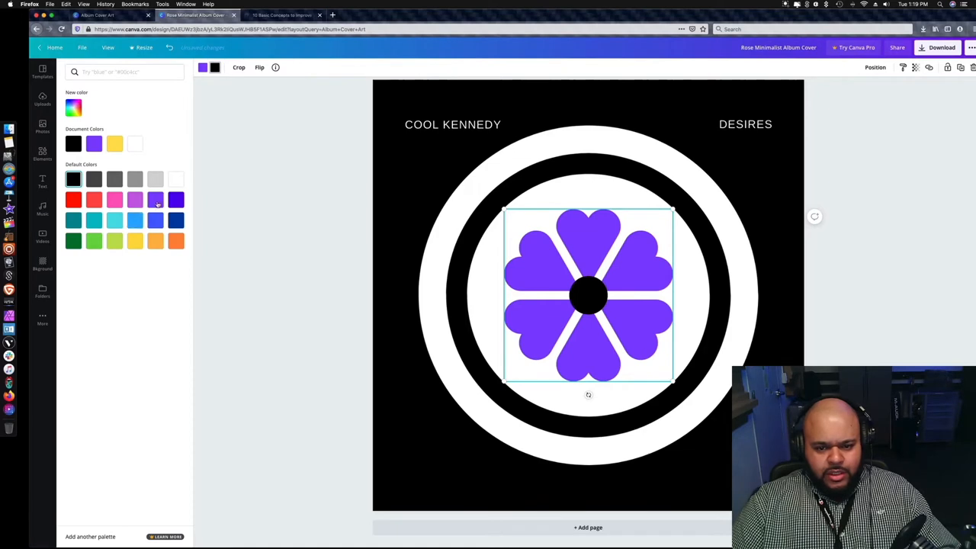
{"action": "left_click", "coordinate": [174, 199]}
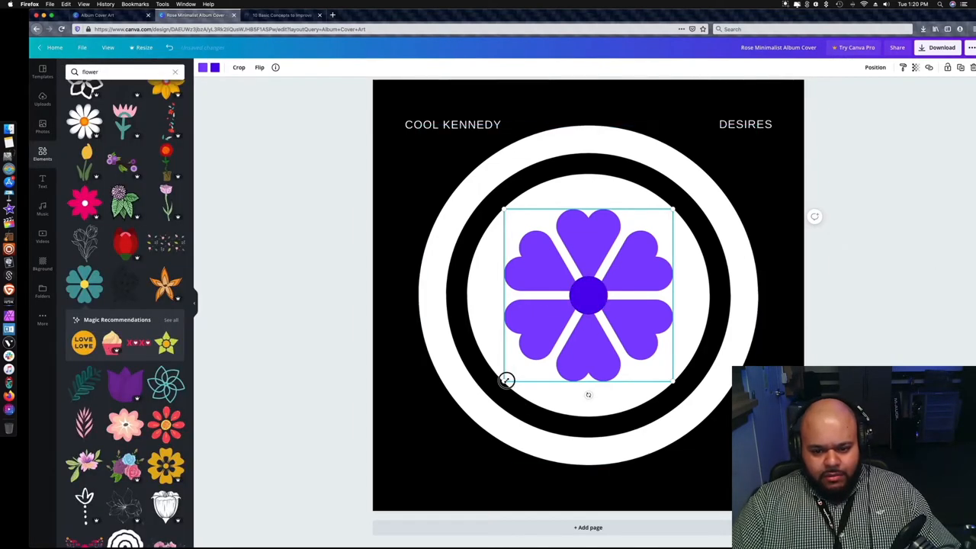
Step: Enlarge the flower to fill the inner ring and reselect it for further edits
{"action": "left_click_drag", "start_coordinate": [506, 381], "coordinate": [582, 344]}
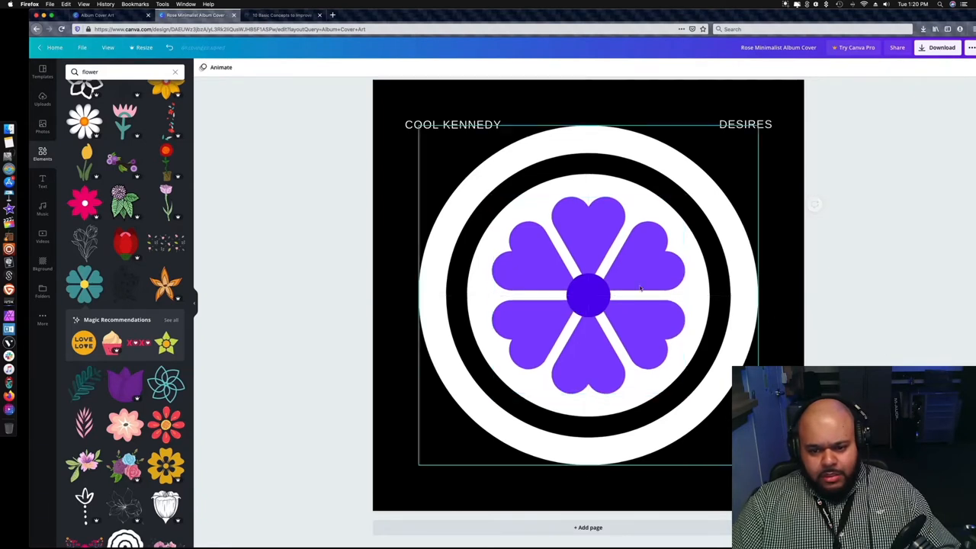
{"action": "left_click", "coordinate": [887, 308]}
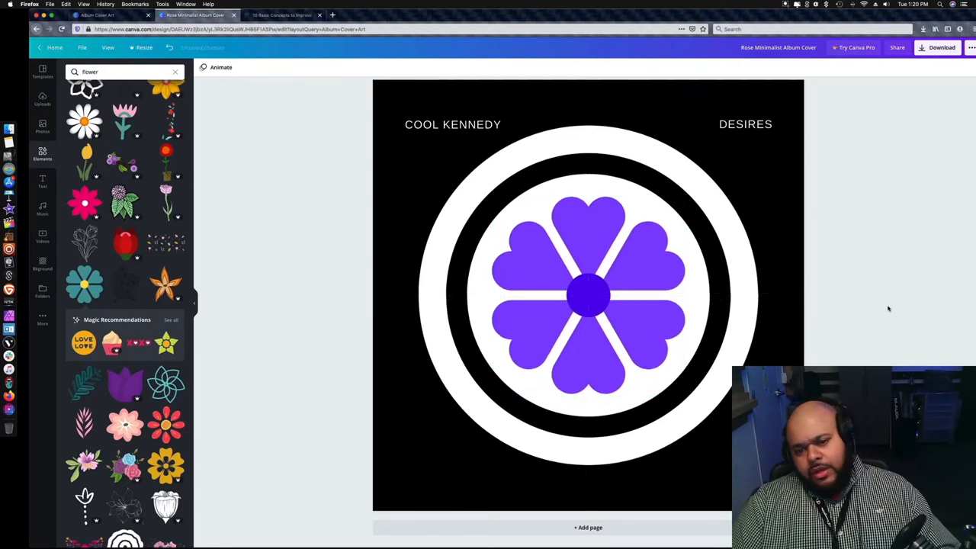
{"action": "left_click", "coordinate": [589, 294]}
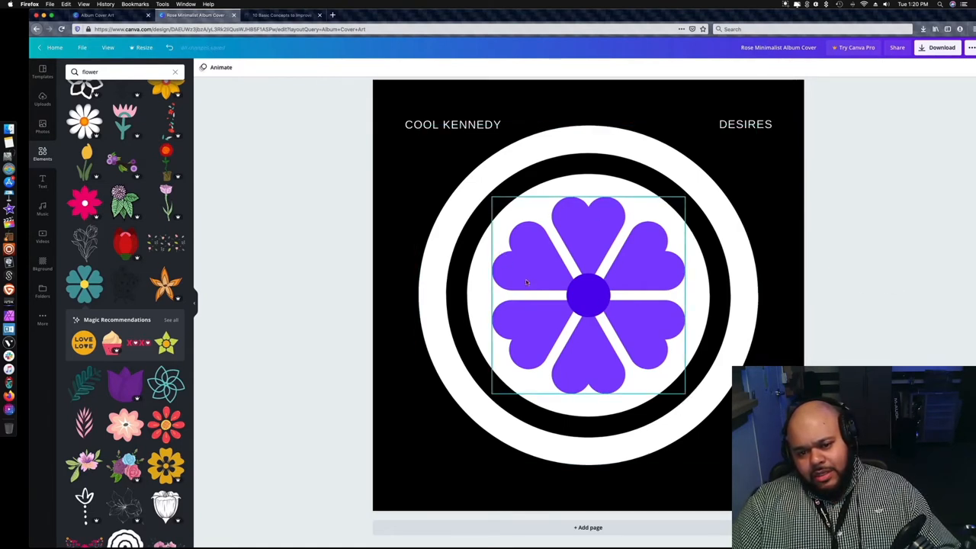
{"action": "mouse_move", "coordinate": [639, 353]}
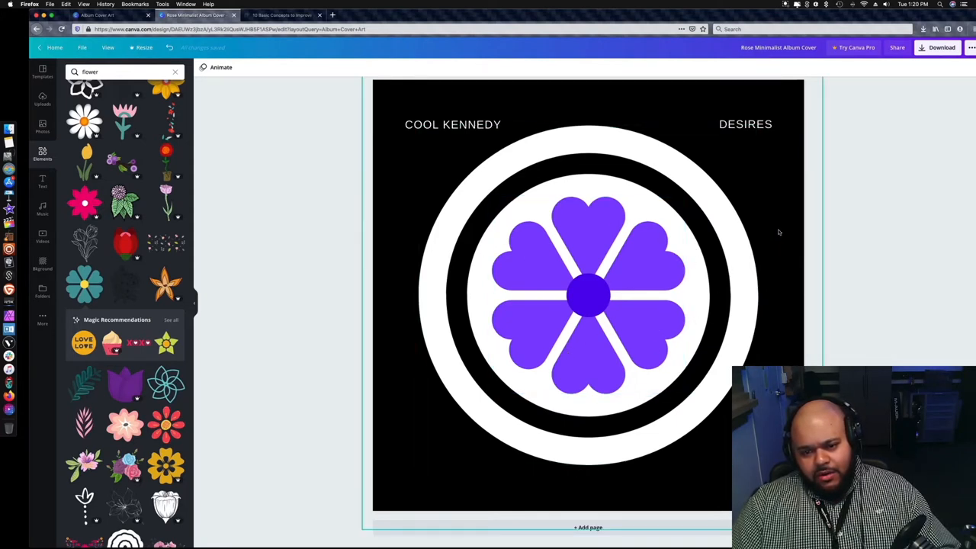
{"action": "mouse_move", "coordinate": [884, 216]}
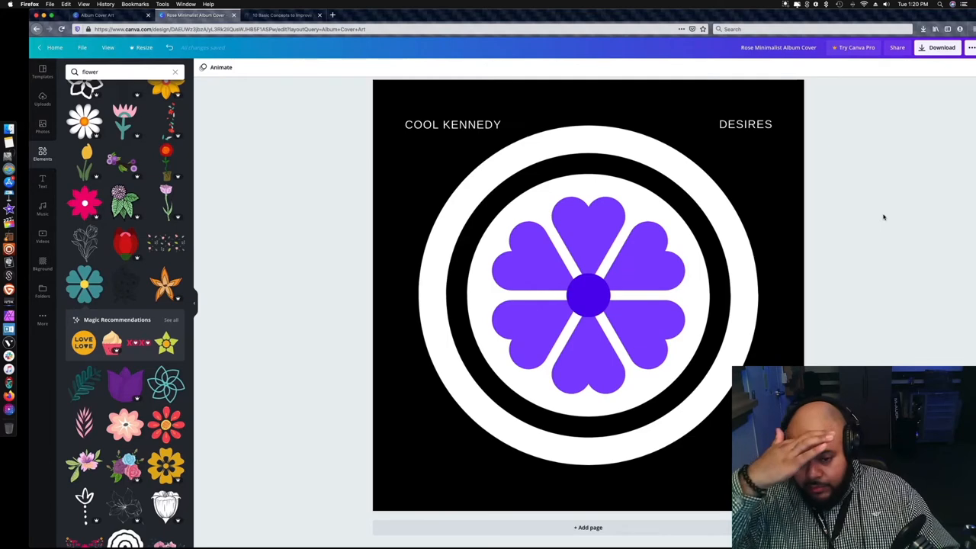
{"action": "left_click", "coordinate": [587, 299]}
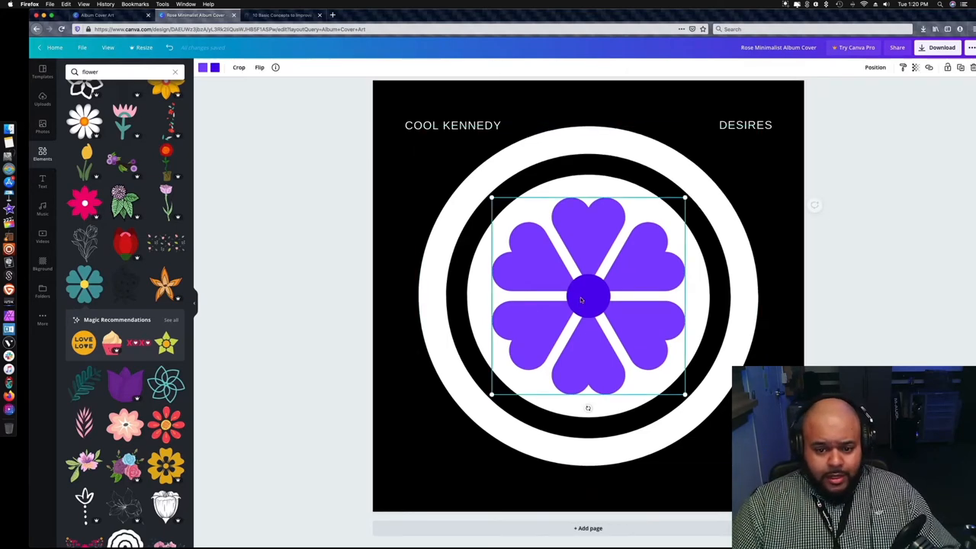
Step: Make the flower centre yellow and the petals teal, then light blue
{"action": "left_click", "coordinate": [216, 68]}
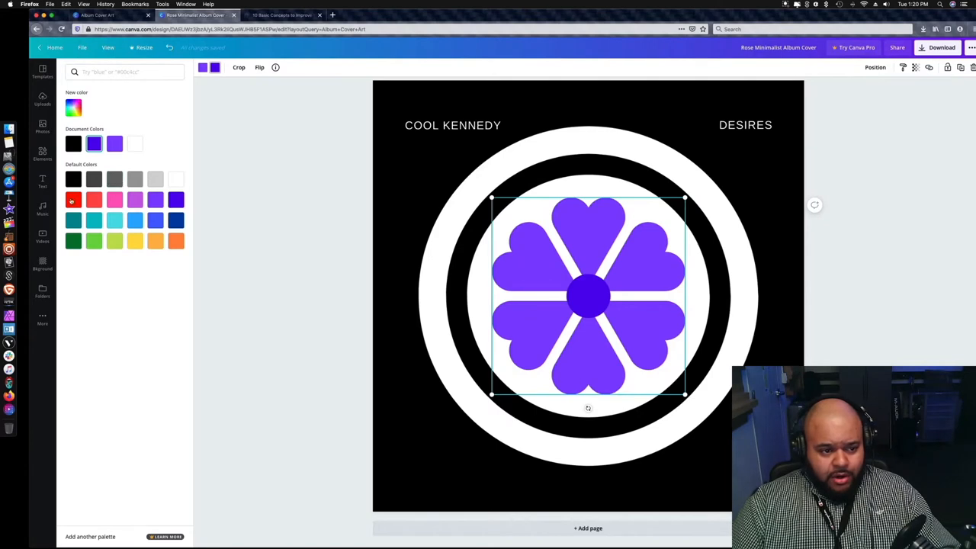
{"action": "left_click", "coordinate": [134, 240]}
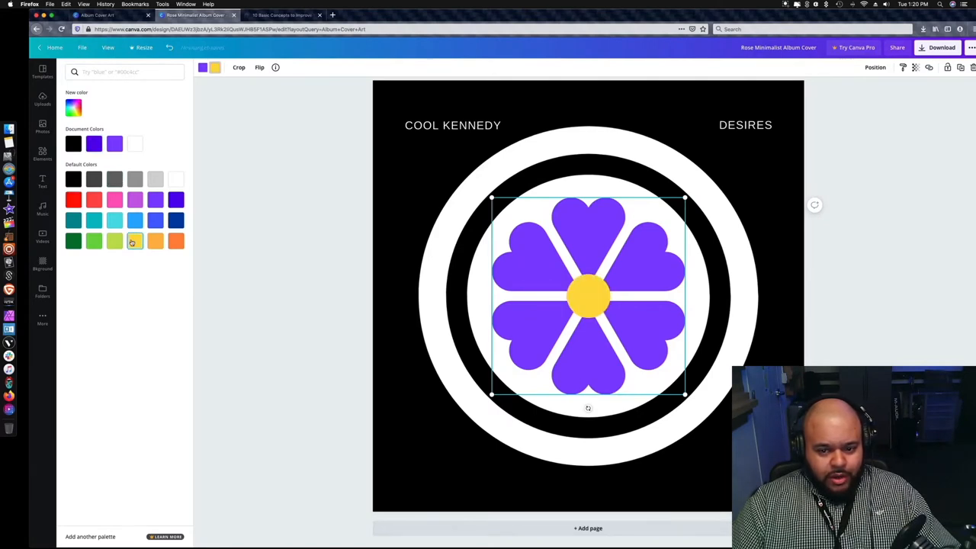
{"action": "left_click", "coordinate": [43, 156]}
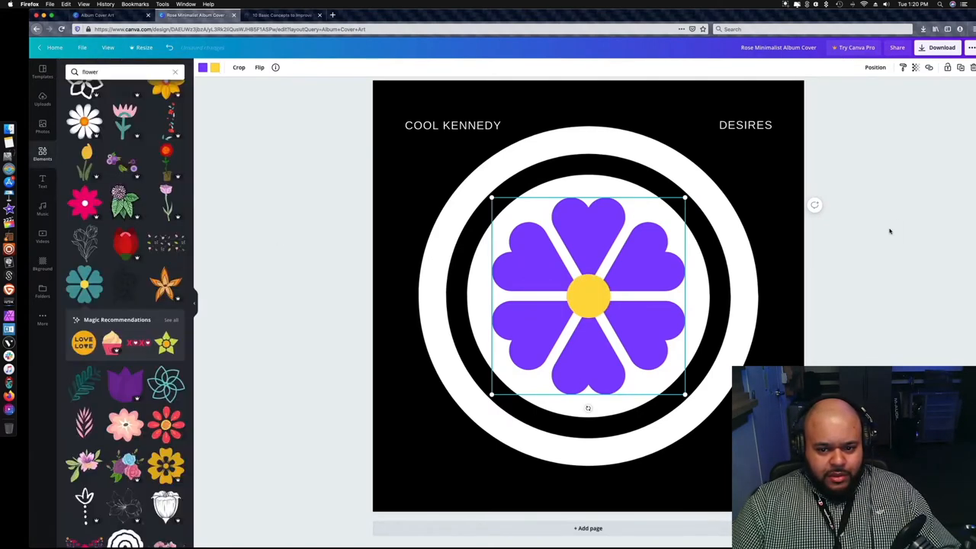
{"action": "left_click", "coordinate": [204, 67]}
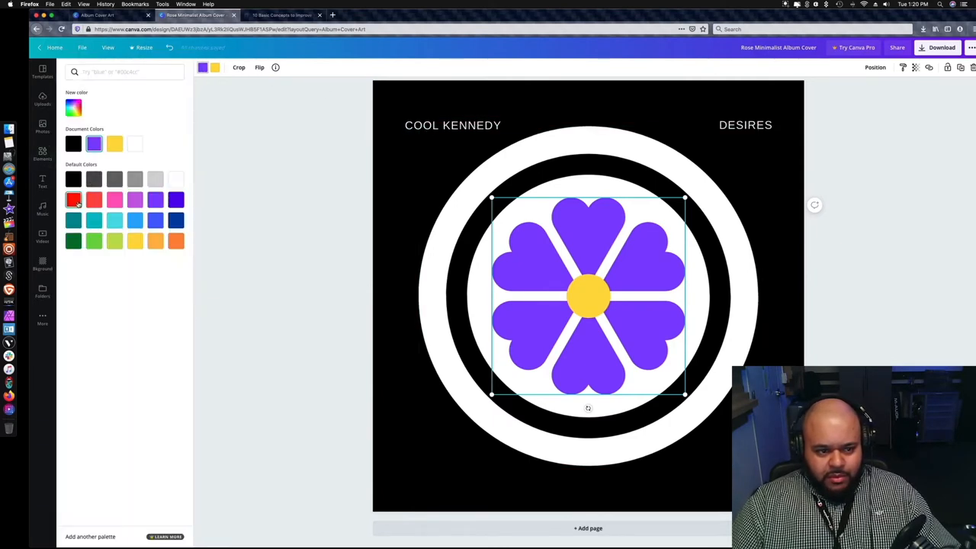
{"action": "left_click", "coordinate": [95, 220]}
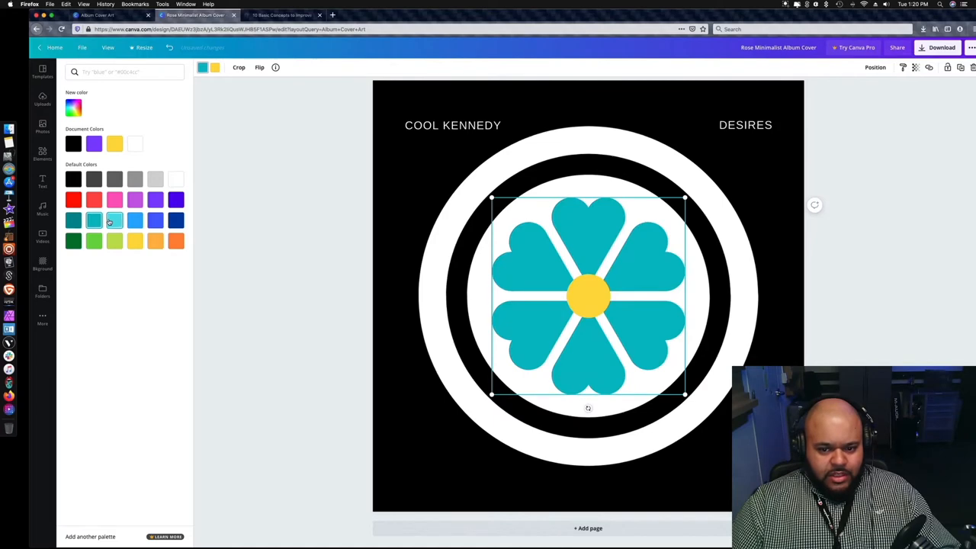
{"action": "left_click", "coordinate": [134, 220]}
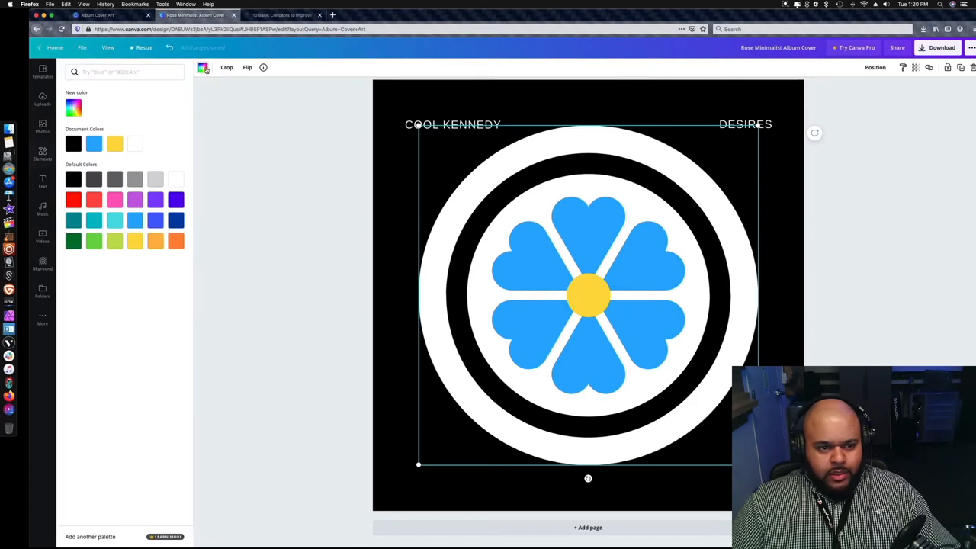
Step: Turn the white rings red, then soften them to a coral red in the custom colour picker
{"action": "left_click", "coordinate": [73, 199]}
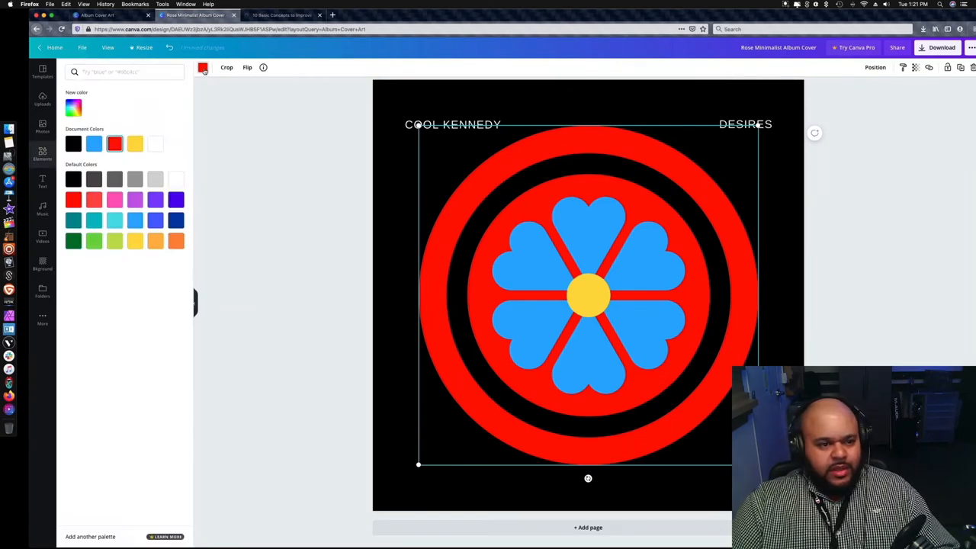
{"action": "left_click", "coordinate": [73, 107]}
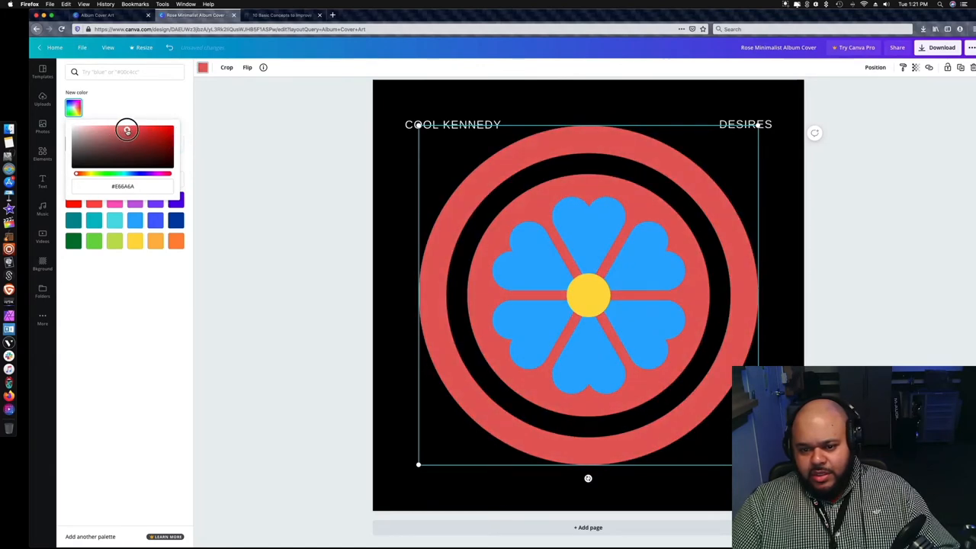
{"action": "left_click_drag", "start_coordinate": [129, 128], "coordinate": [128, 128]}
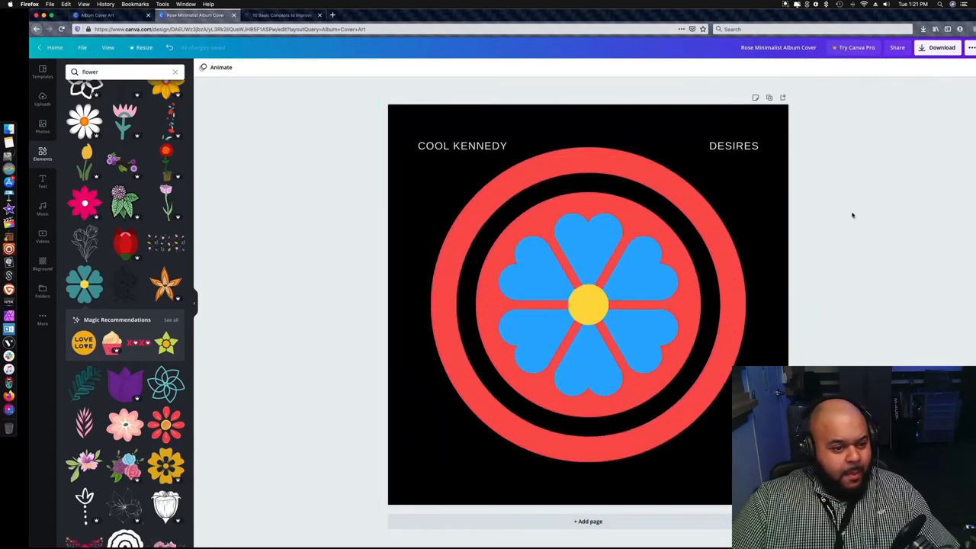
Step: Scale the coral ring group down so it fits snugly around the blue flower
{"action": "scroll", "scroll_direction": "down", "scroll_amount": 3}
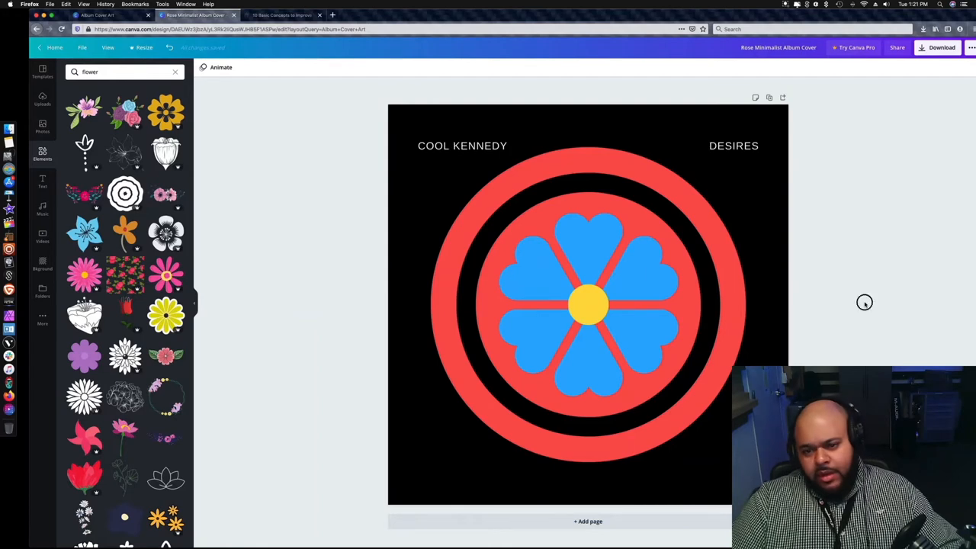
{"action": "left_click", "coordinate": [587, 305]}
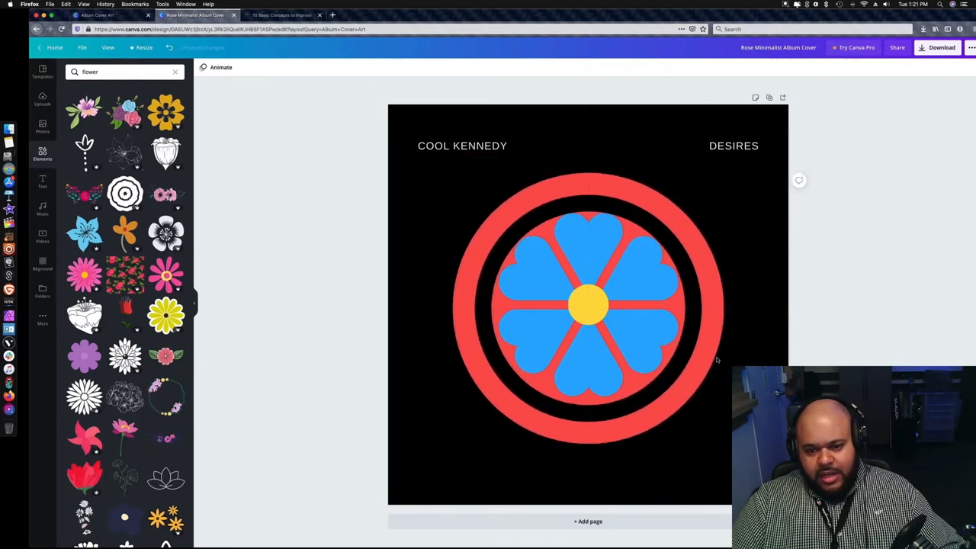
{"action": "left_click", "coordinate": [587, 305]}
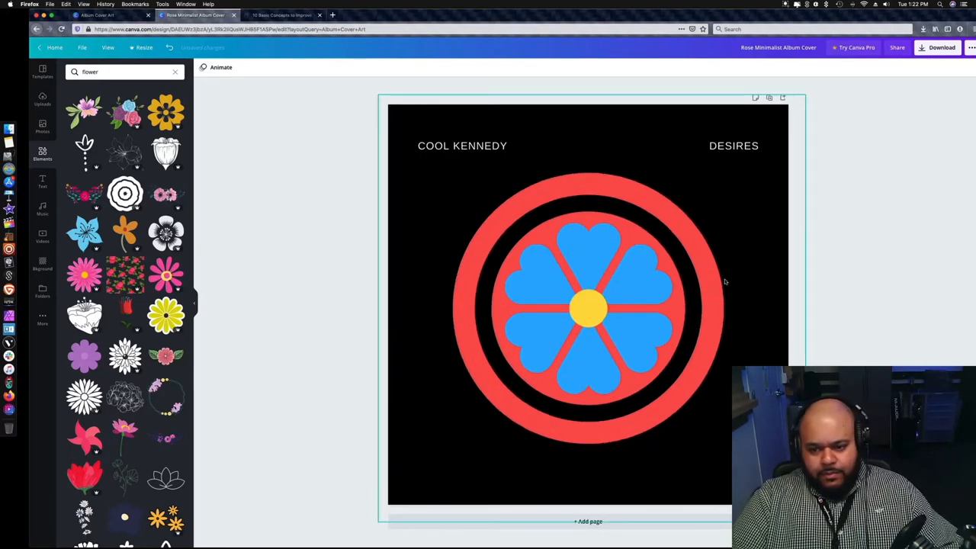
{"action": "left_click", "coordinate": [587, 308]}
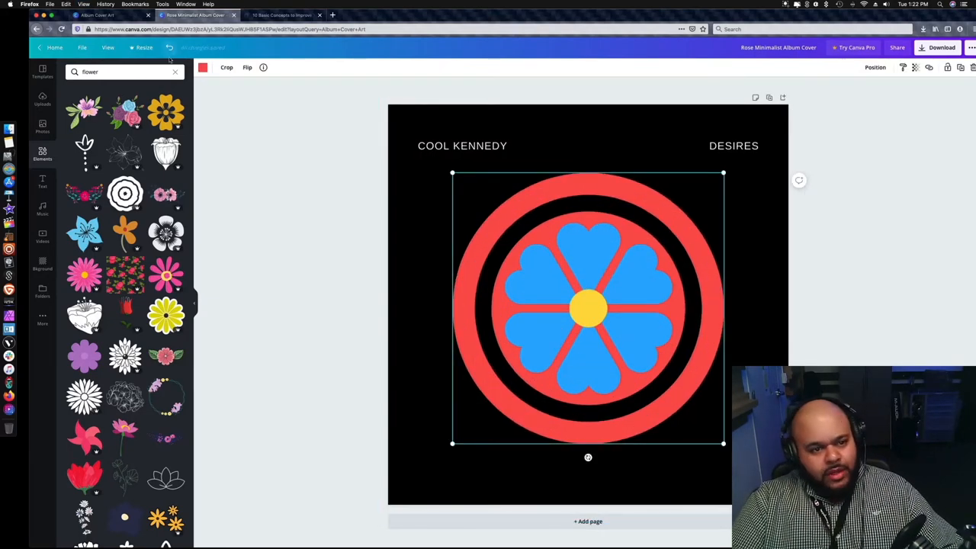
Step: Make the rings golden yellow and the blue flower's centre coral red
{"action": "left_click", "coordinate": [204, 67]}
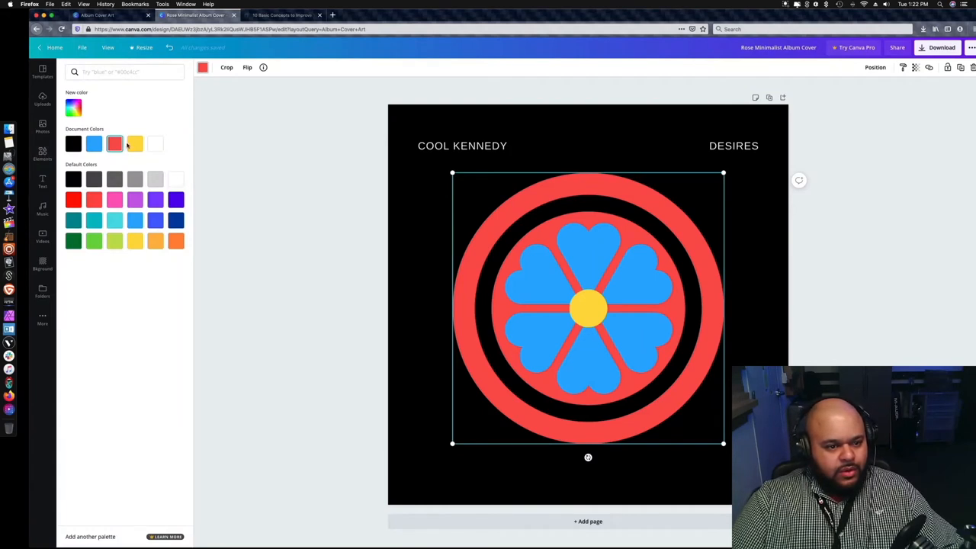
{"action": "left_click", "coordinate": [135, 143]}
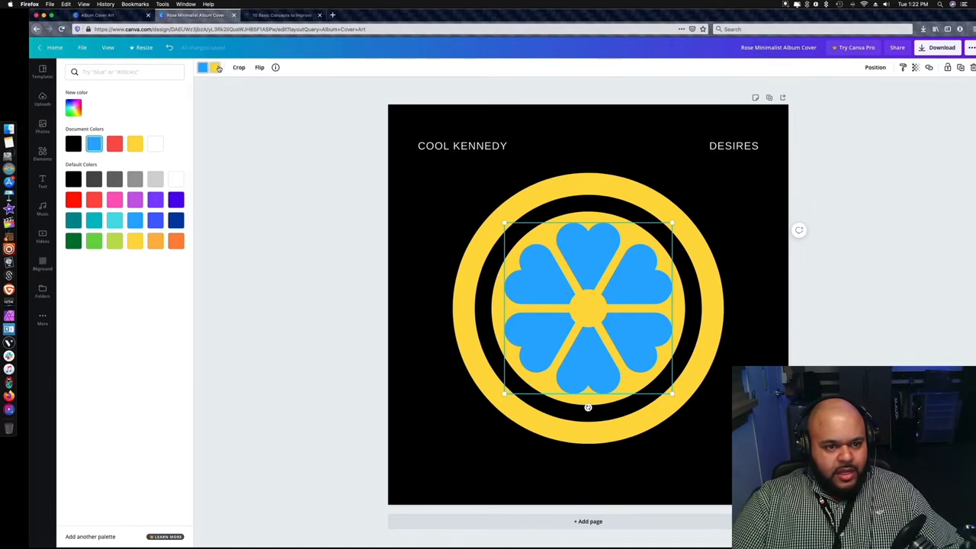
{"action": "left_click", "coordinate": [114, 144]}
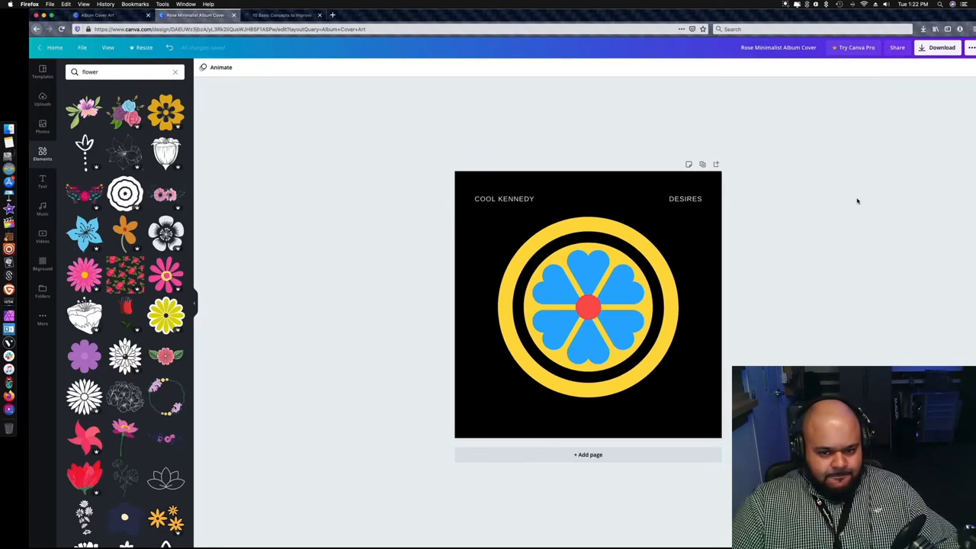
{"action": "left_click", "coordinate": [589, 305]}
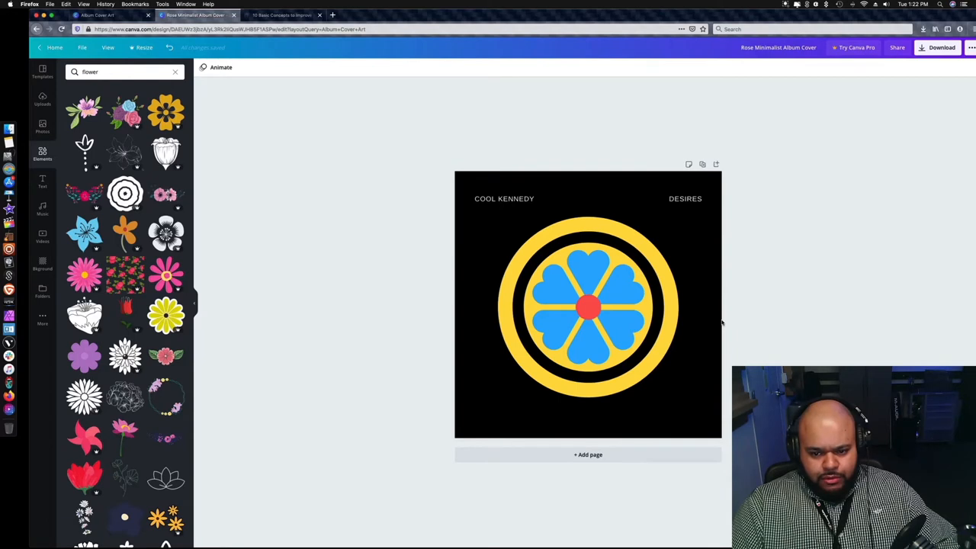
{"action": "left_click", "coordinate": [589, 308]}
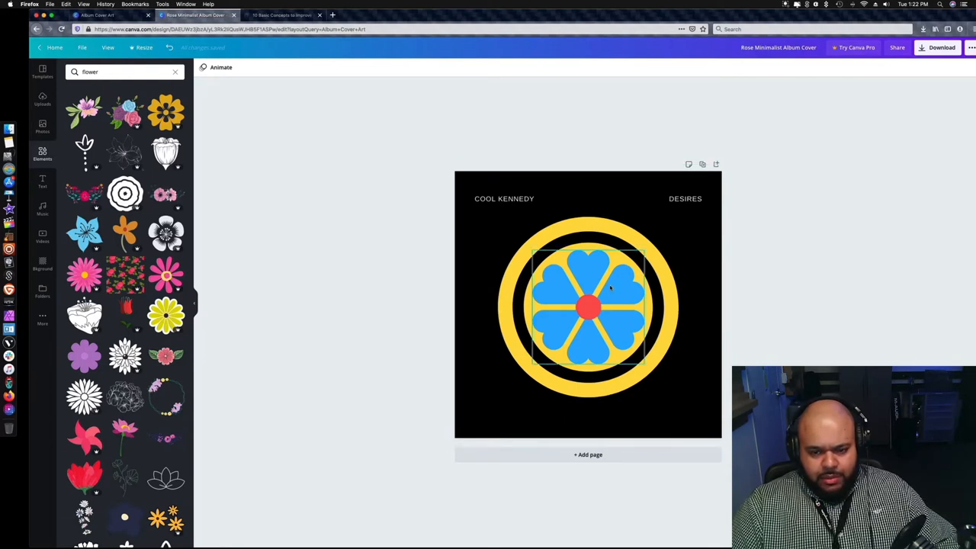
{"action": "mouse_move", "coordinate": [549, 302]}
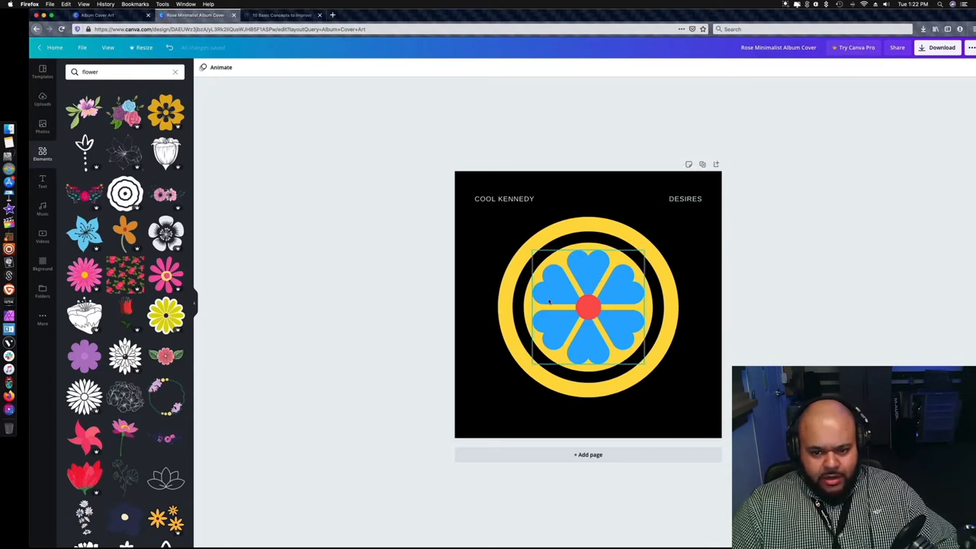
{"action": "left_click", "coordinate": [814, 278]}
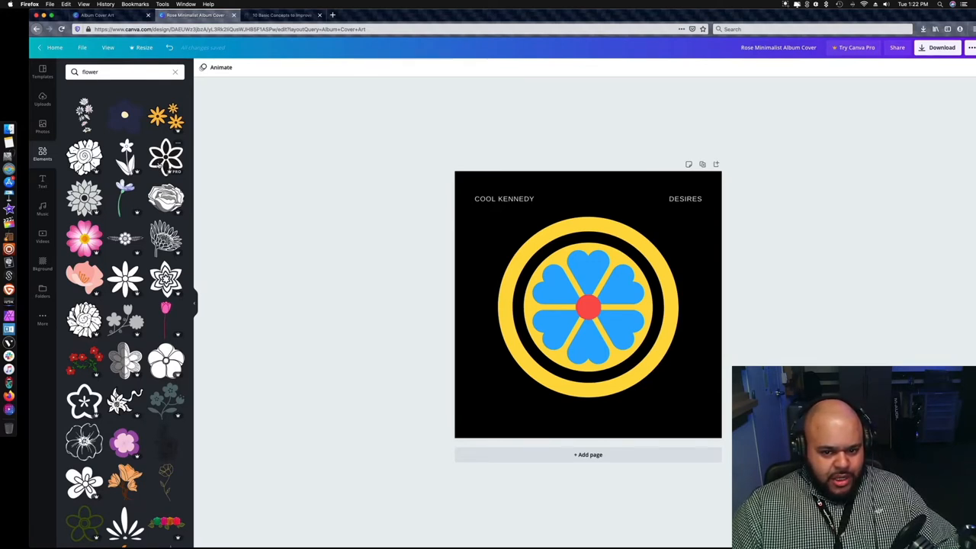
{"action": "left_click", "coordinate": [503, 198]}
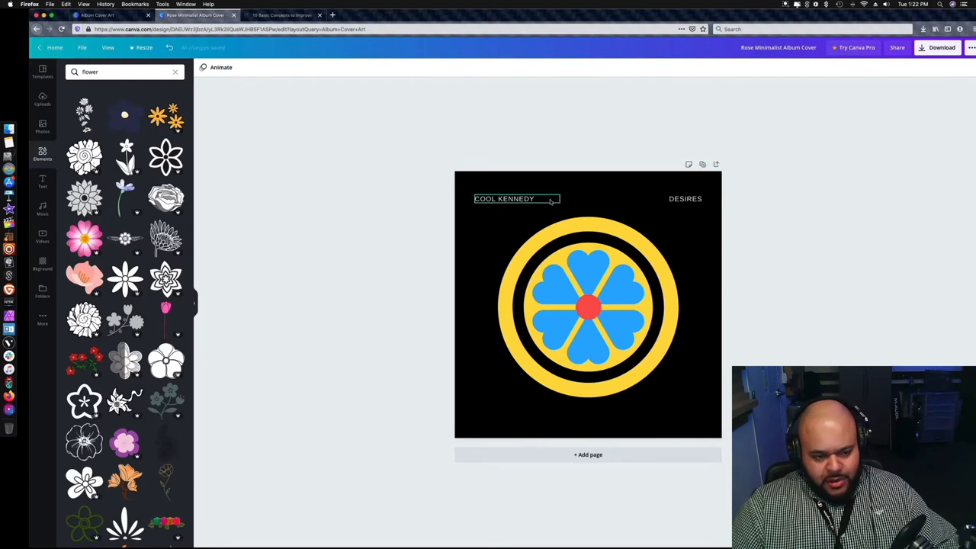
Step: Add a second page and search Elements for 'black square' to place one on it
{"action": "scroll", "scroll_direction": "down", "scroll_amount": 3}
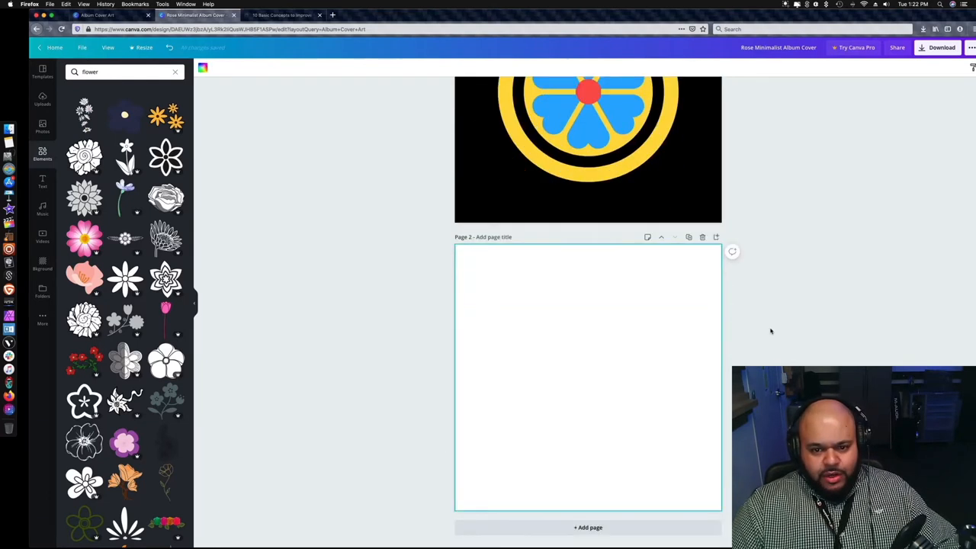
{"action": "scroll", "scroll_direction": "up", "scroll_amount": 3}
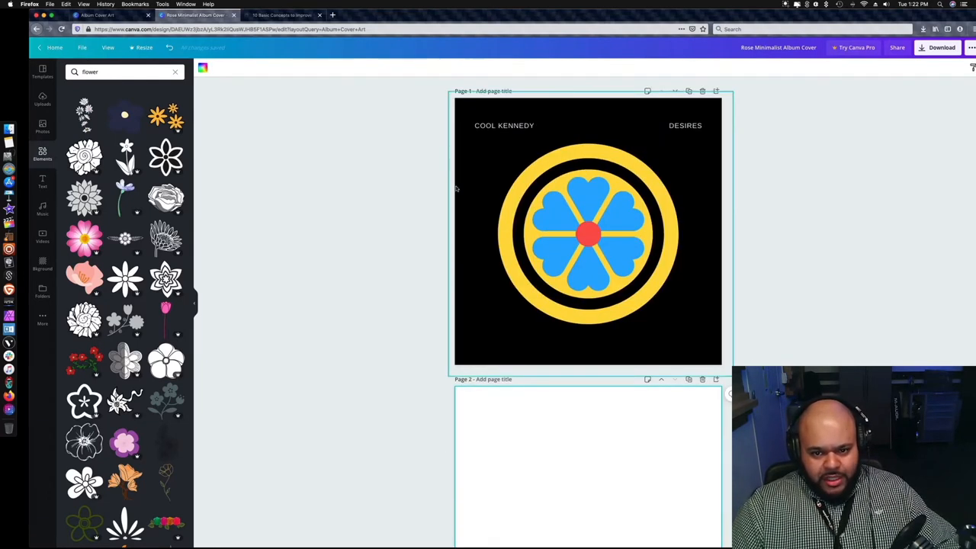
{"action": "scroll", "scroll_direction": "down", "scroll_amount": 3}
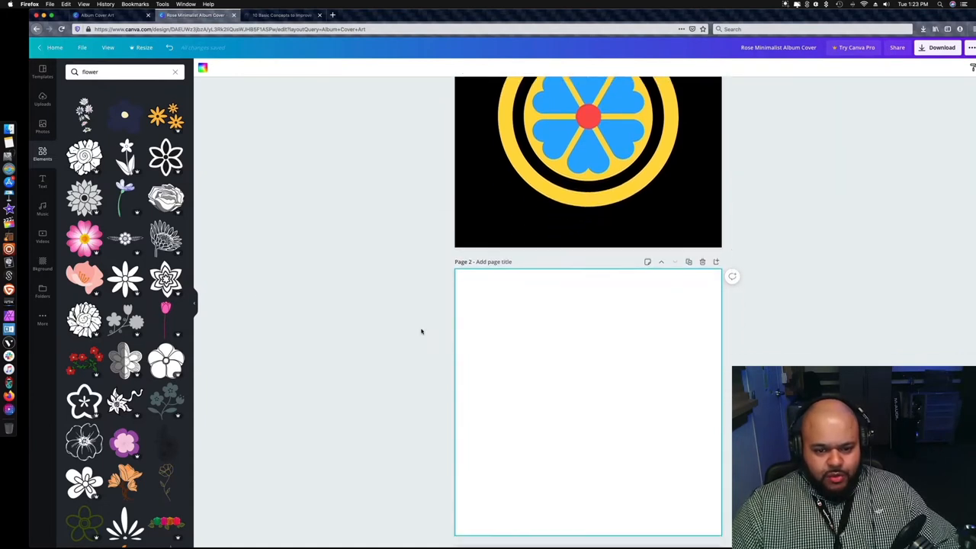
{"action": "scroll", "scroll_direction": "down", "scroll_amount": 3}
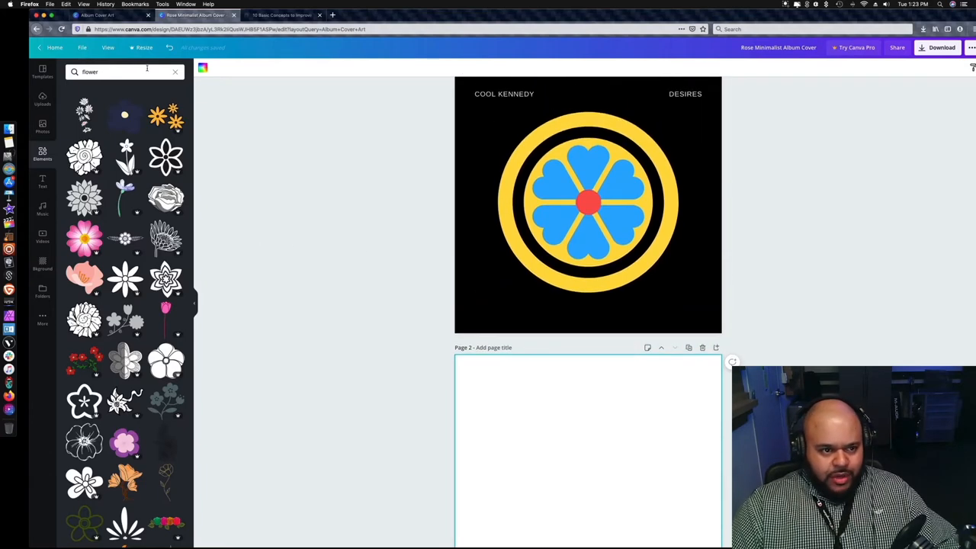
{"action": "type", "text": "b"}
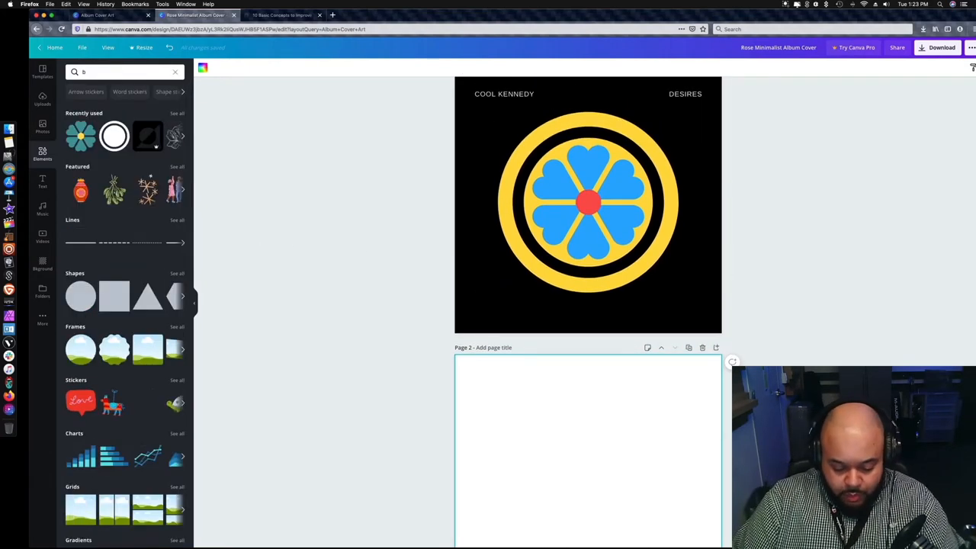
{"action": "type", "text": "lack square"}
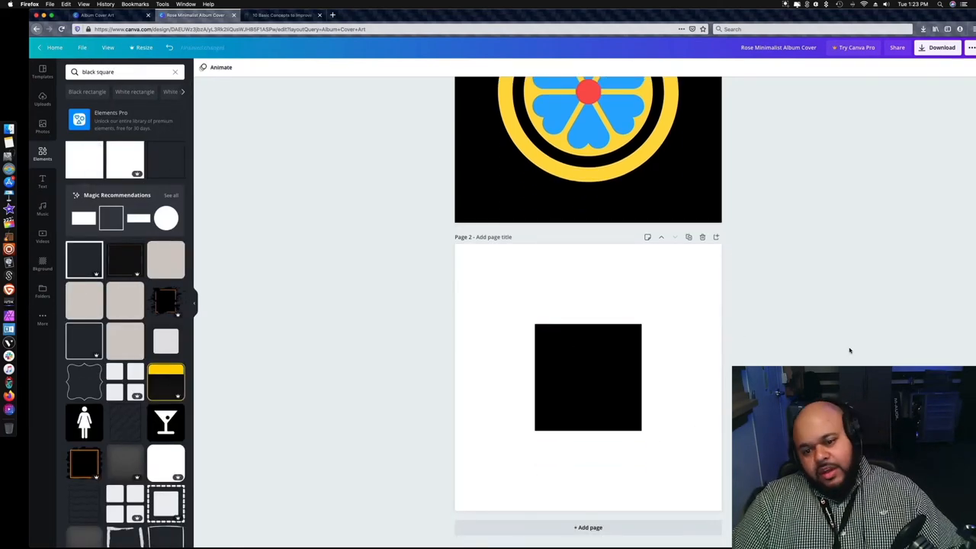
Step: Scale the black square up until it fills most of page 2
{"action": "left_click", "coordinate": [587, 379]}
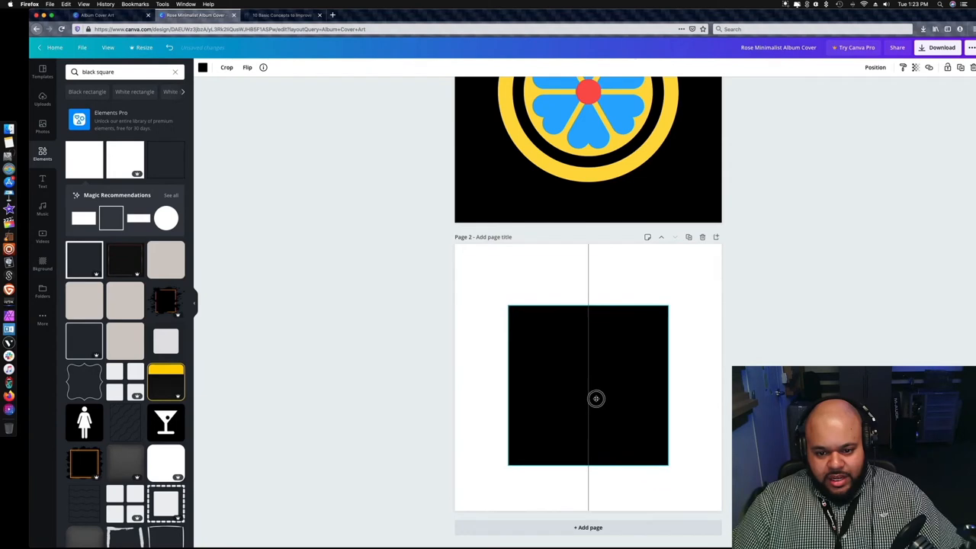
{"action": "left_click_drag", "start_coordinate": [594, 399], "coordinate": [598, 381]}
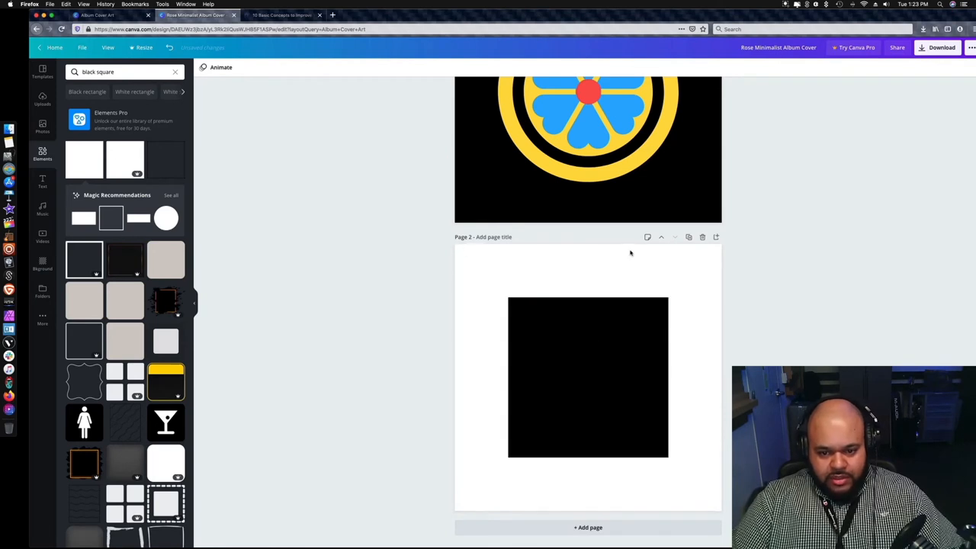
{"action": "left_click", "coordinate": [587, 376]}
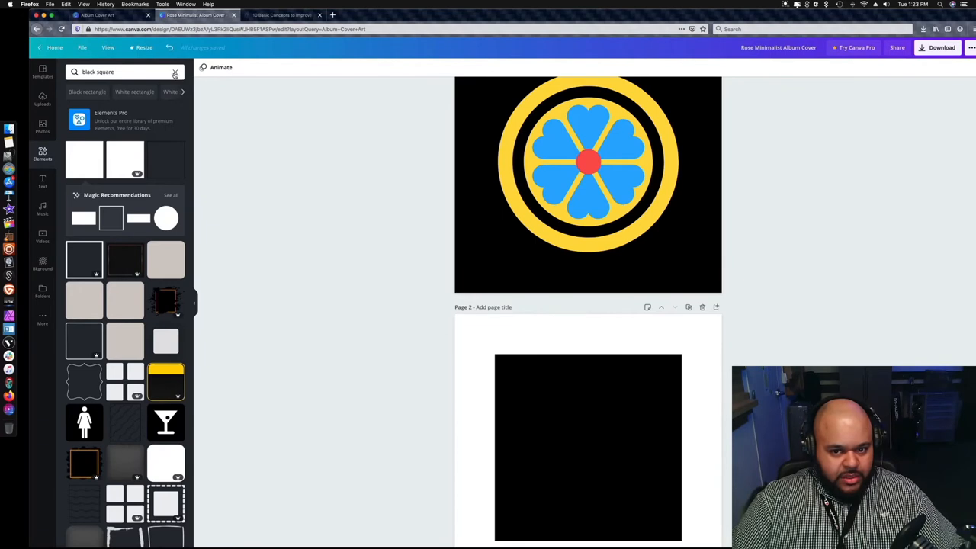
Step: Add a circle from Elements, make it yellow and centre it inside page 2's blue circle
{"action": "left_click", "coordinate": [174, 72]}
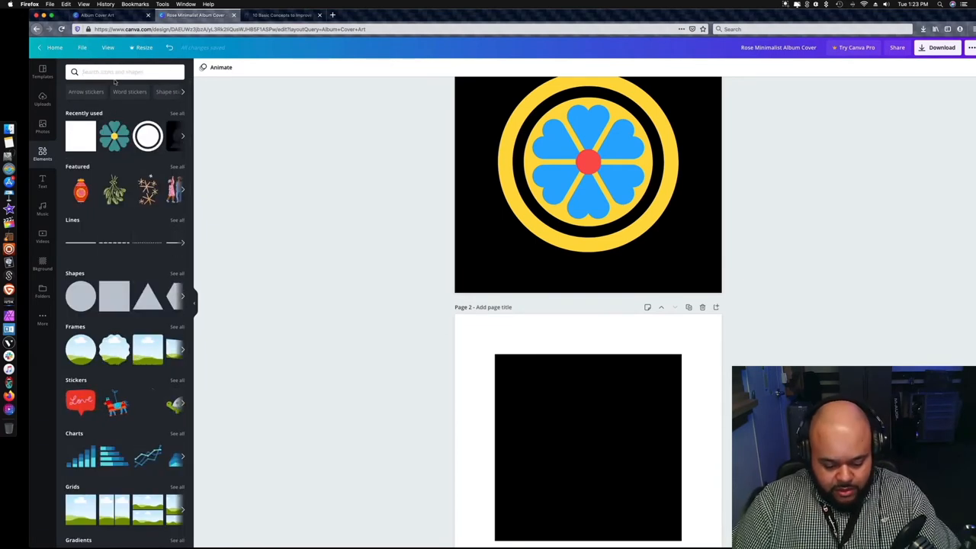
{"action": "type", "text": "circlwe"}
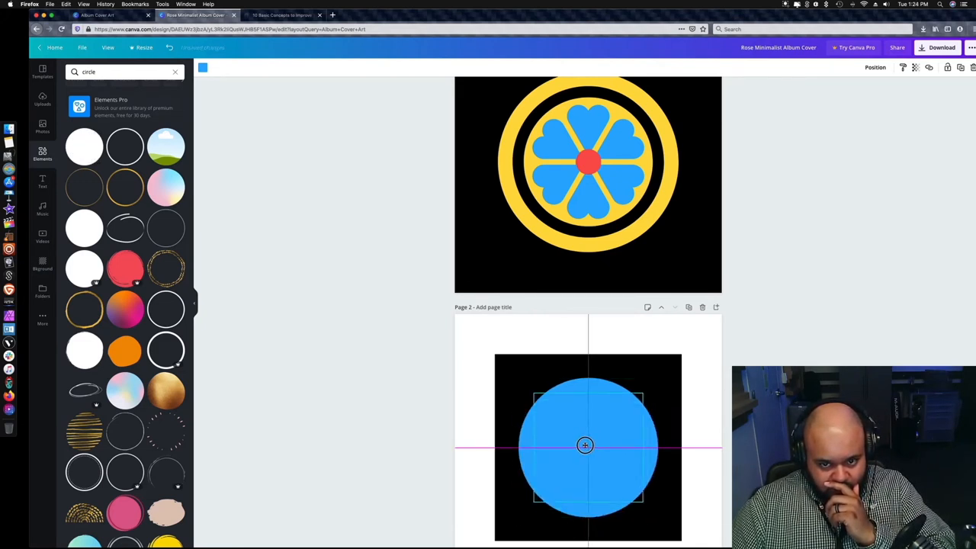
{"action": "left_click", "coordinate": [585, 446]}
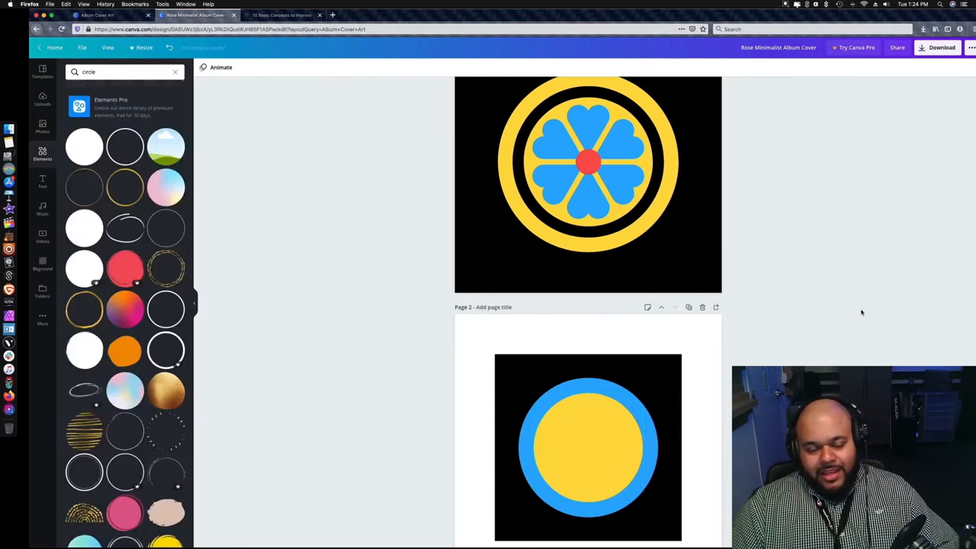
{"action": "left_click", "coordinate": [579, 452]}
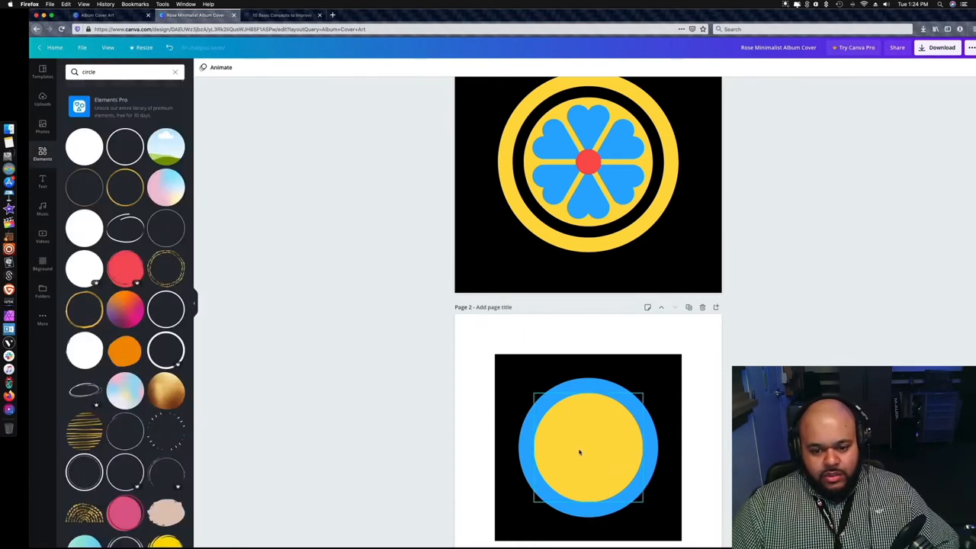
{"action": "left_click", "coordinate": [582, 452]}
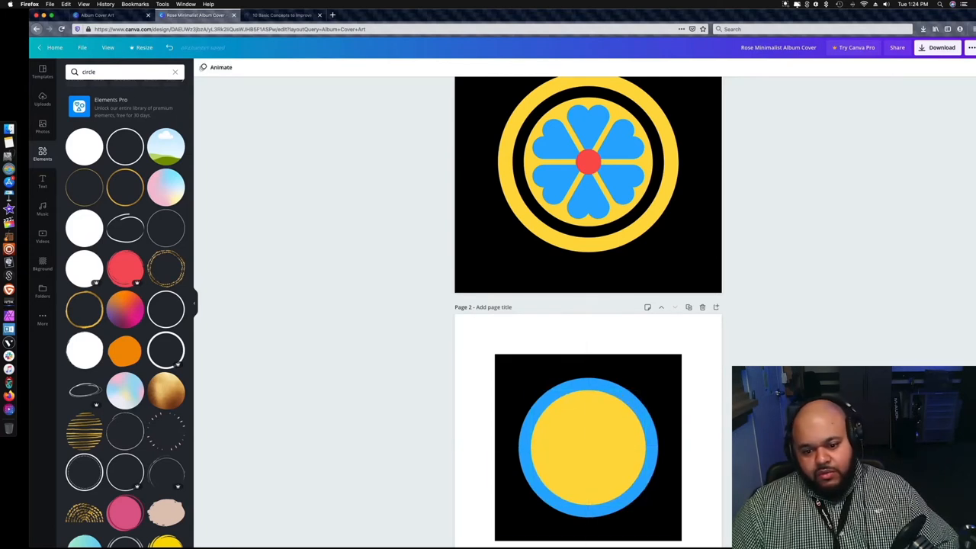
{"action": "scroll", "scroll_direction": "down", "scroll_amount": 3}
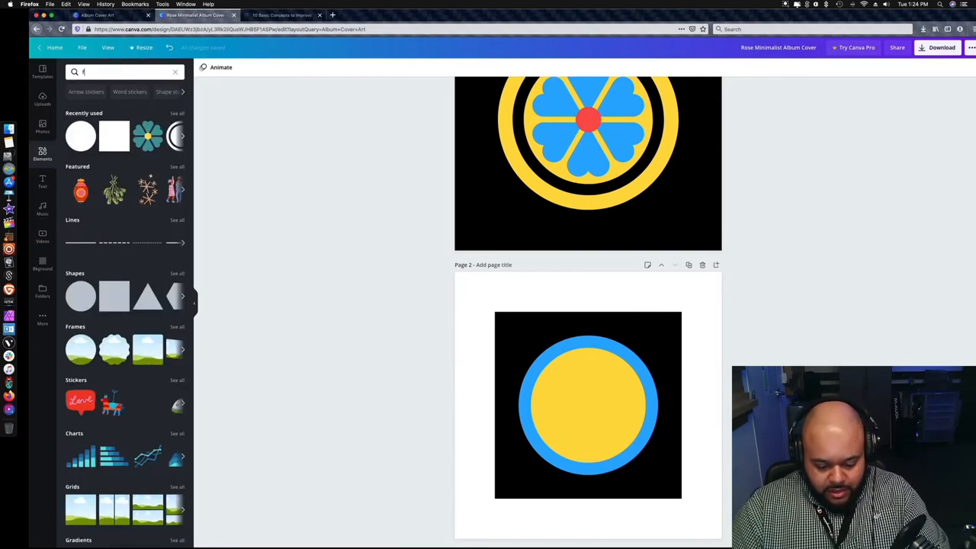
Step: Search Elements for 'flower' and place the blue heart-petal flower on page 2's yellow circle
{"action": "type", "text": "flower"}
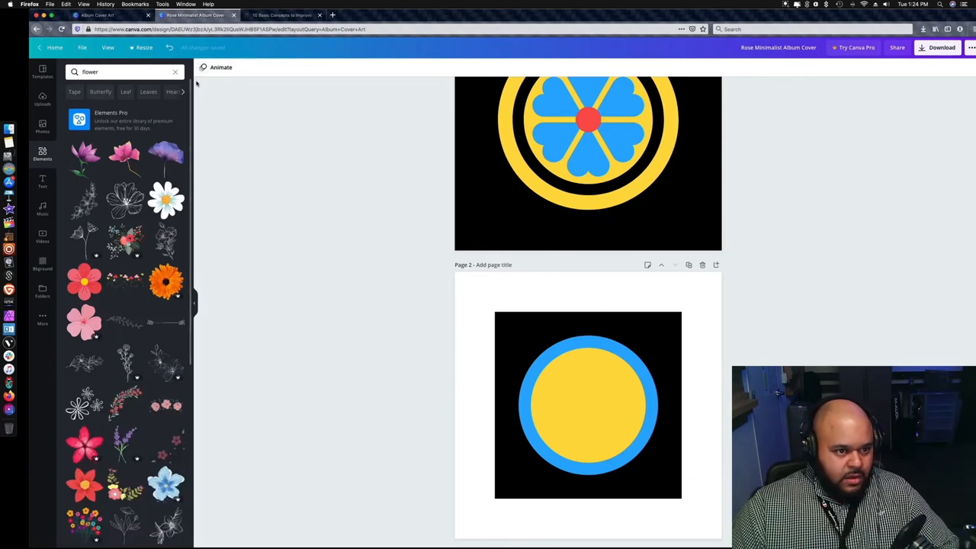
{"action": "scroll", "scroll_direction": "down", "scroll_amount": 3}
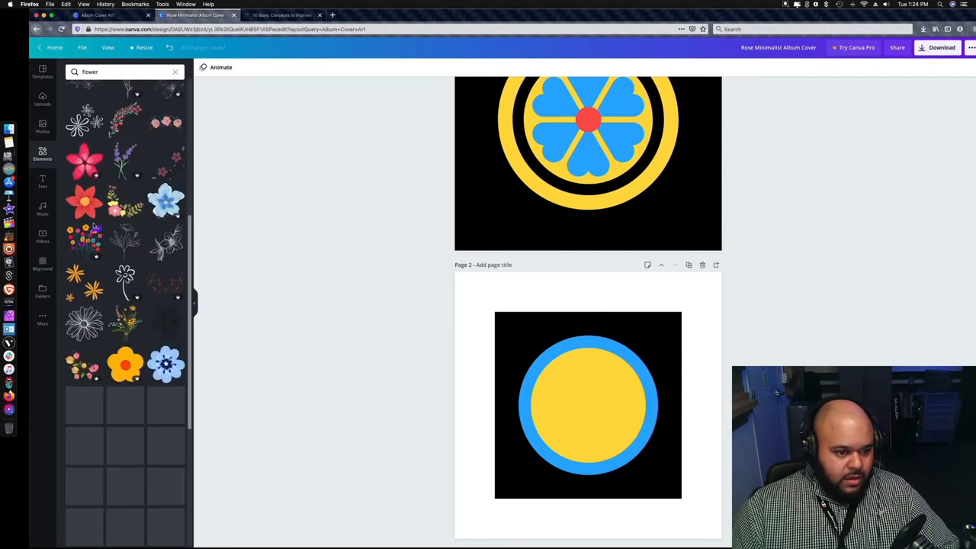
{"action": "scroll", "scroll_direction": "down", "scroll_amount": 3}
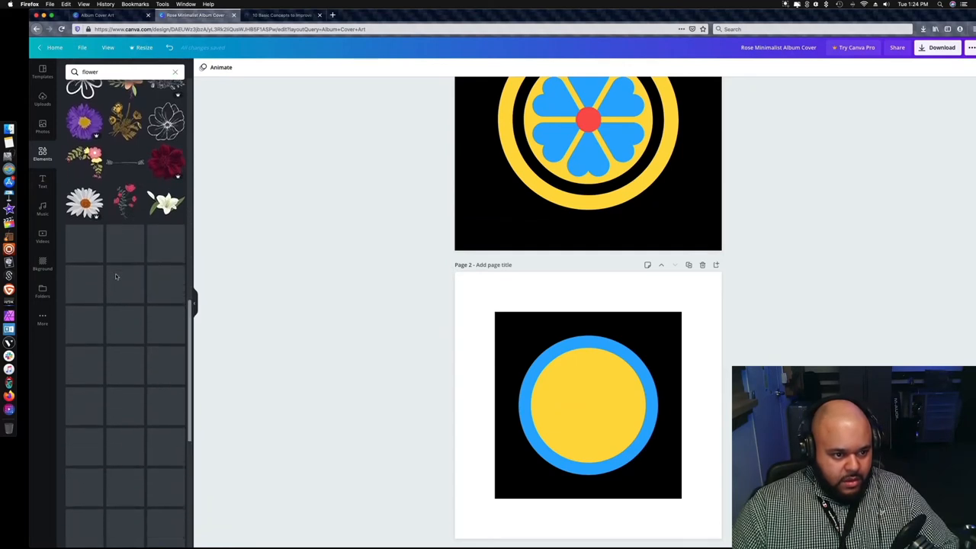
{"action": "scroll", "scroll_direction": "down", "scroll_amount": 3}
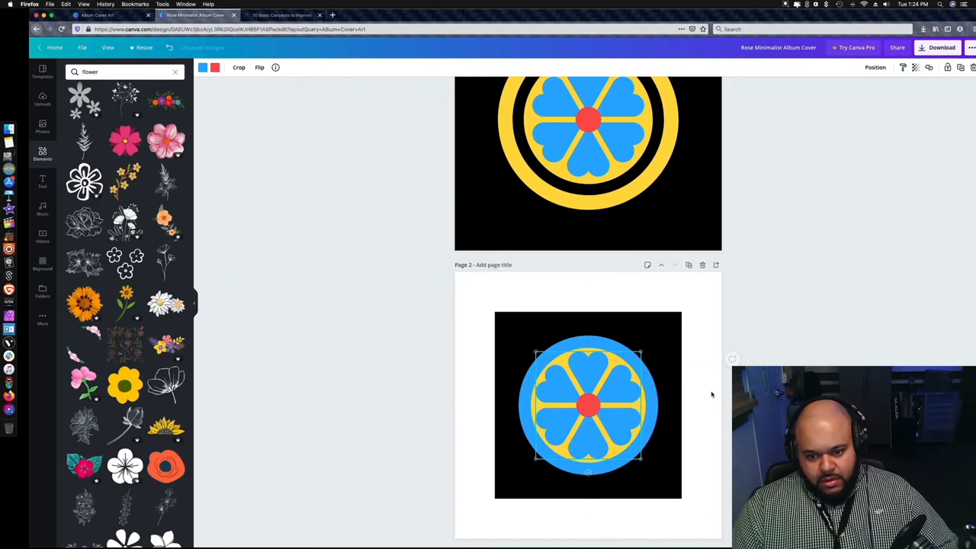
{"action": "left_click", "coordinate": [587, 404]}
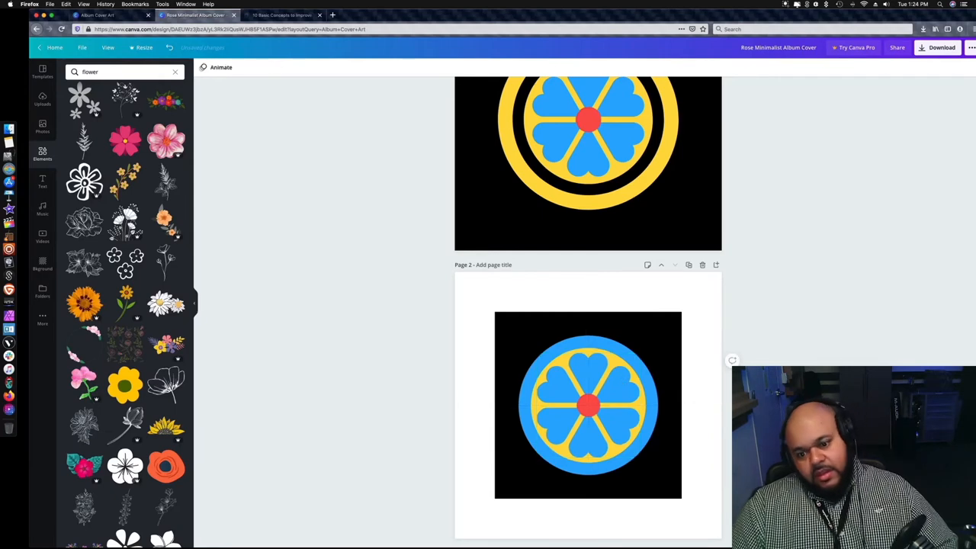
{"action": "scroll", "scroll_direction": "down", "scroll_amount": 3}
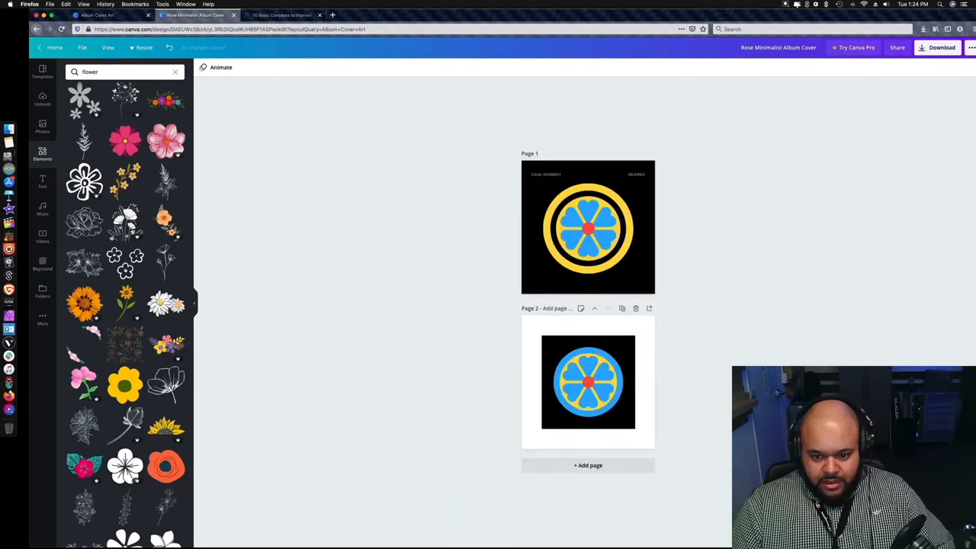
{"action": "left_click", "coordinate": [588, 381]}
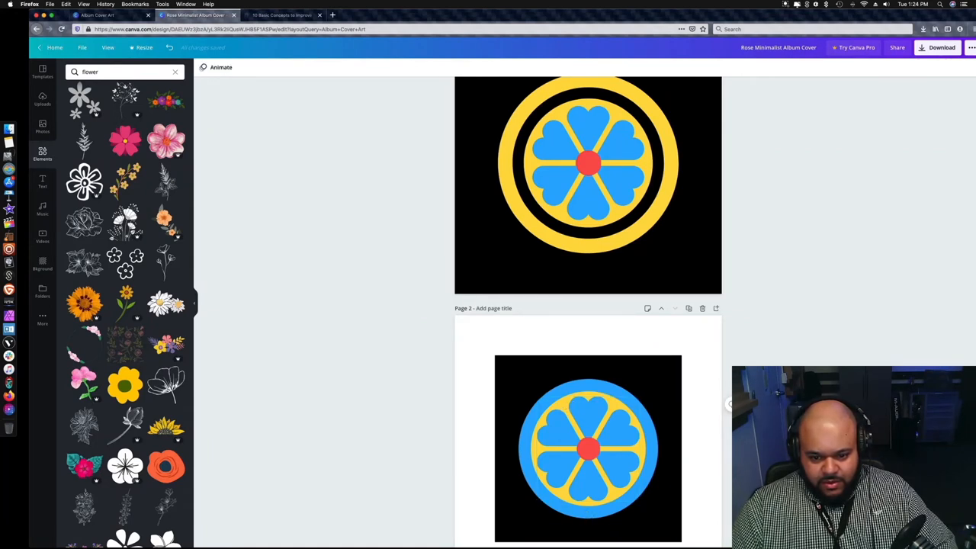
{"action": "left_click", "coordinate": [589, 449]}
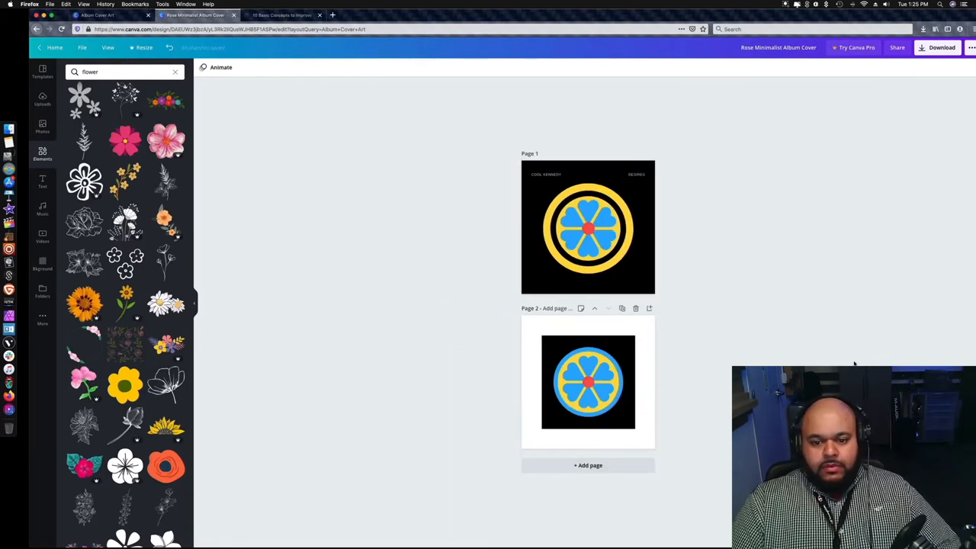
{"action": "mouse_move", "coordinate": [753, 337]}
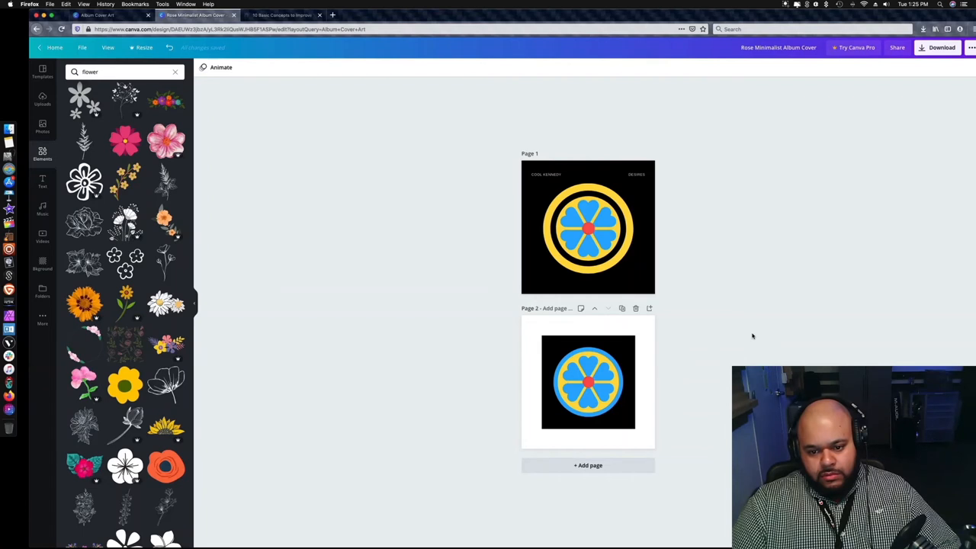
{"action": "mouse_move", "coordinate": [756, 337]}
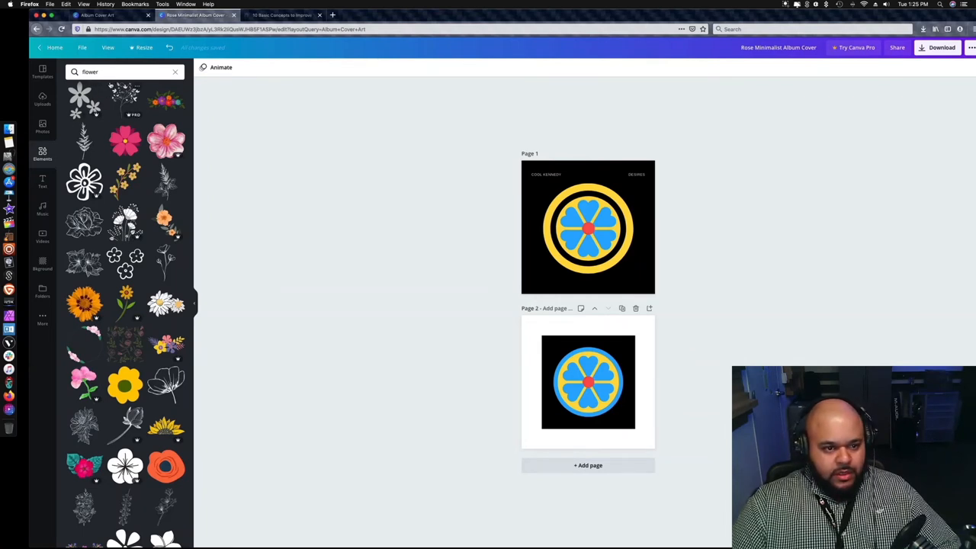
{"action": "left_click", "coordinate": [113, 72]}
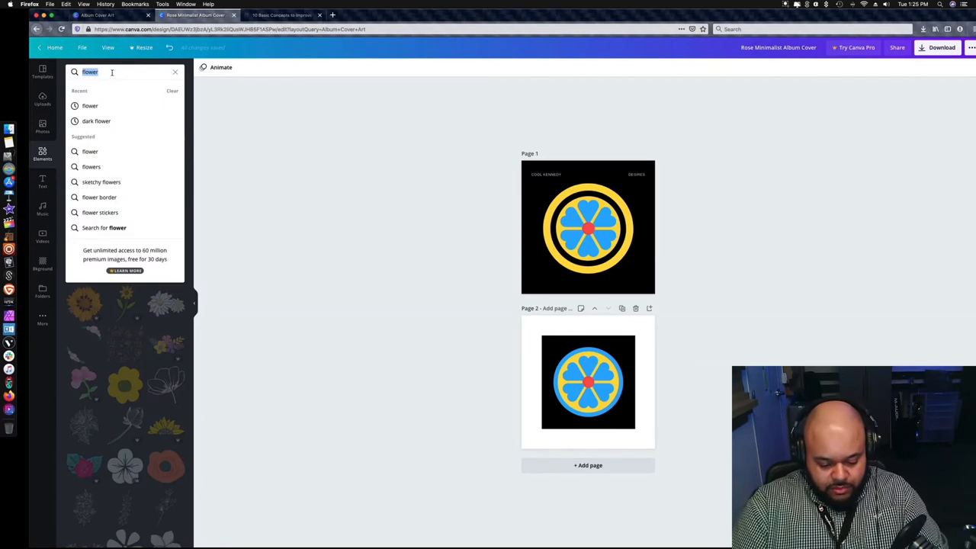
Step: Add a white circle behind page 2's blue circle and paste a title text box onto the page
{"action": "type", "text": "circle"}
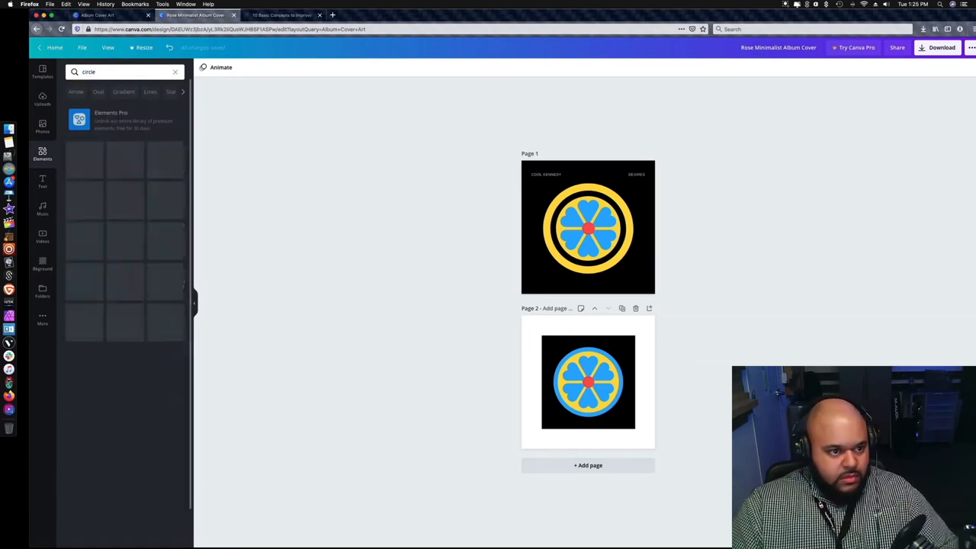
{"action": "left_click", "coordinate": [589, 382]}
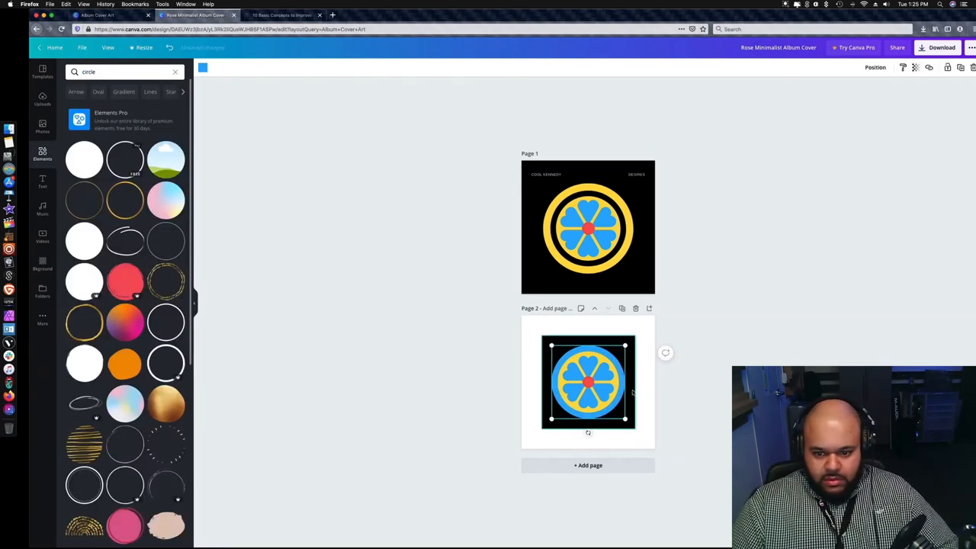
{"action": "mouse_move", "coordinate": [588, 384]}
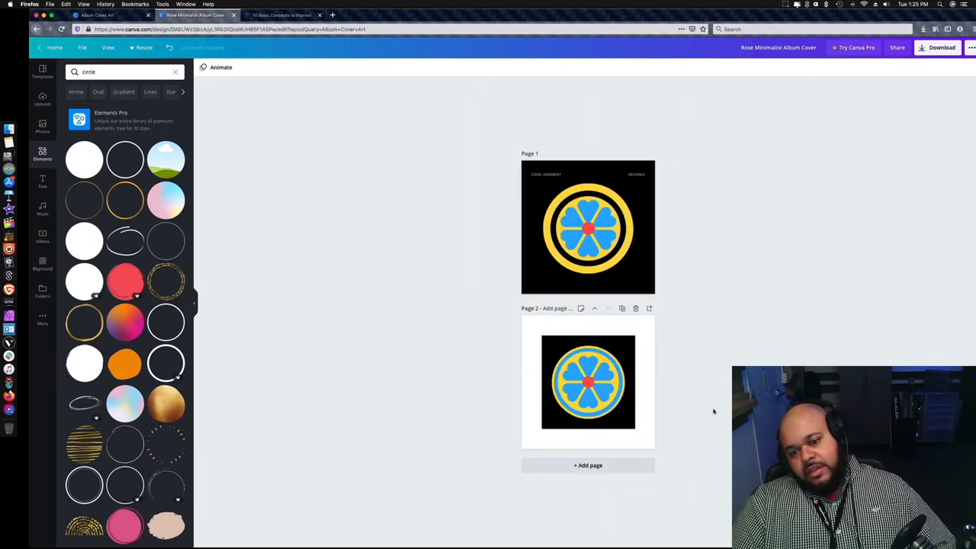
{"action": "left_click", "coordinate": [588, 385]}
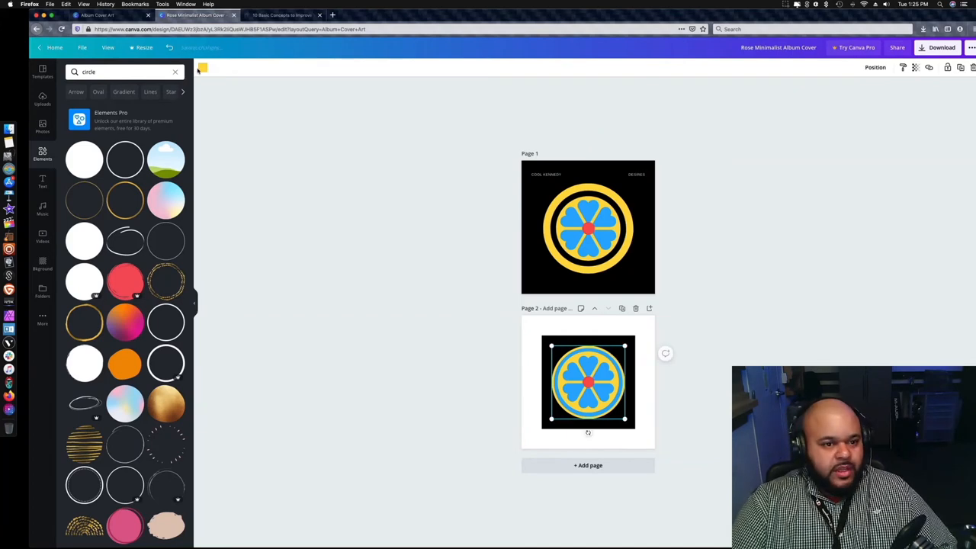
{"action": "left_click", "coordinate": [202, 68]}
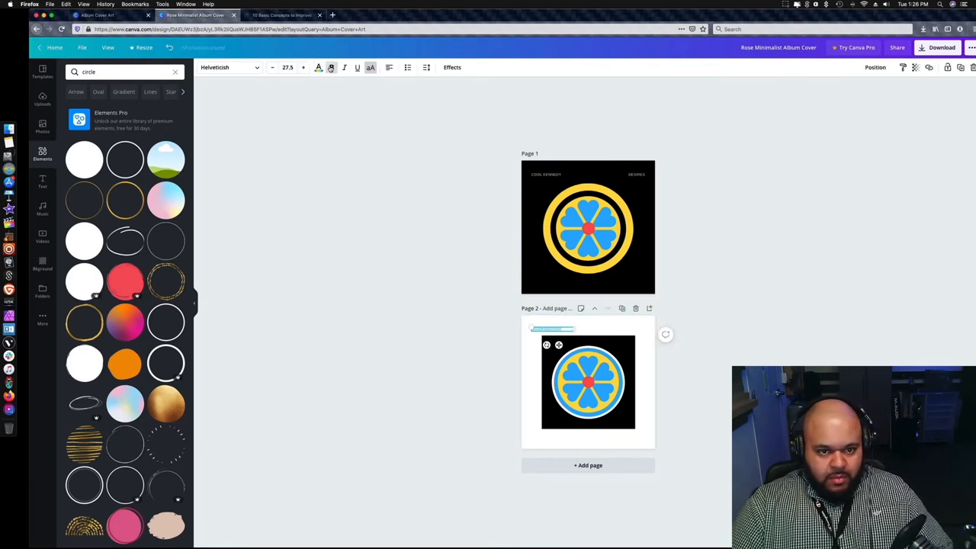
Step: Copy the COOL KENNEDY and DESIRES titles from page 1 onto the top of page 2
{"action": "left_click", "coordinate": [318, 67]}
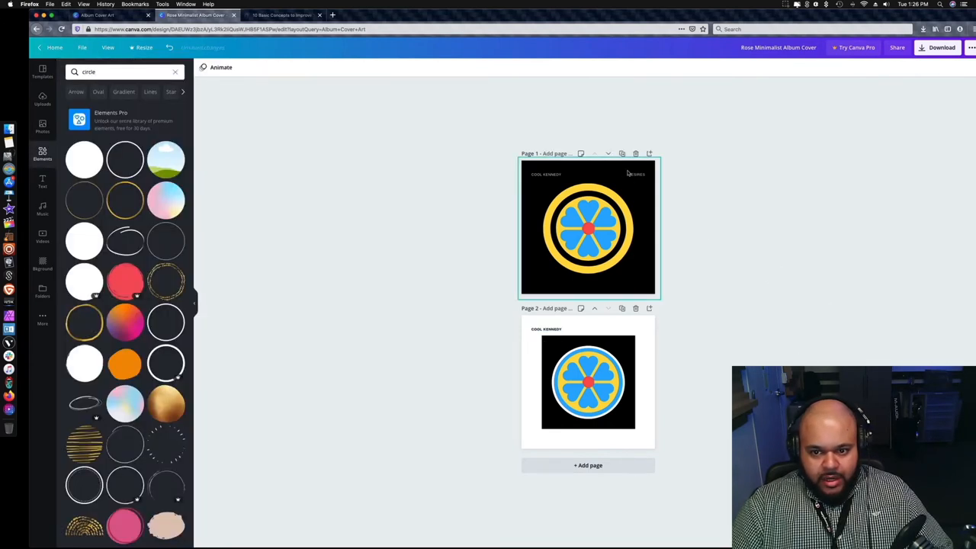
{"action": "left_click", "coordinate": [635, 174]}
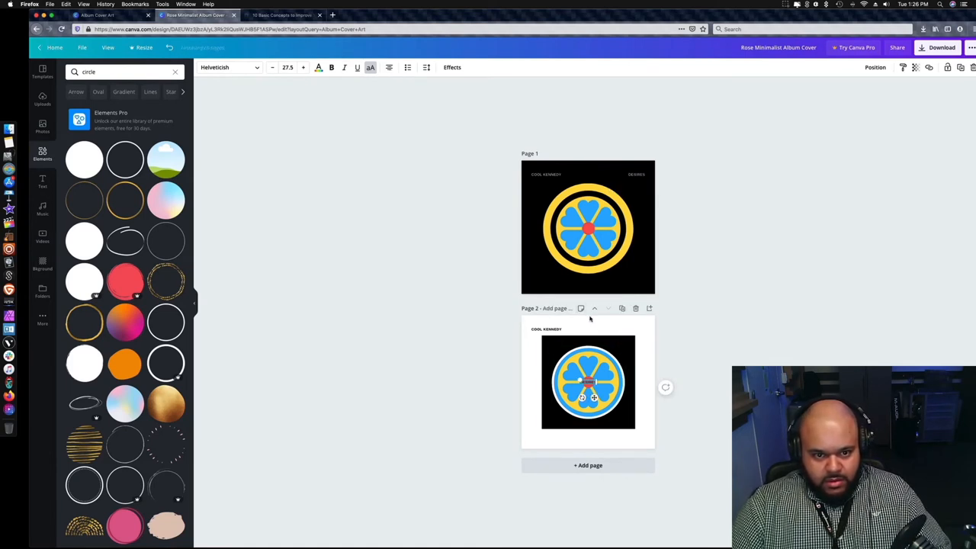
{"action": "left_click", "coordinate": [587, 384]}
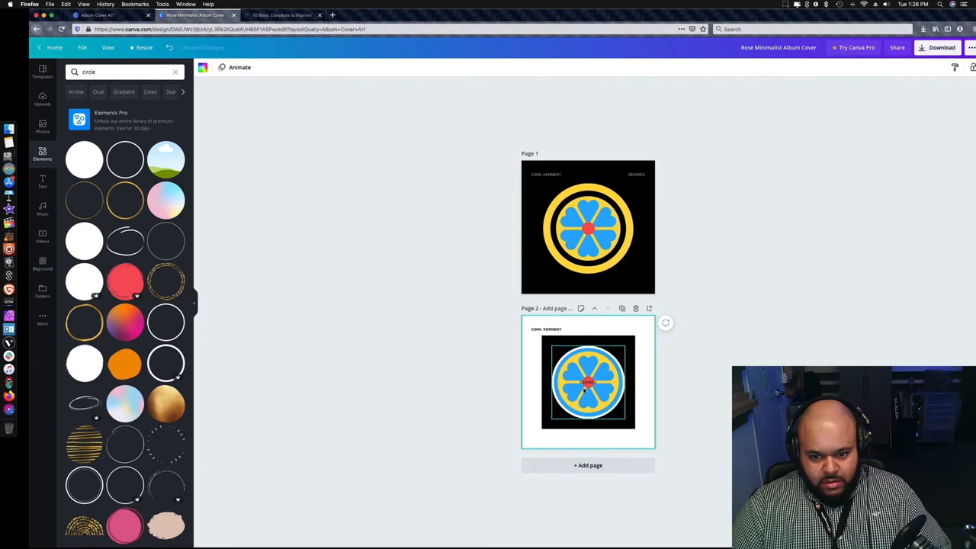
{"action": "left_click", "coordinate": [544, 330]}
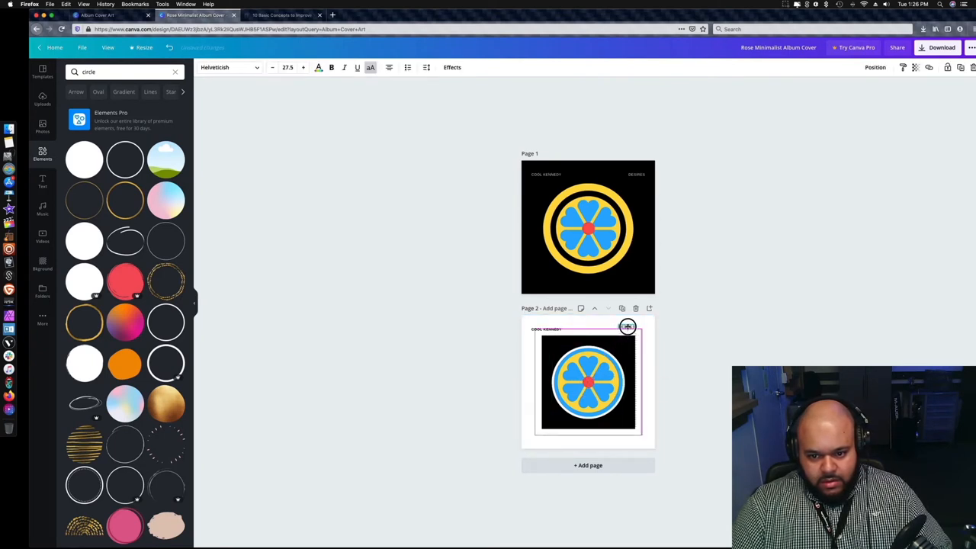
{"action": "left_click", "coordinate": [714, 348]}
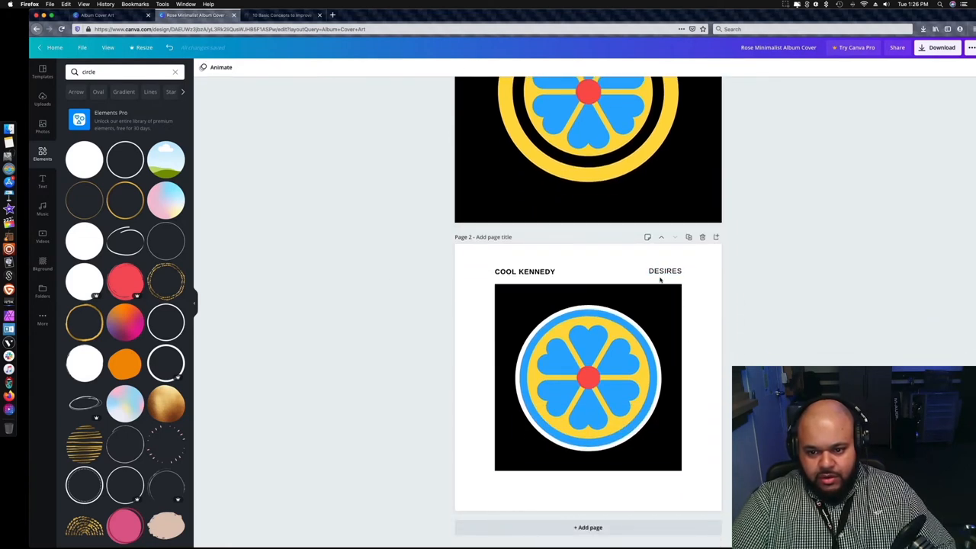
Step: Keep COOL KENNEDY top left on page 2 and move DESIRES beneath the artwork's bottom right
{"action": "left_click", "coordinate": [500, 271]}
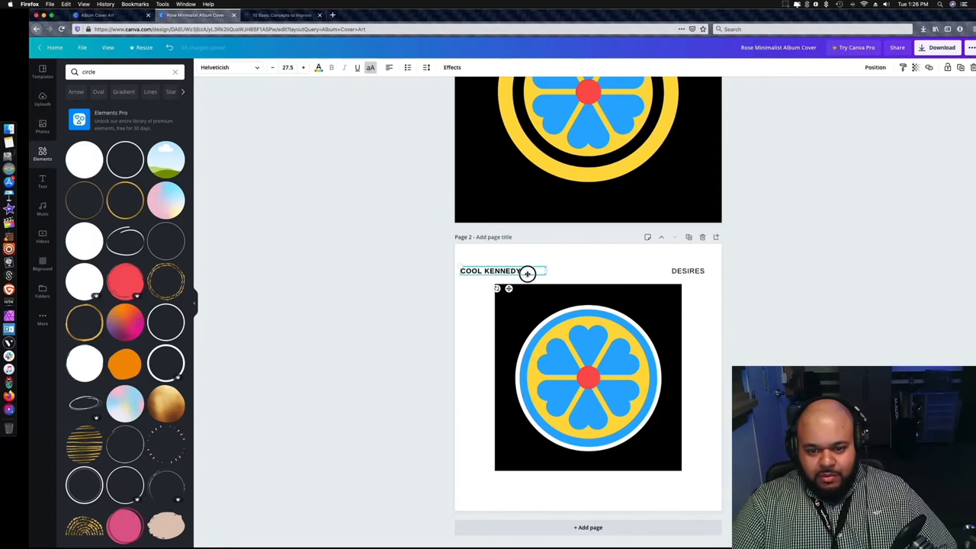
{"action": "left_click", "coordinate": [688, 269]}
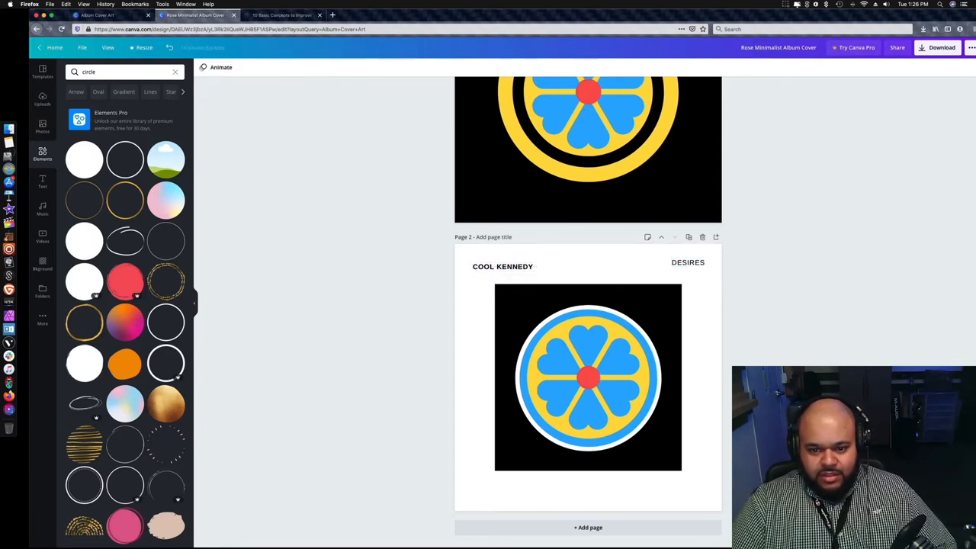
{"action": "left_click", "coordinate": [686, 272]}
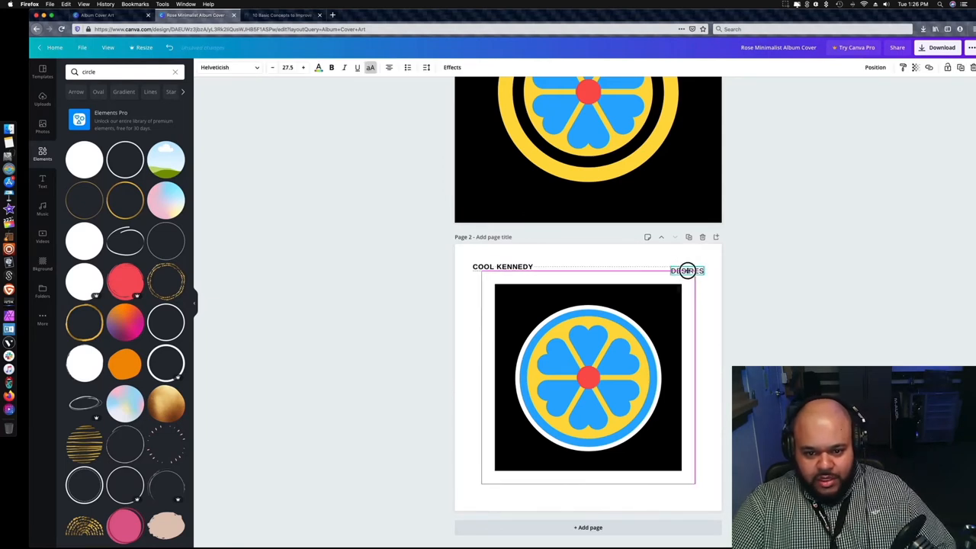
{"action": "left_click", "coordinate": [227, 244]}
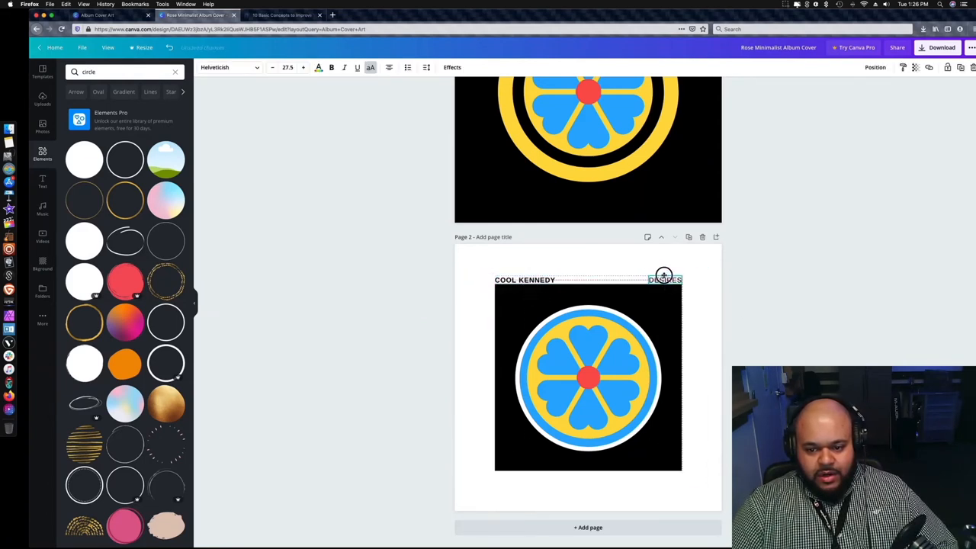
{"action": "left_click_drag", "start_coordinate": [663, 279], "coordinate": [664, 476]}
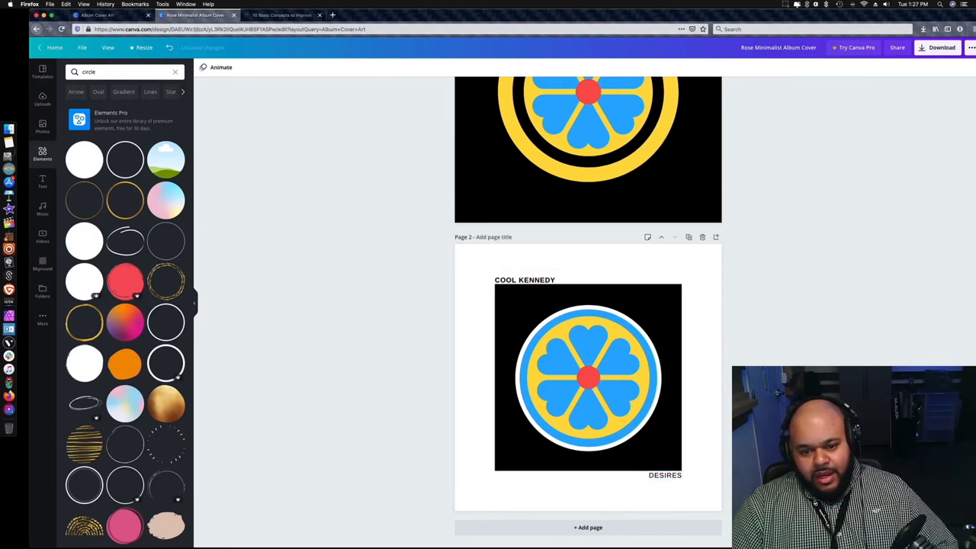
{"action": "left_click", "coordinate": [664, 475]}
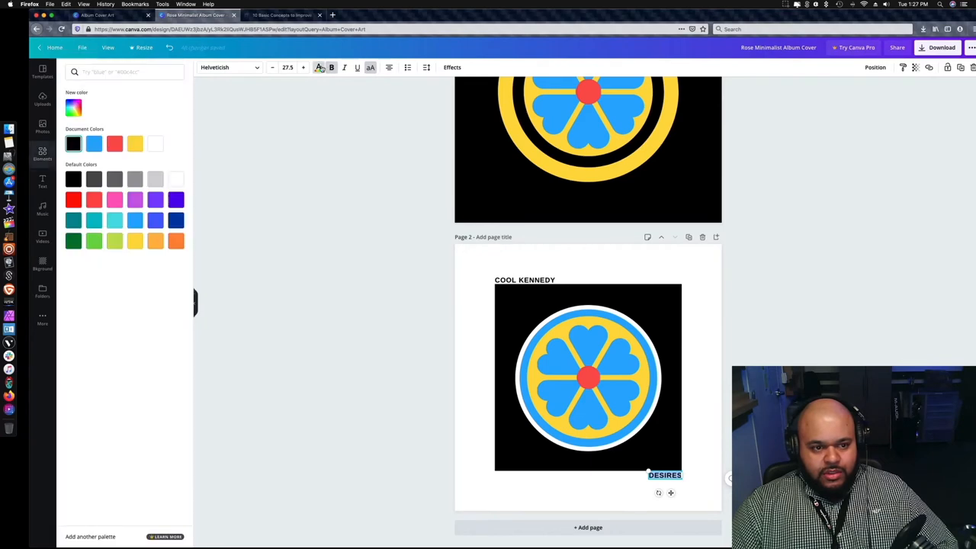
Step: Search Elements for 'circle' and check the COOL KENNEDY title on page 1
{"action": "type", "text": "circle"}
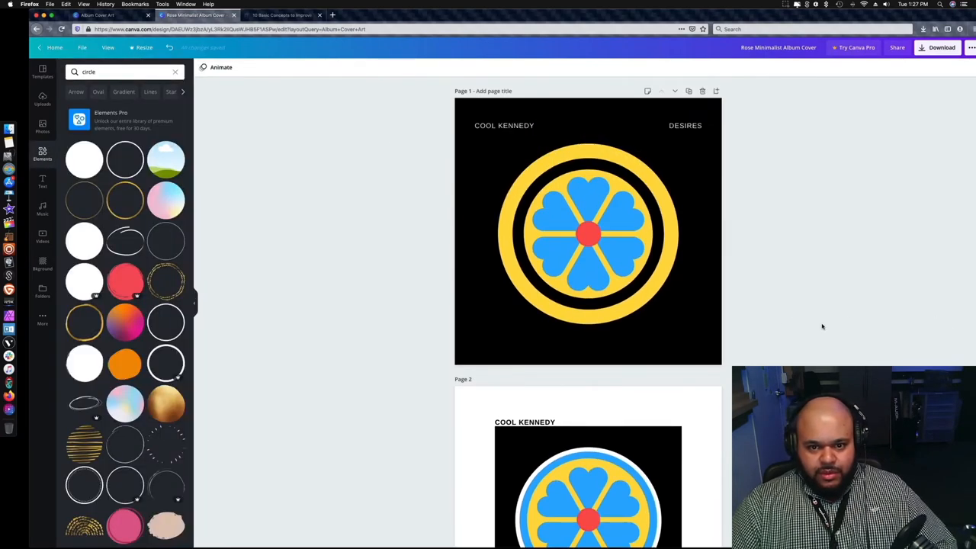
{"action": "left_click", "coordinate": [503, 125]}
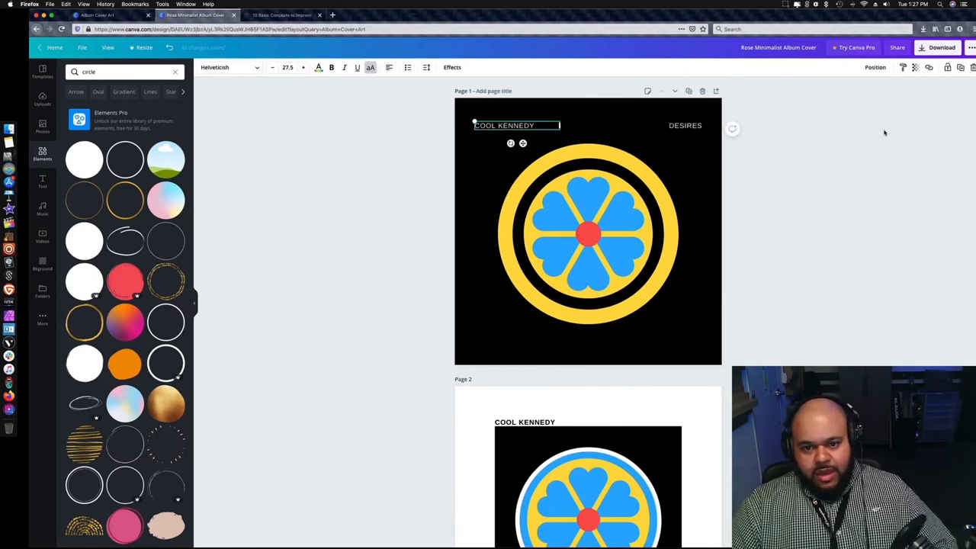
{"action": "left_click", "coordinate": [854, 268]}
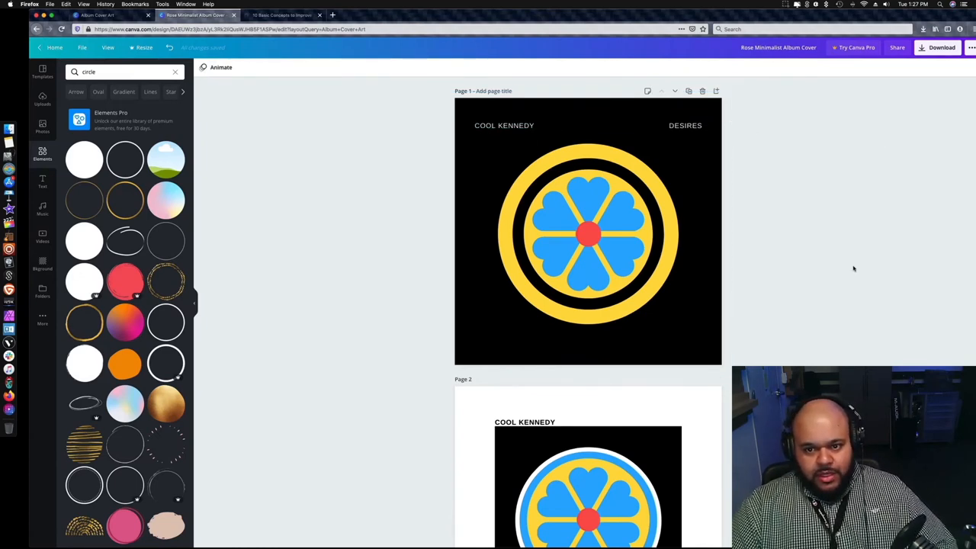
Step: Recolour the DESIRES title on page 2 from black to red
{"action": "scroll", "scroll_direction": "down", "scroll_amount": 3}
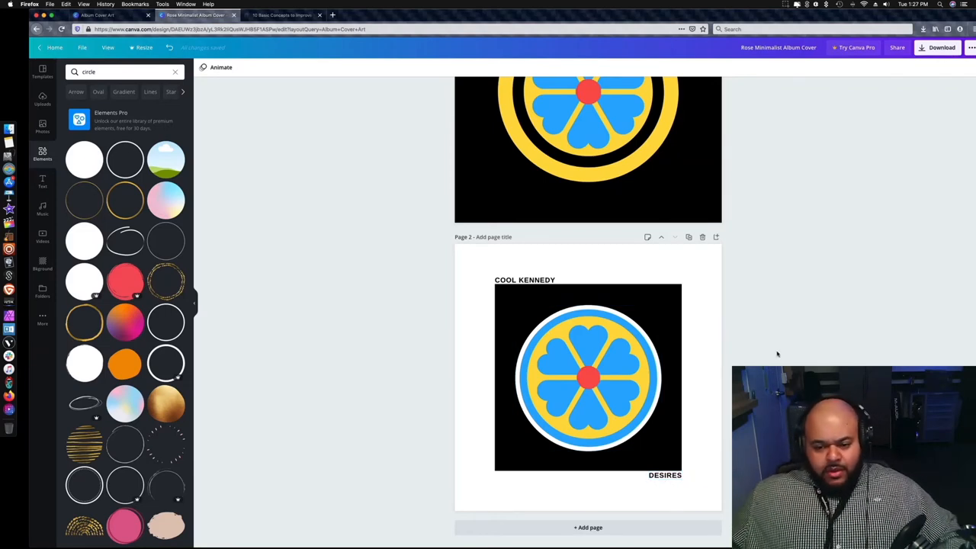
{"action": "left_click", "coordinate": [662, 476]}
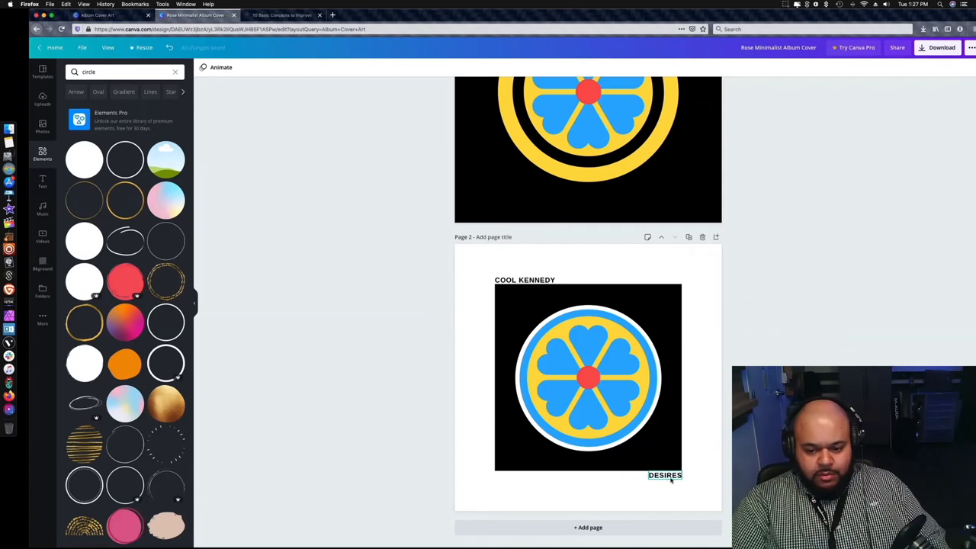
{"action": "left_click", "coordinate": [663, 476]}
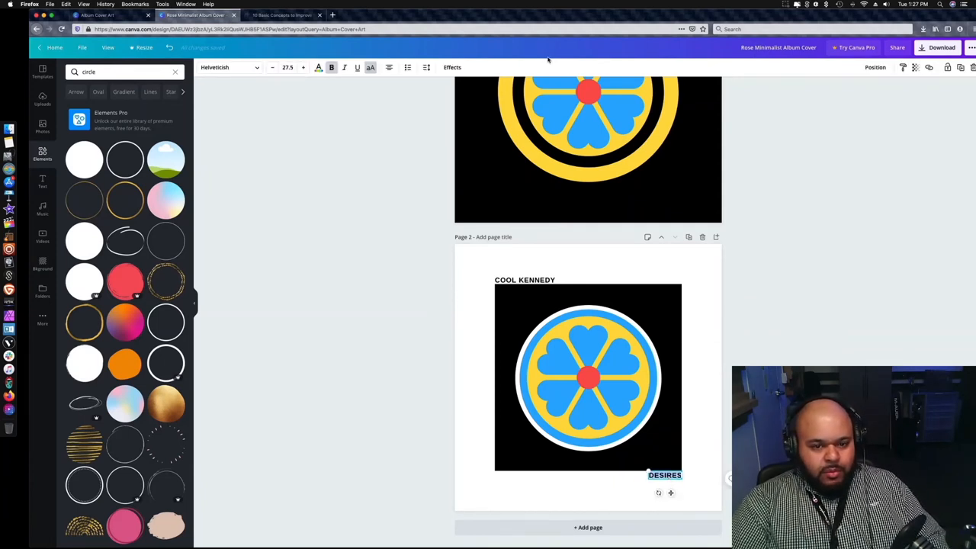
{"action": "mouse_move", "coordinate": [330, 67]}
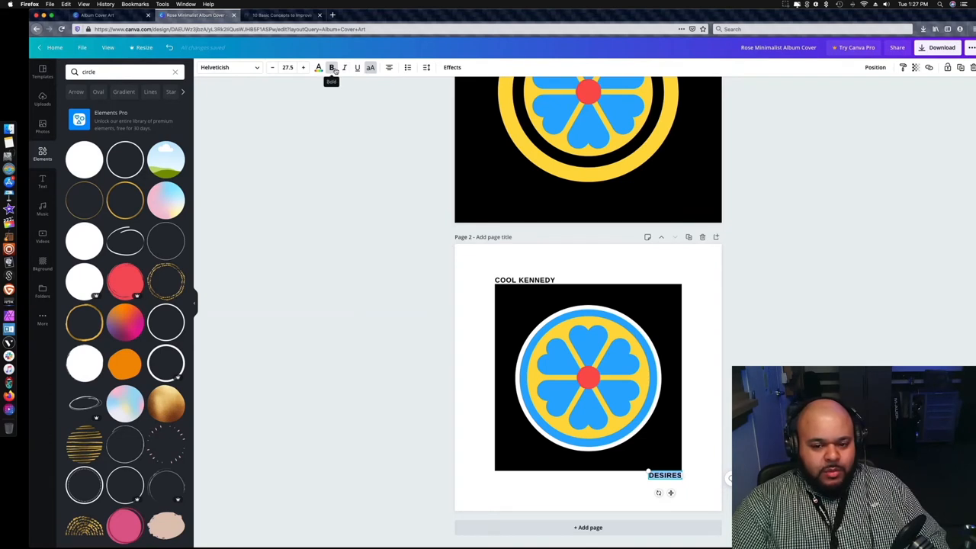
{"action": "left_click", "coordinate": [317, 67]}
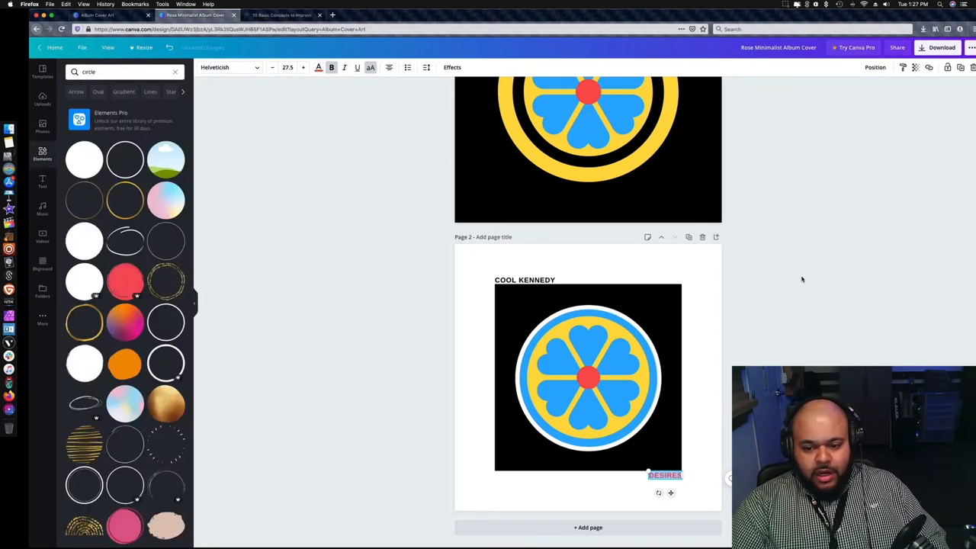
Step: Recolour the COOL KENNEDY title on page 2 to blue
{"action": "left_click", "coordinate": [525, 280]}
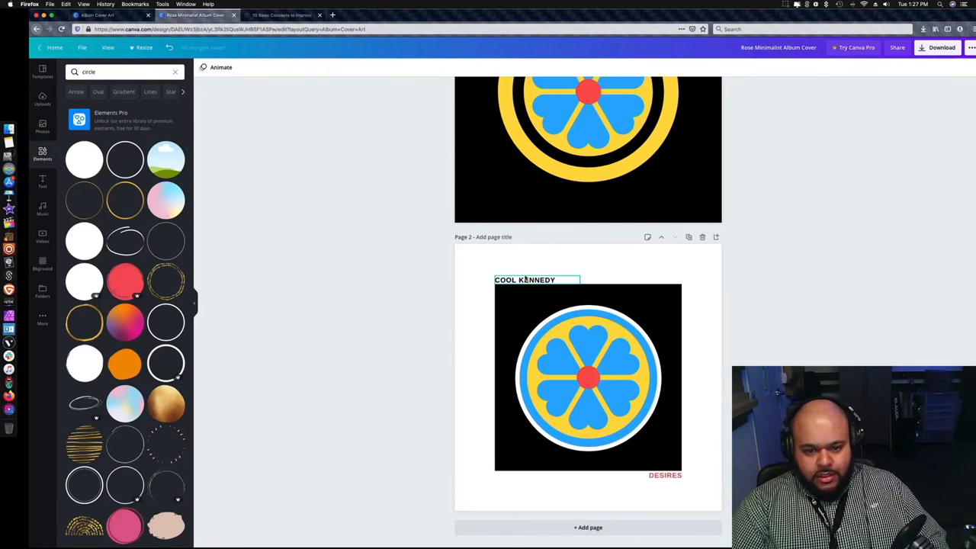
{"action": "left_click", "coordinate": [525, 281]}
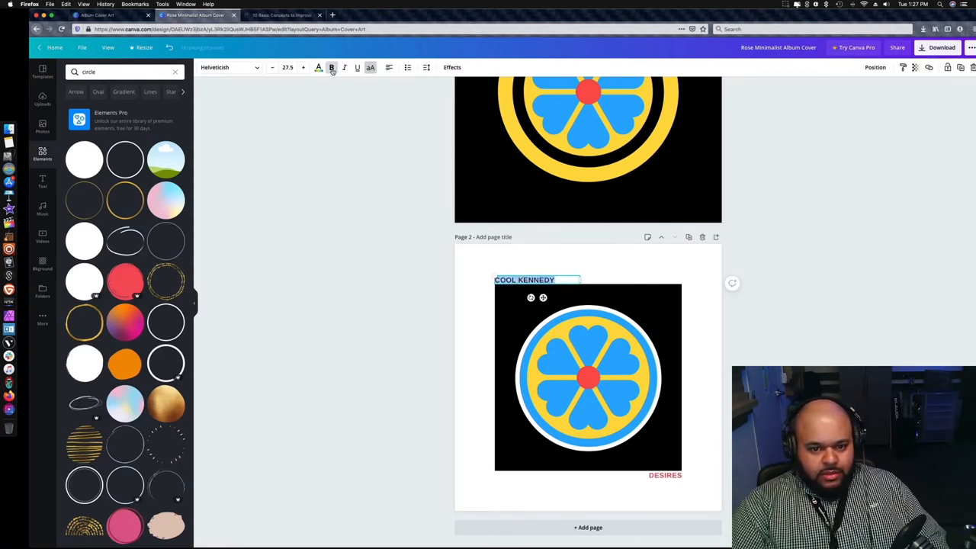
{"action": "left_click", "coordinate": [317, 67]}
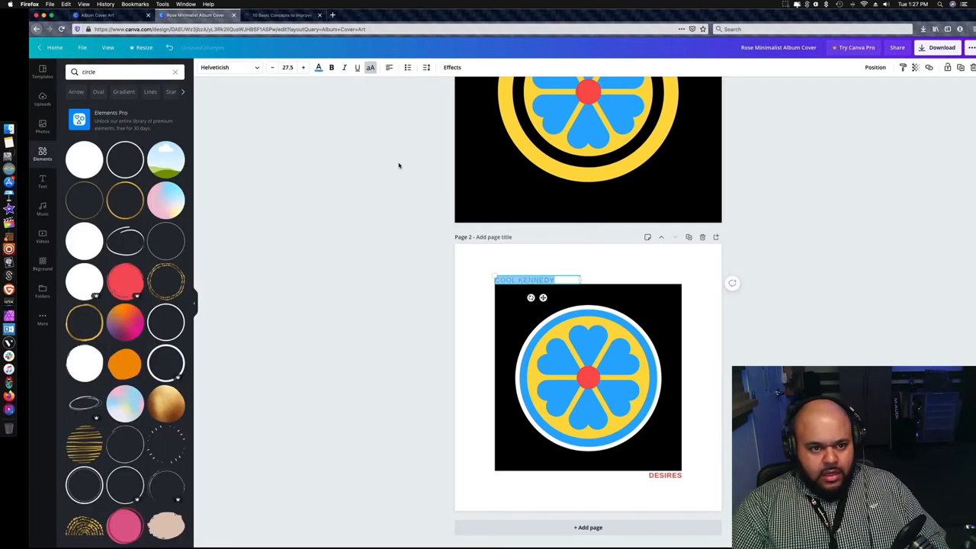
{"action": "left_click", "coordinate": [872, 276]}
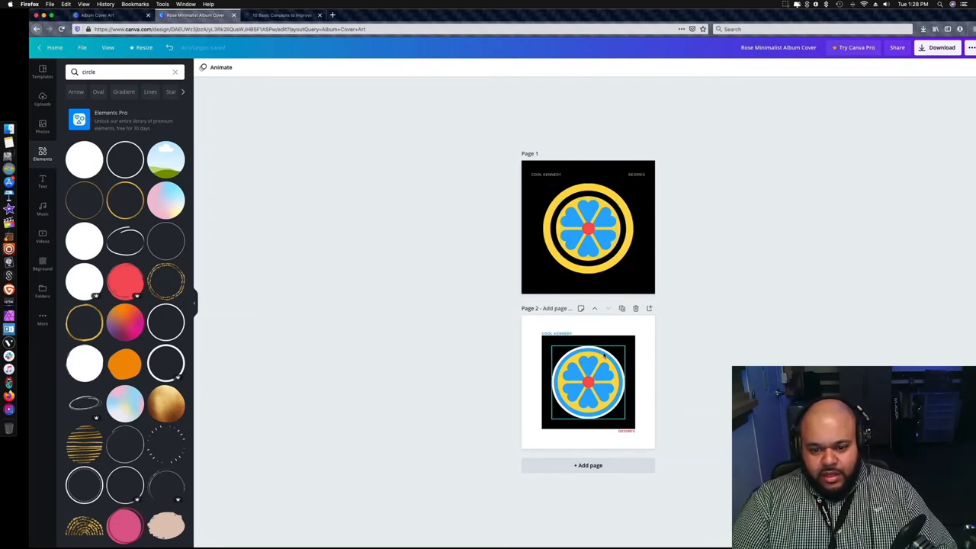
{"action": "left_click", "coordinate": [588, 383]}
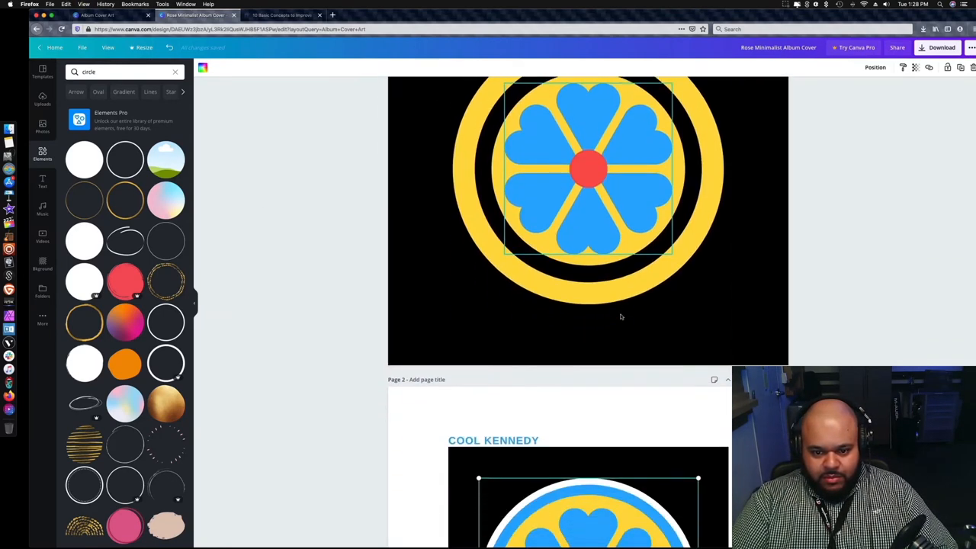
{"action": "scroll", "scroll_direction": "down", "scroll_amount": 3}
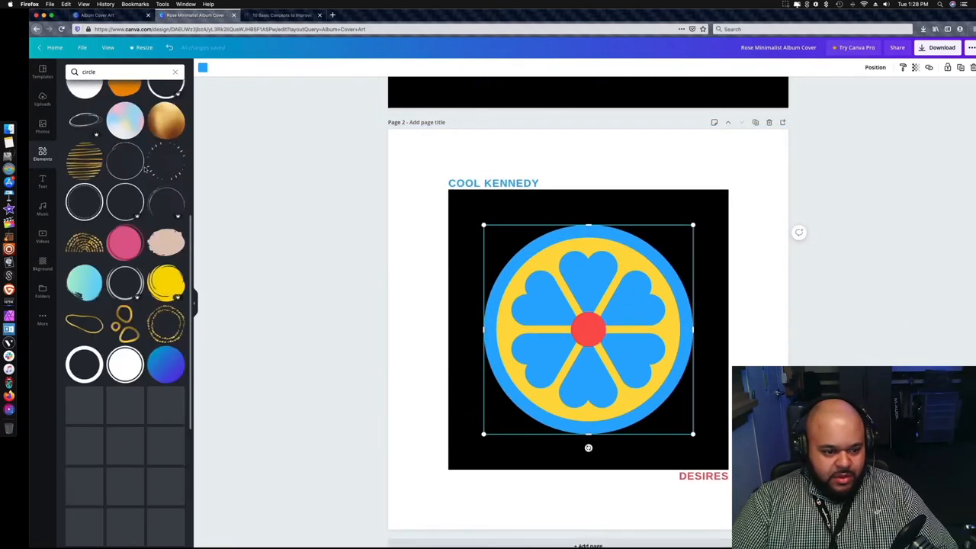
{"action": "scroll", "scroll_direction": "down", "scroll_amount": 3}
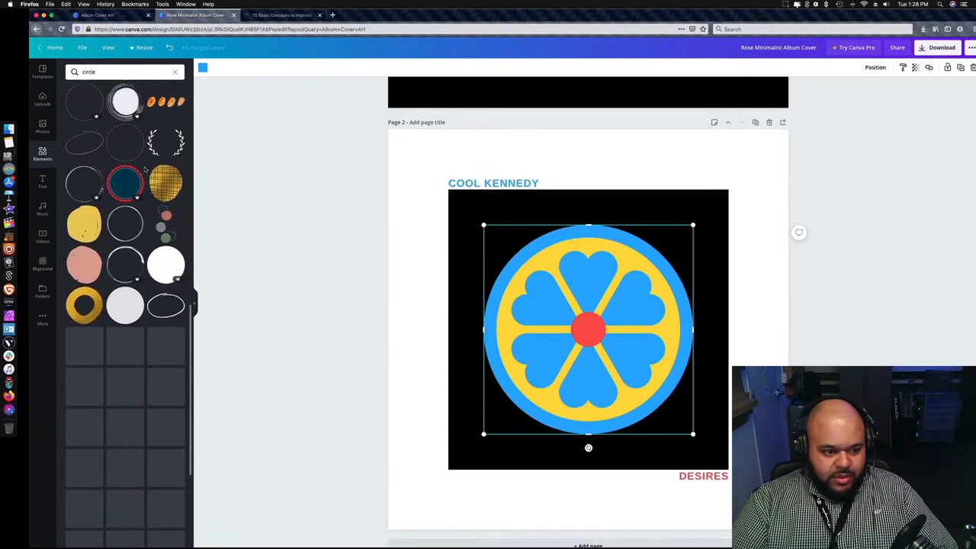
{"action": "left_click", "coordinate": [115, 72]}
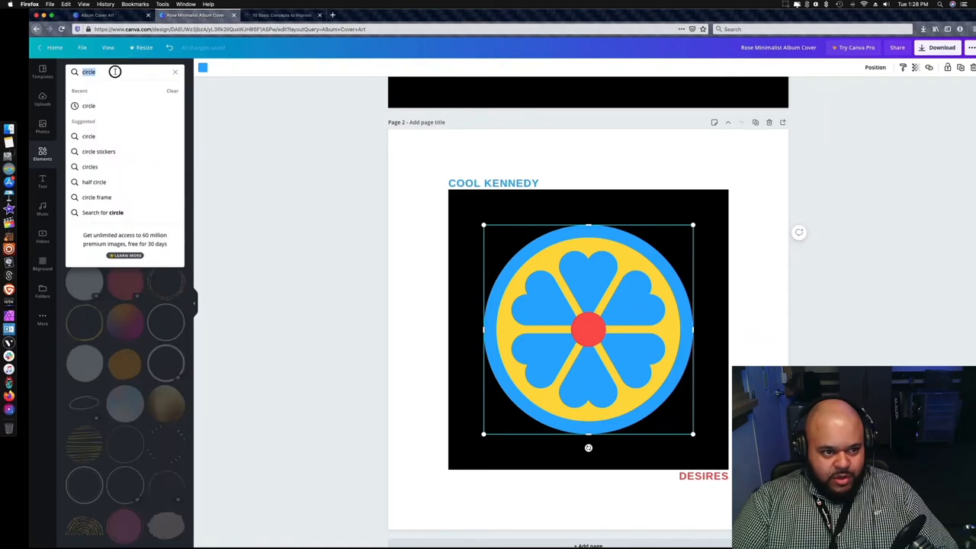
{"action": "type", "text": "target"}
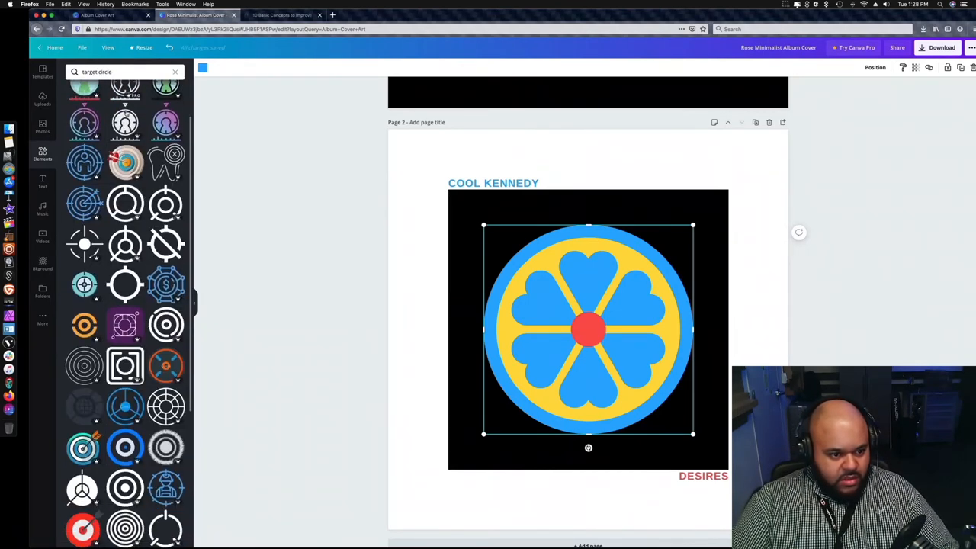
{"action": "scroll", "scroll_direction": "down", "scroll_amount": 3}
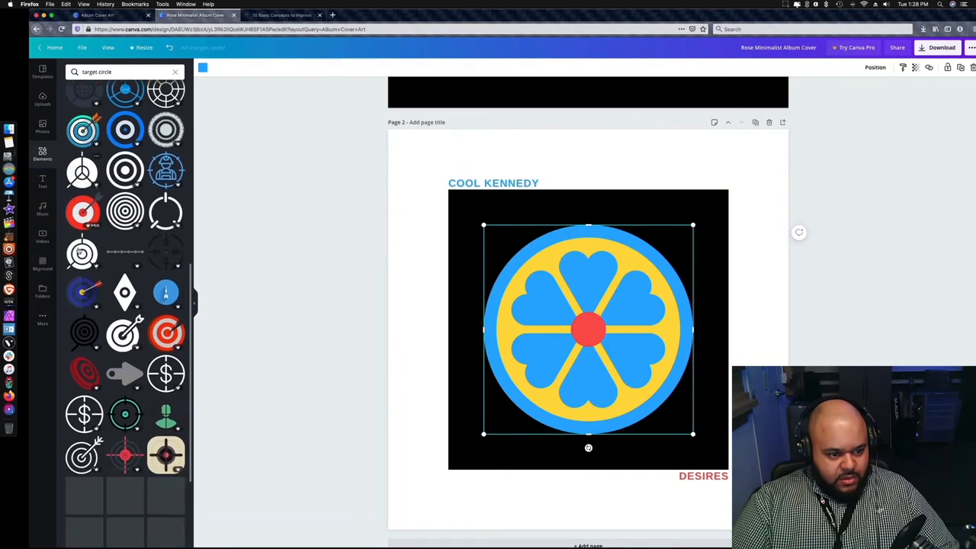
{"action": "scroll", "scroll_direction": "down", "scroll_amount": 3}
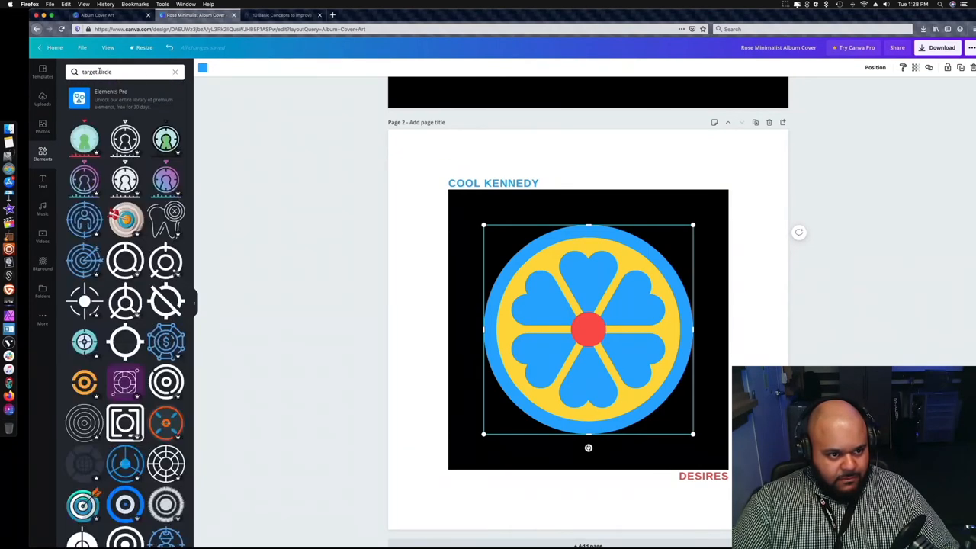
{"action": "type", "text": "circle"}
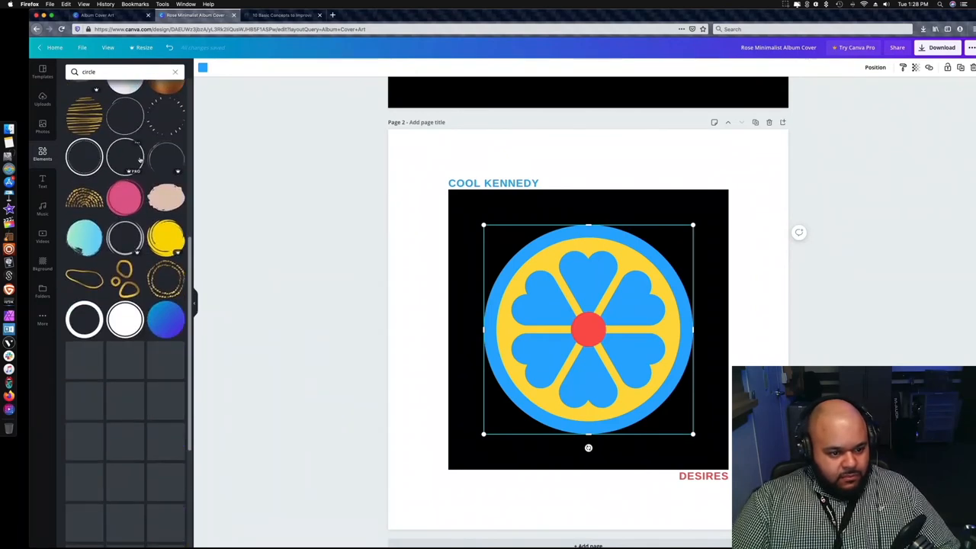
{"action": "scroll", "scroll_direction": "down", "scroll_amount": 3}
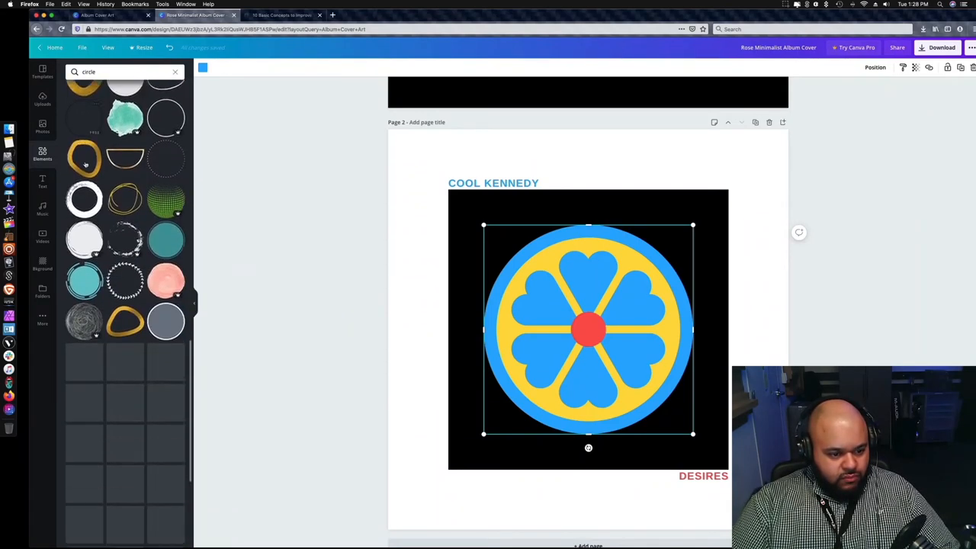
{"action": "scroll", "scroll_direction": "down", "scroll_amount": 3}
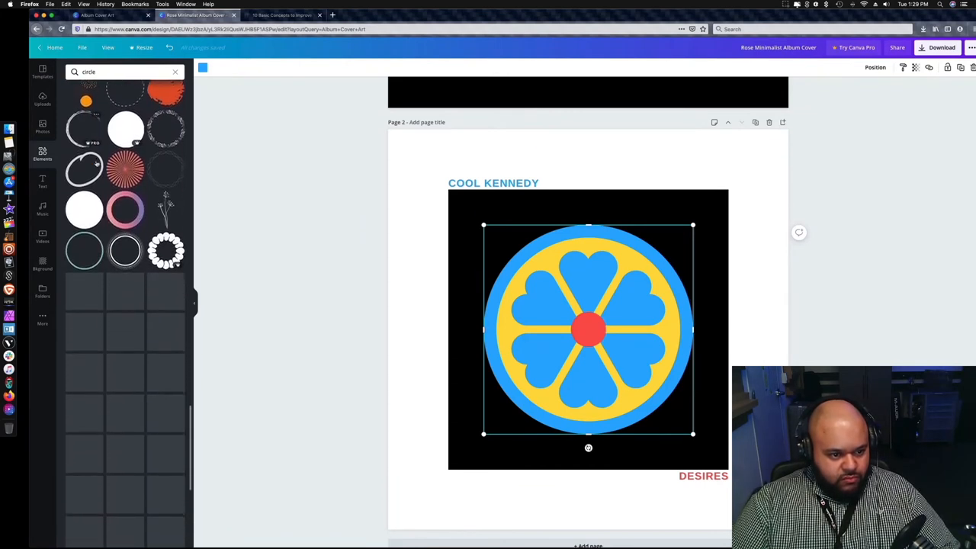
{"action": "scroll", "scroll_direction": "down", "scroll_amount": 3}
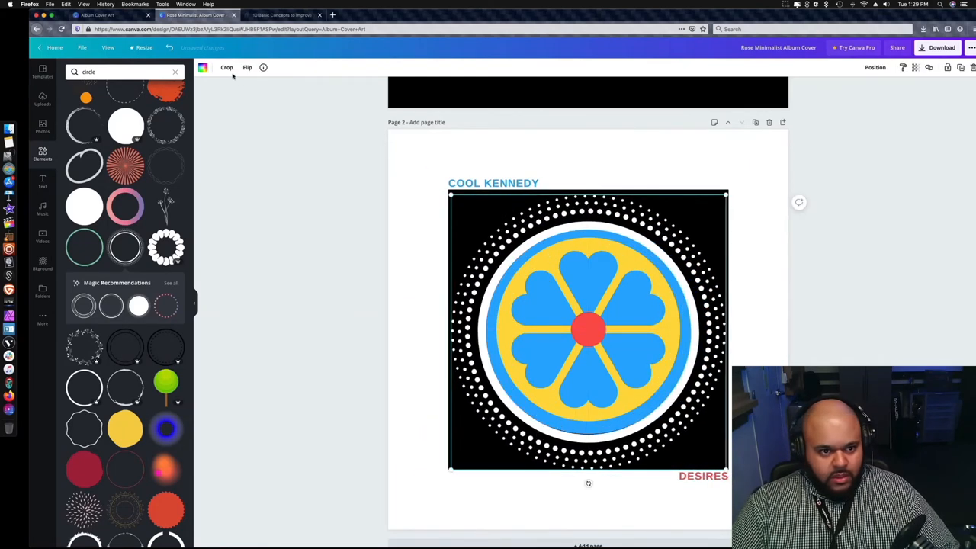
Step: Set the dotted ring around the page 2 flower to yellow
{"action": "left_click", "coordinate": [203, 67]}
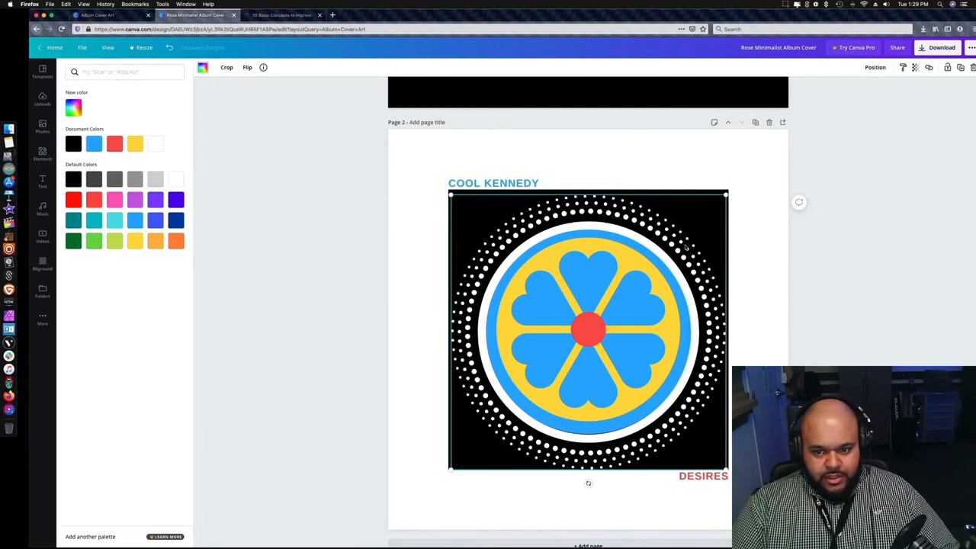
{"action": "mouse_move", "coordinate": [111, 116]}
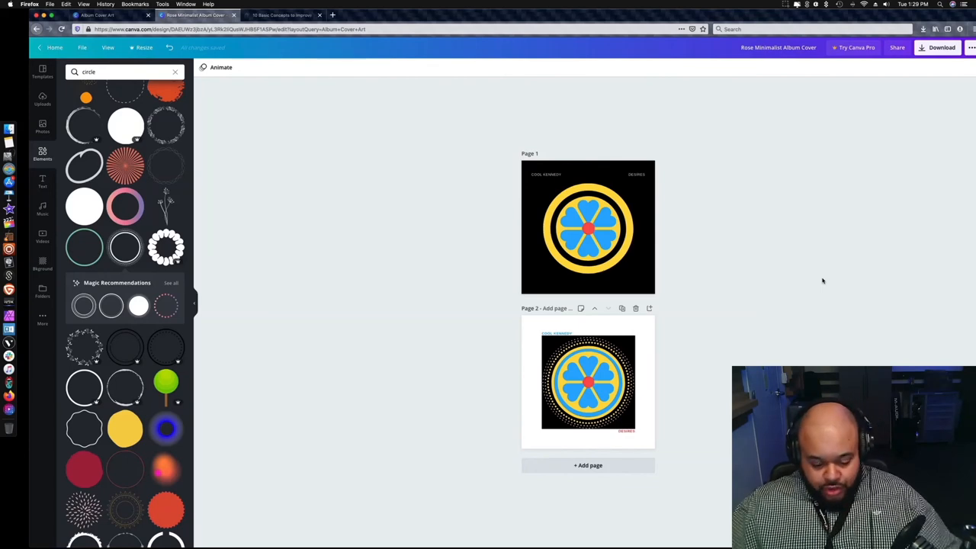
{"action": "scroll", "scroll_direction": "down", "scroll_amount": 3}
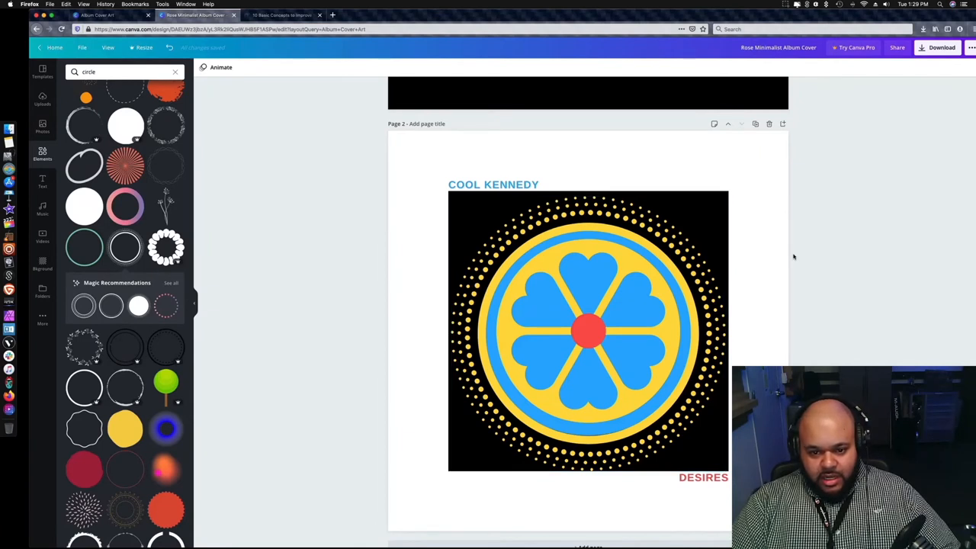
{"action": "mouse_move", "coordinate": [823, 222]}
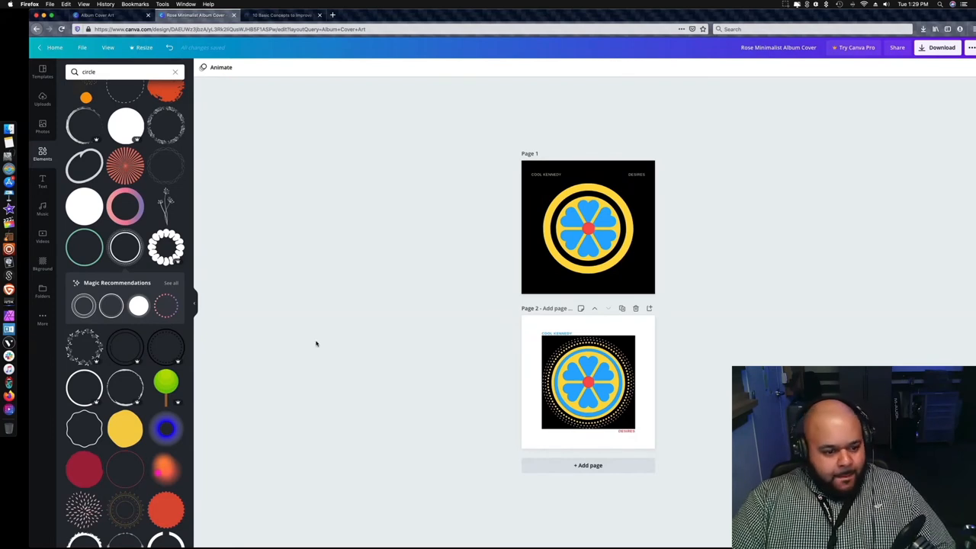
{"action": "scroll", "scroll_direction": "down", "scroll_amount": 3}
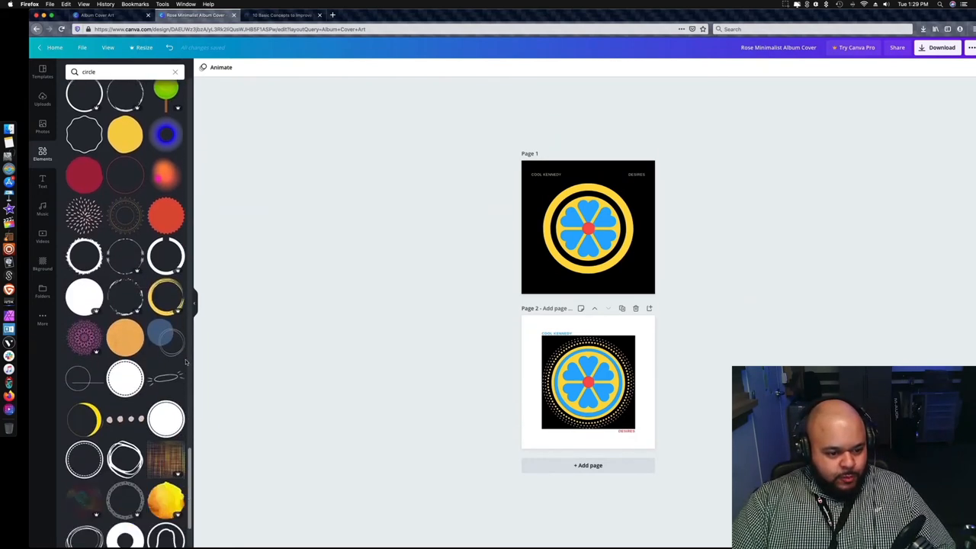
{"action": "scroll", "scroll_direction": "down", "scroll_amount": 3}
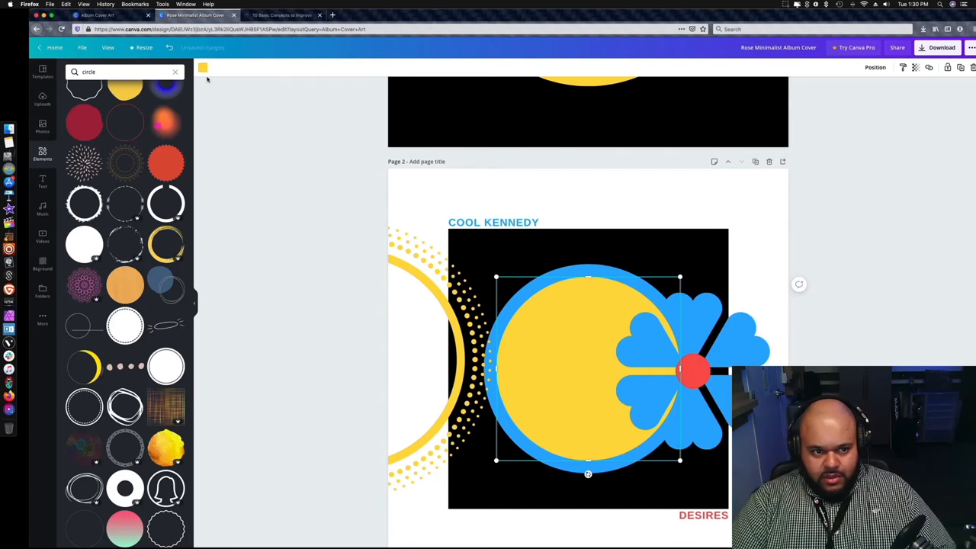
Step: Change the backing circle's colour from the document colours on page 2
{"action": "left_click", "coordinate": [201, 67]}
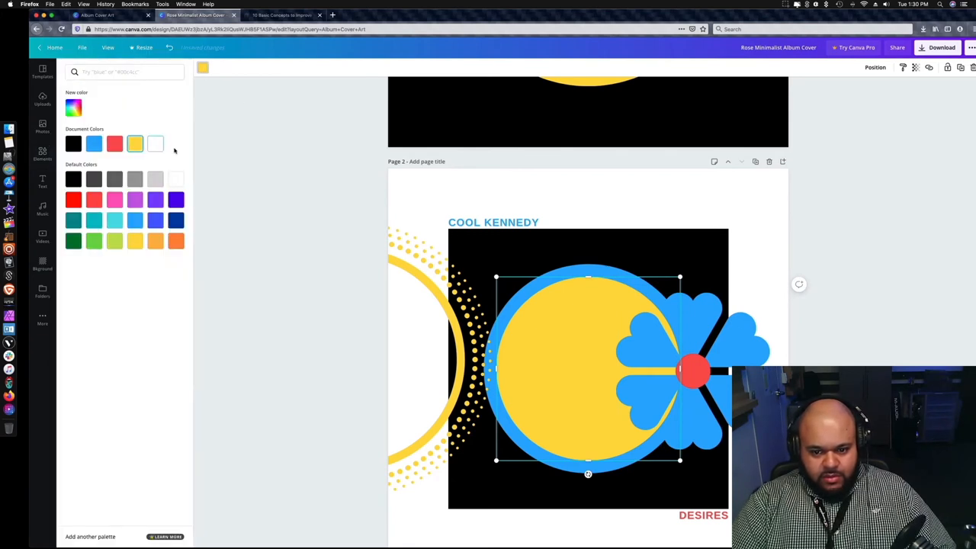
{"action": "left_click", "coordinate": [155, 144]}
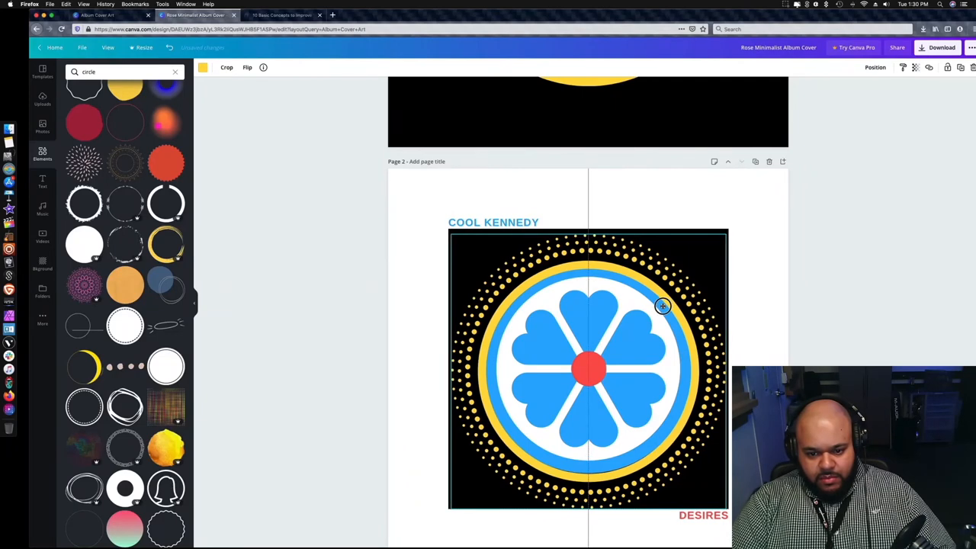
{"action": "left_click", "coordinate": [662, 306]}
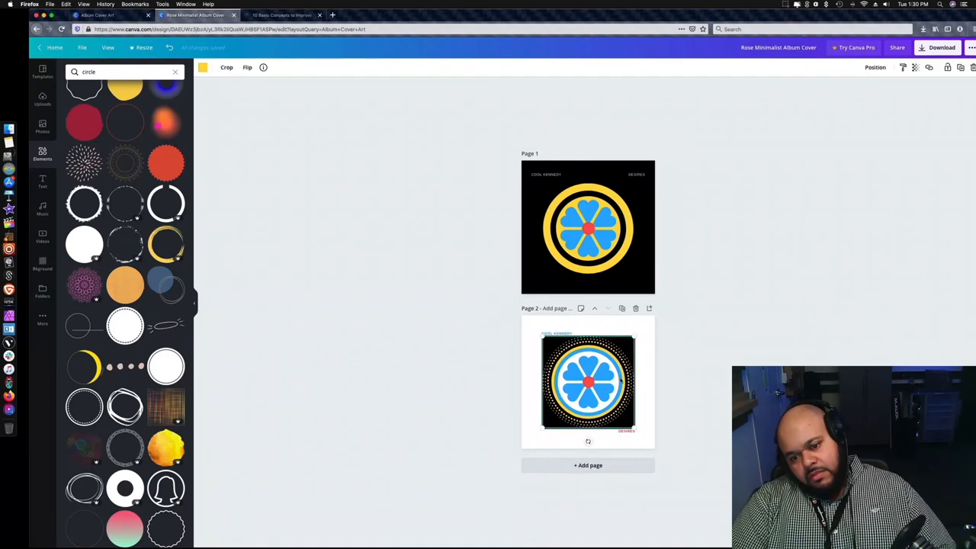
Step: Make the flower's heart petals on page 2 yellow
{"action": "scroll", "scroll_direction": "down", "scroll_amount": 3}
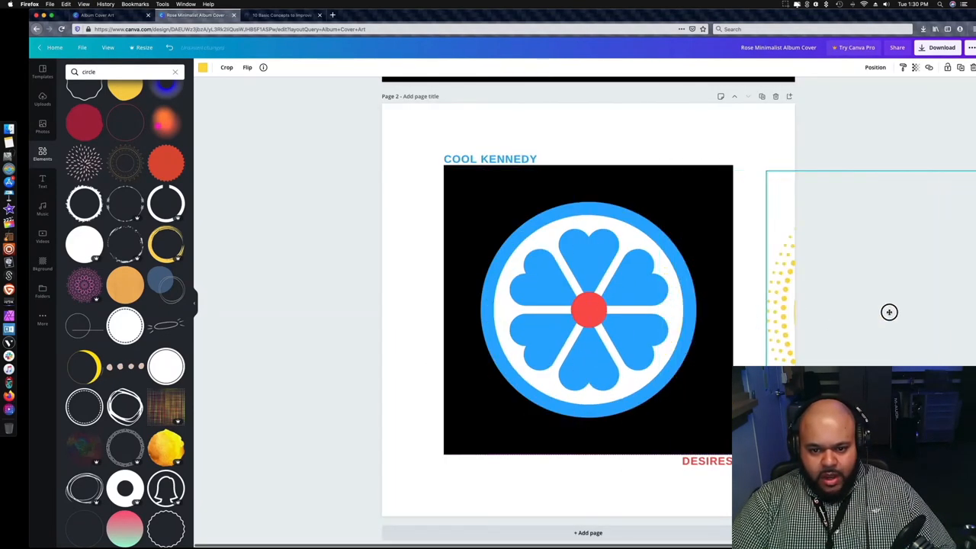
{"action": "left_click", "coordinate": [534, 290]}
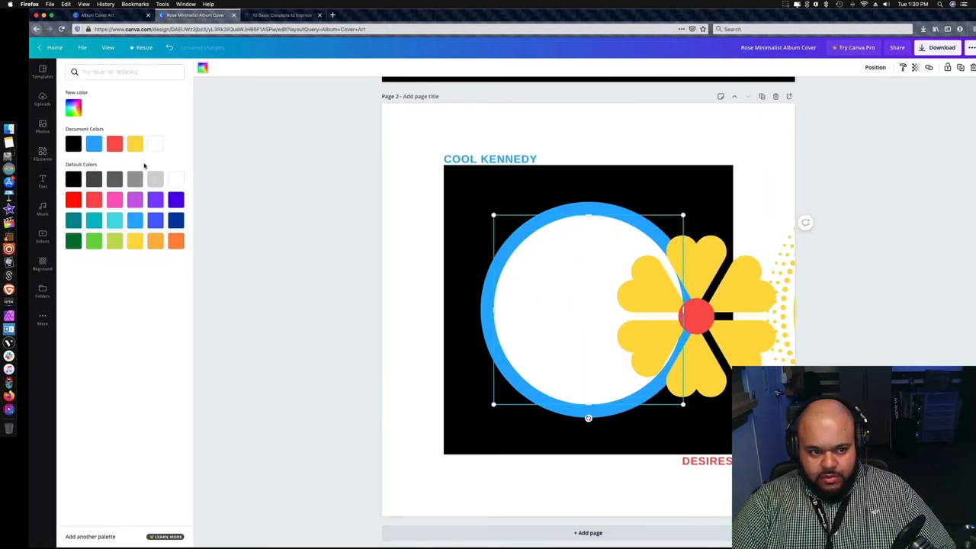
{"action": "left_click", "coordinate": [95, 144]}
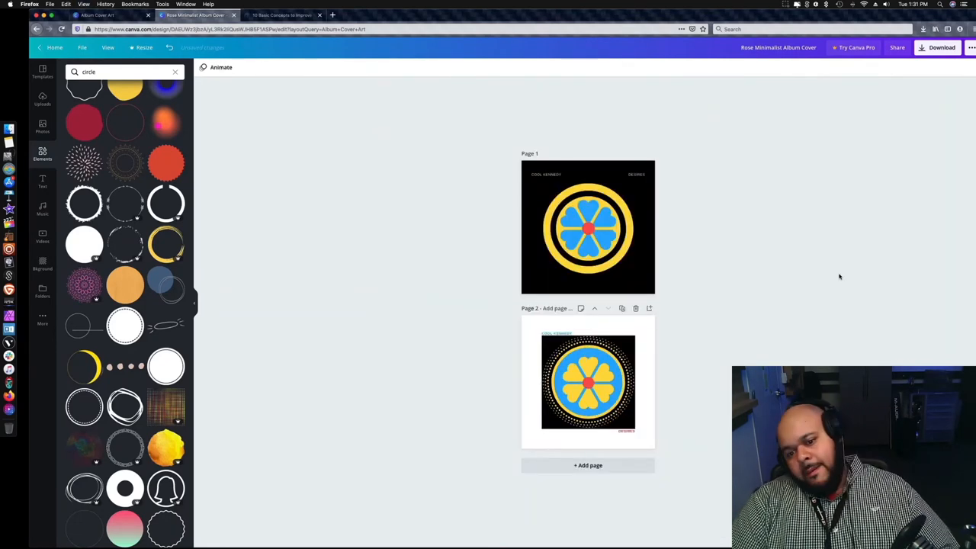
Step: Position the flower with its red and blue rings inside the dotted yellow circle on page 2
{"action": "left_click", "coordinate": [589, 381]}
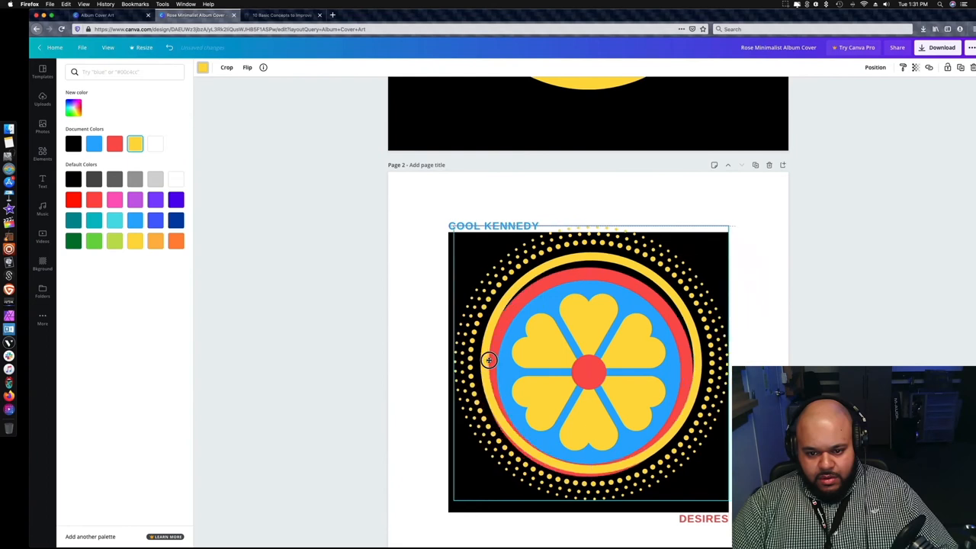
{"action": "left_click_drag", "start_coordinate": [487, 359], "coordinate": [488, 367]}
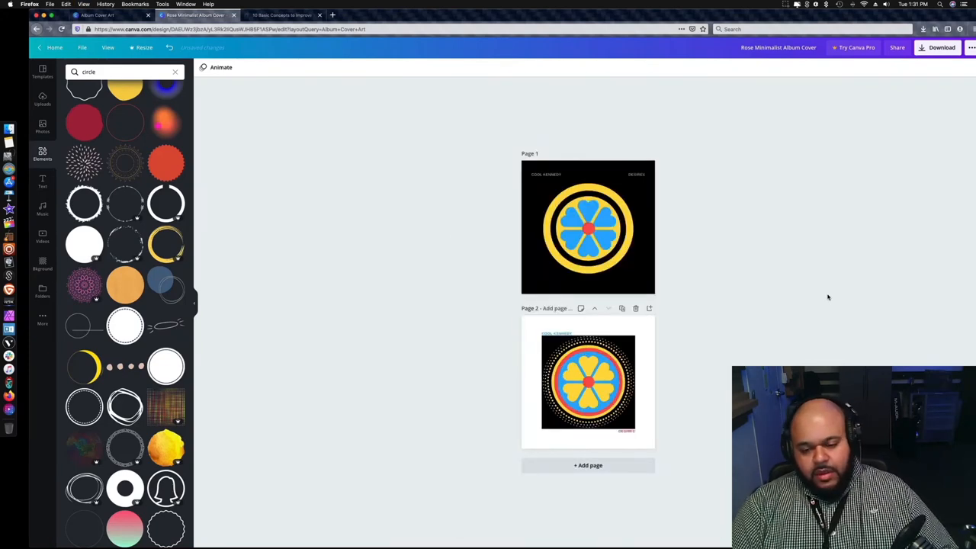
{"action": "mouse_move", "coordinate": [826, 320]}
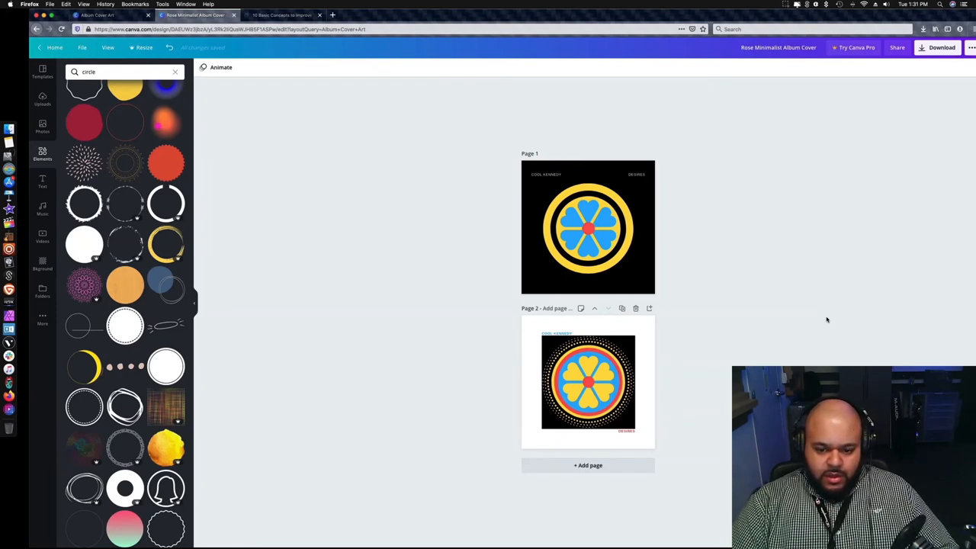
{"action": "mouse_move", "coordinate": [720, 387]}
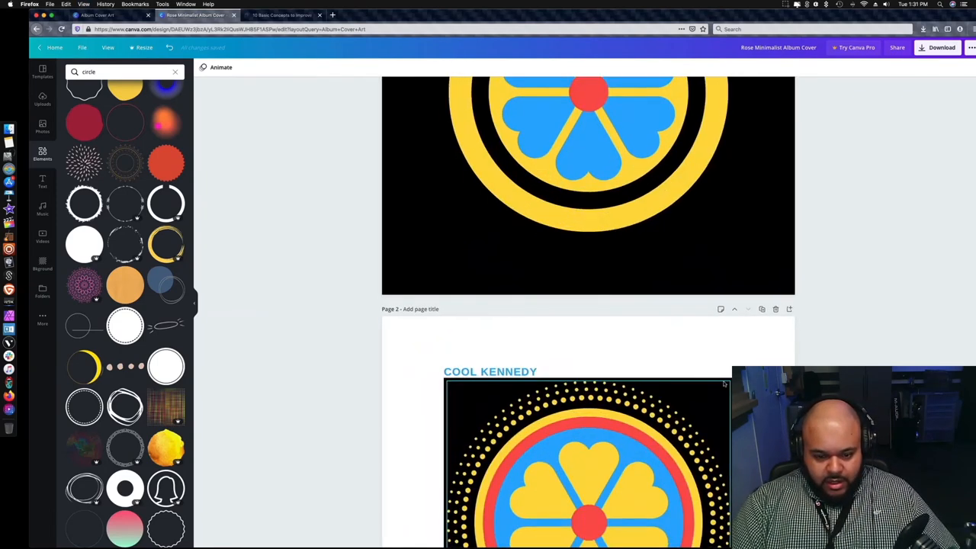
{"action": "scroll", "scroll_direction": "down", "scroll_amount": 3}
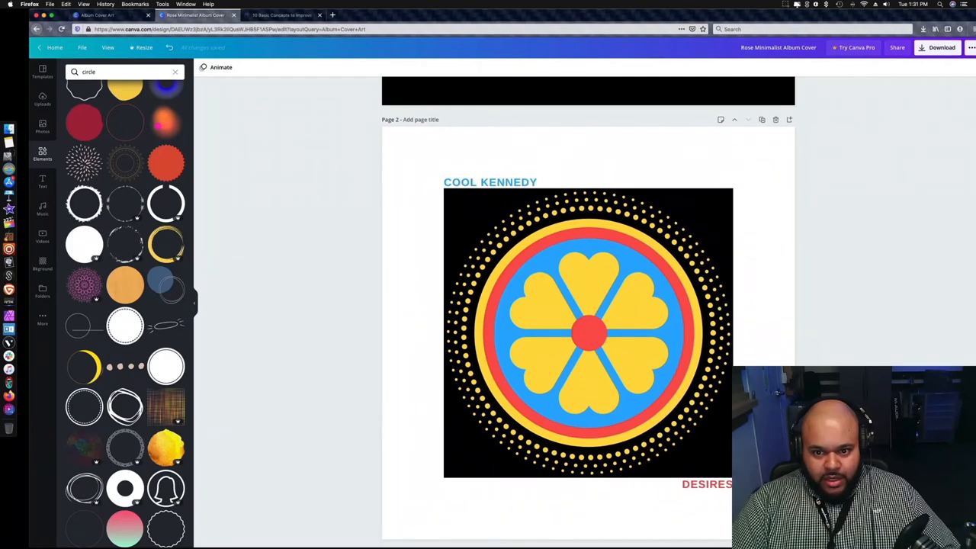
{"action": "left_click", "coordinate": [588, 332]}
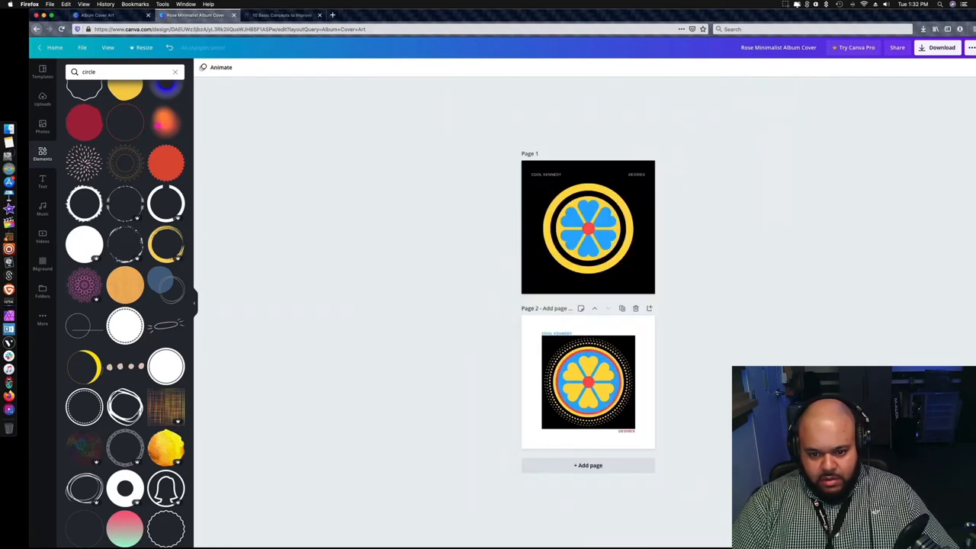
{"action": "scroll", "scroll_direction": "down", "scroll_amount": 3}
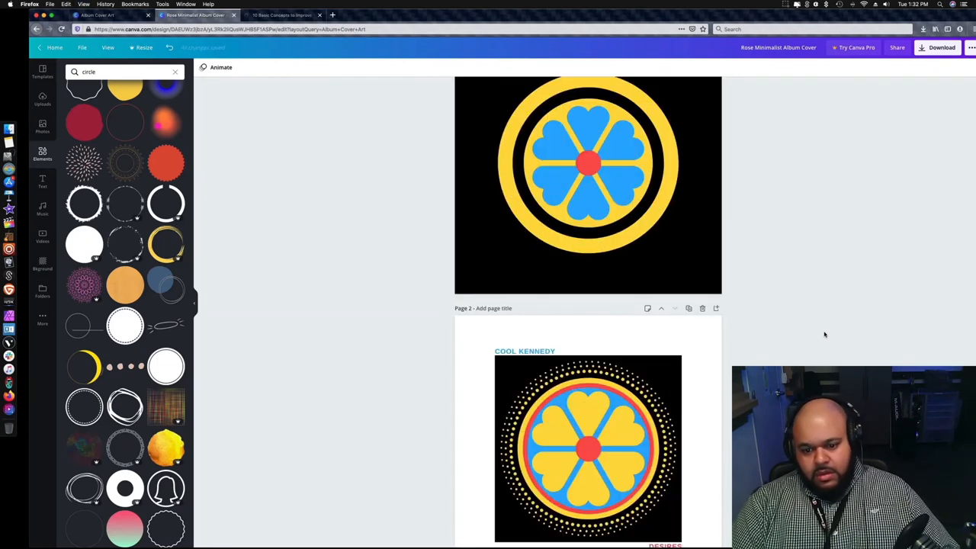
{"action": "scroll", "scroll_direction": "down", "scroll_amount": 3}
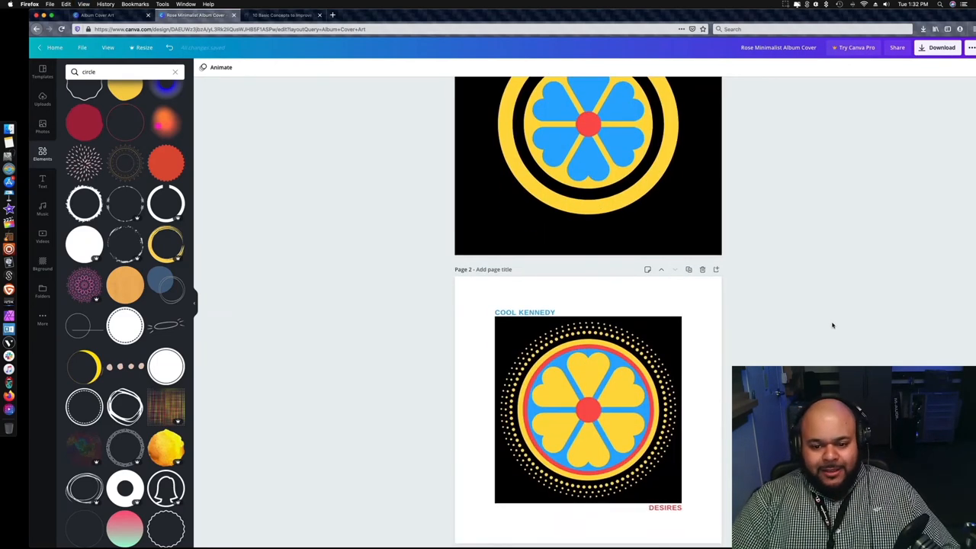
{"action": "scroll", "scroll_direction": "down", "scroll_amount": 3}
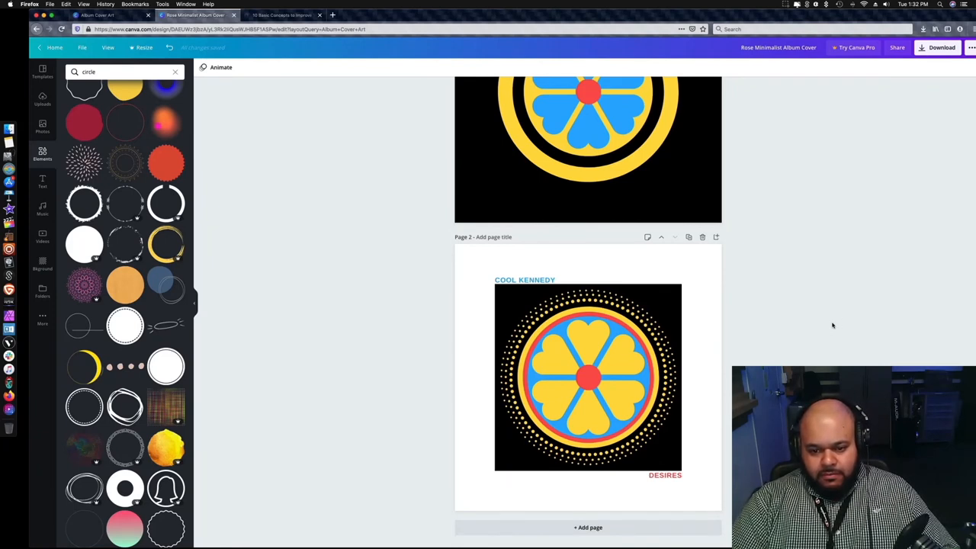
{"action": "mouse_move", "coordinate": [835, 320]}
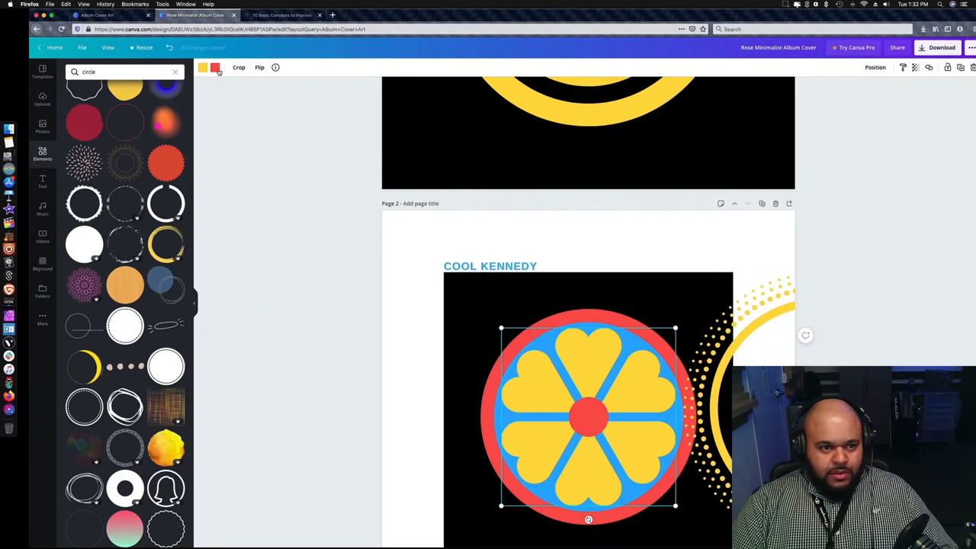
Step: Change the page 2 heart petals from yellow to red
{"action": "left_click", "coordinate": [213, 67]}
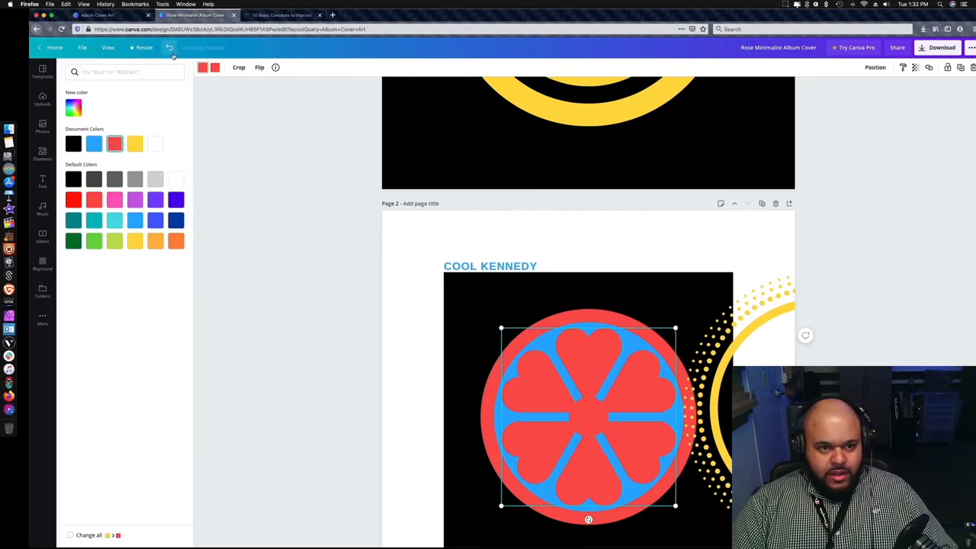
{"action": "left_click", "coordinate": [134, 144]}
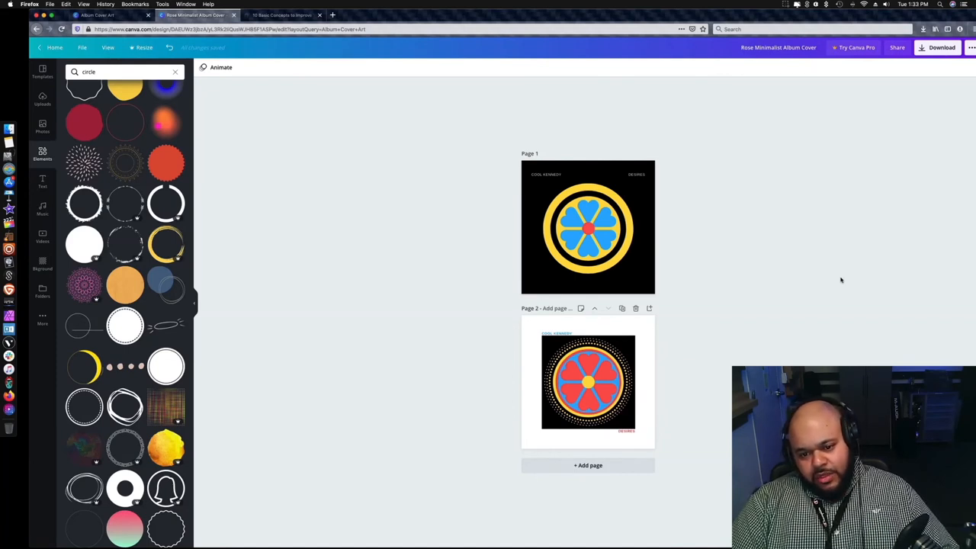
{"action": "mouse_move", "coordinate": [845, 275]}
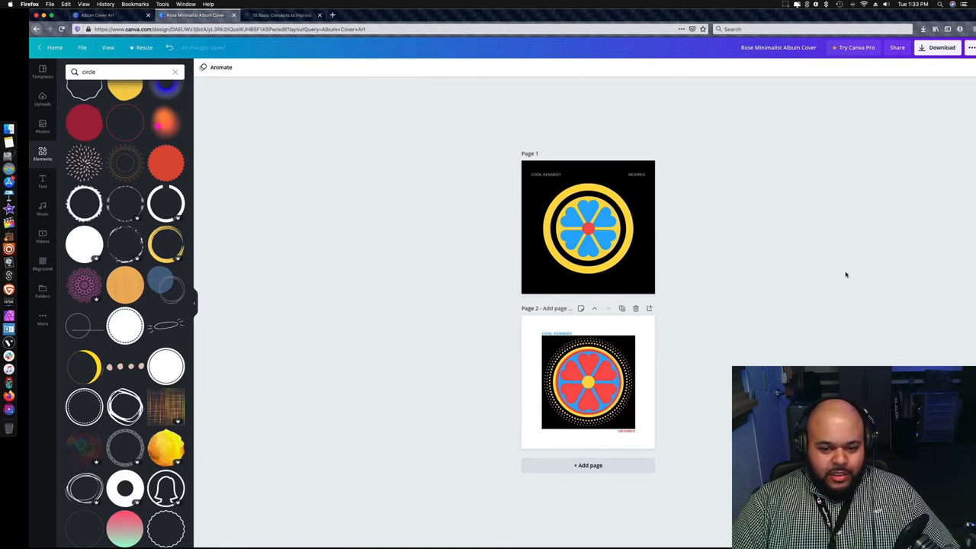
{"action": "mouse_move", "coordinate": [752, 179]}
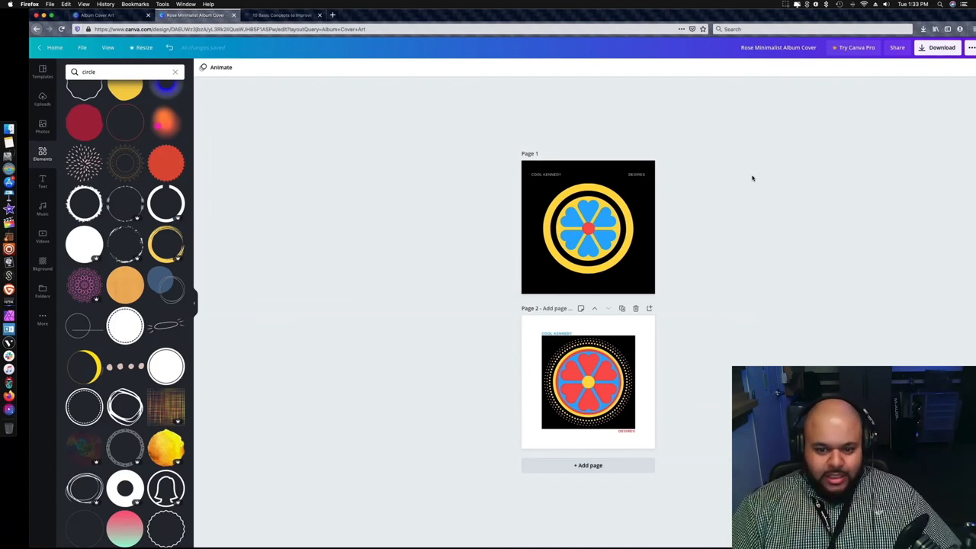
{"action": "mouse_move", "coordinate": [699, 208]}
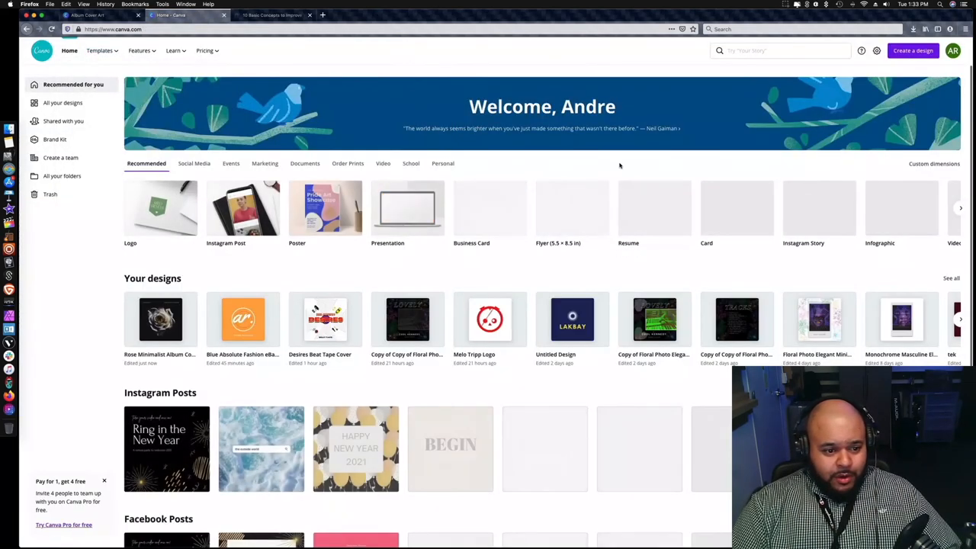
Step: Open the Rose Minimalist Album Cover design from Your designs on the home page
{"action": "left_click", "coordinate": [161, 319]}
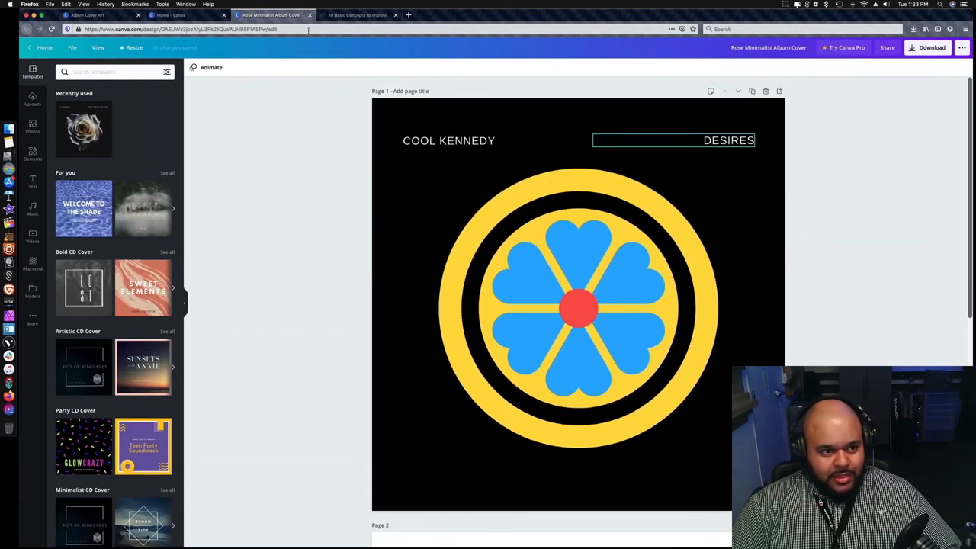
{"action": "left_click", "coordinate": [72, 47]}
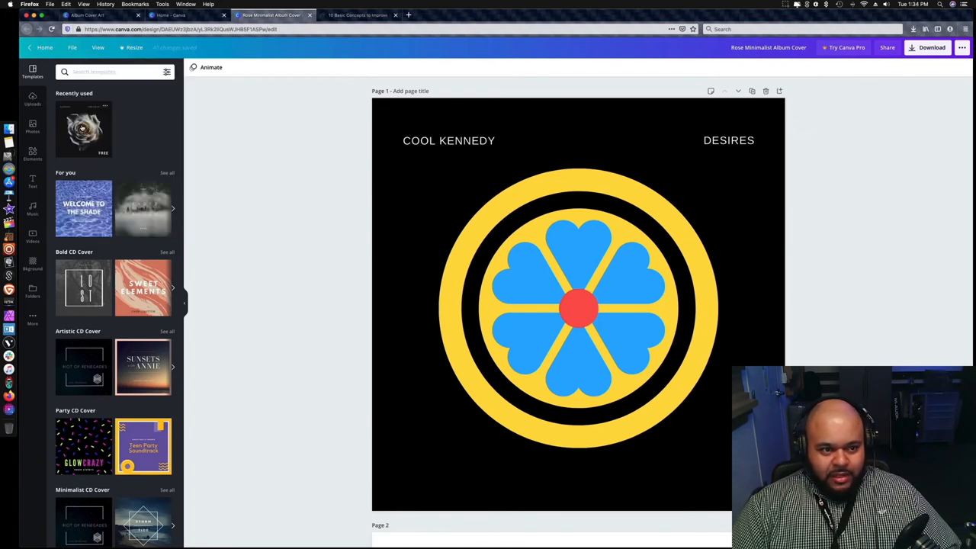
Step: Save the design to a new folder named Album Art via File > Save to folder
{"action": "left_click", "coordinate": [73, 46]}
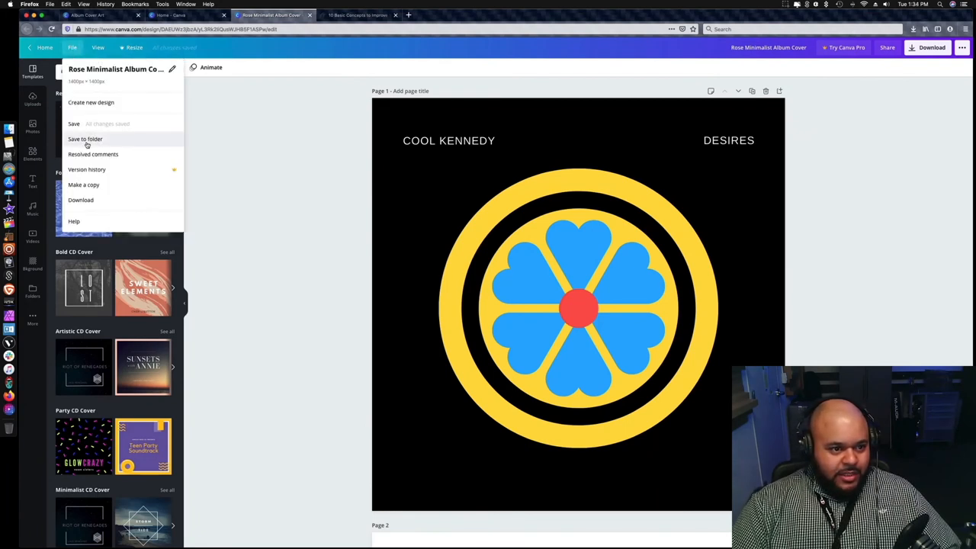
{"action": "left_click", "coordinate": [86, 139]}
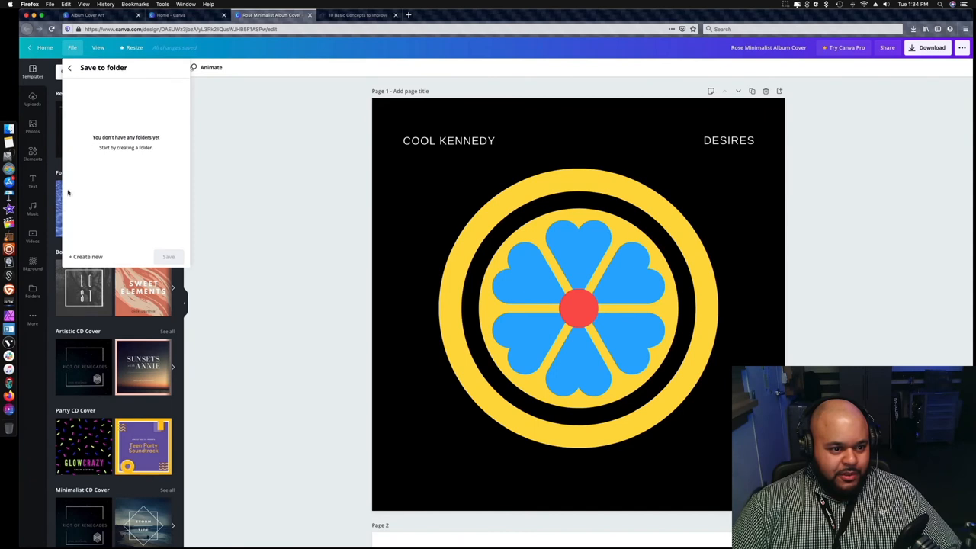
{"action": "left_click", "coordinate": [85, 256]}
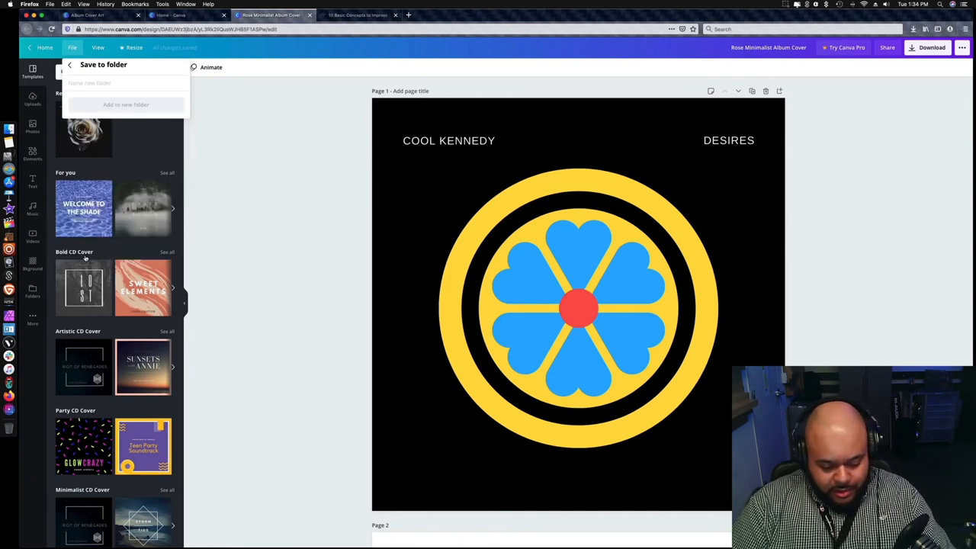
{"action": "type", "text": "Album Art"}
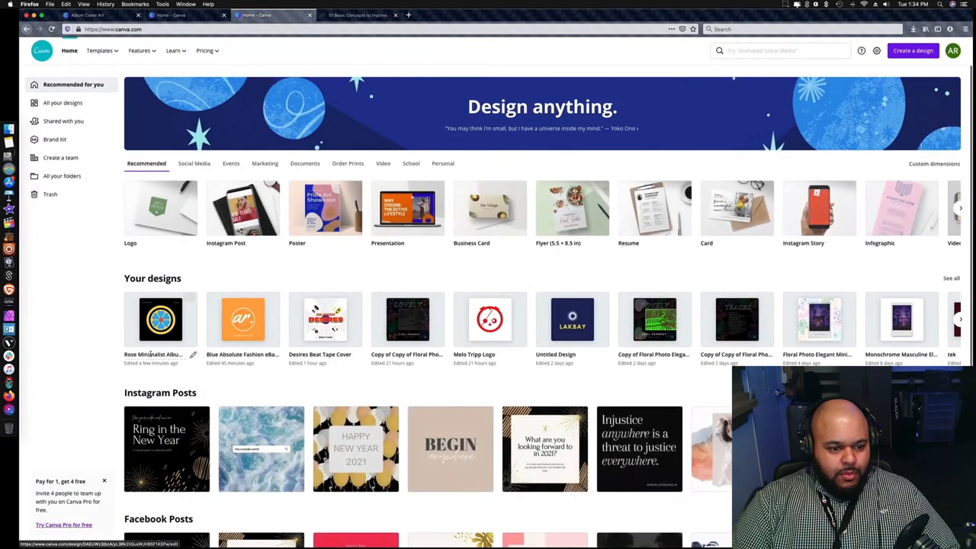
Step: Open the Desires Beat Tape Cover 2 design from the home page thumbnails
{"action": "double_click", "coordinate": [153, 354]}
{"action": "type", "text": "Desires Beat Tape Cover 2"}
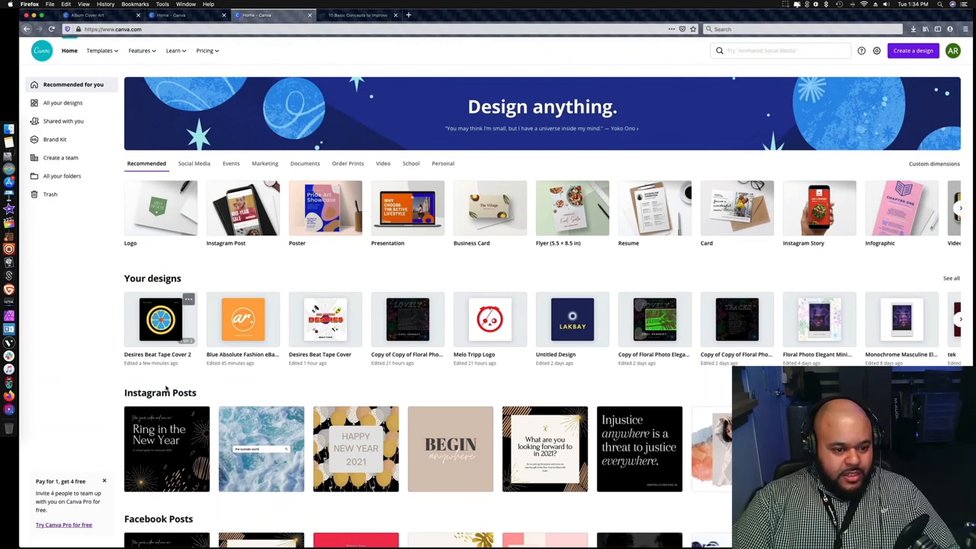
{"action": "left_click", "coordinate": [160, 319]}
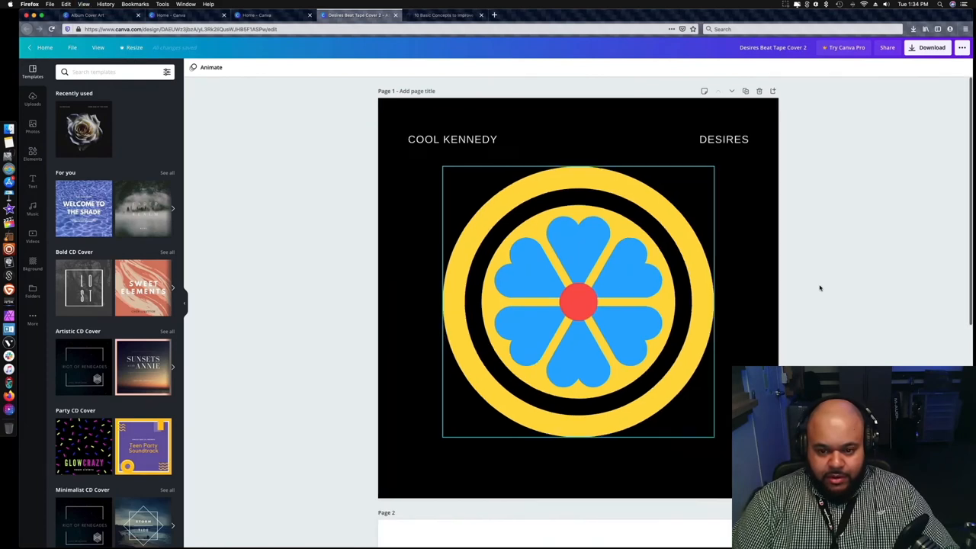
{"action": "scroll", "scroll_direction": "down", "scroll_amount": 3}
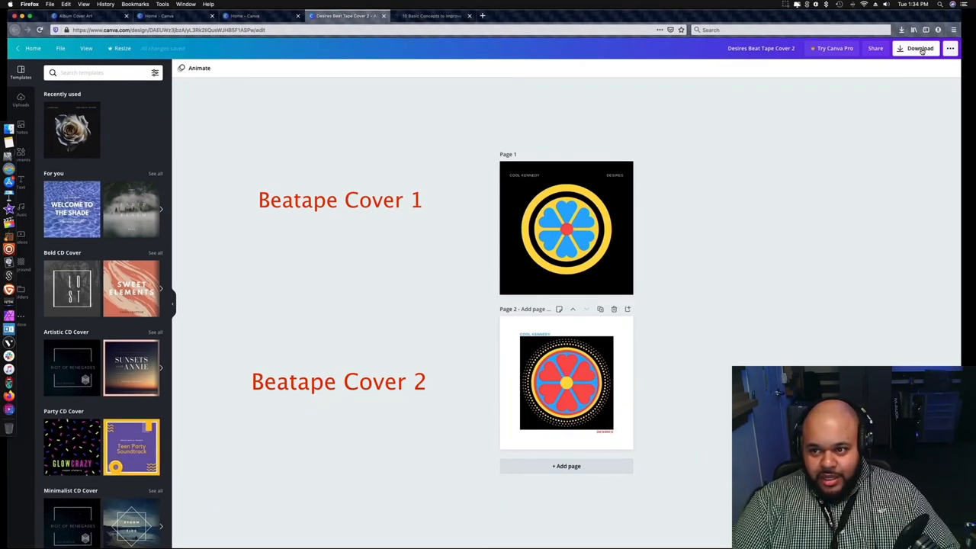
Step: Review the download file type options, then close the download panel
{"action": "left_click", "coordinate": [914, 47]}
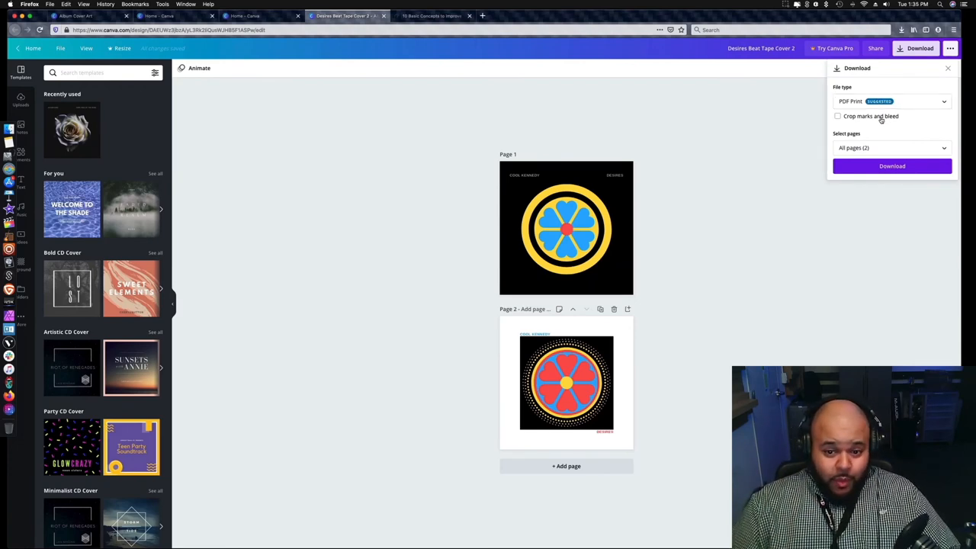
{"action": "mouse_move", "coordinate": [890, 128]}
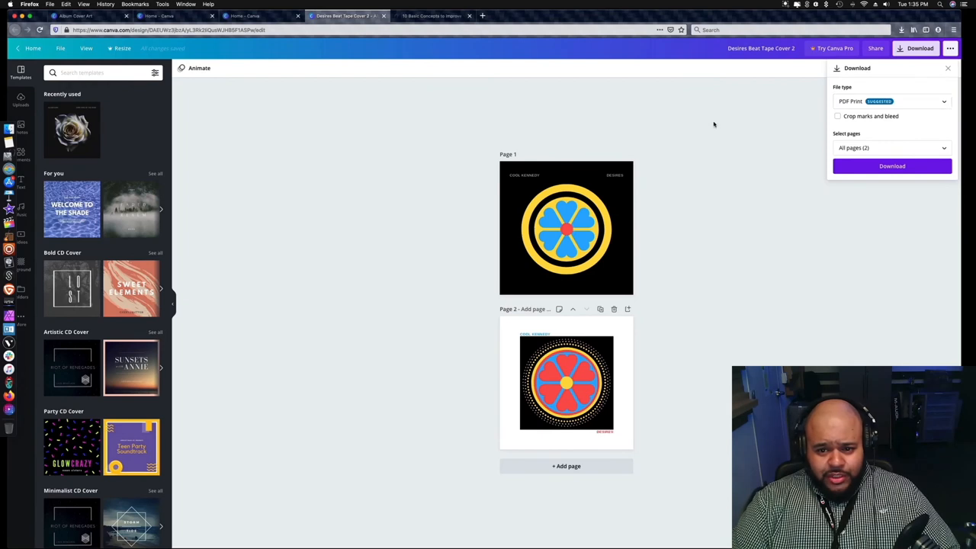
{"action": "left_click", "coordinate": [566, 227]}
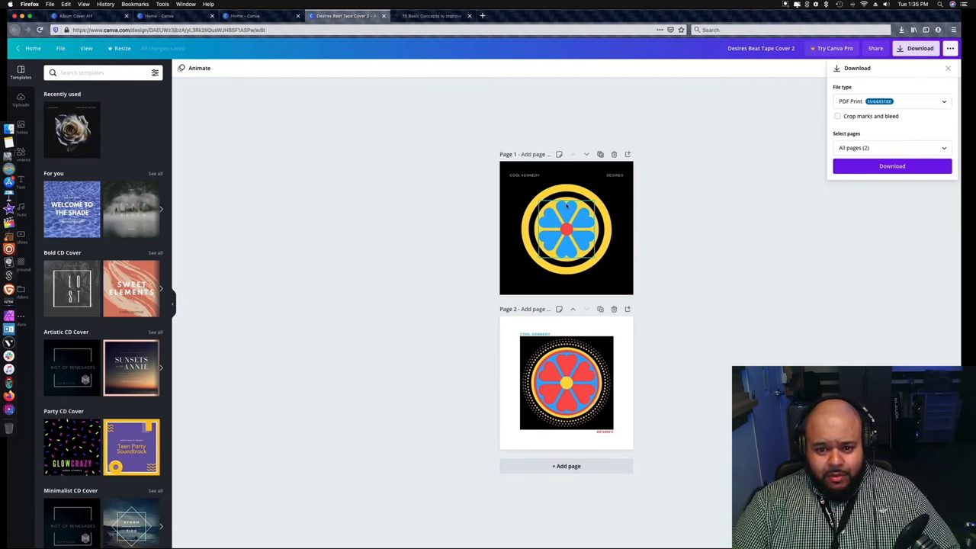
{"action": "left_click", "coordinate": [890, 100]}
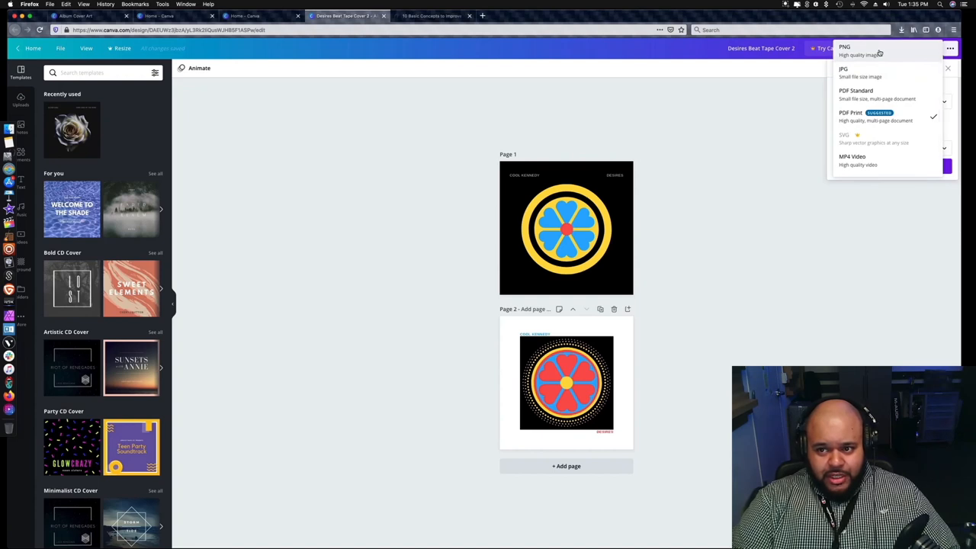
{"action": "mouse_move", "coordinate": [786, 148]}
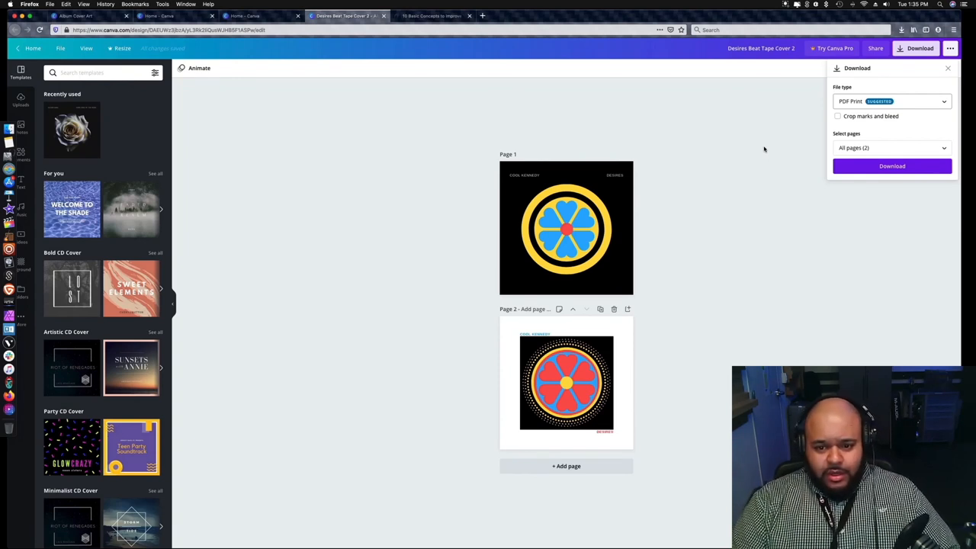
{"action": "mouse_move", "coordinate": [781, 200]}
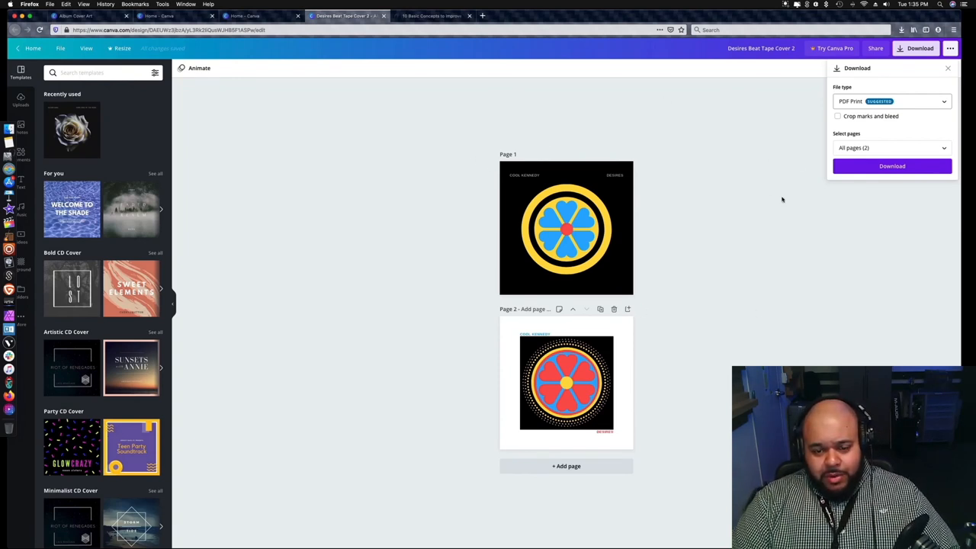
{"action": "left_click", "coordinate": [945, 70]}
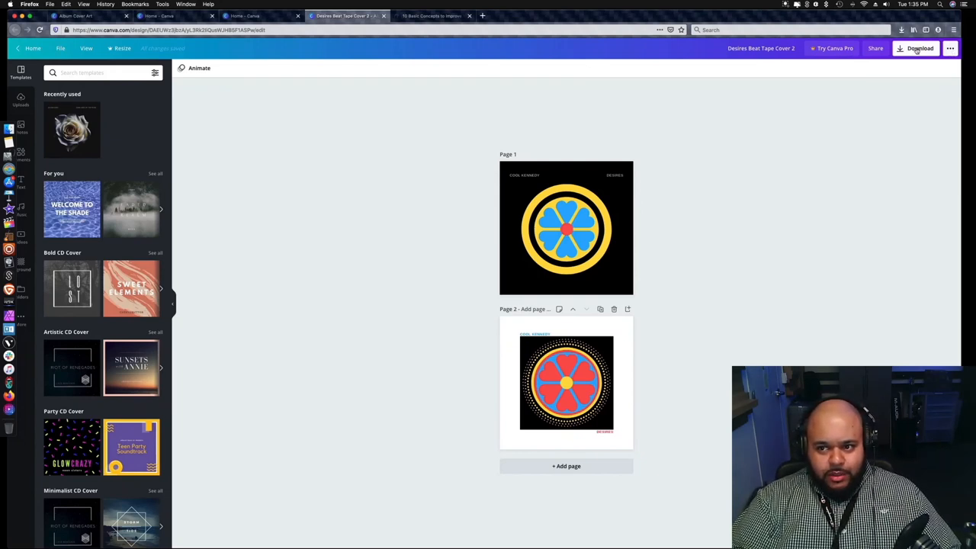
Step: Download both cover pages as PNG images
{"action": "left_click", "coordinate": [915, 47]}
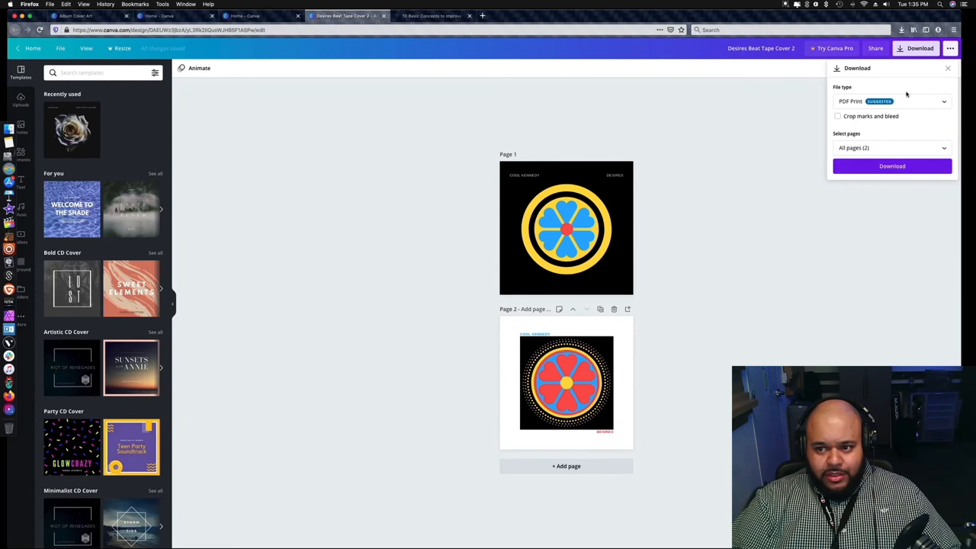
{"action": "left_click", "coordinate": [891, 101]}
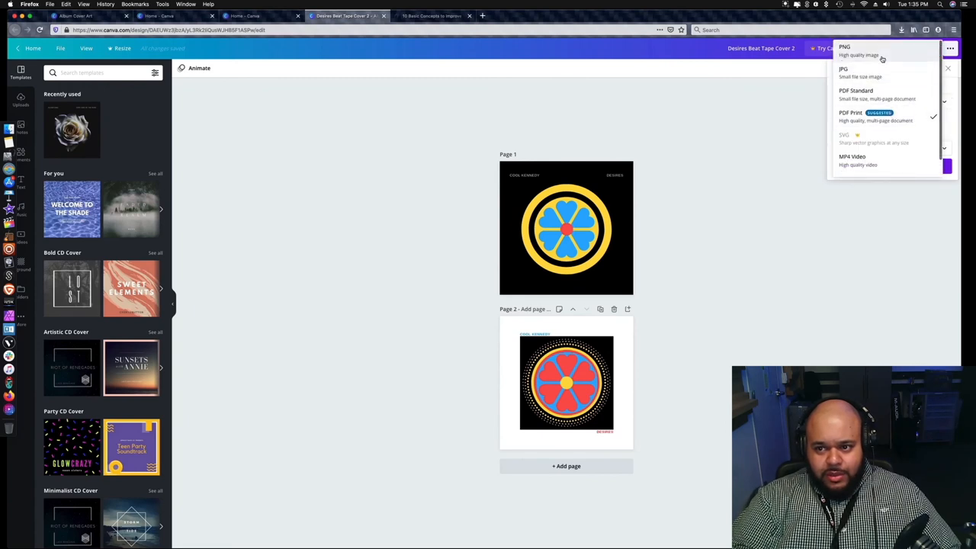
{"action": "left_click", "coordinate": [848, 48]}
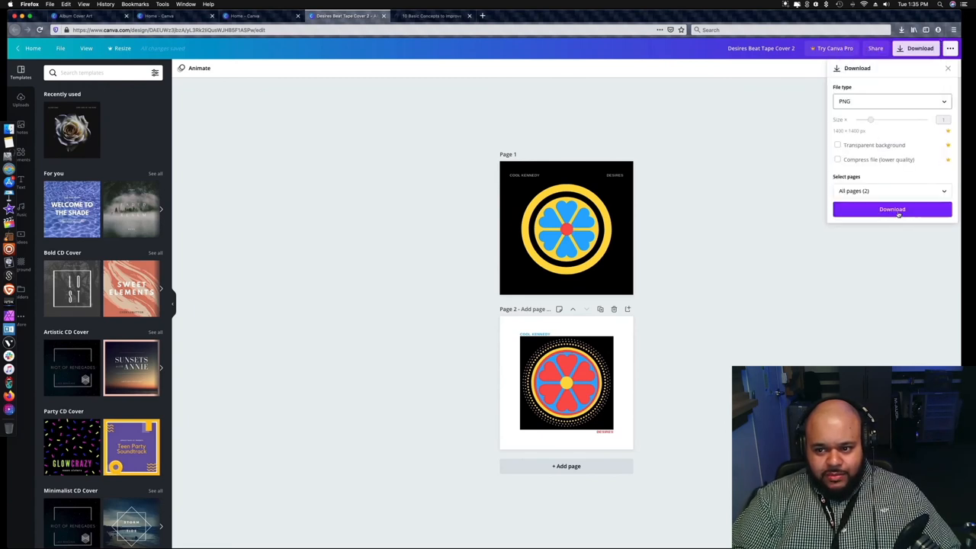
{"action": "left_click", "coordinate": [890, 209]}
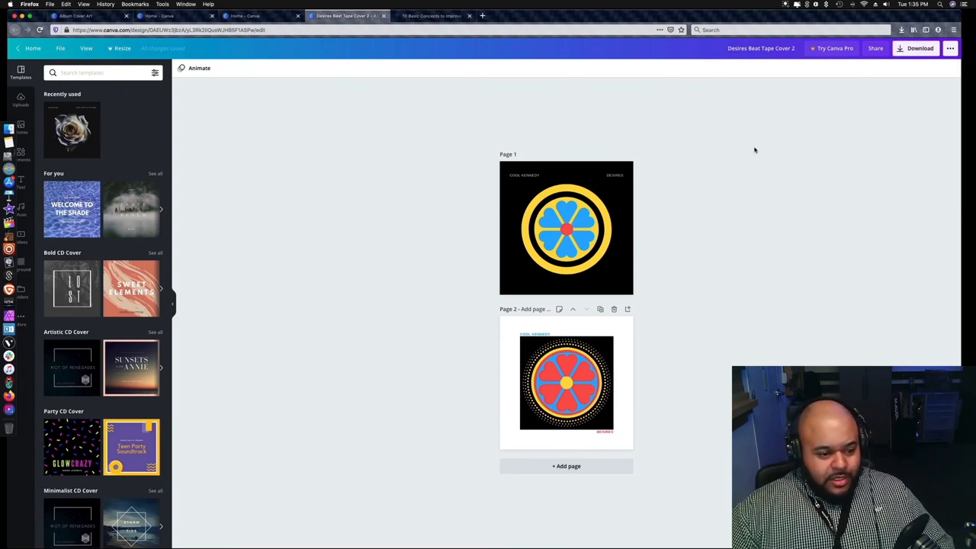
{"action": "left_click", "coordinate": [440, 15]}
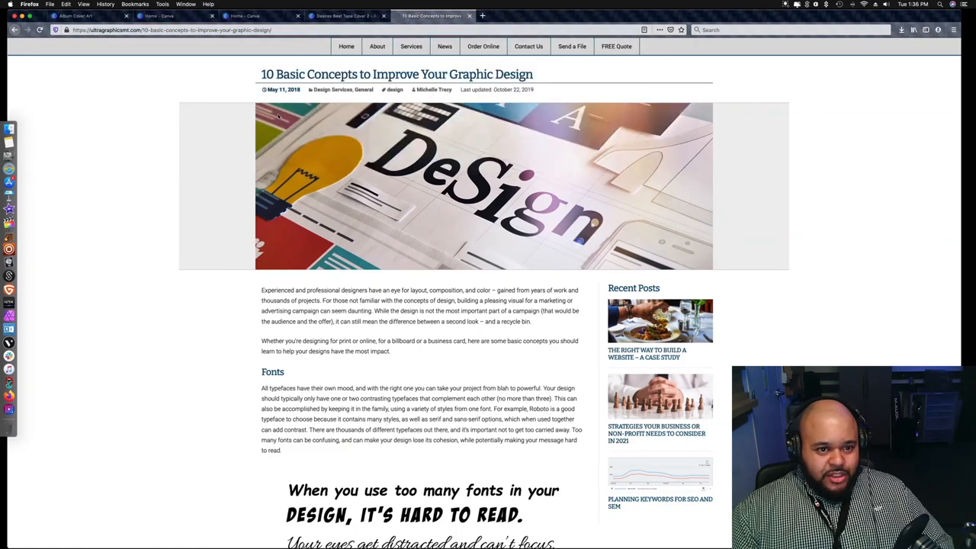
{"action": "mouse_move", "coordinate": [840, 177]}
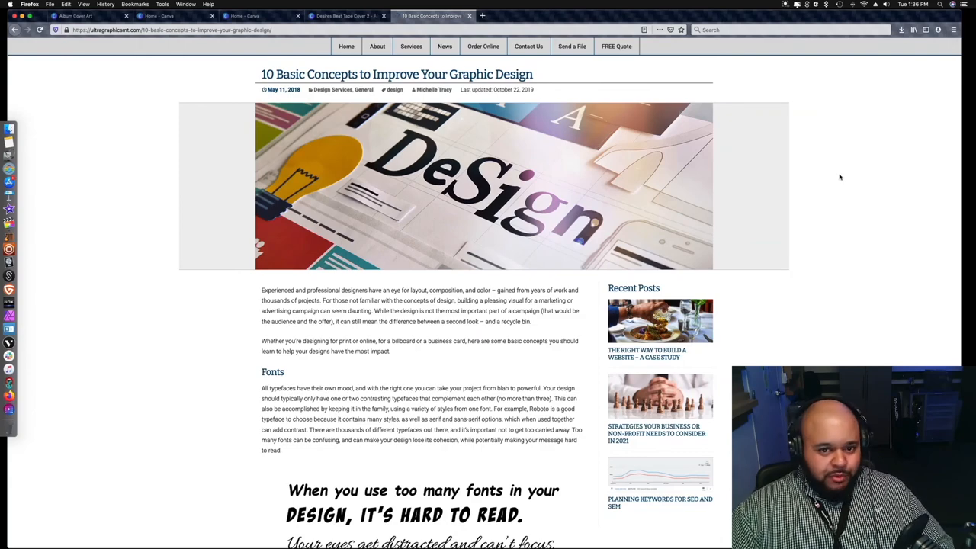
Step: Scroll the graphic design concepts article to the Fonts section
{"action": "scroll", "scroll_direction": "down", "scroll_amount": 3}
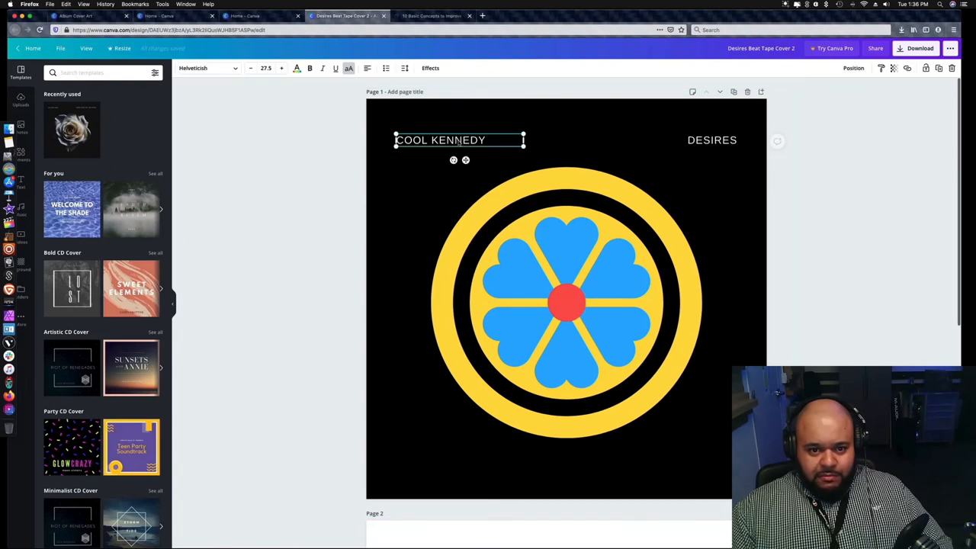
Step: Change the COOL KENNEDY title's font to Bebas Neue
{"action": "triple_click", "coordinate": [459, 141]}
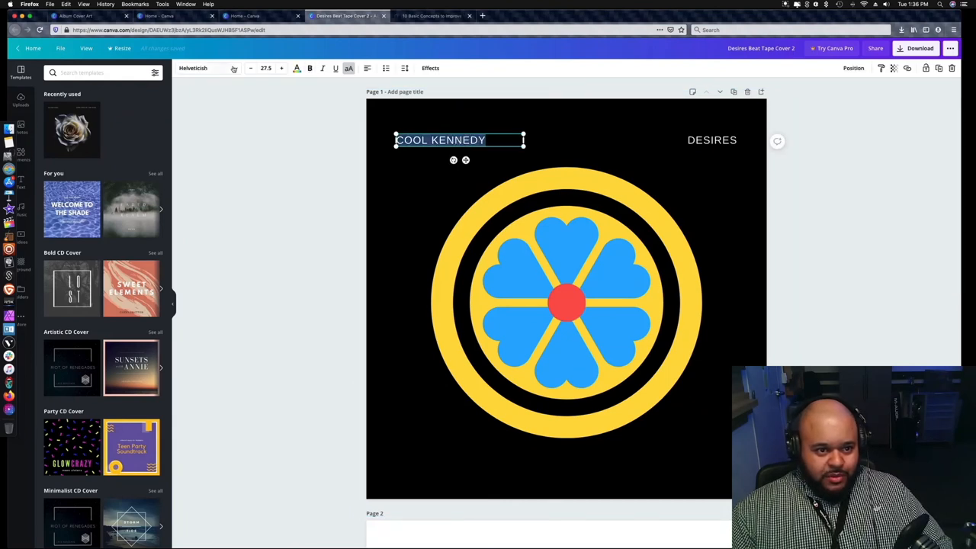
{"action": "left_click", "coordinate": [200, 68]}
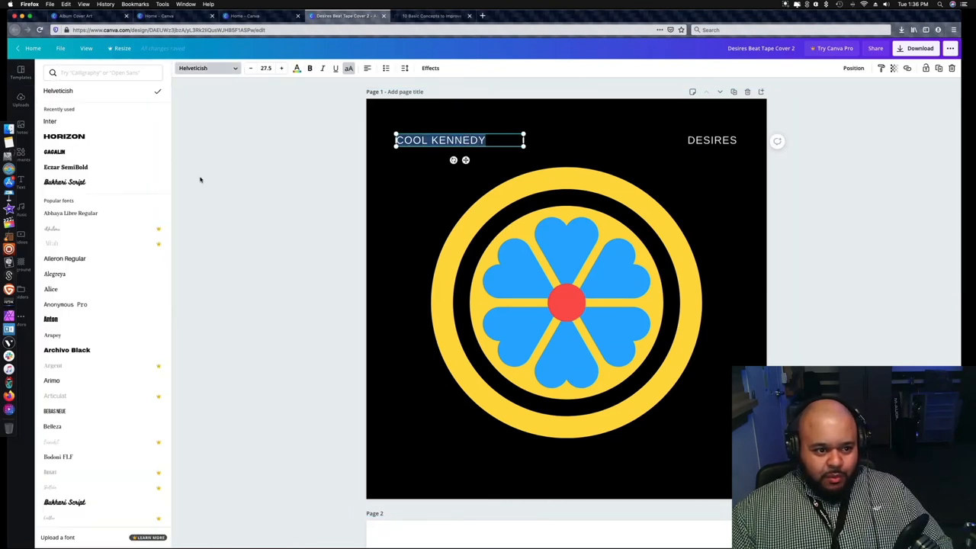
{"action": "scroll", "scroll_direction": "down", "scroll_amount": 3}
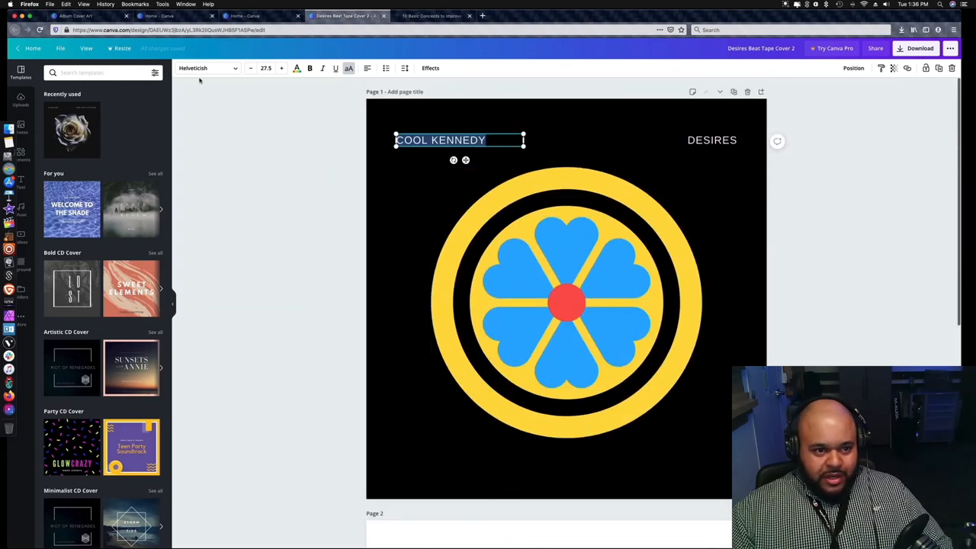
{"action": "left_click", "coordinate": [206, 67]}
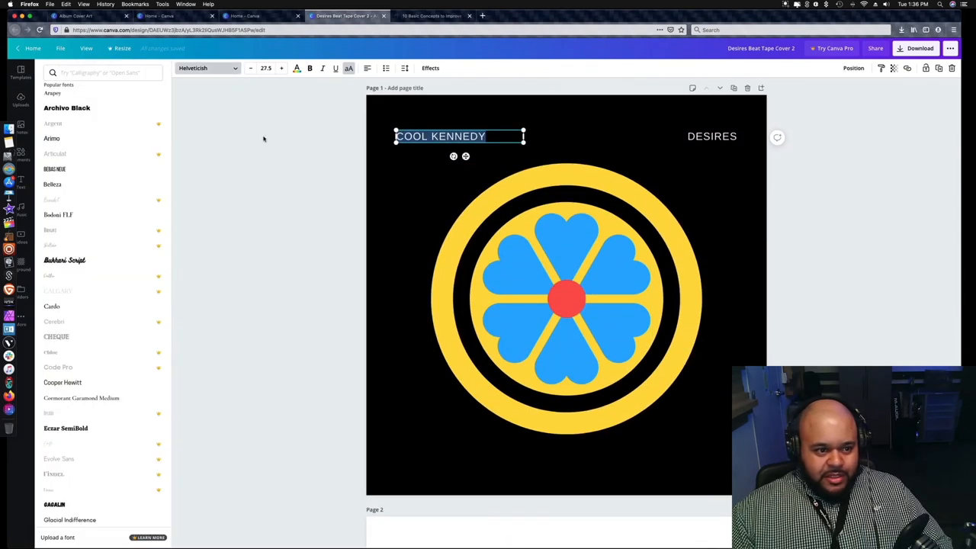
{"action": "left_click", "coordinate": [55, 168]}
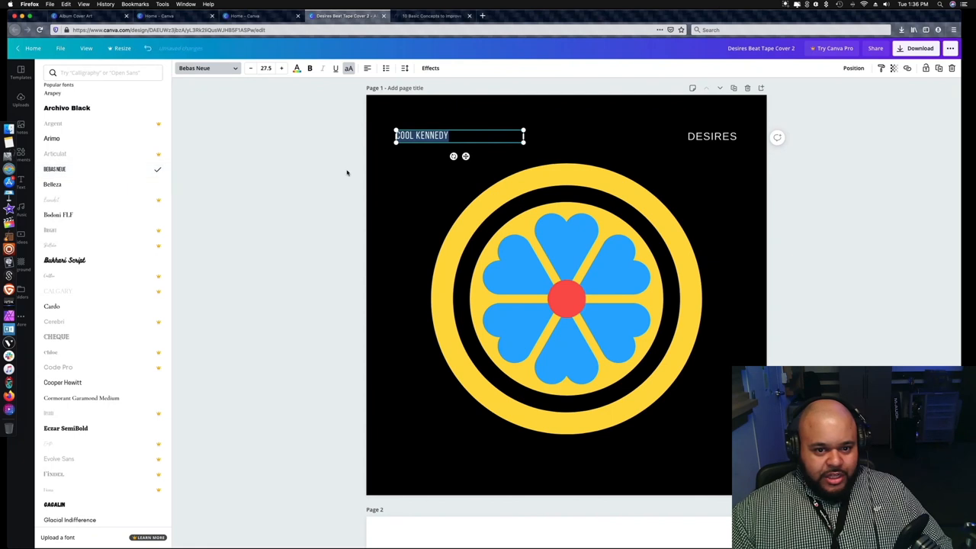
{"action": "left_click", "coordinate": [17, 76]}
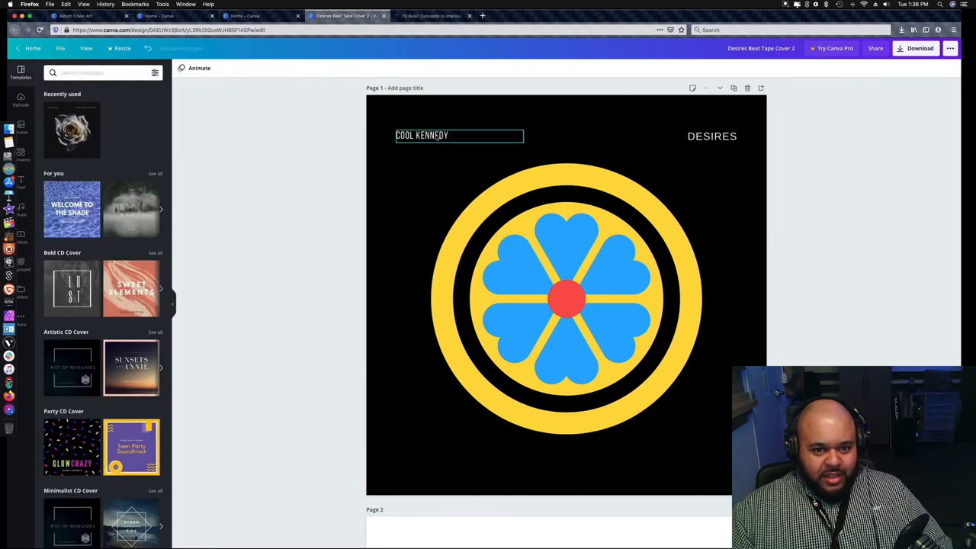
Step: Enlarge the COOL KENNEDY title by two size increments
{"action": "double_click", "coordinate": [433, 134]}
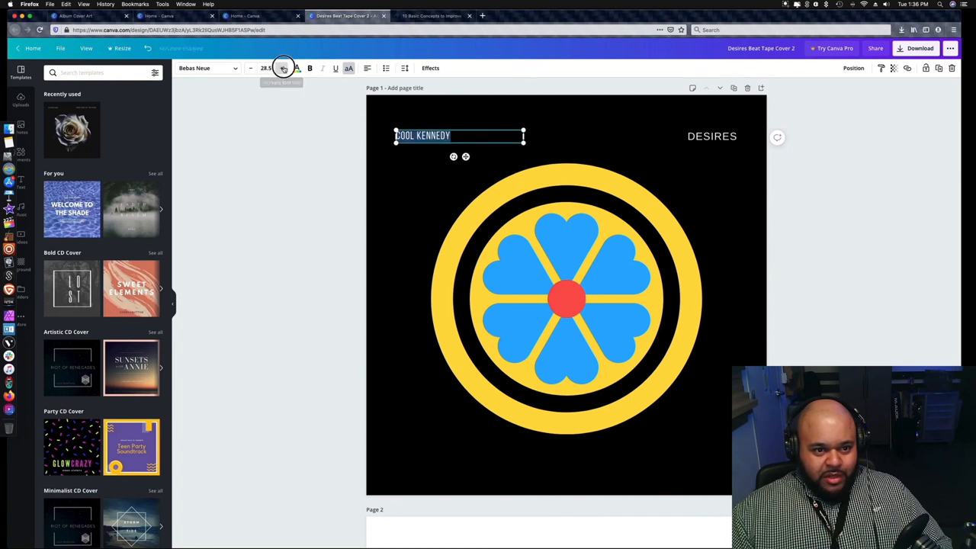
{"action": "left_click", "coordinate": [283, 67]}
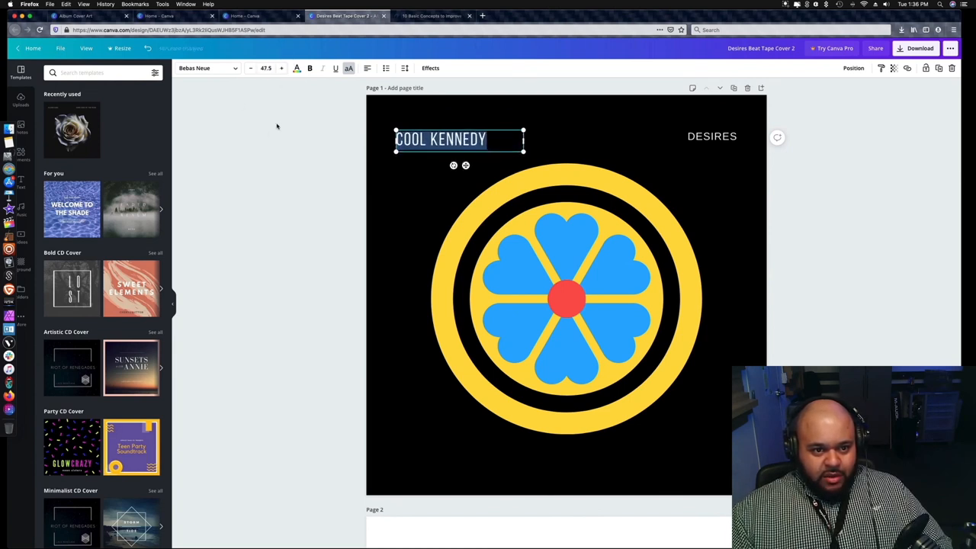
{"action": "left_click", "coordinate": [281, 67]}
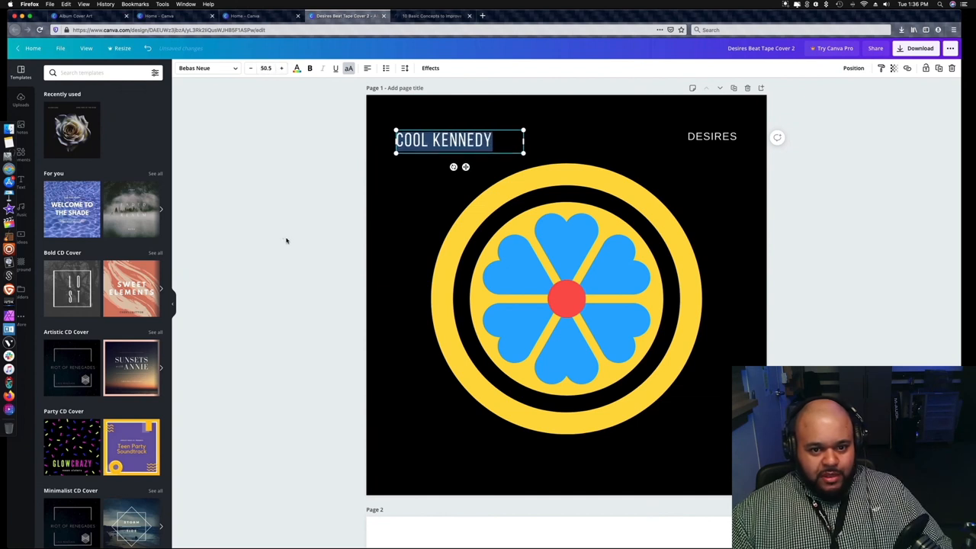
{"action": "left_click", "coordinate": [710, 136]}
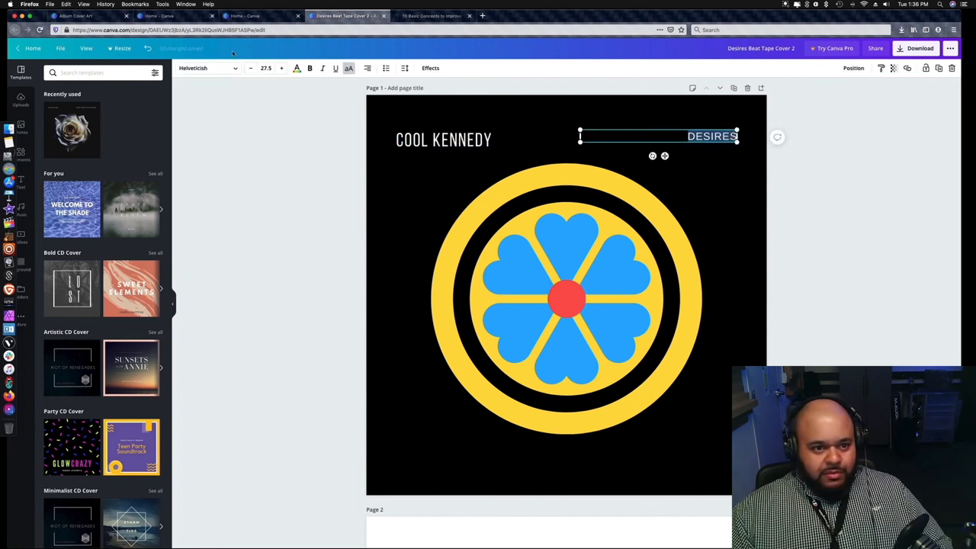
Step: Give DESIRES a larger font size to match COOL KENNEDY, then view the finished cover
{"action": "left_click", "coordinate": [266, 67]}
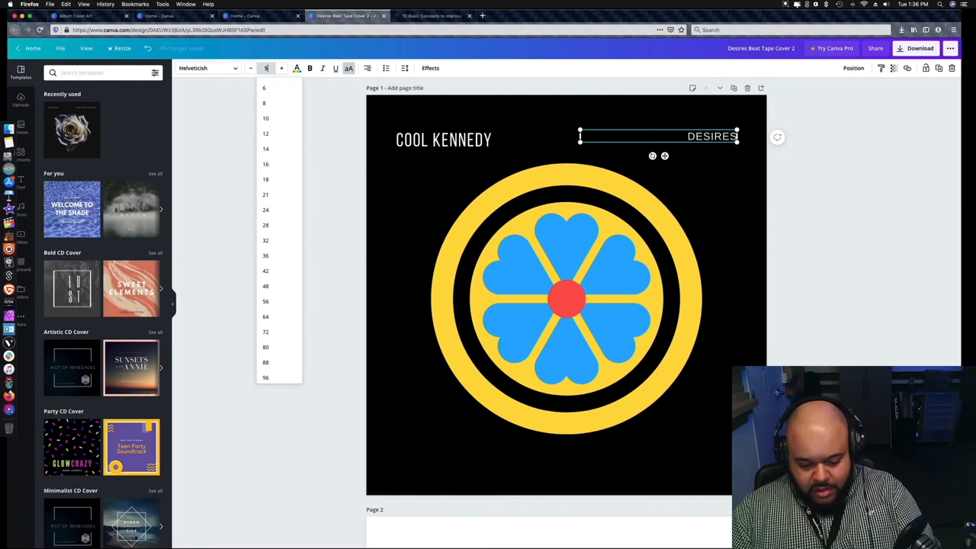
{"action": "left_click", "coordinate": [851, 170]}
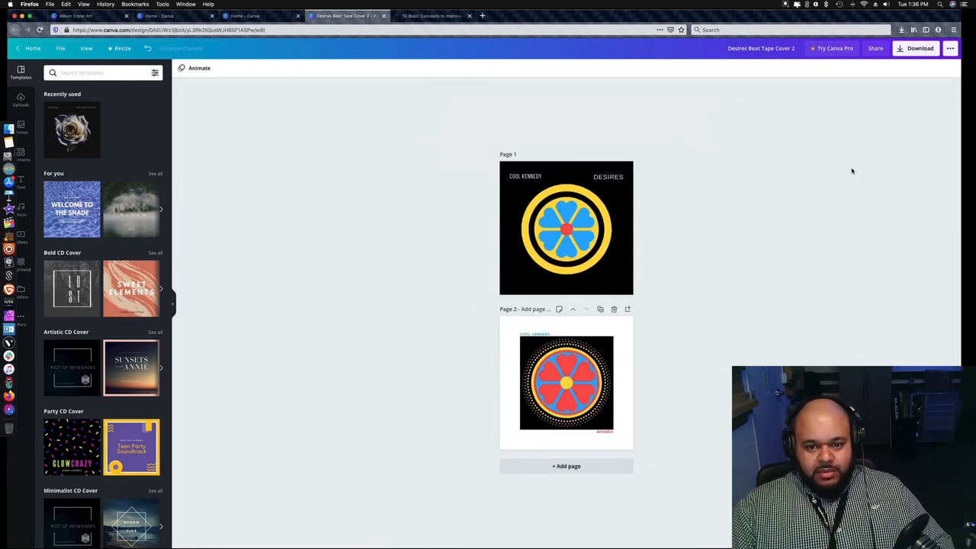
{"action": "left_click", "coordinate": [524, 177]}
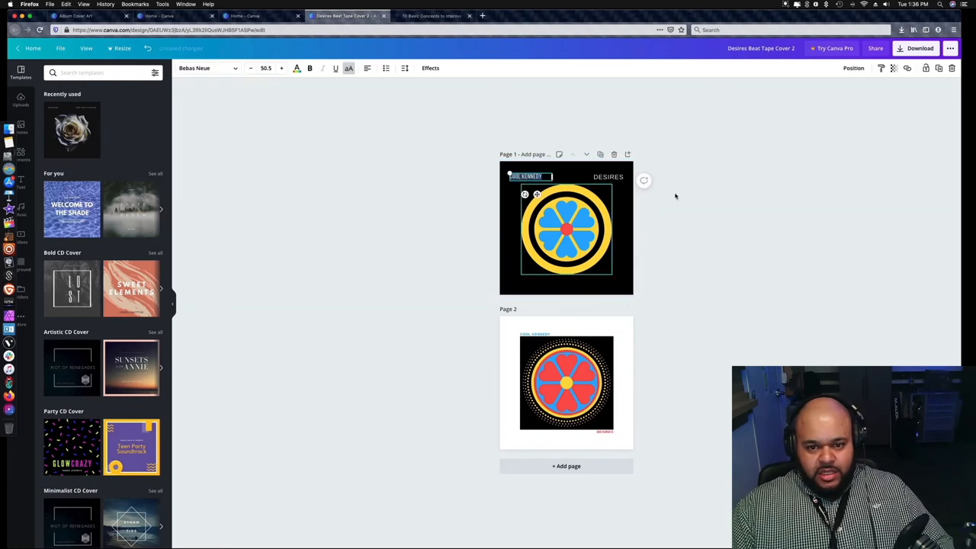
{"action": "left_click", "coordinate": [607, 177]}
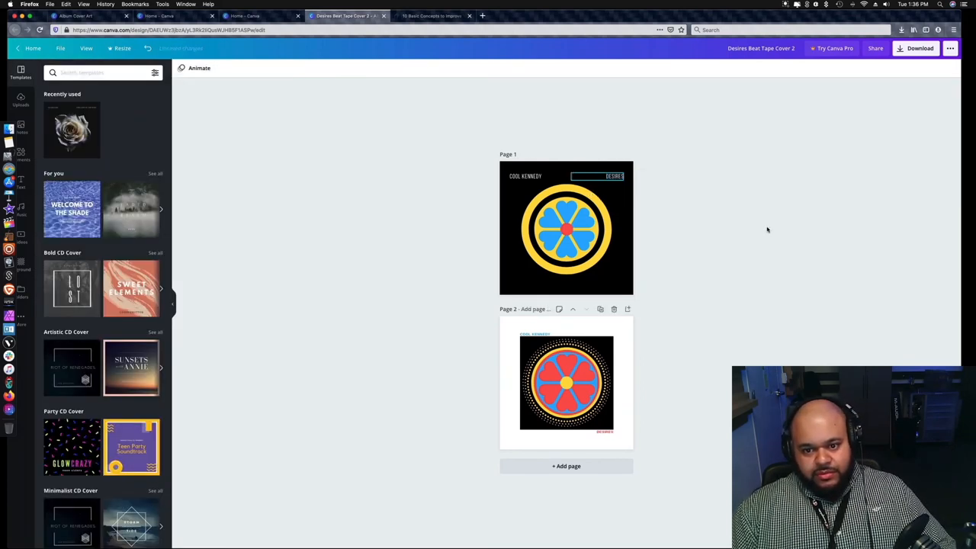
{"action": "left_click", "coordinate": [566, 228]}
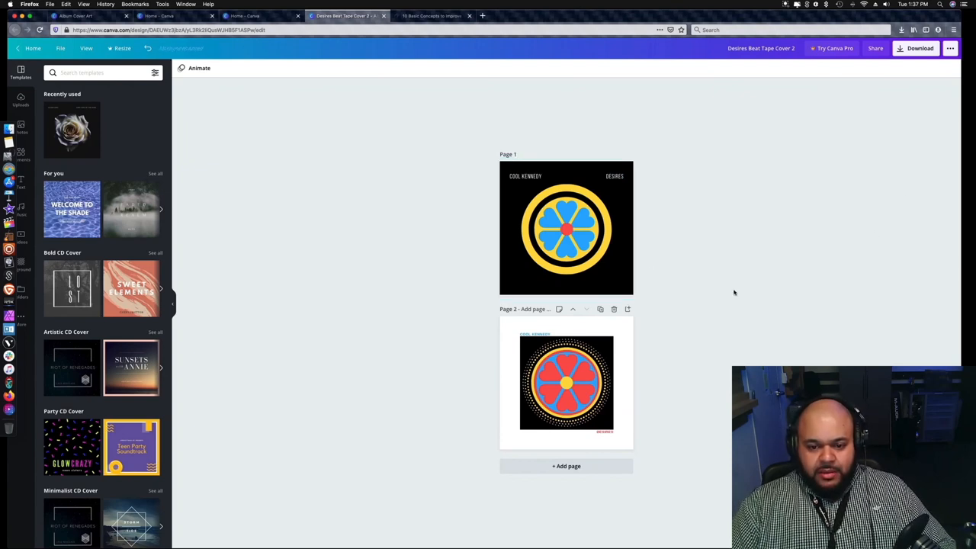
{"action": "mouse_move", "coordinate": [724, 271]}
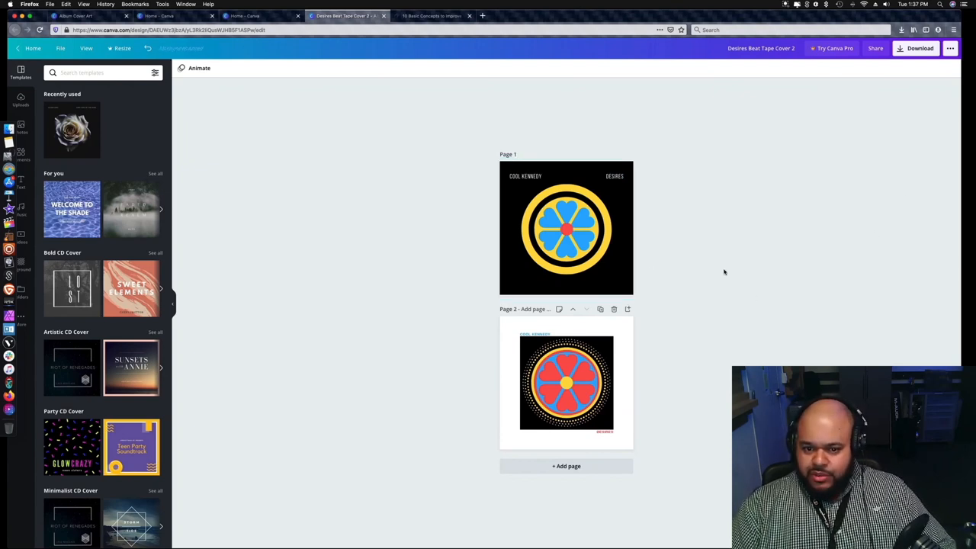
{"action": "mouse_move", "coordinate": [732, 271]}
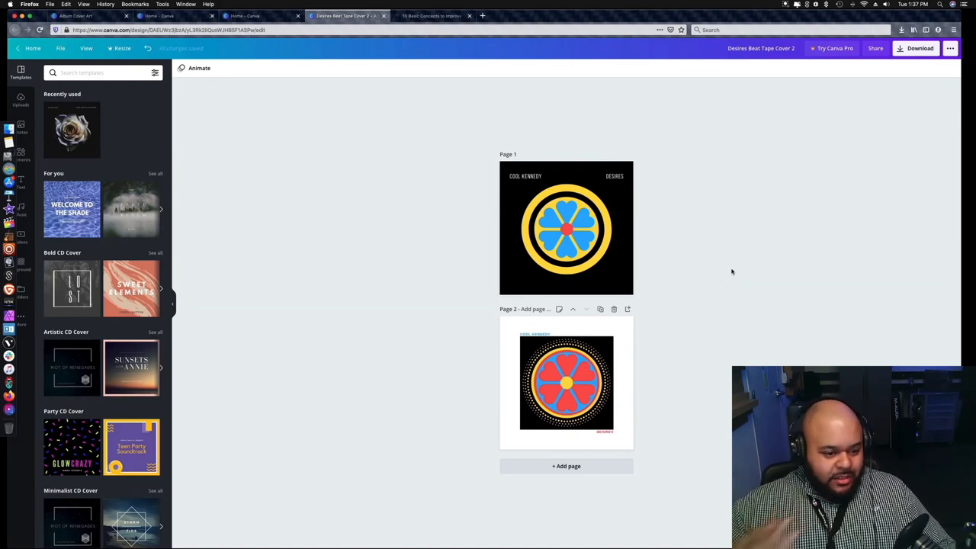
{"action": "mouse_move", "coordinate": [752, 262]}
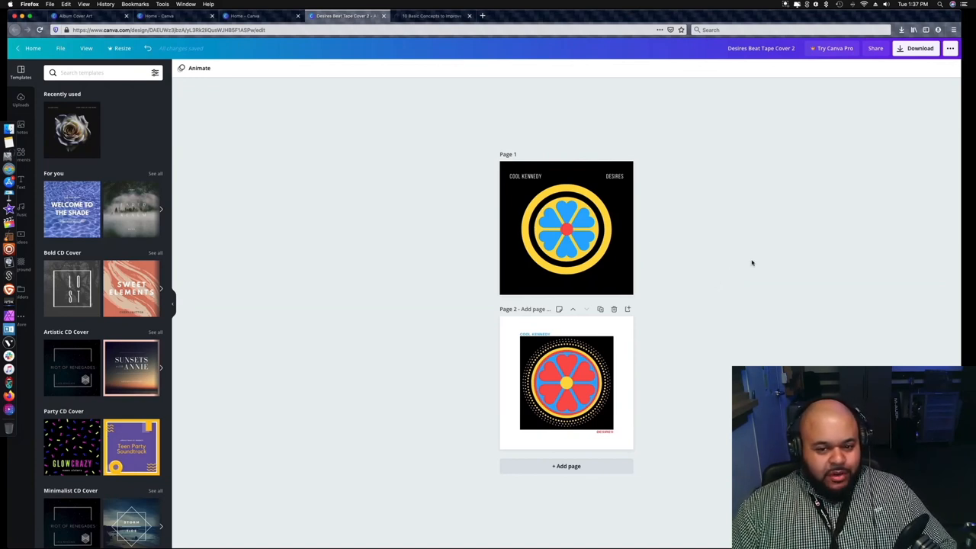